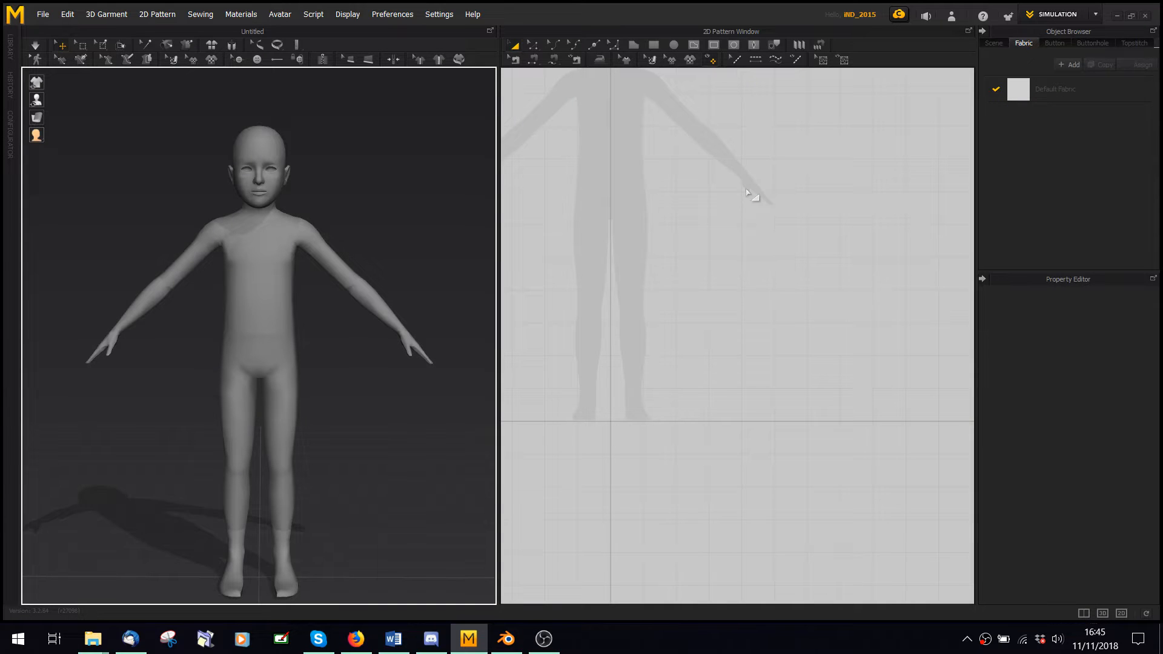
mouse_move(841, 159)
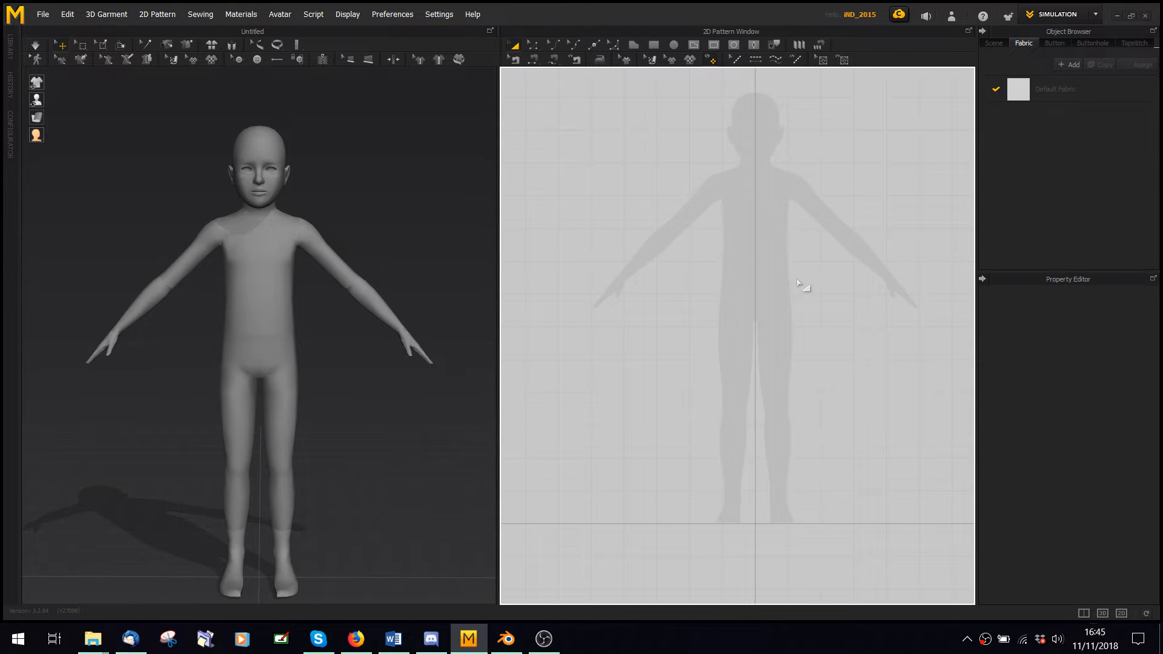
mouse_move(758, 234)
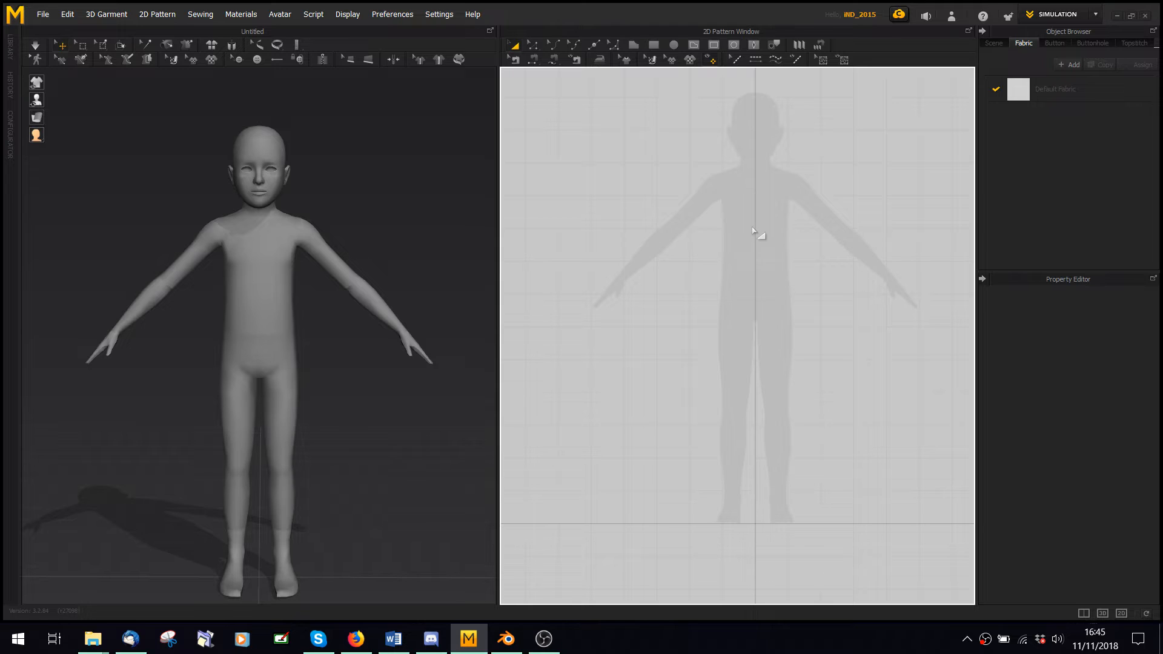
mouse_move(701, 248)
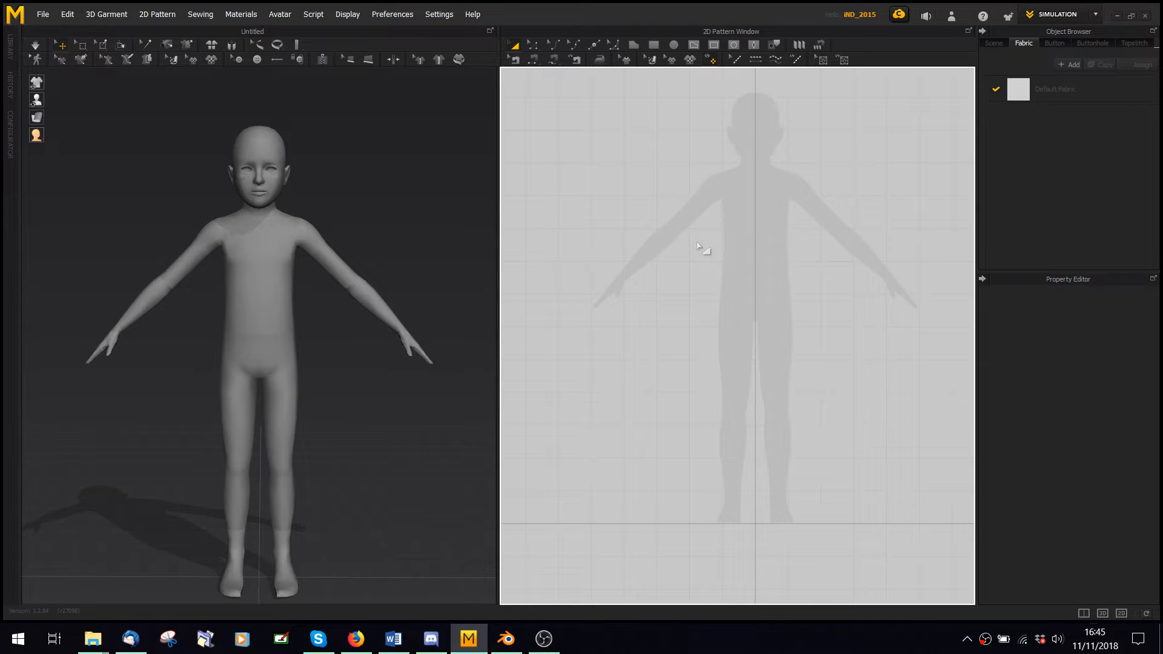
mouse_move(438, 152)
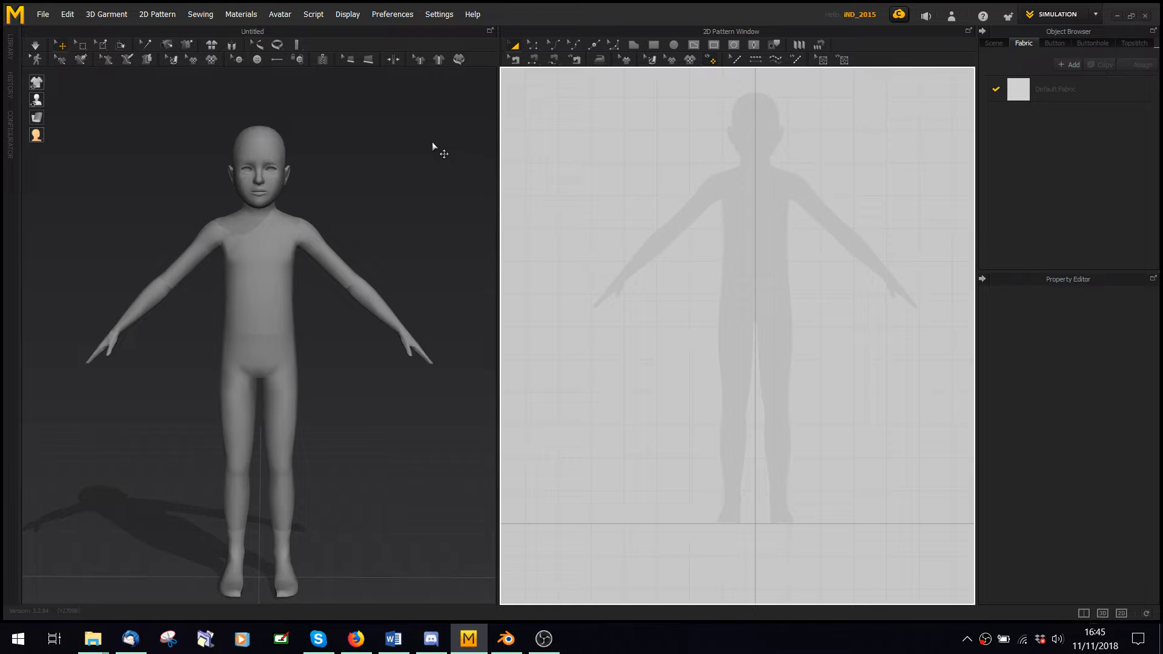
- Show the avatar's arrangement points and draft a boxy sleeveless top outline over the silhouette
left_click(36, 99)
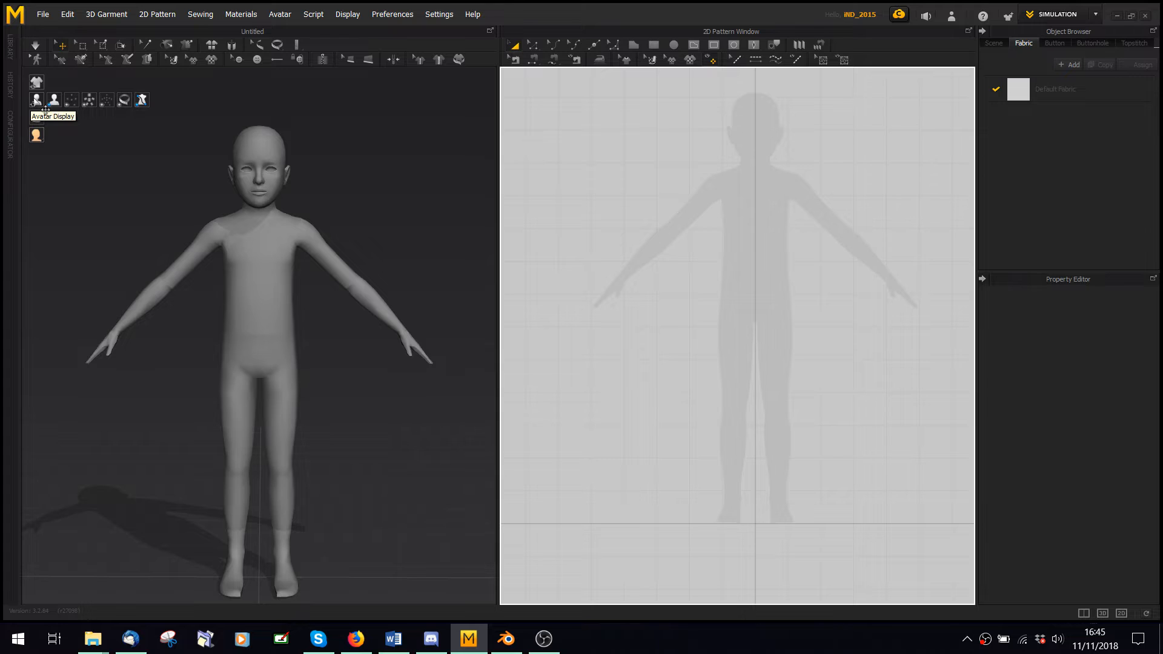
mouse_move(70, 99)
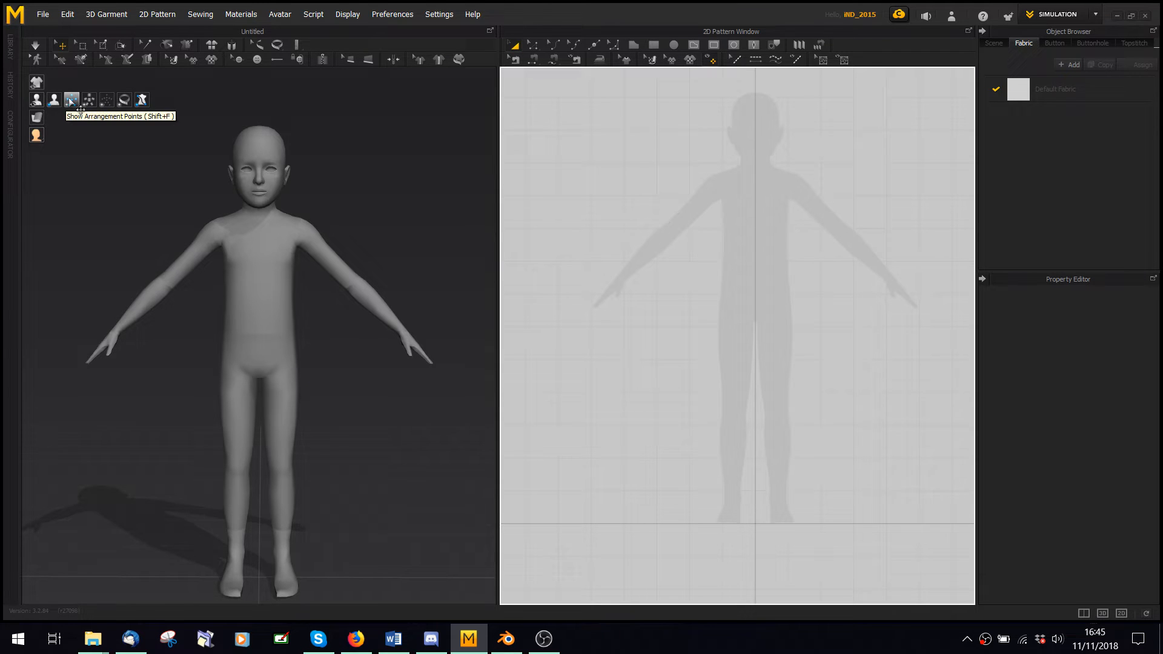
left_click(70, 100)
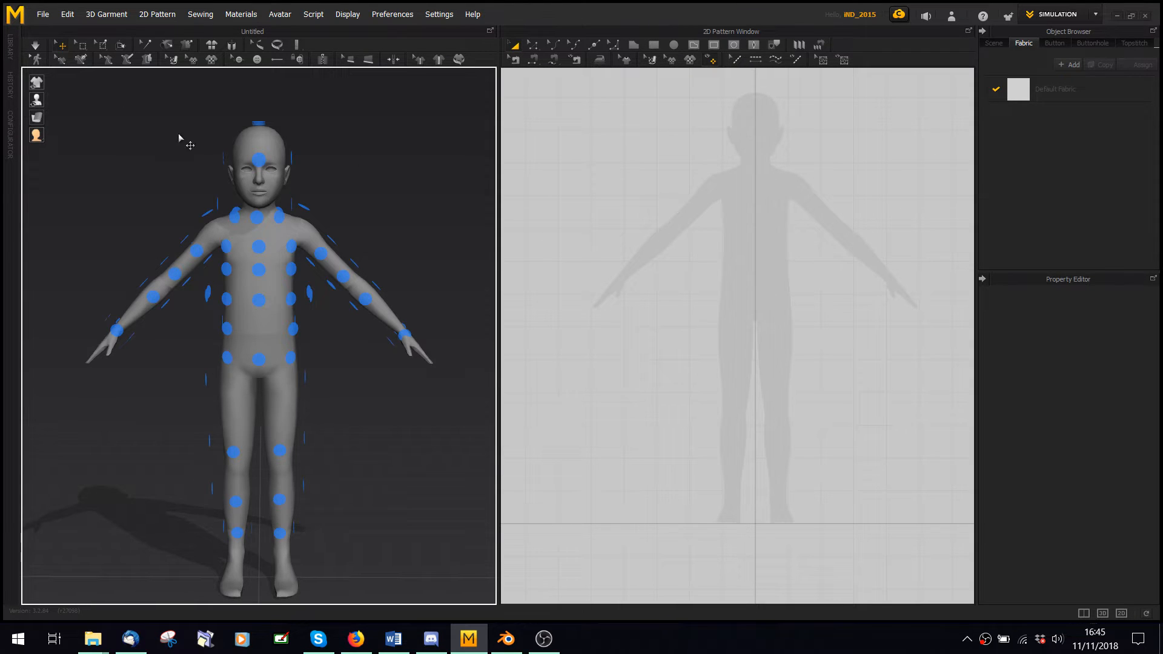
mouse_move(634, 46)
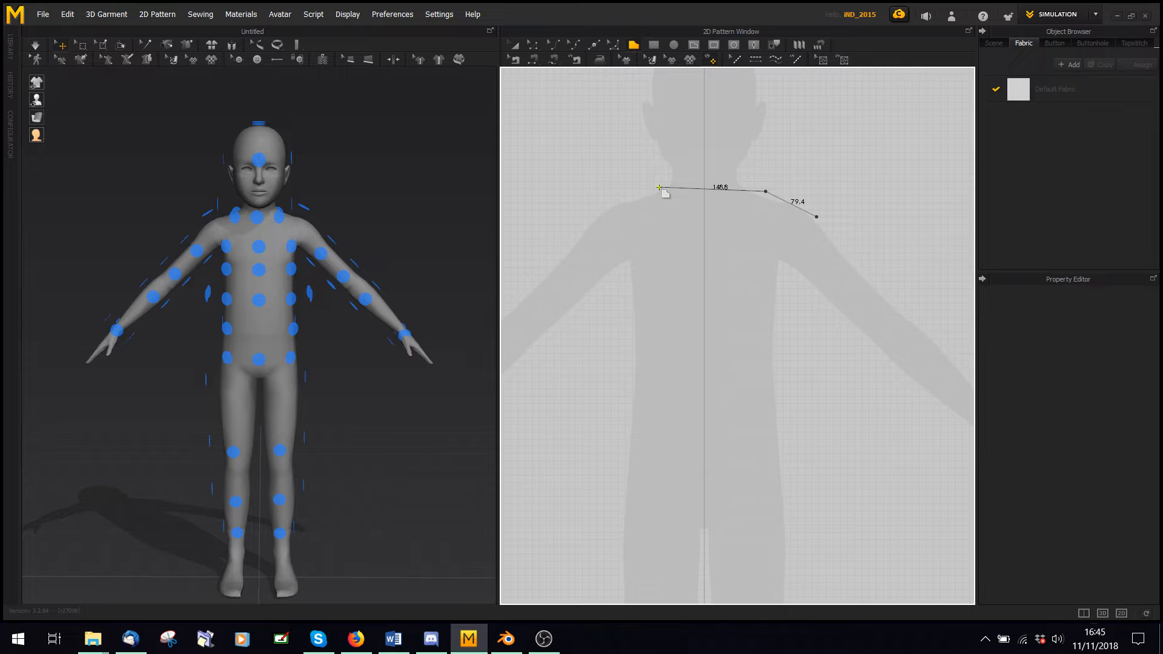
left_click(624, 291)
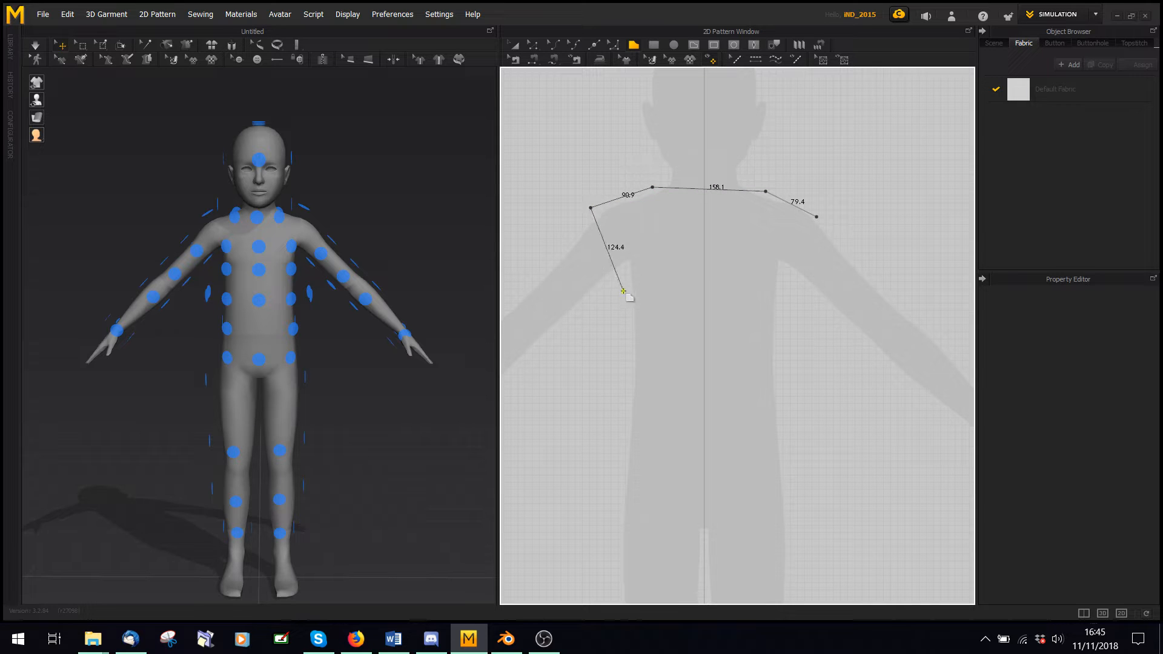
left_click(814, 508)
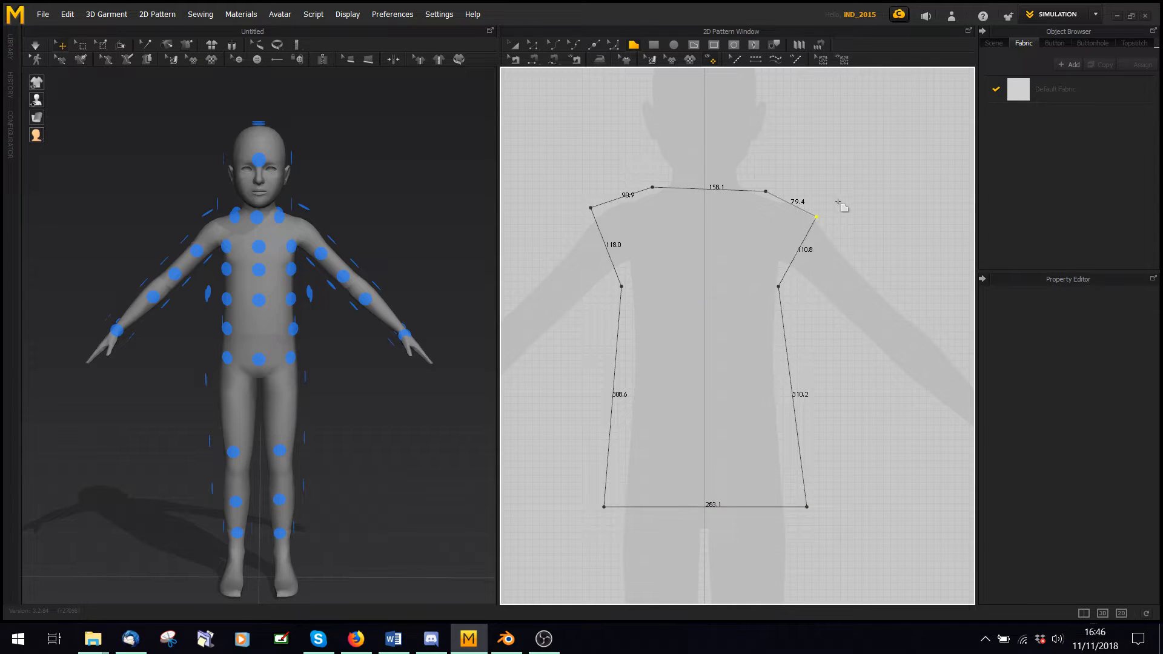
left_click(704, 334)
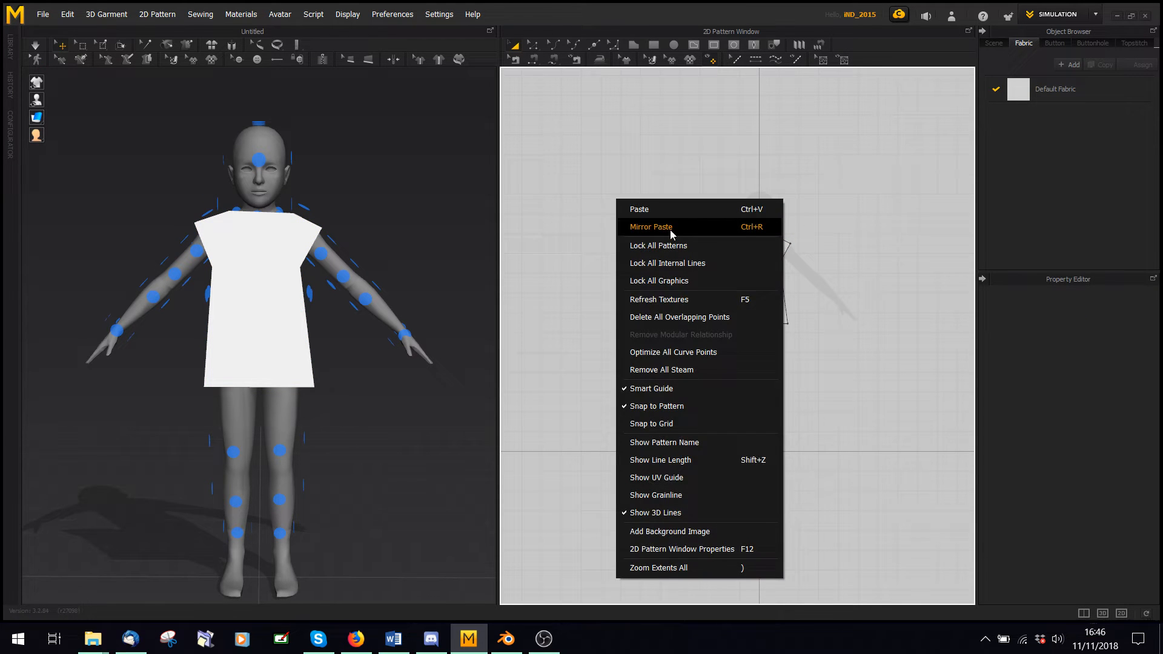
- Mirror-paste the top panel, flip it horizontally, and select the back copy
left_click(651, 226)
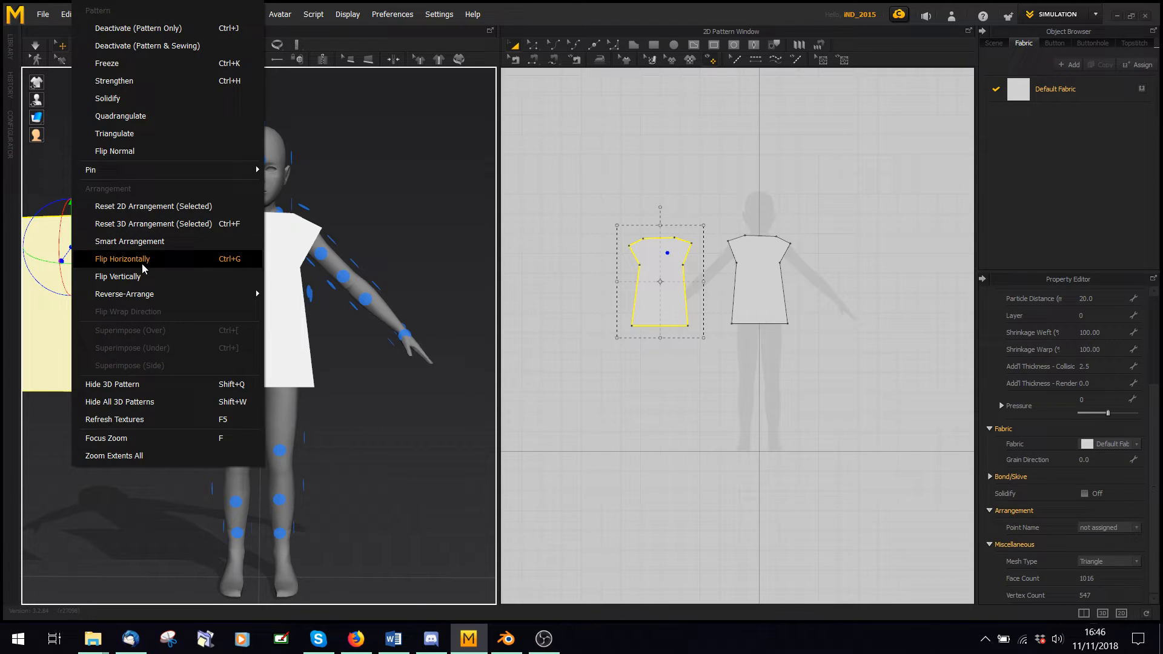
left_click(122, 258)
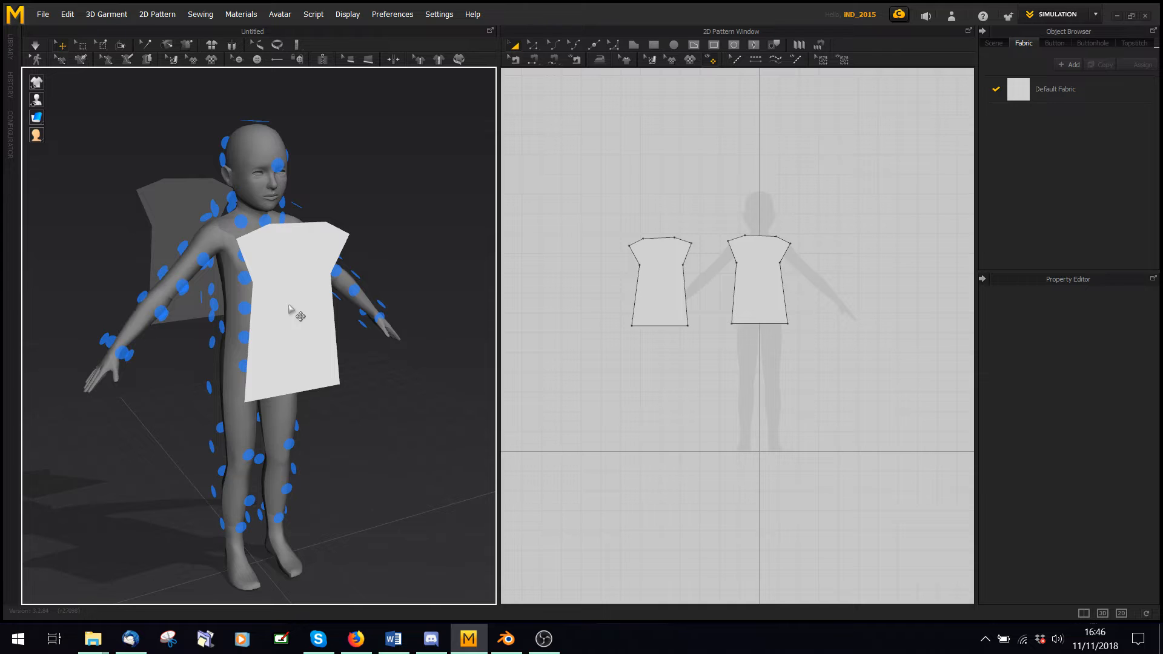
mouse_move(300, 293)
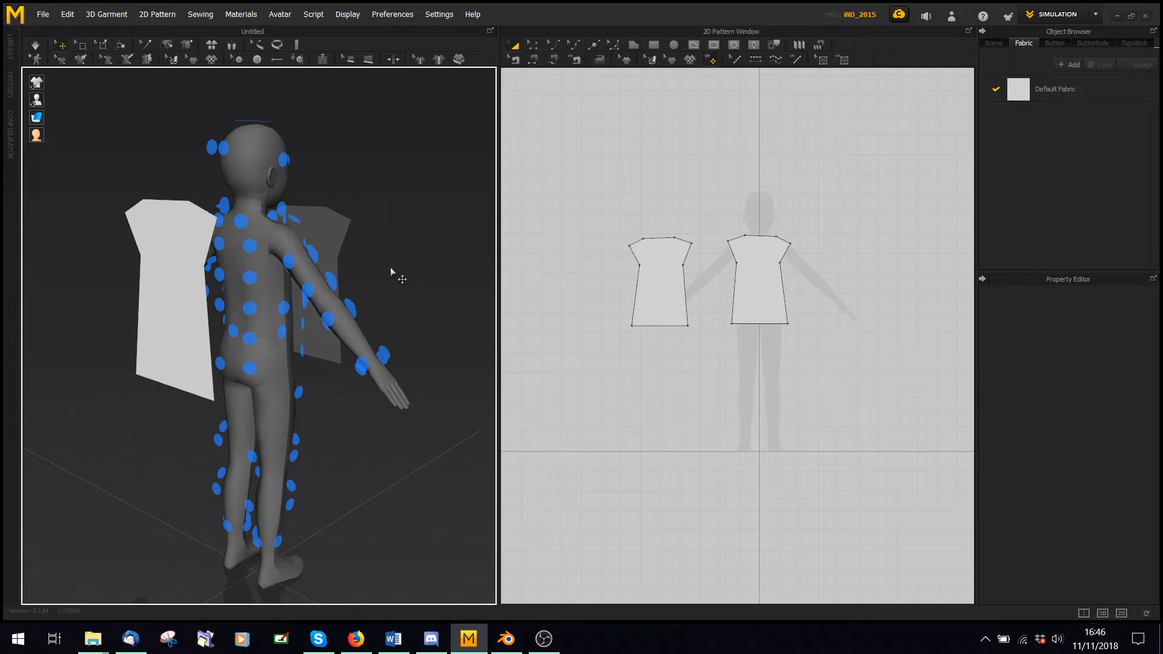
mouse_move(386, 239)
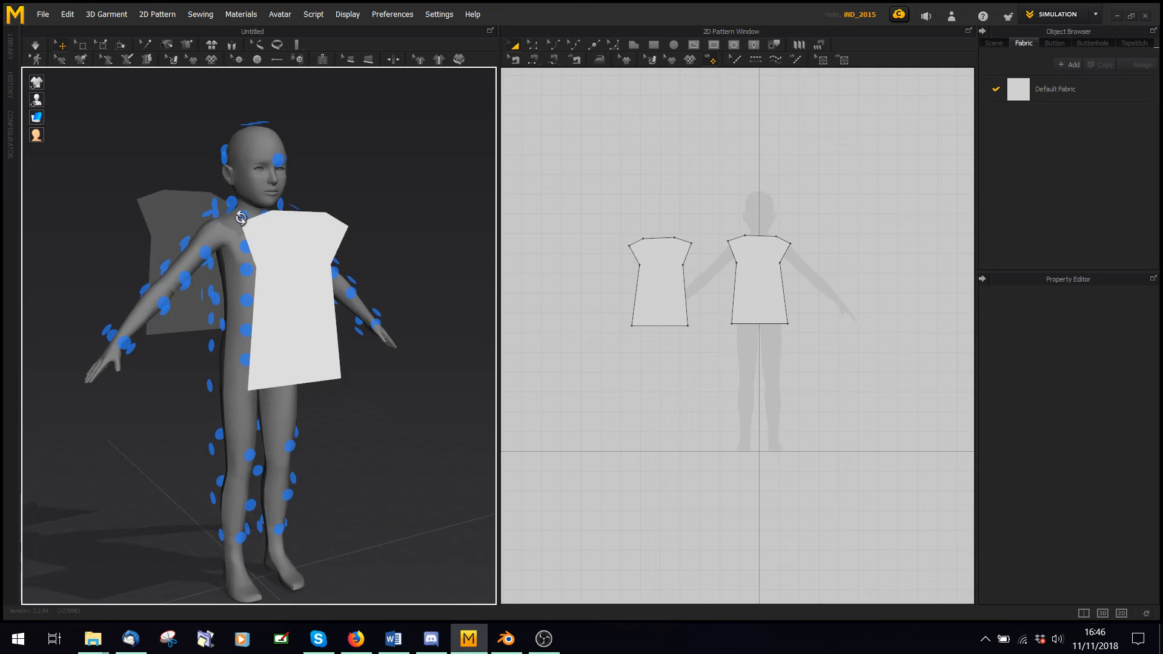
left_click(658, 282)
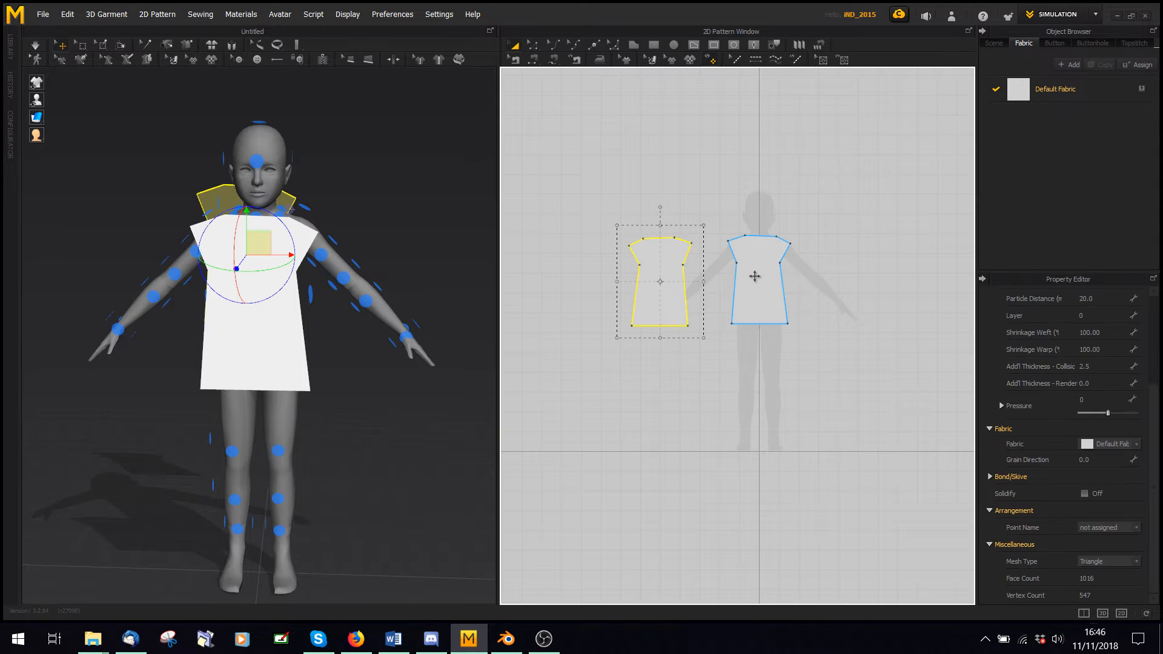
left_click(757, 277)
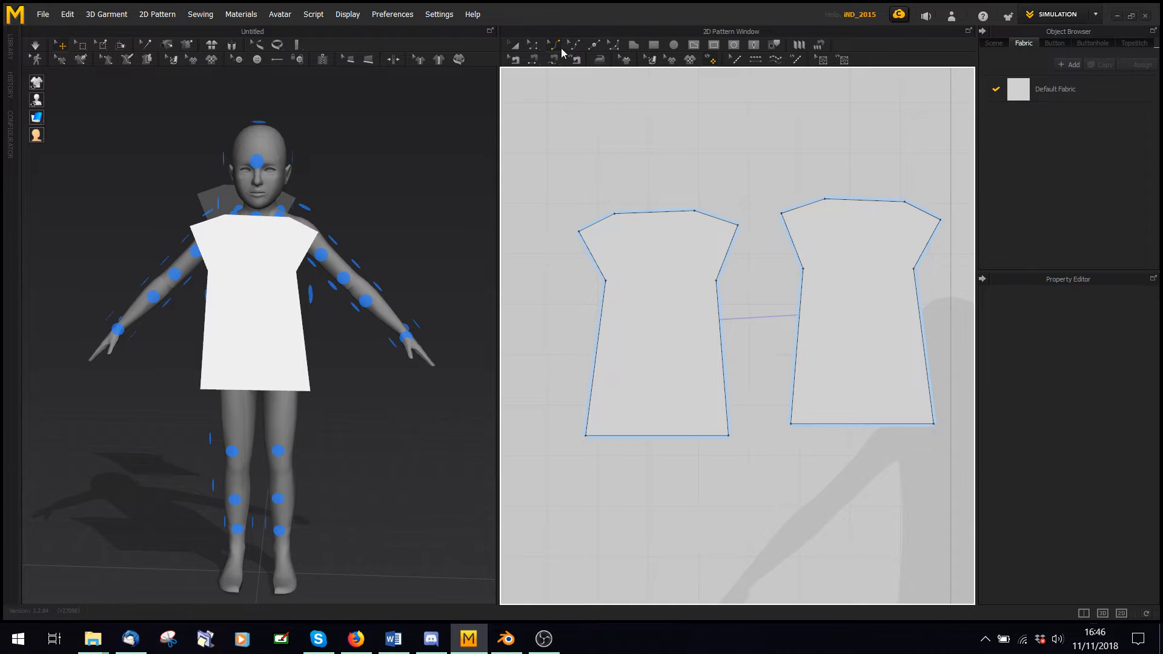
- Scoop the necklines of both top panels and curve the new piece's top edge
left_click(657, 219)
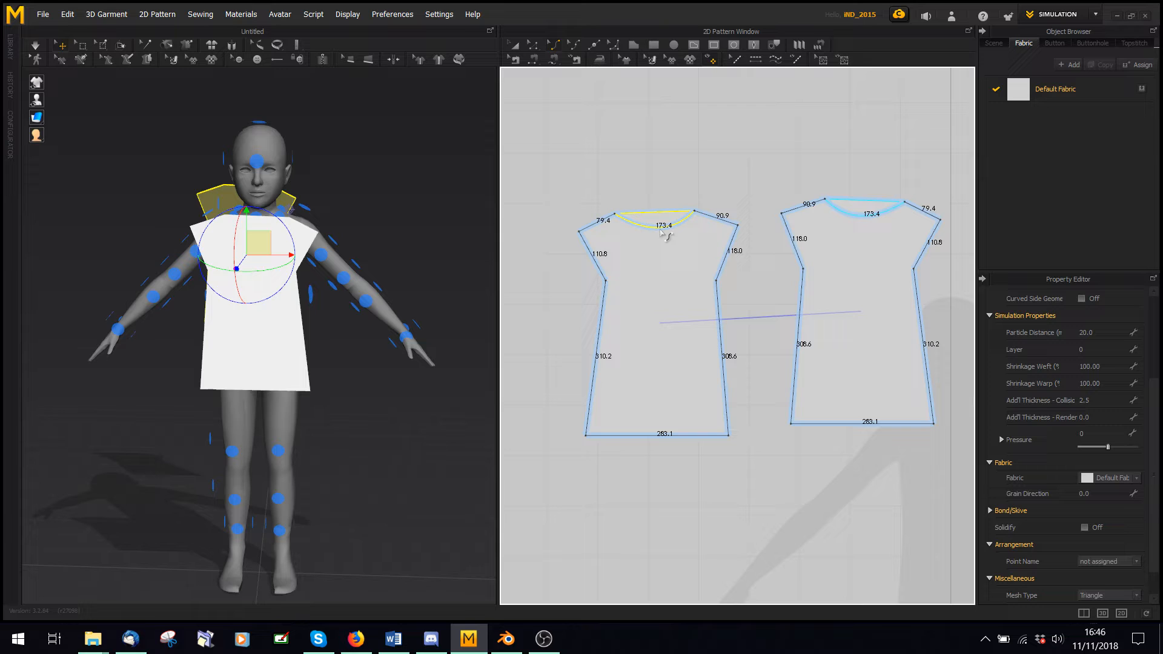
left_click(775, 295)
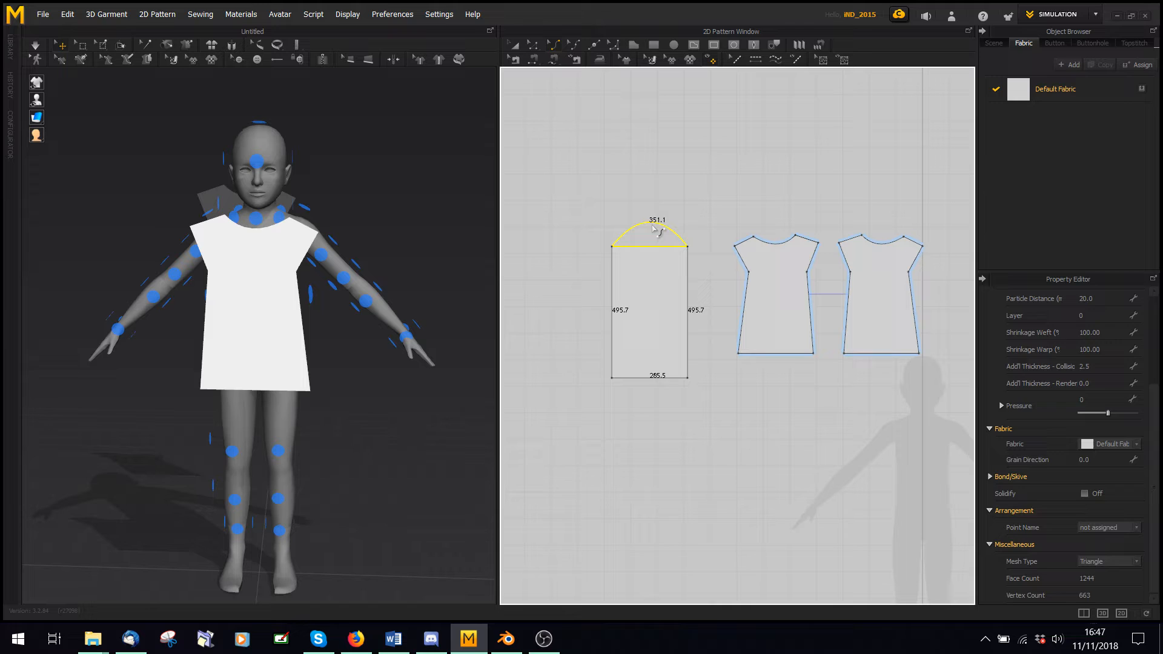
left_click(671, 182)
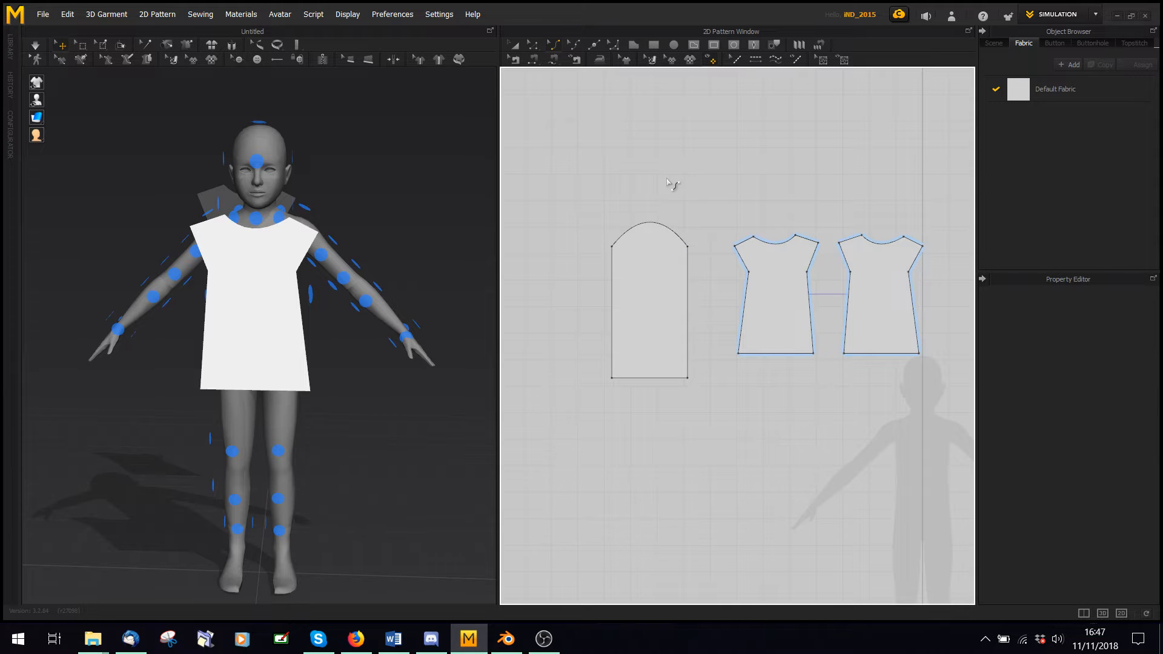
mouse_move(382, 207)
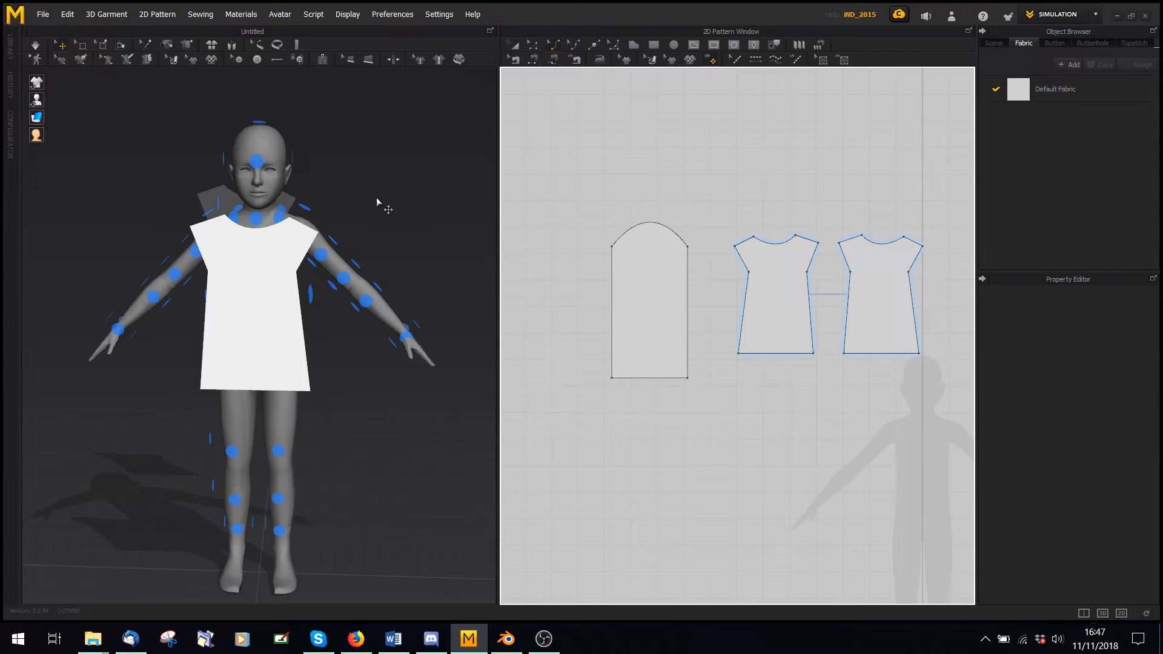
mouse_move(720, 169)
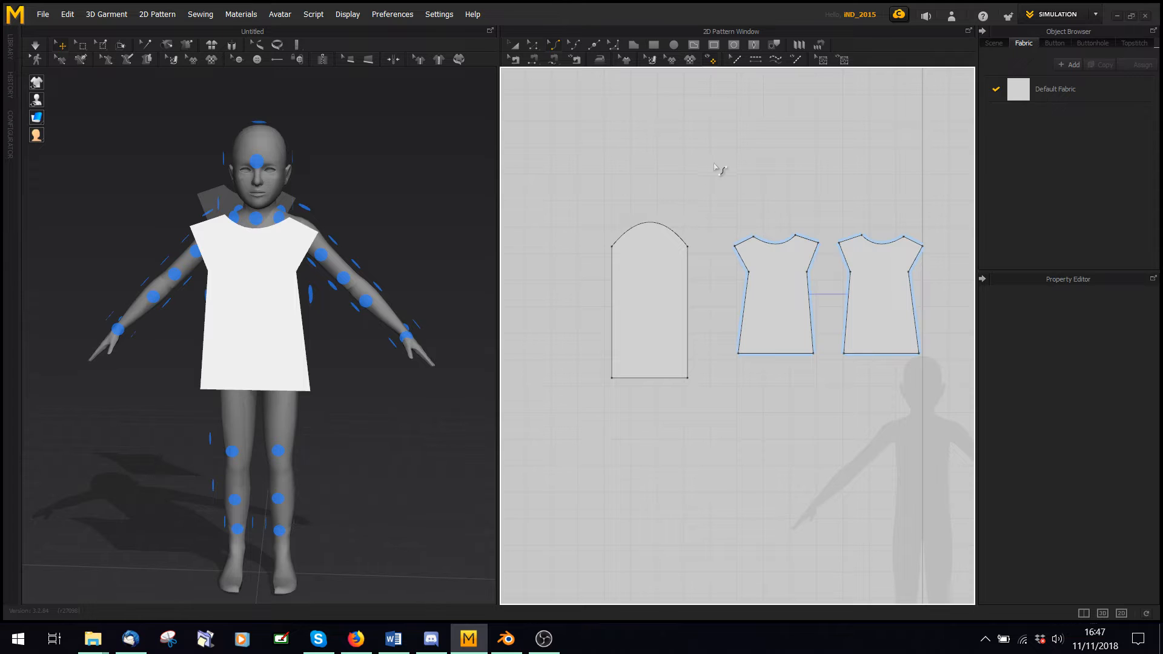
mouse_move(671, 168)
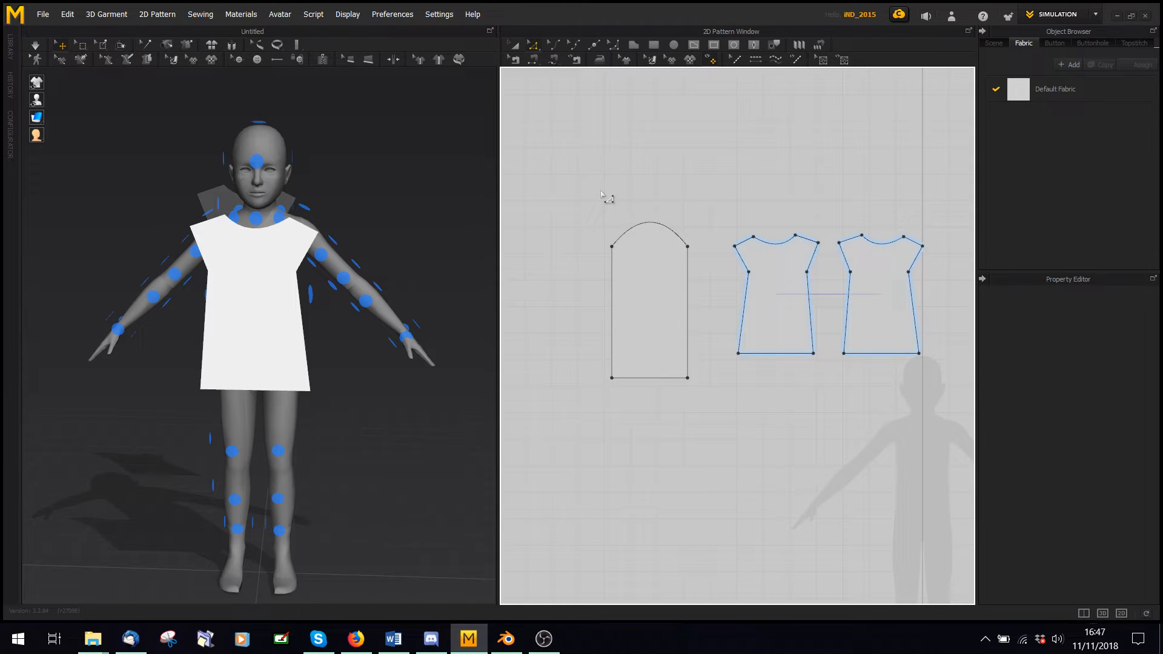
- Split the tall piece's rounded top edge into two equal parts and start splitting its left side
right_click(634, 238)
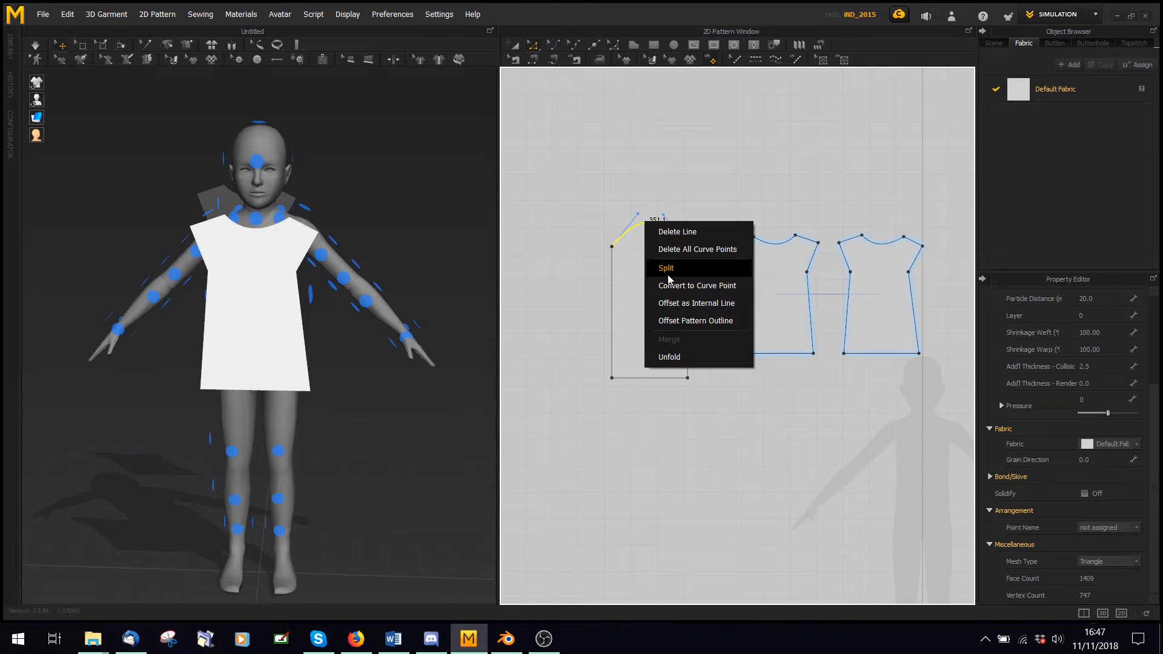
left_click(665, 267)
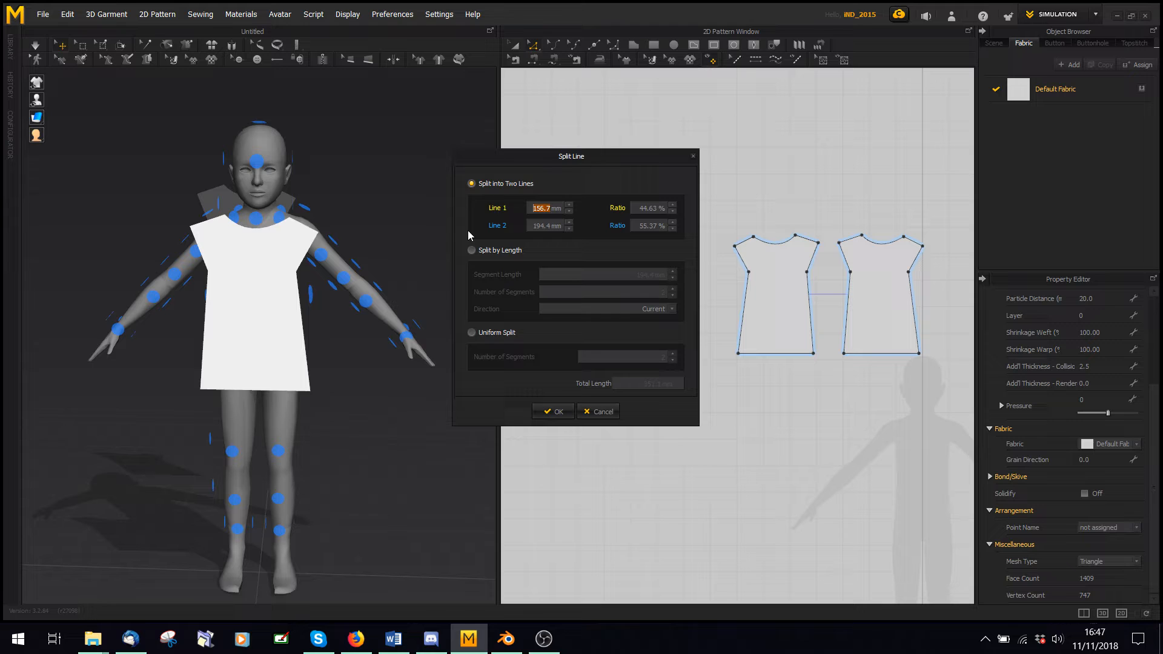
mouse_move(485, 330)
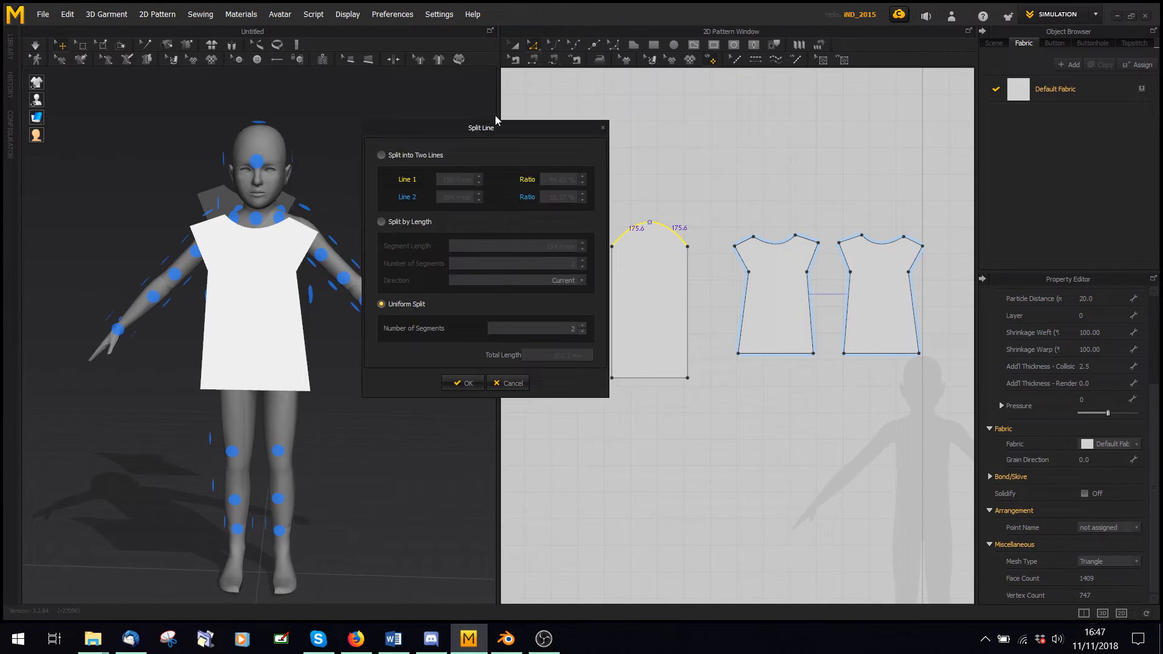
left_click(462, 383)
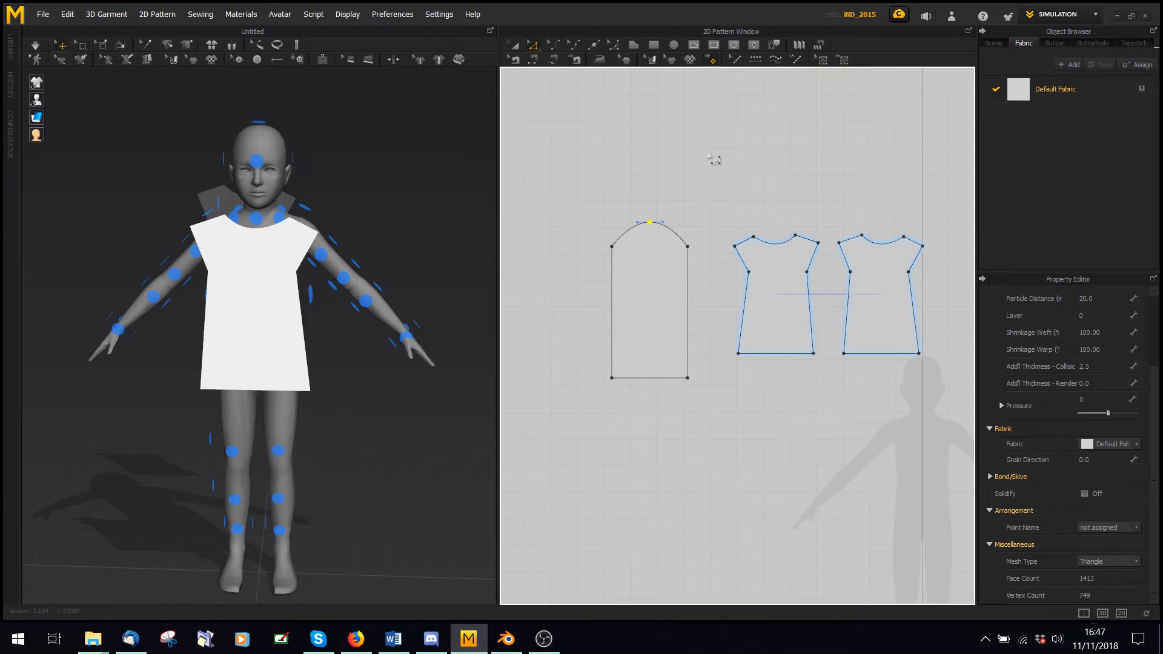
mouse_move(704, 163)
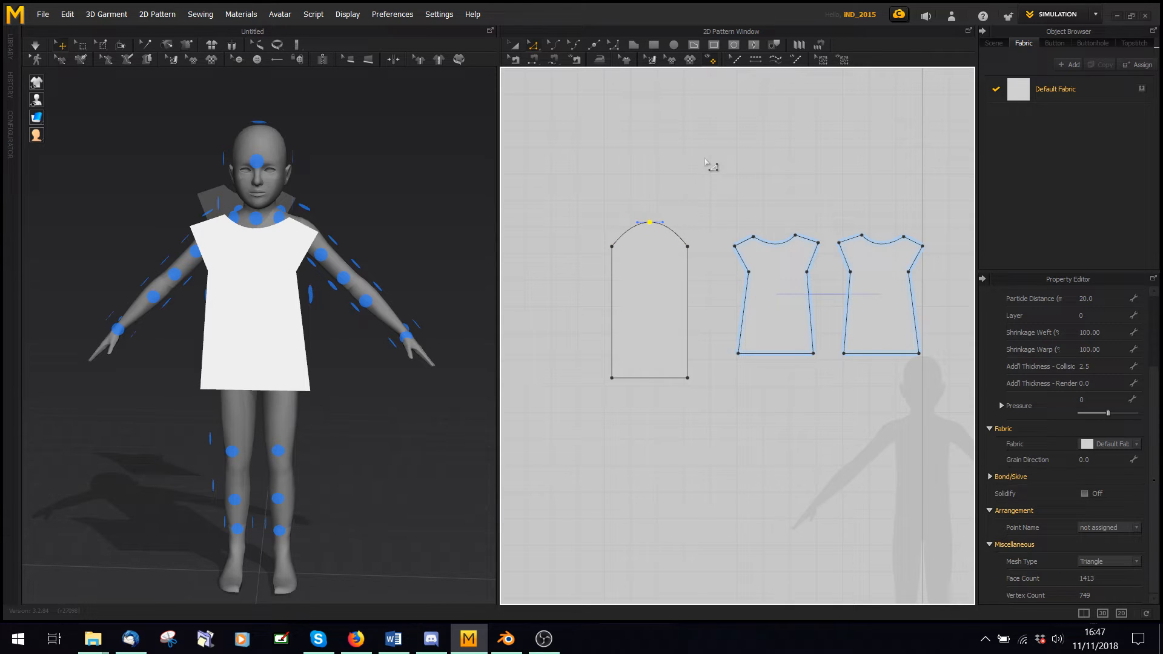
mouse_move(628, 271)
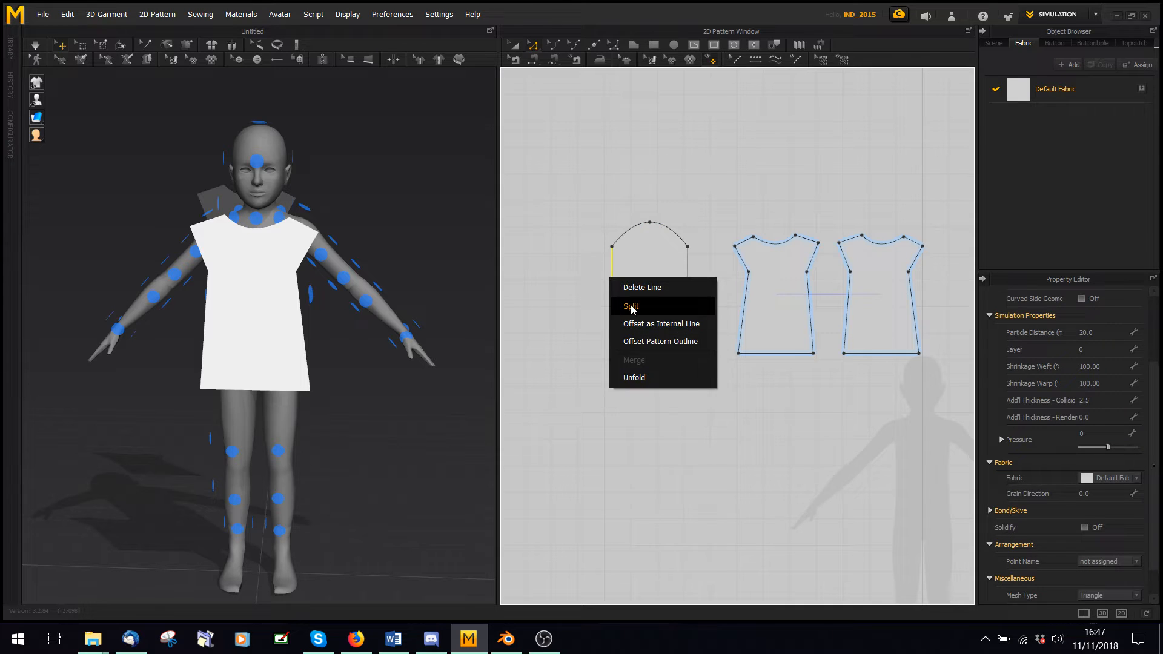
left_click(630, 306)
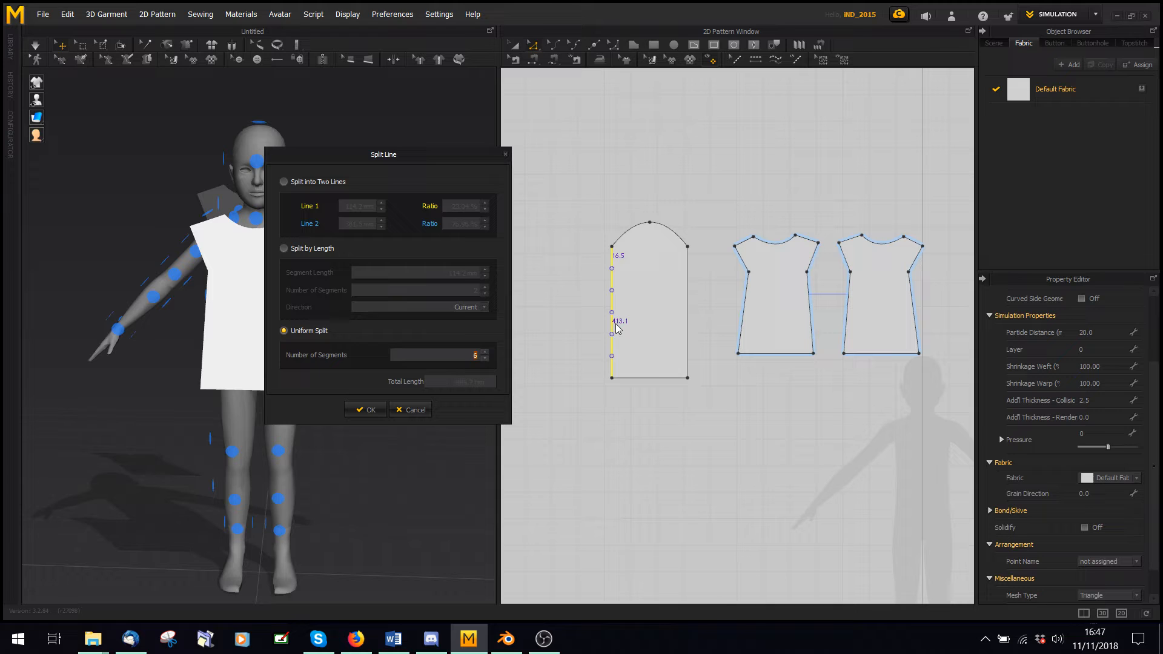
mouse_move(514, 164)
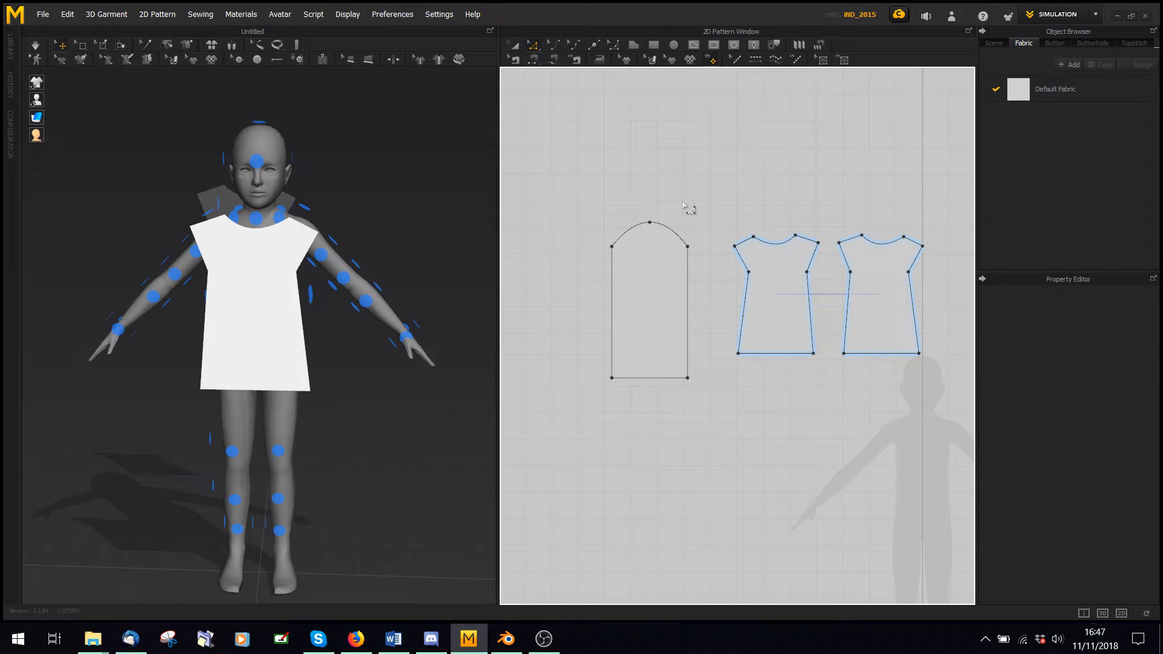
mouse_move(684, 212)
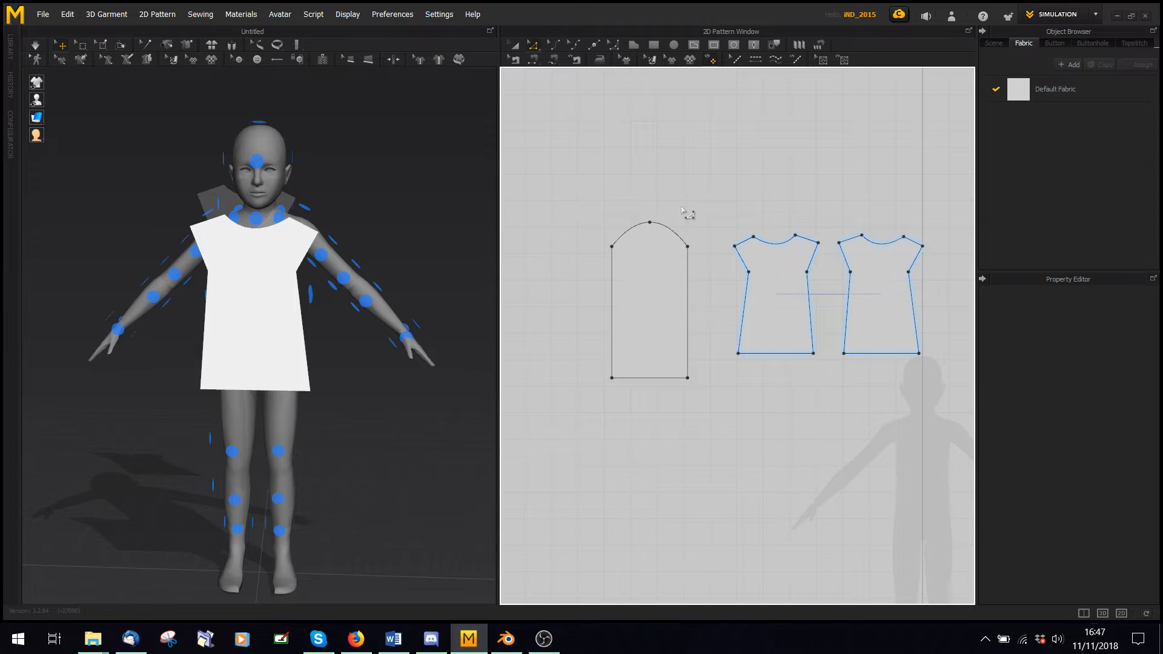
mouse_move(604, 100)
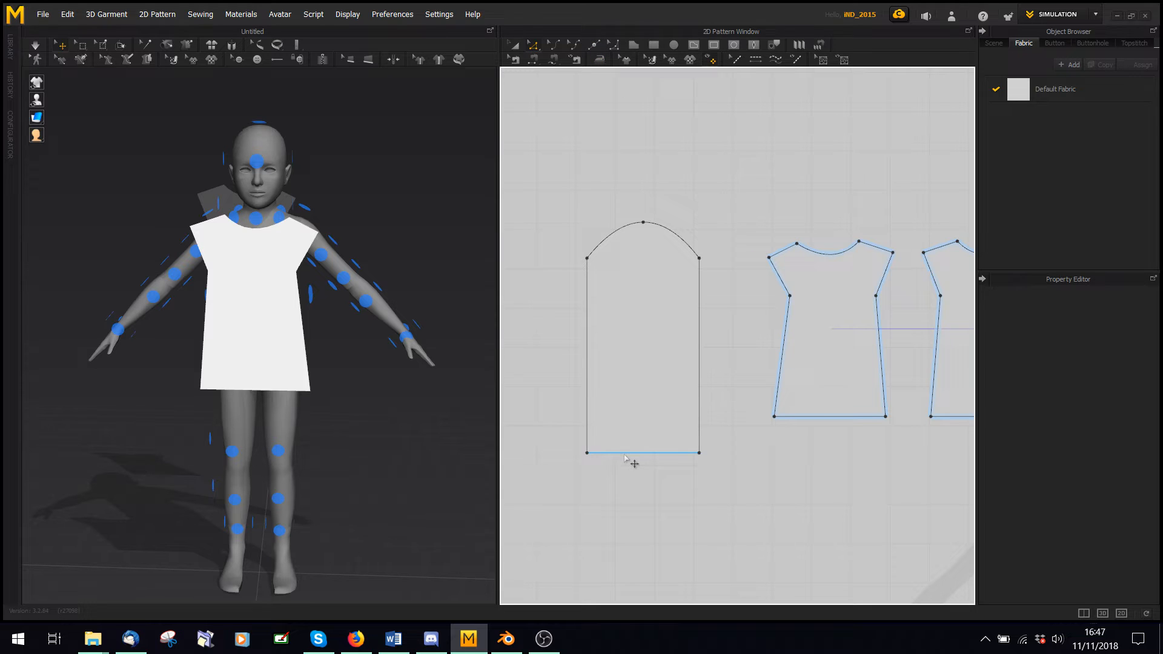
- Draw a vertical centre line down the sleeve and cut it into two sewn halves
left_click(642, 452)
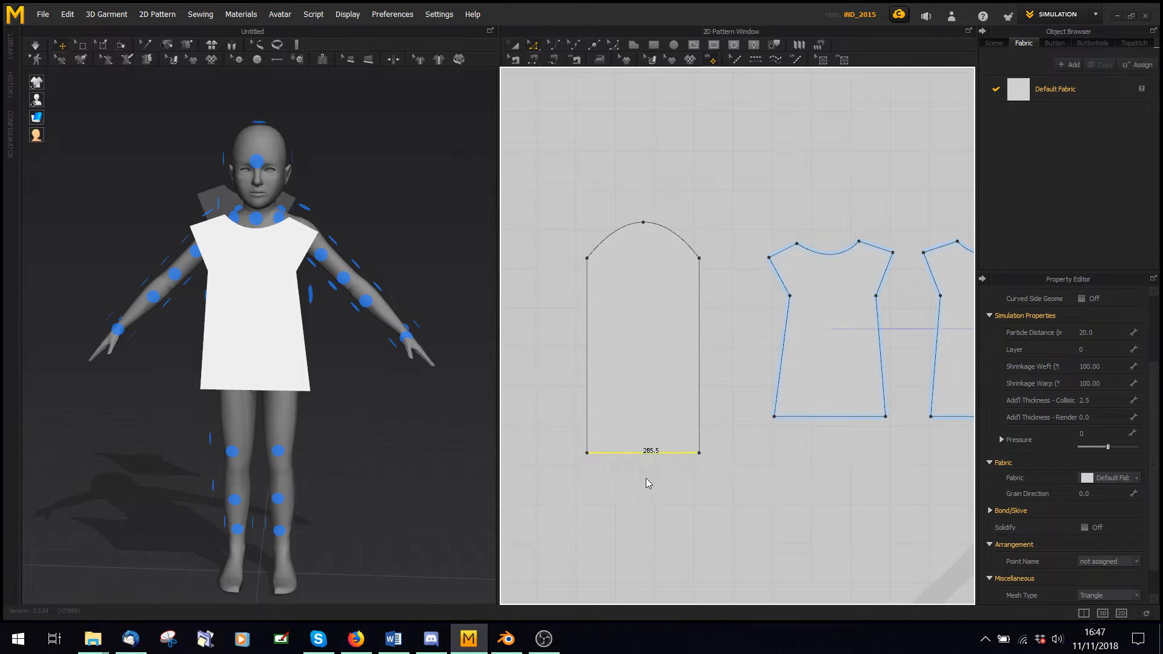
left_click(753, 46)
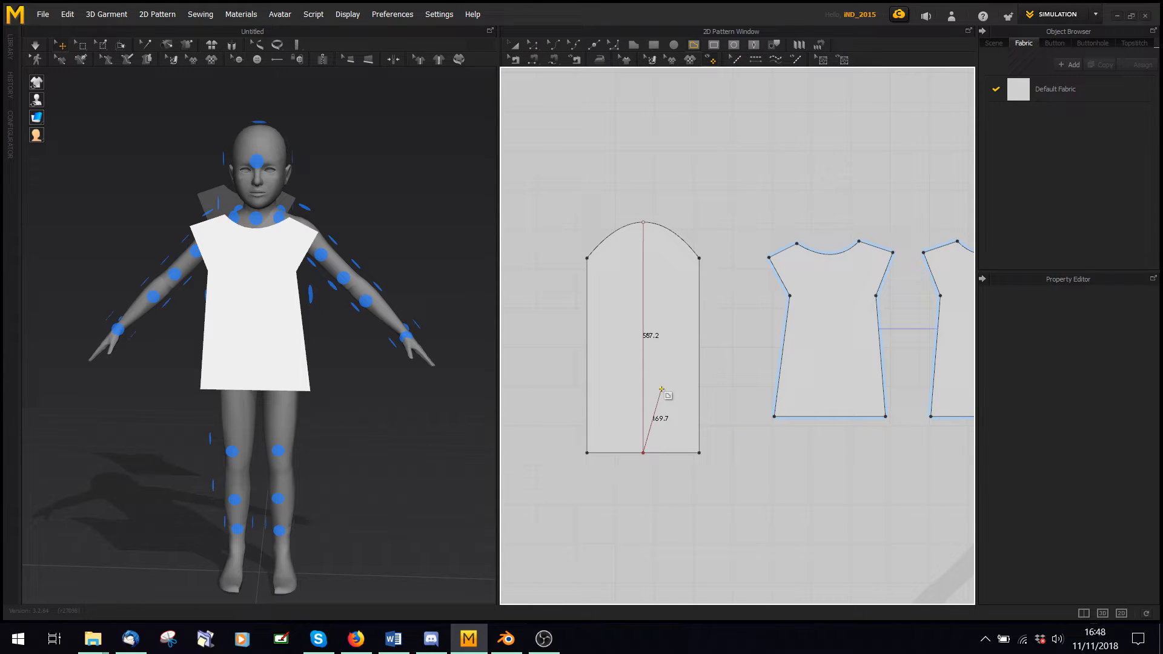
left_click(643, 334)
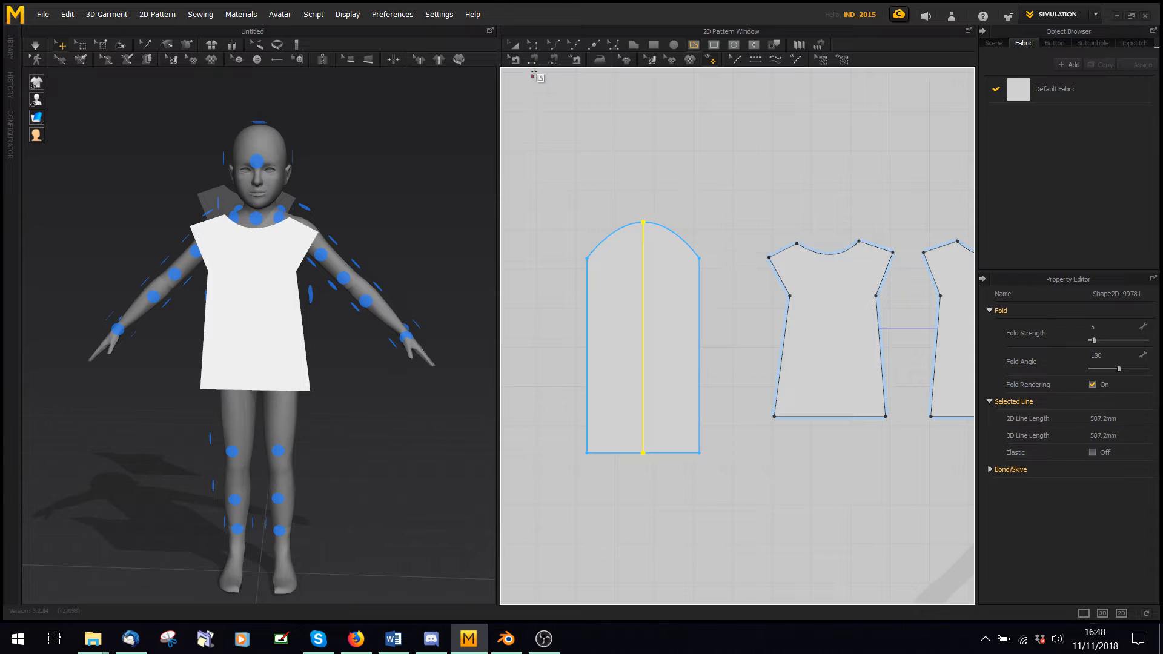
left_click(615, 162)
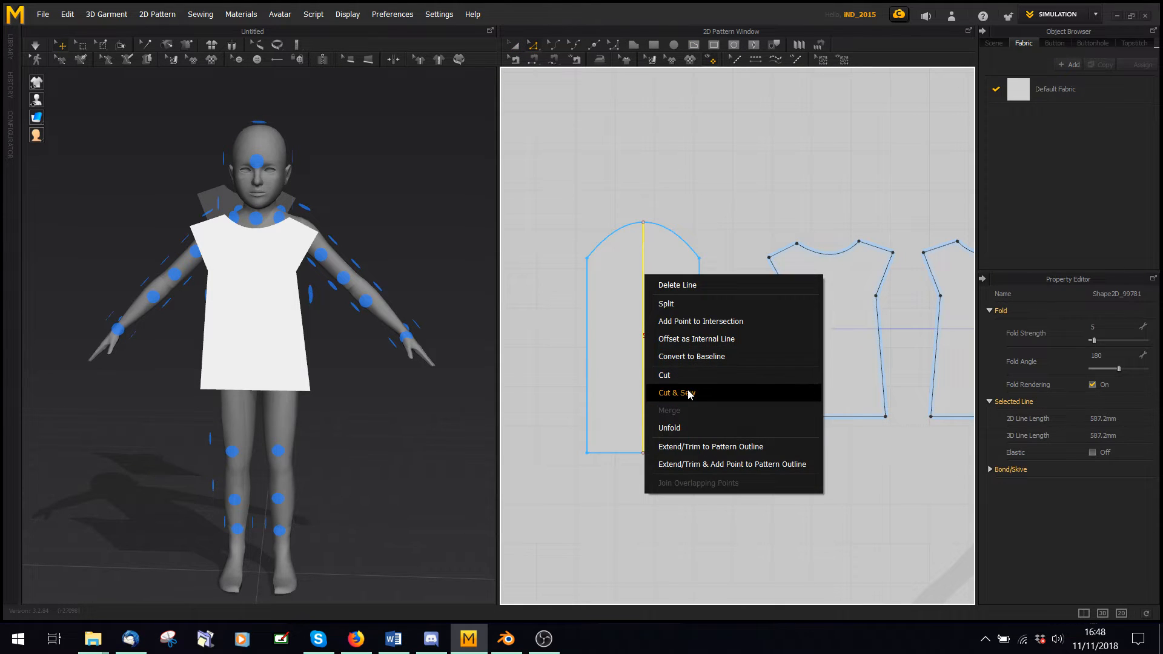
left_click(675, 392)
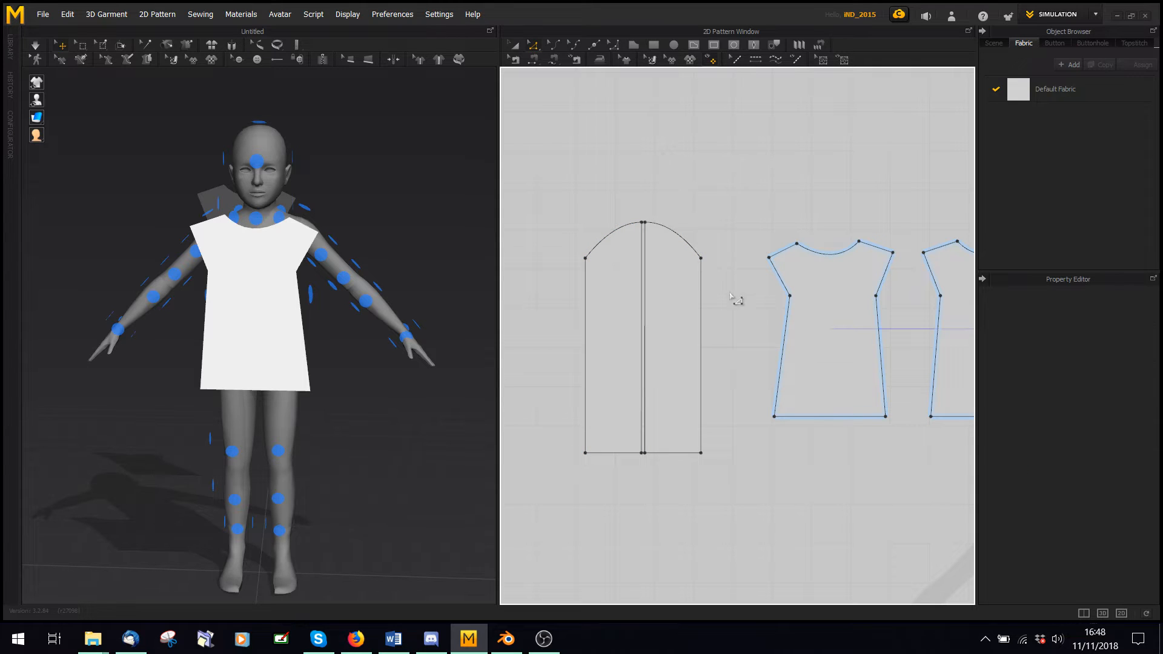
mouse_move(680, 356)
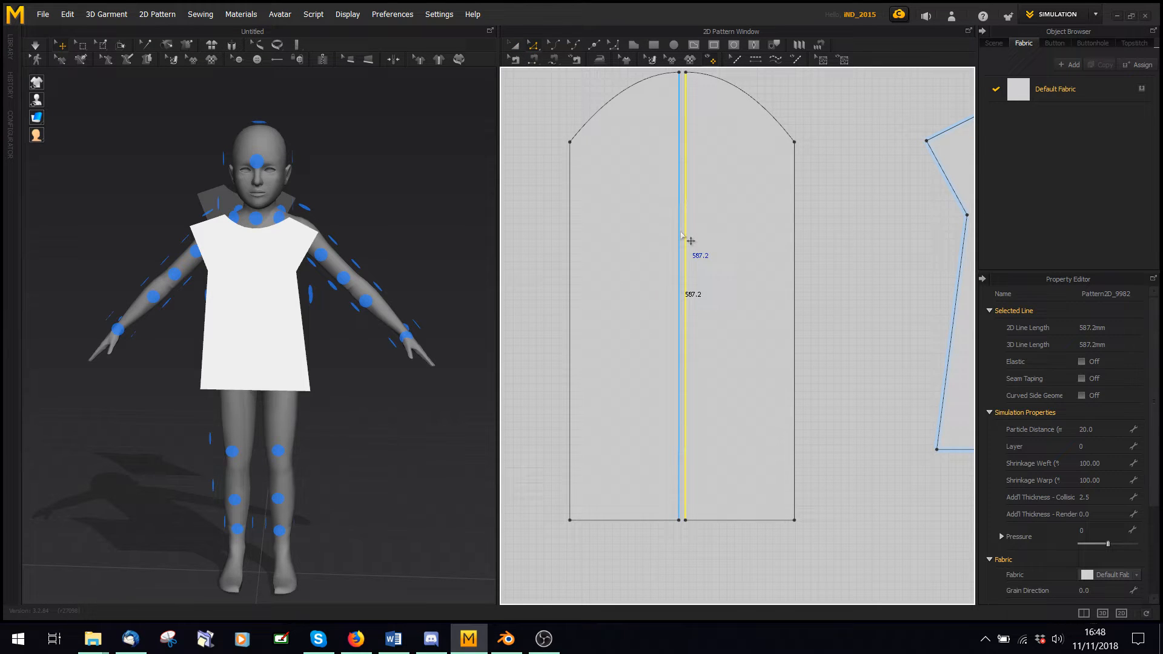
- Merge the sleeve halves back into one piece and browse to the Desktop in File Explorer
right_click(683, 224)
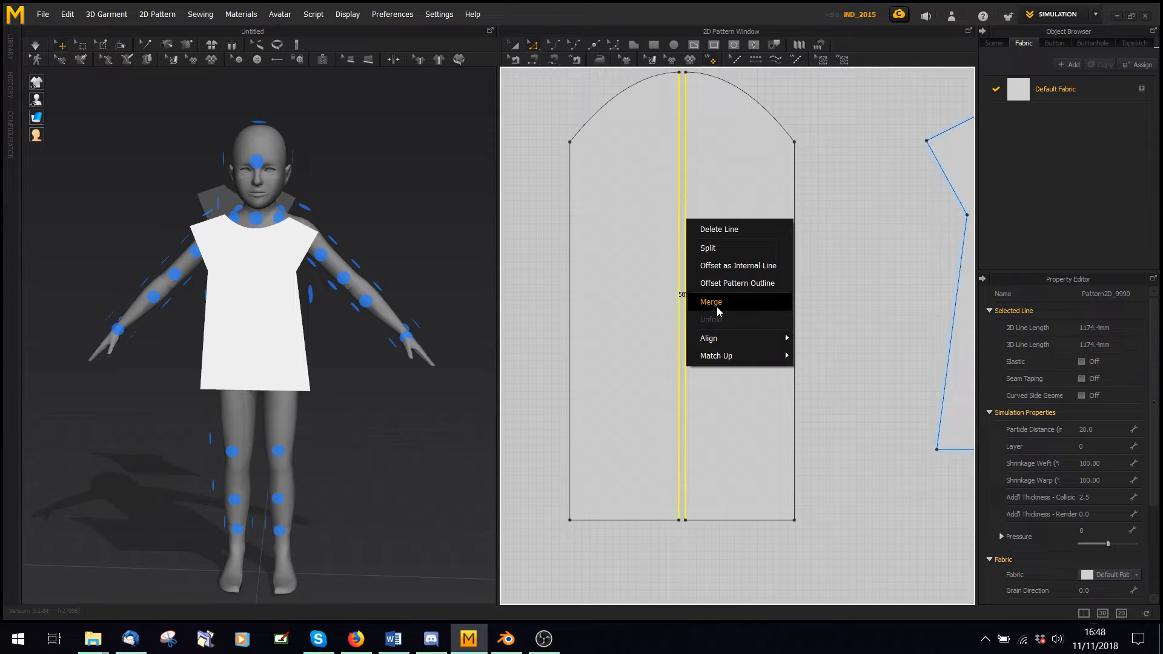
left_click(711, 302)
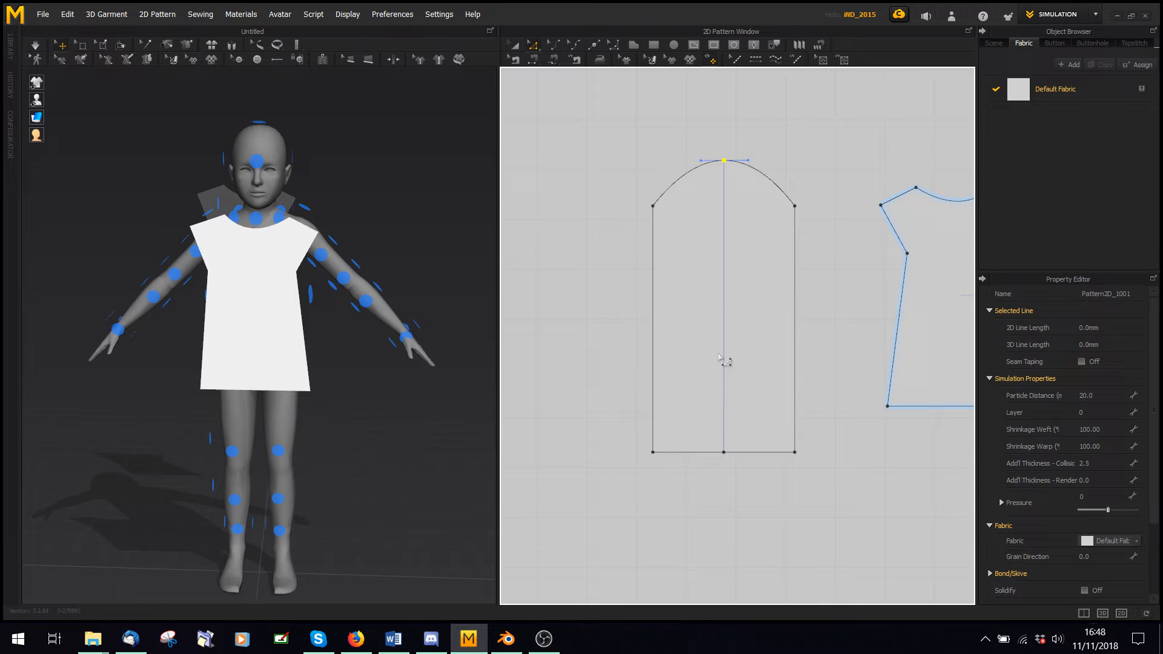
left_click(813, 443)
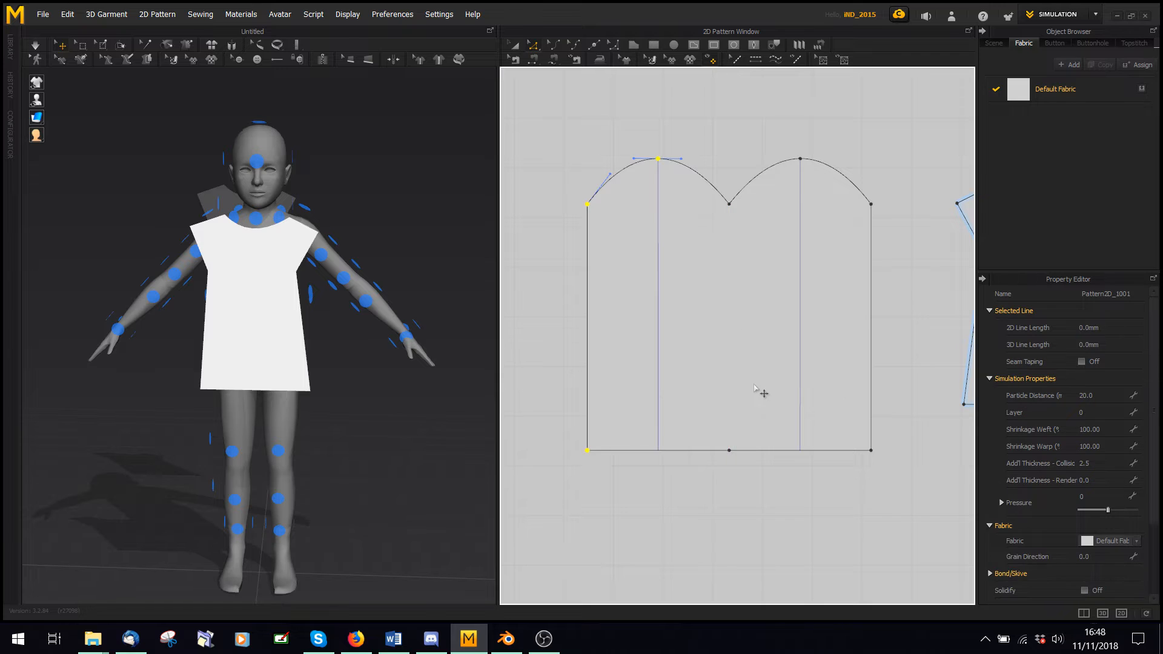
mouse_move(848, 304)
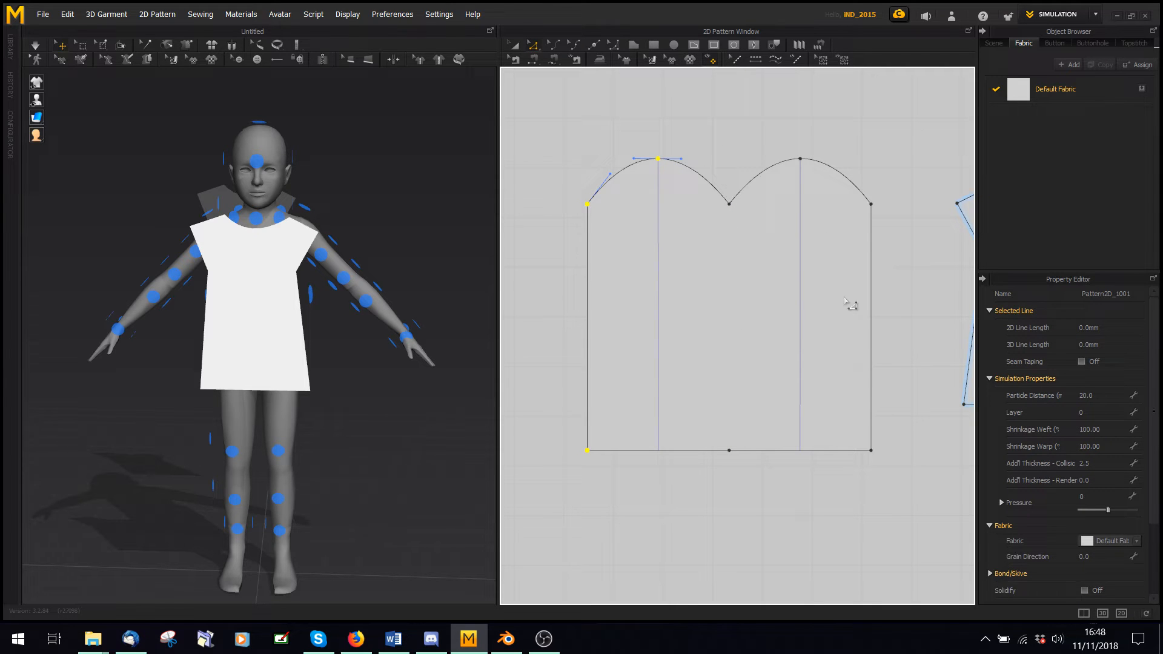
mouse_move(645, 236)
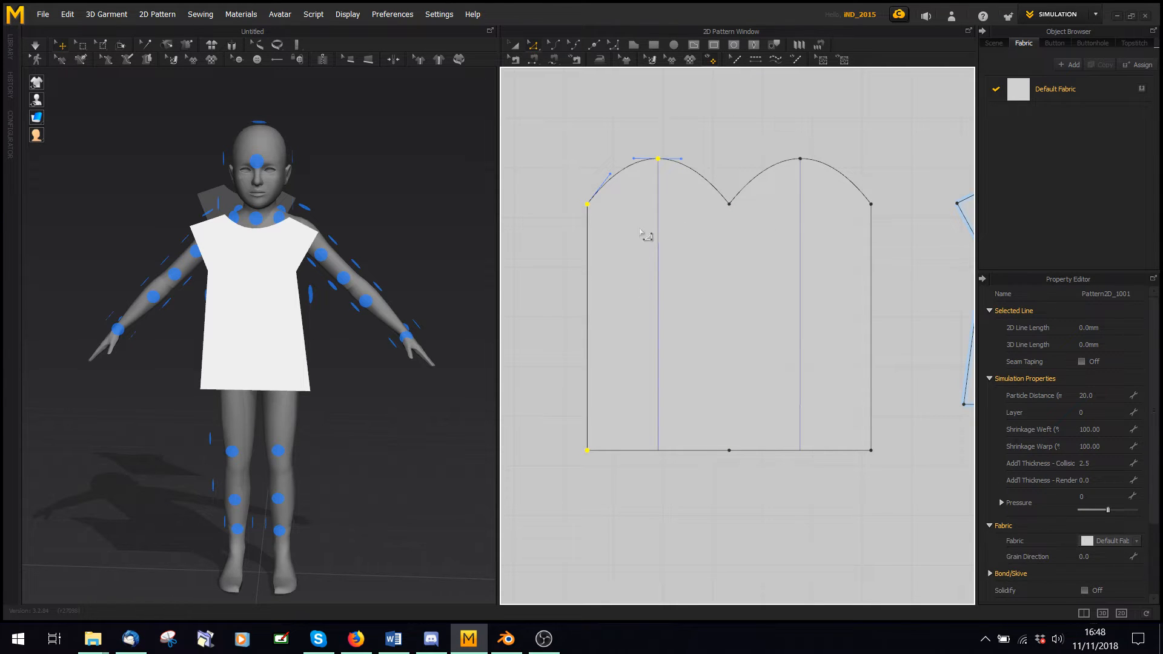
mouse_move(647, 171)
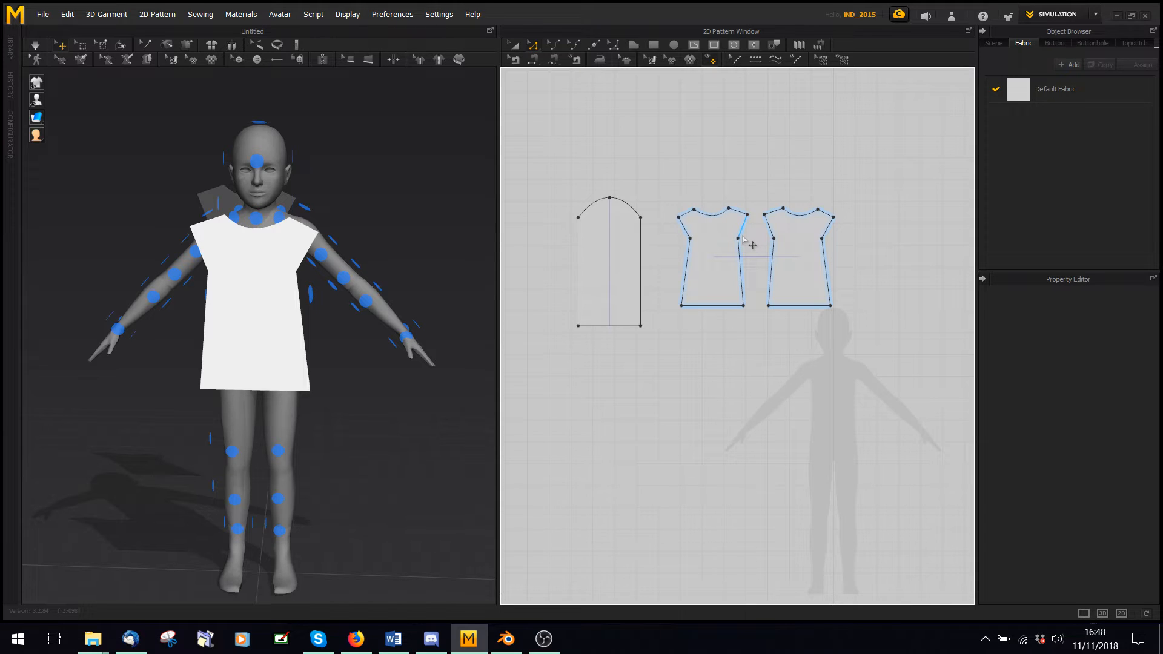
left_click(92, 637)
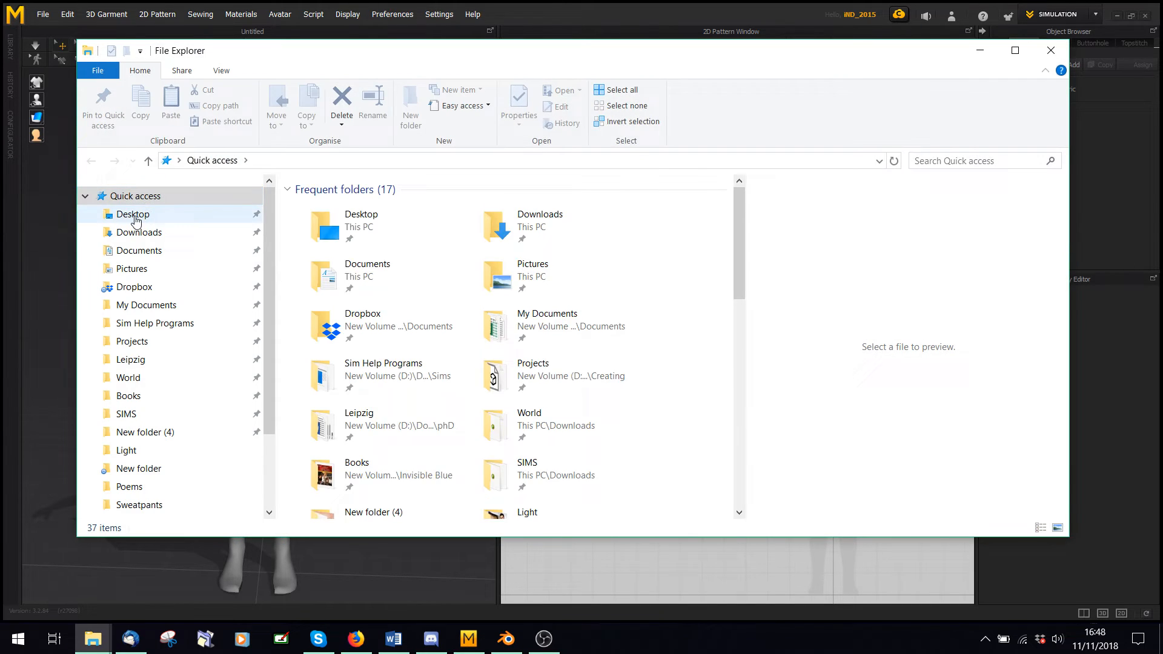
left_click(132, 215)
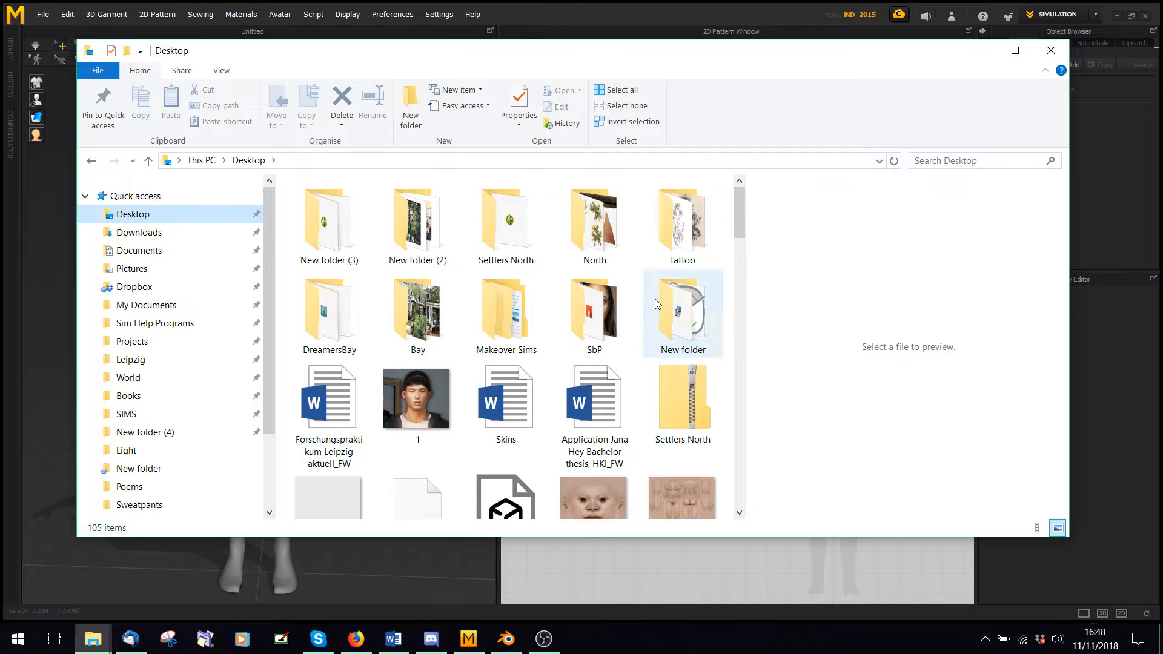
- Open New folder on the Desktop and launch the KeyPose application
double_click(682, 310)
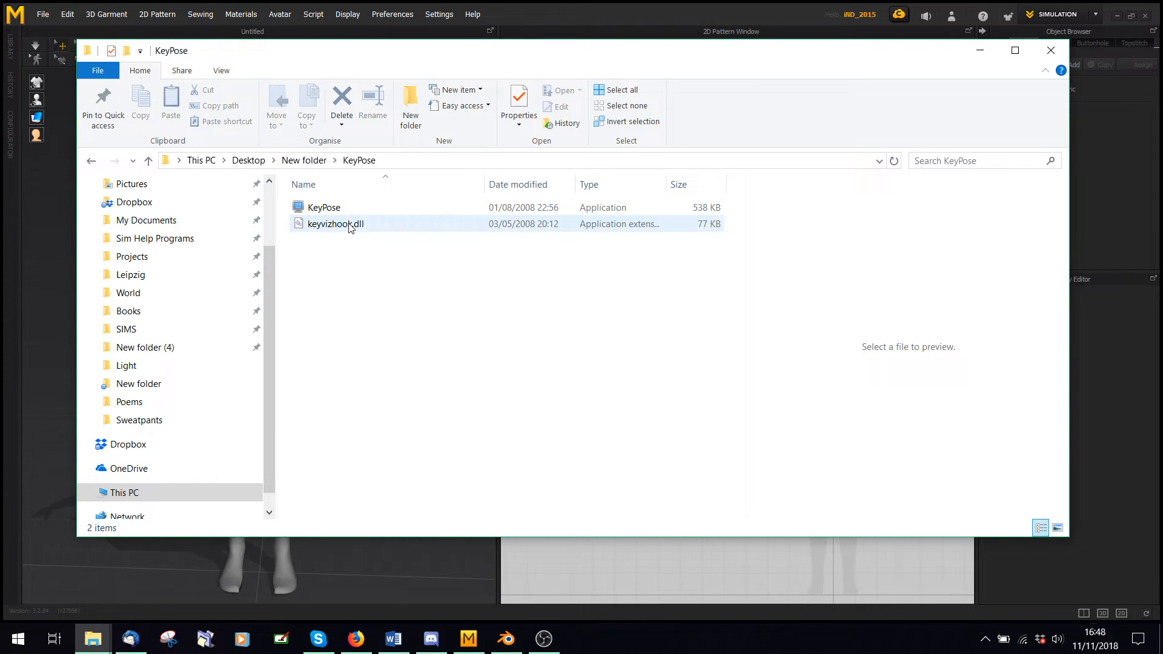
left_click(324, 207)
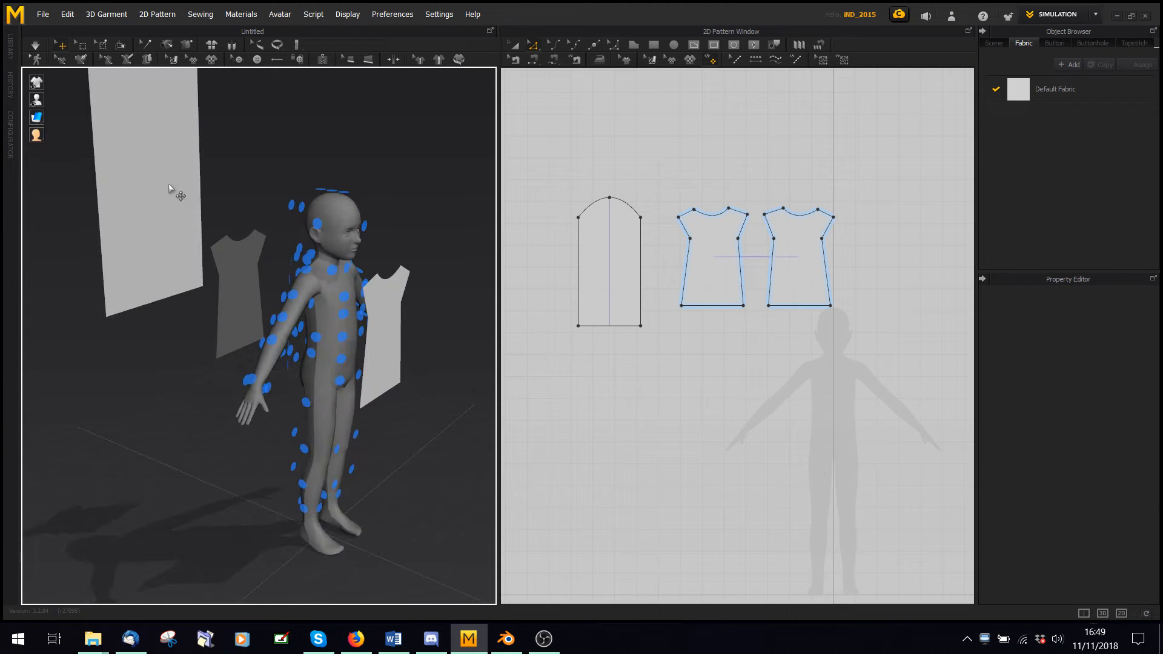
- Place the sleeve piece around the avatar's arm and select its bottom edge
left_click(148, 178)
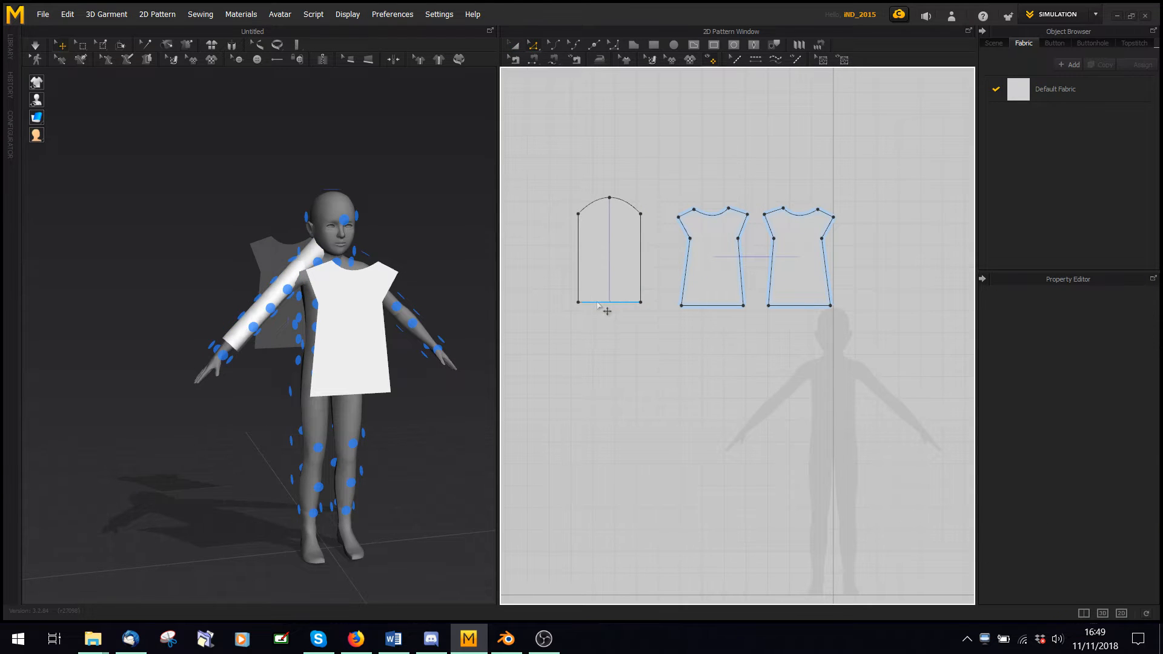
left_click(608, 303)
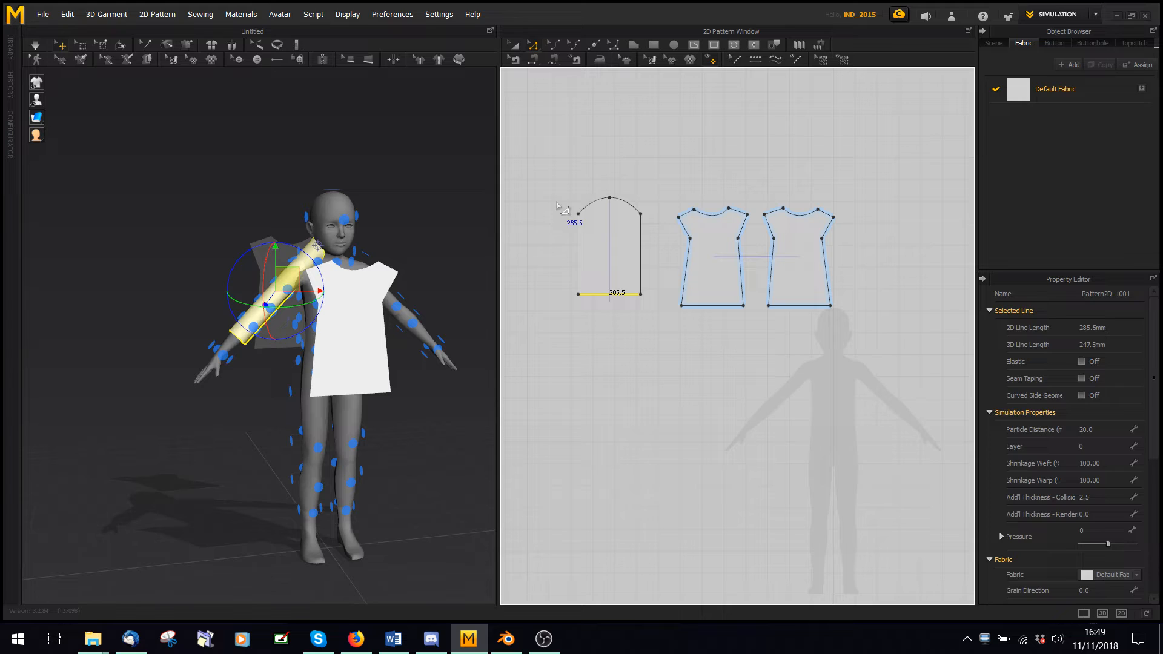
left_click(609, 249)
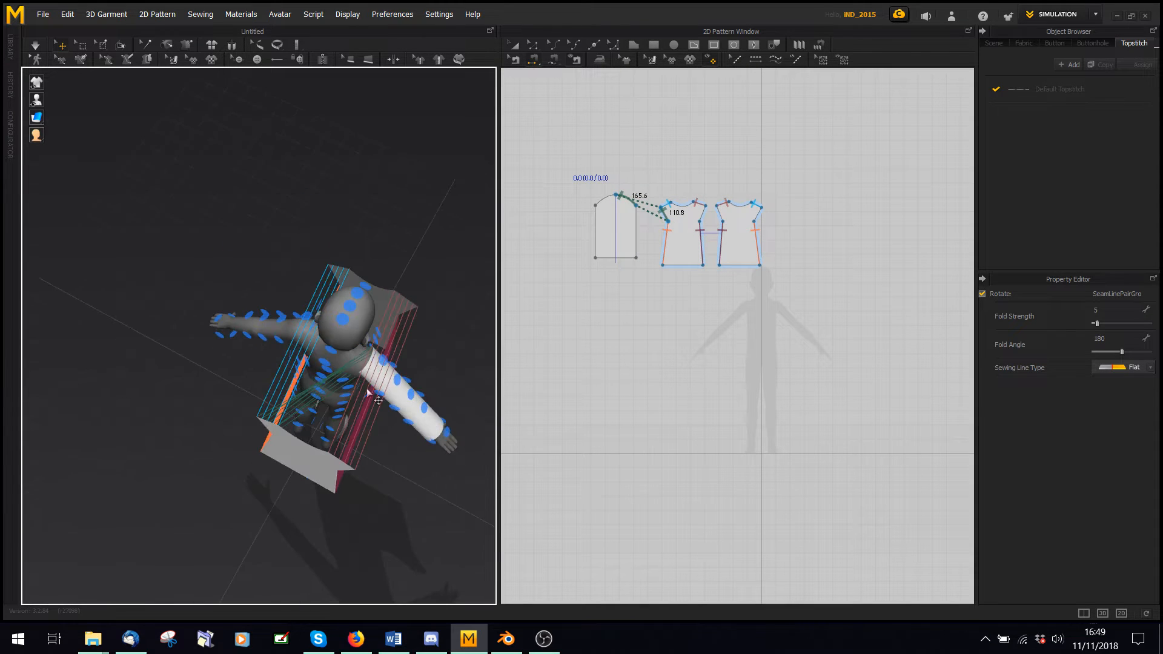
- Undo three misplaced sleeve sewing steps and toggle the simulation
key("ctrl+z")
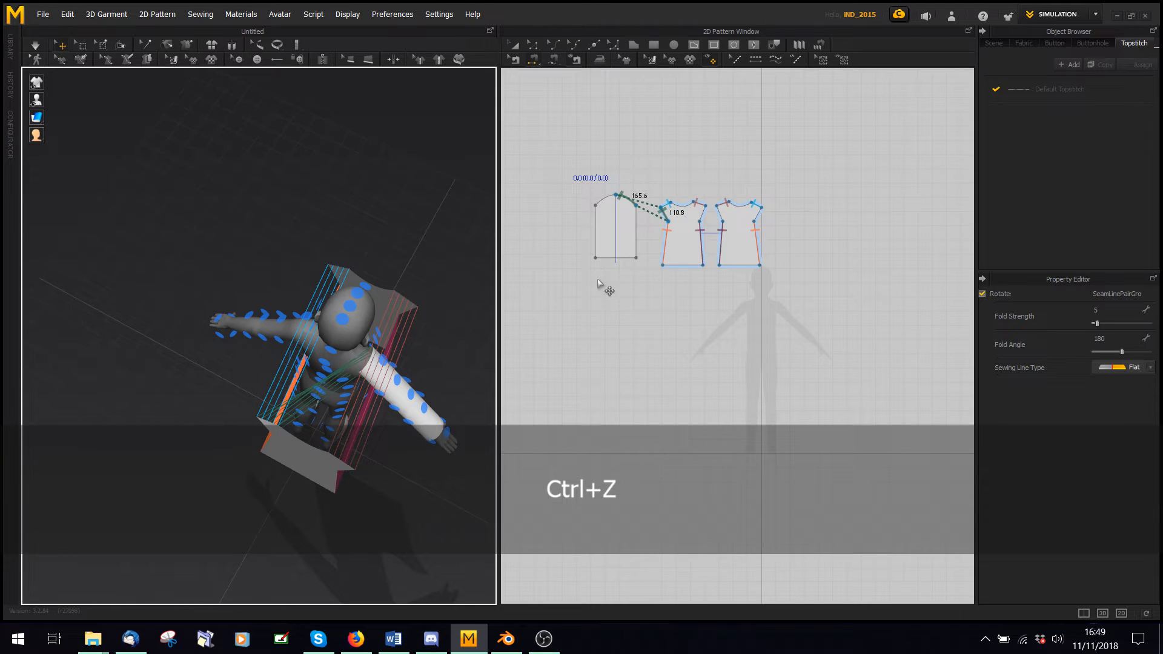
key("ctrl+z")
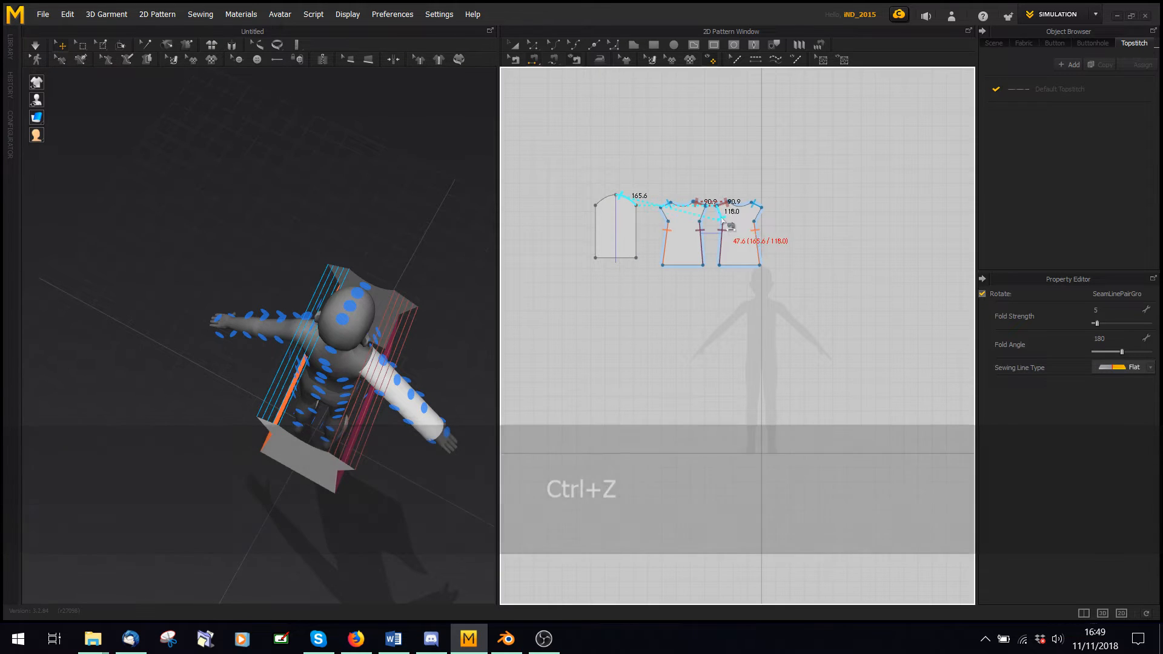
key("ctrl+z")
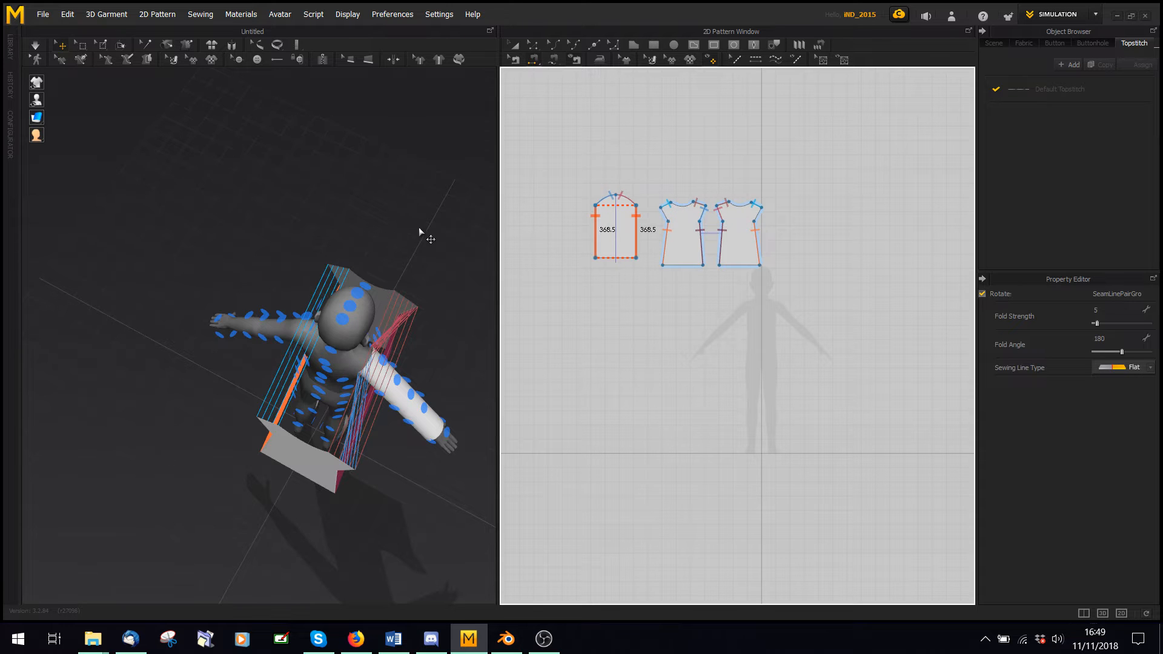
key("space")
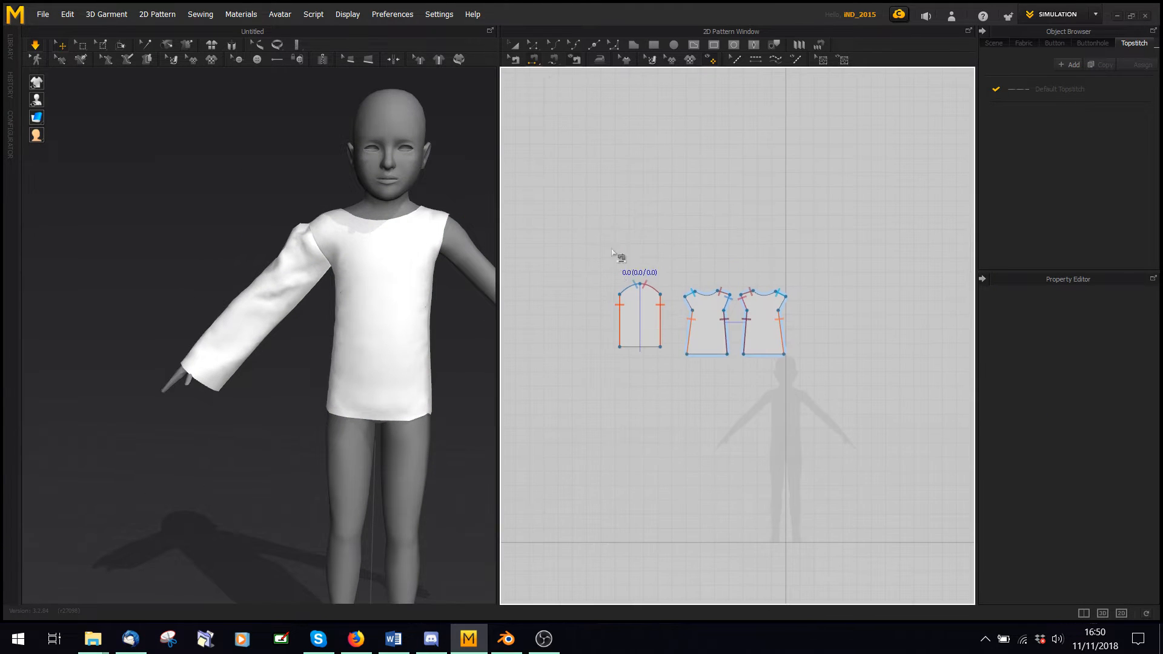
- Reselect the sleeve pattern and run and stop the simulation to drape it down the arm
left_click(1024, 42)
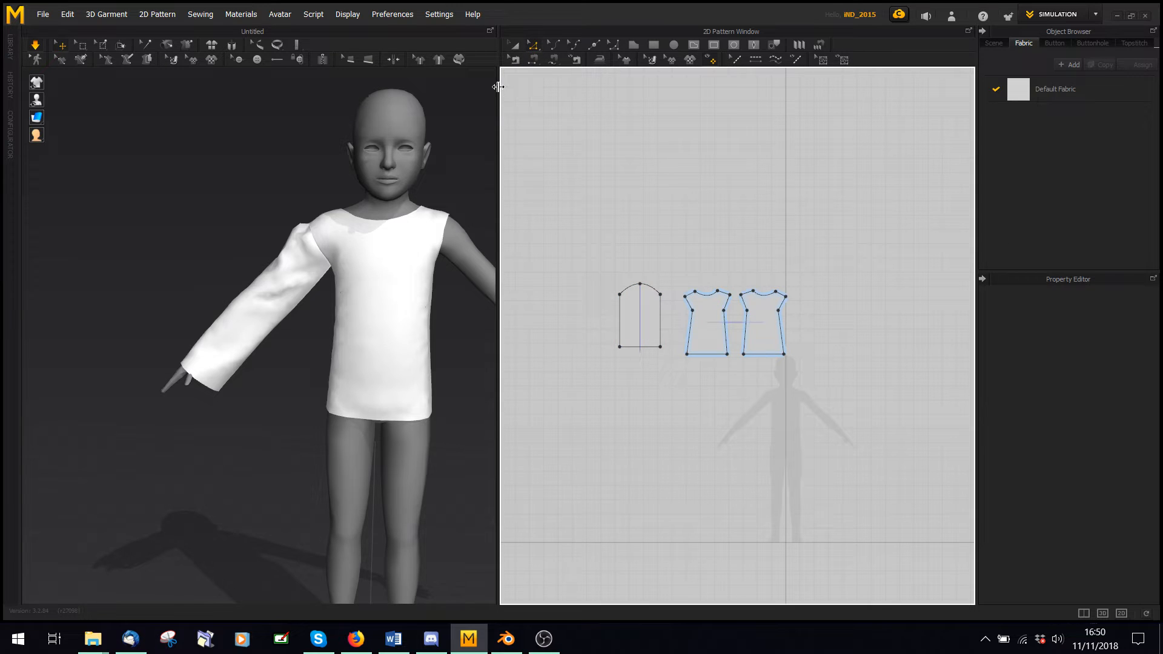
left_click(640, 315)
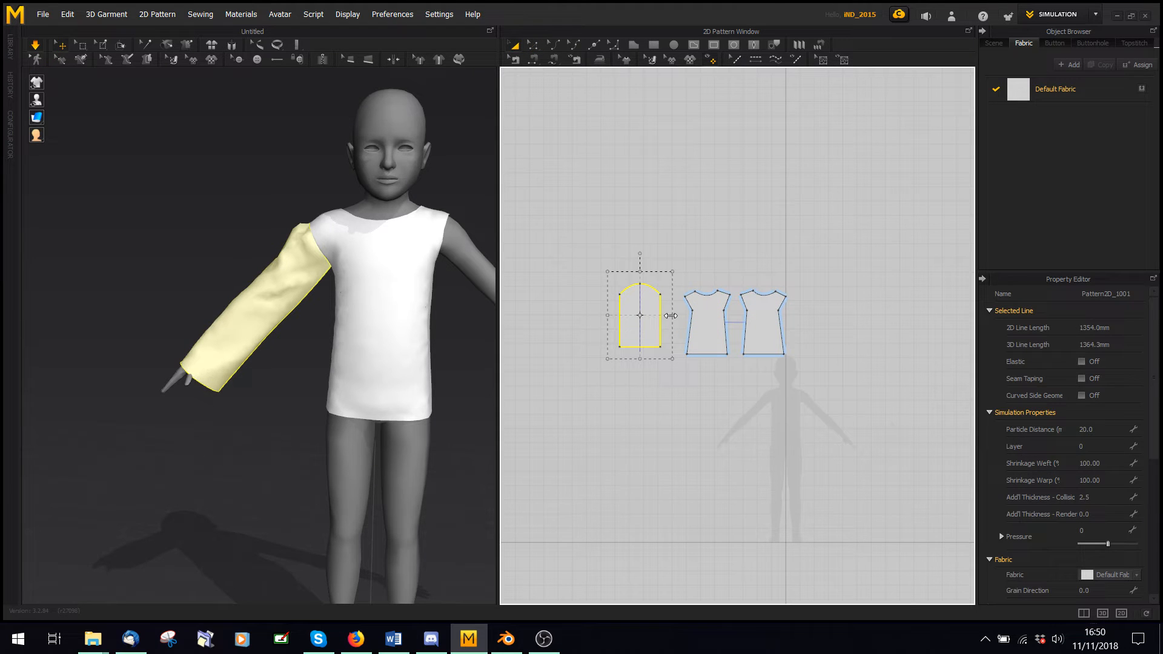
key("space")
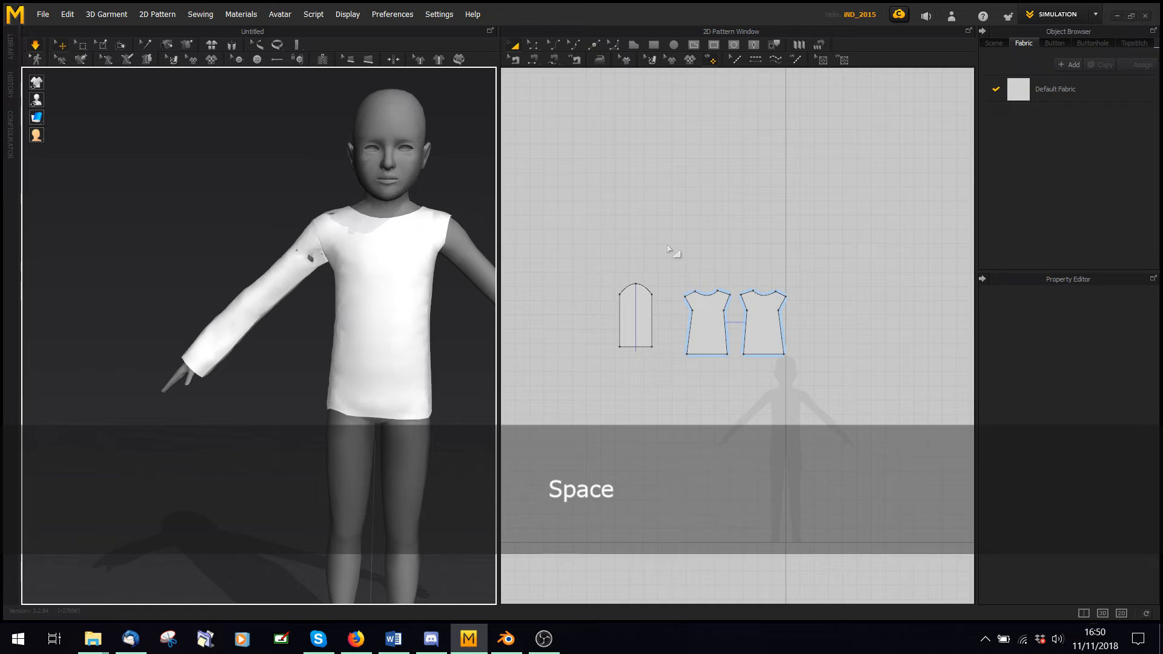
left_click(634, 317)
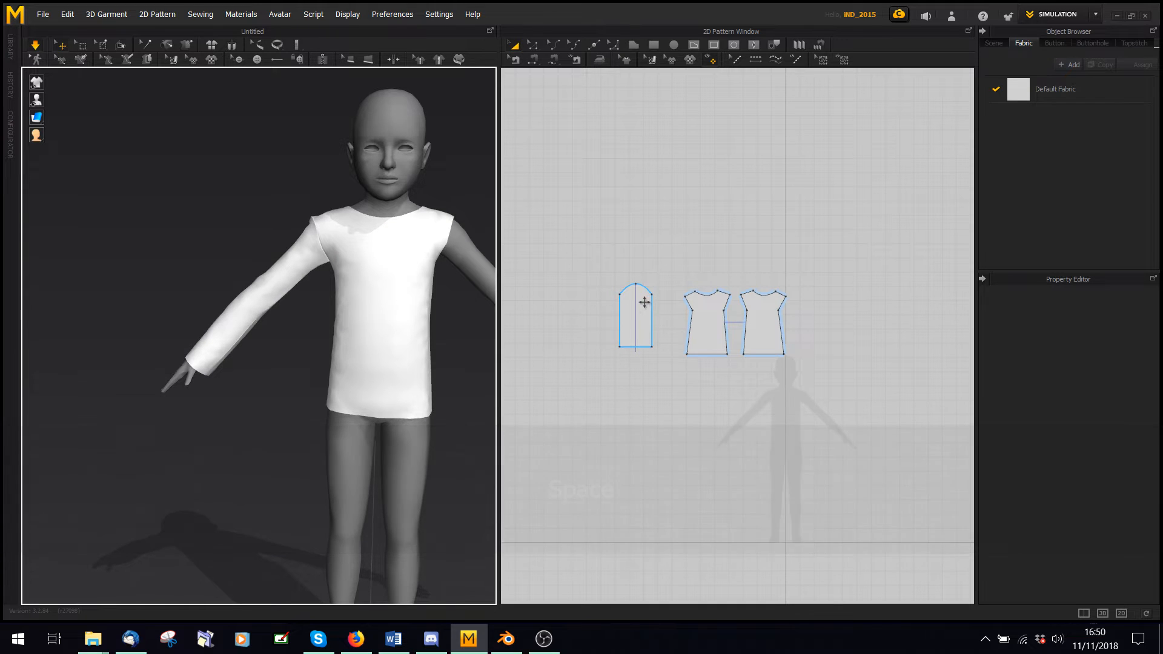
left_click(634, 315)
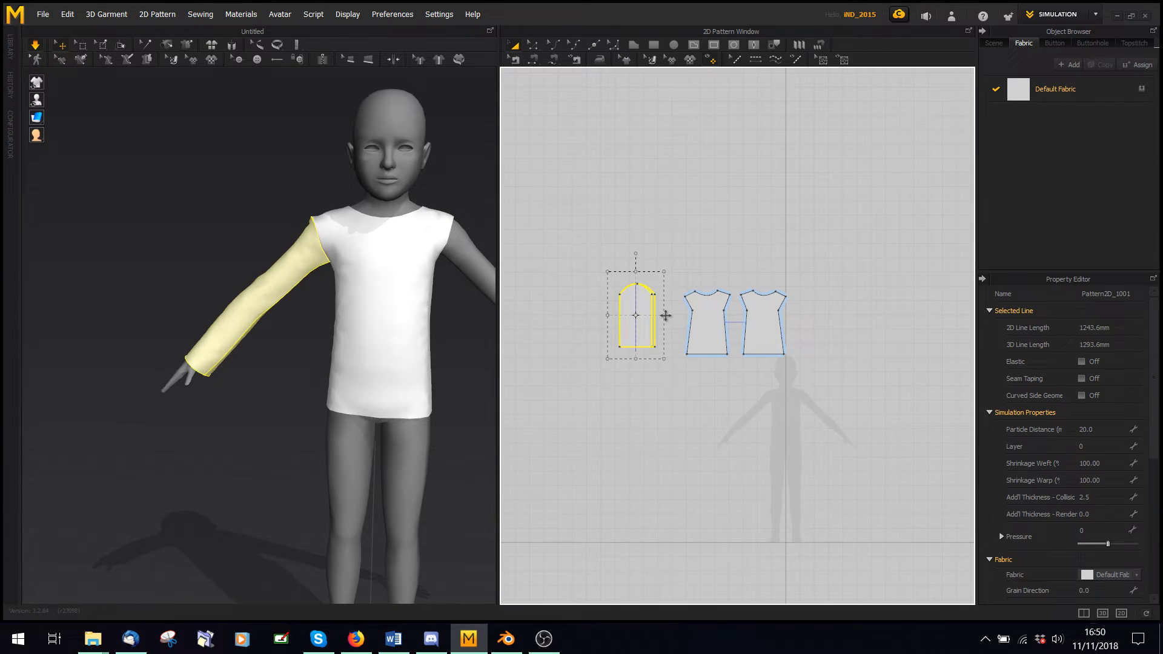
key("space")
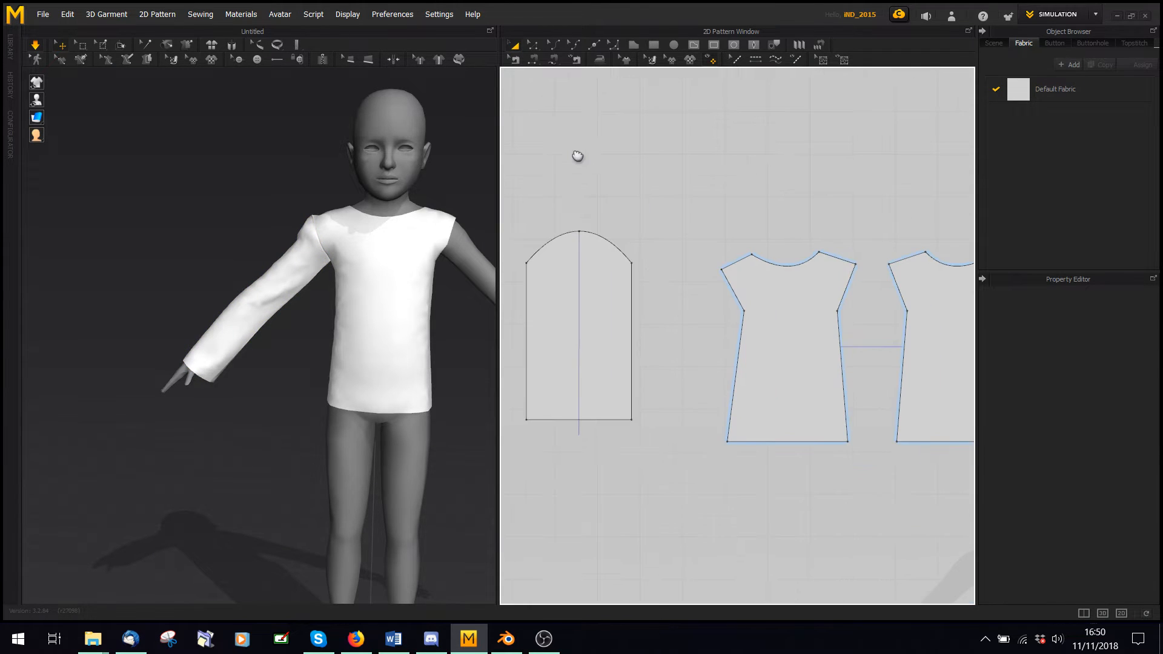
mouse_move(291, 197)
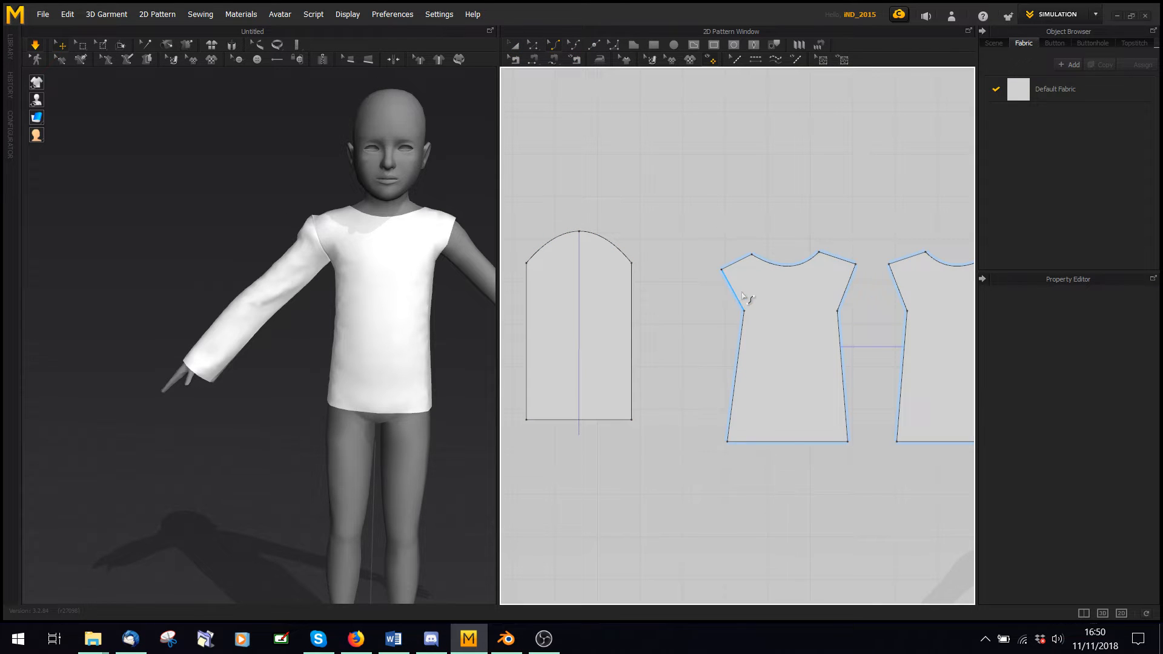
- Drape the sleeve and select both halves of the sleeve cap to read their lengths
left_click(728, 278)
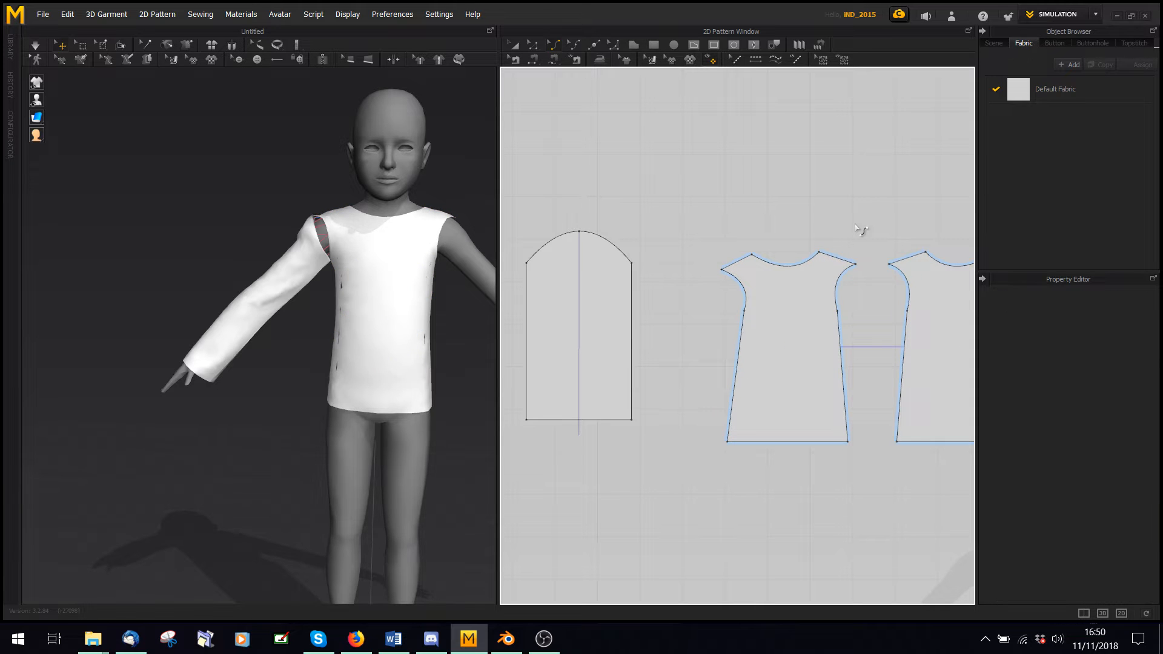
key("space")
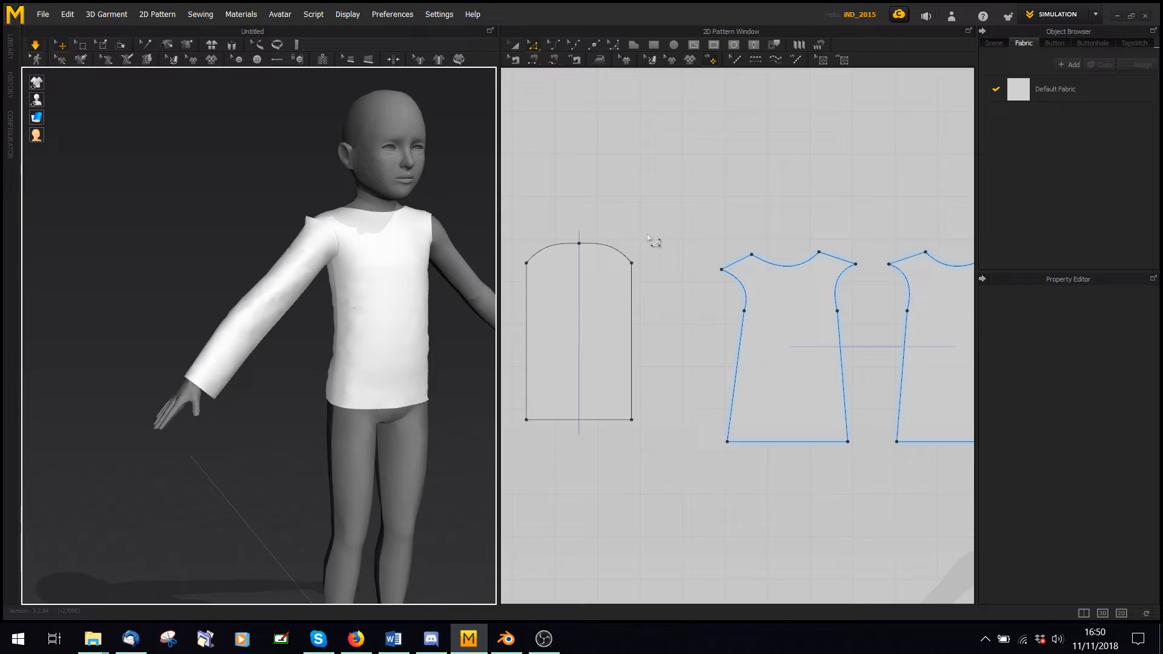
mouse_move(559, 87)
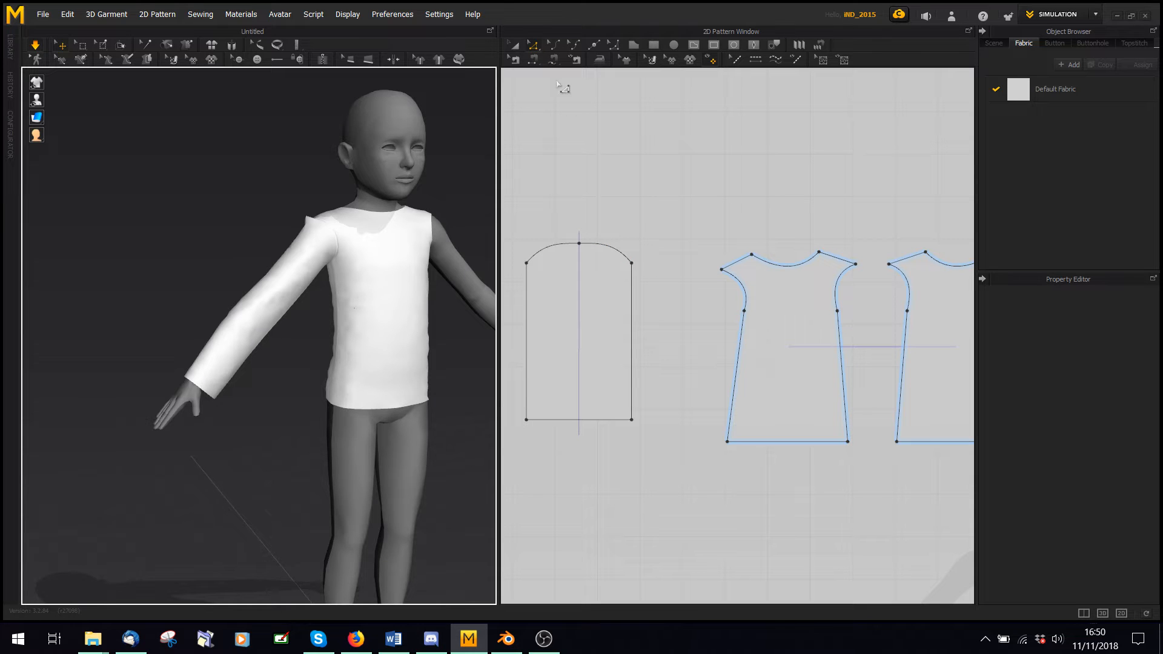
left_click(607, 249)
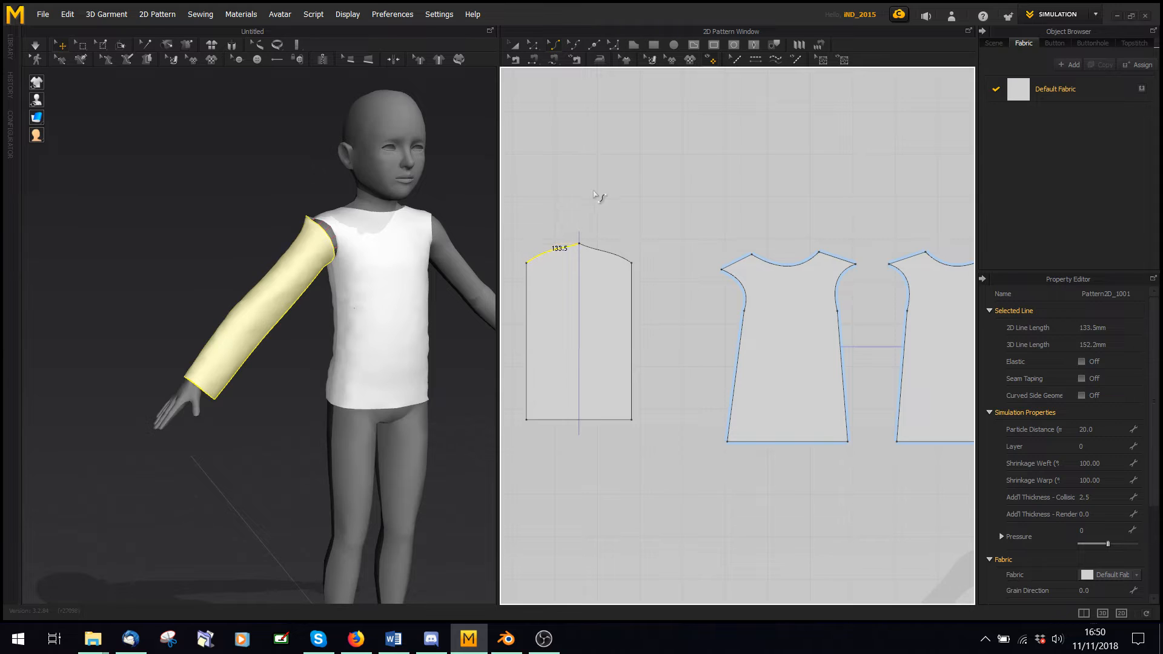
key("space")
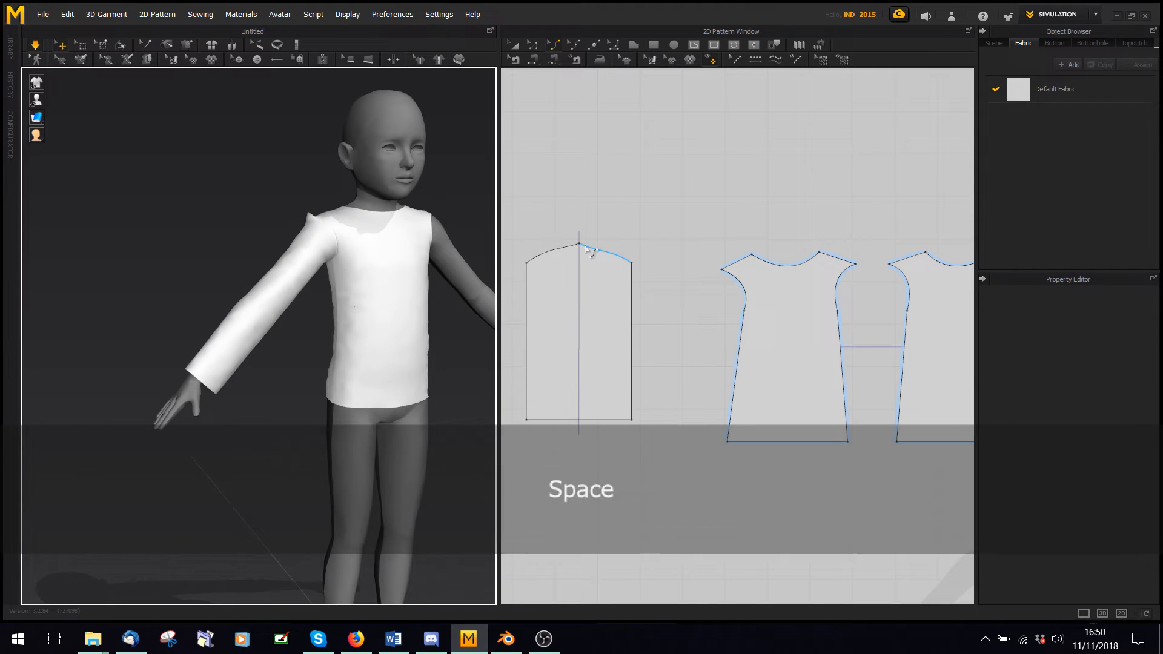
left_click(564, 252)
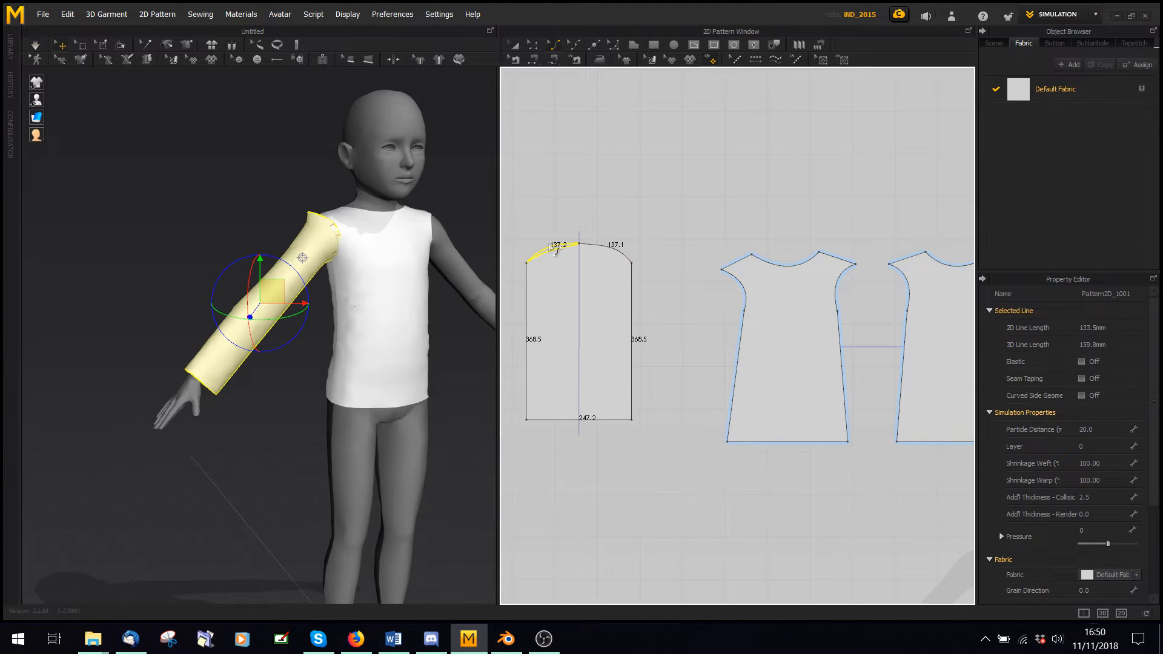
key("space")
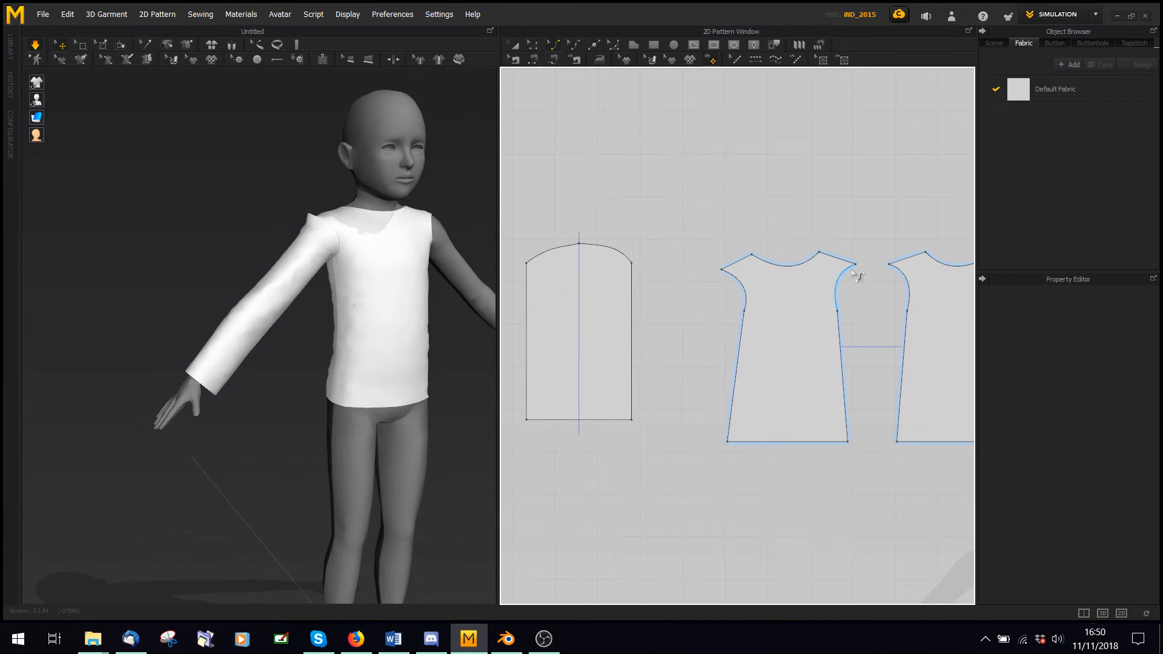
- Select the front panel's armhole curves to compare their lengths with the sleeve cap
left_click(856, 269)
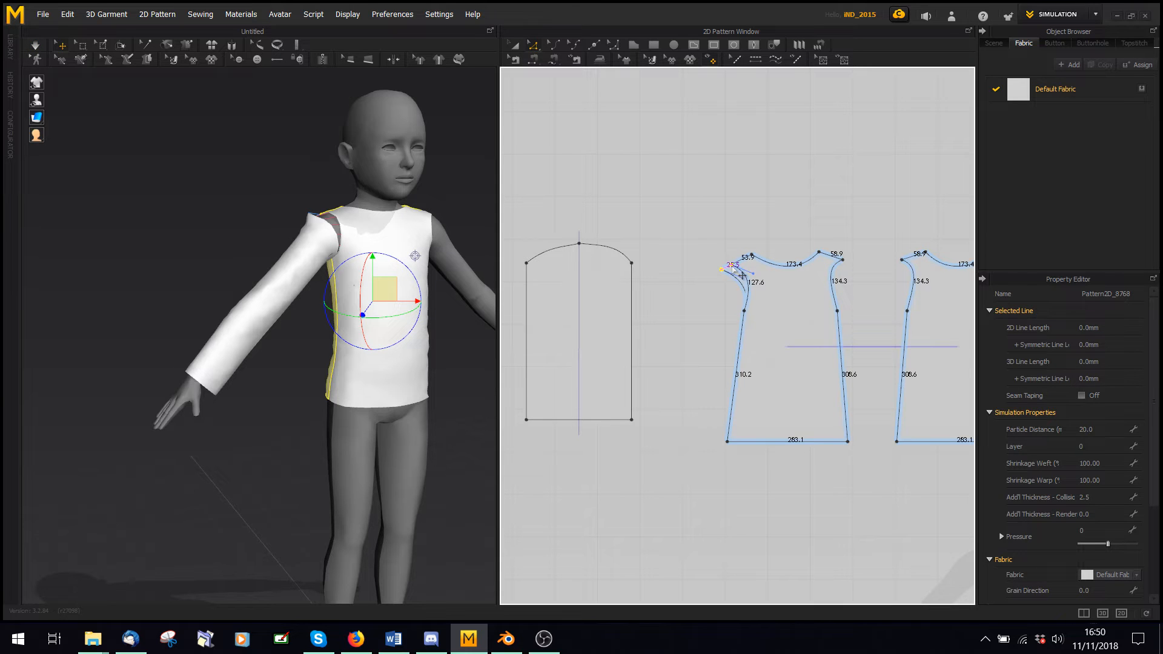
key("space")
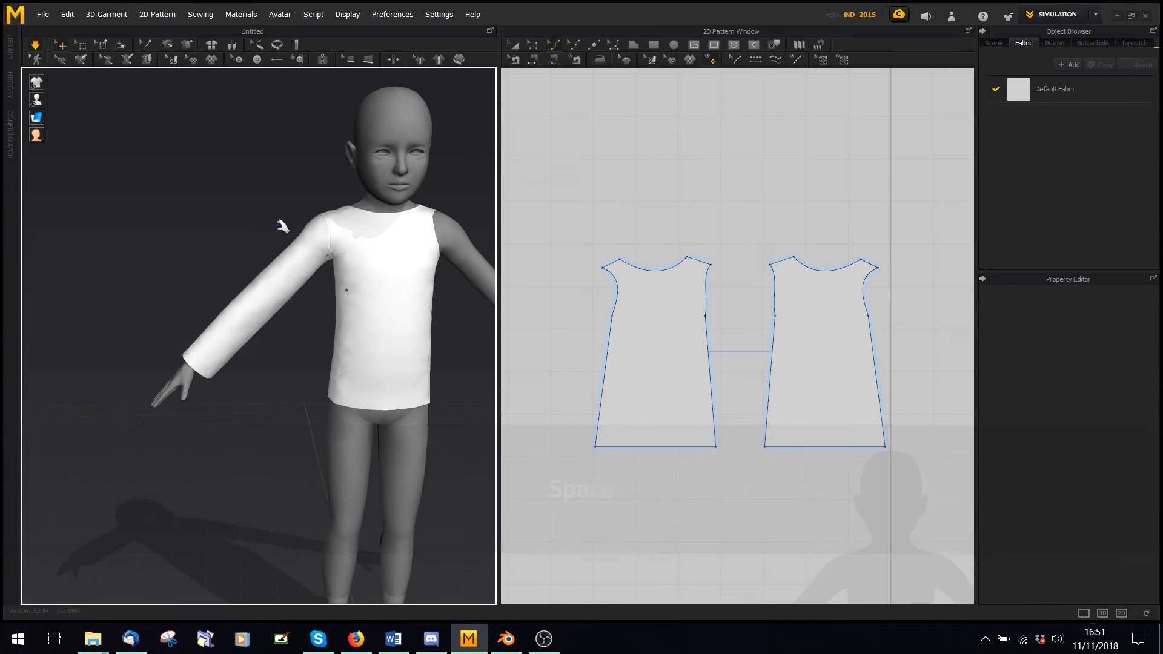
left_click(610, 293)
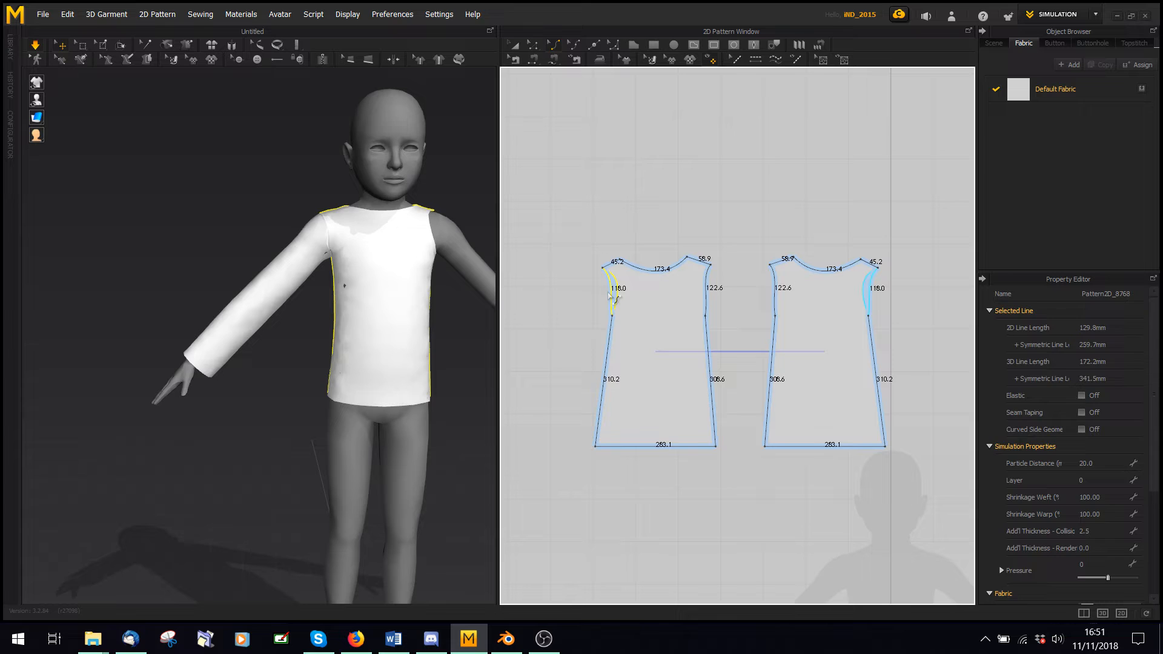
key("space")
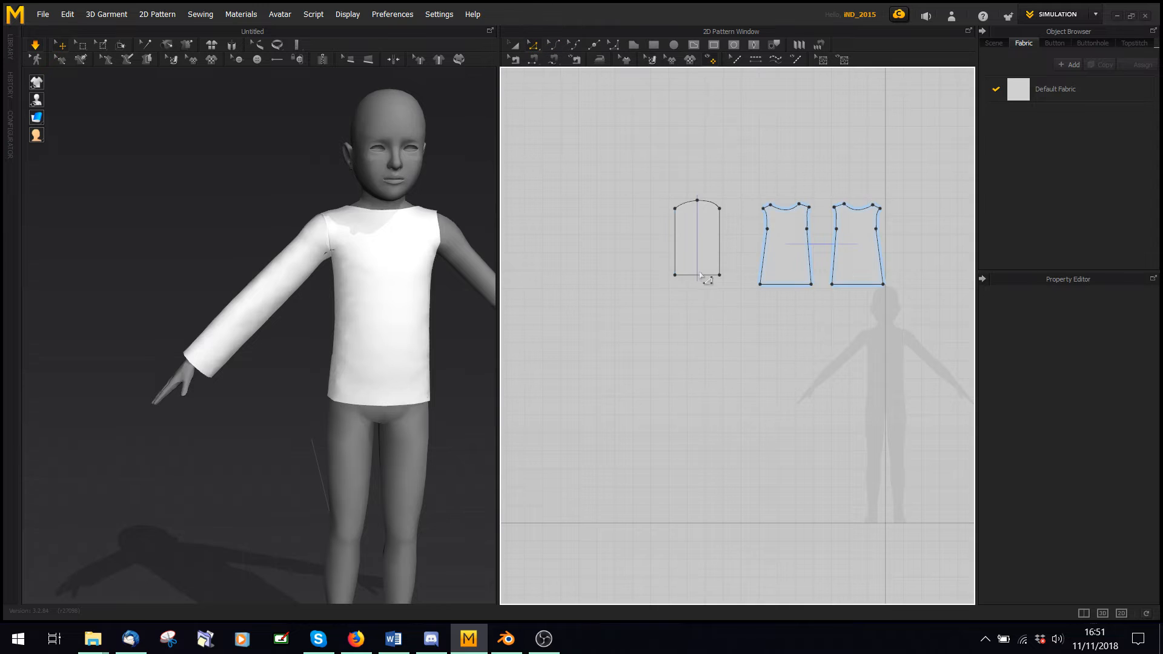
- Tick Elastic on the sleeve's bottom cuff edge so the wrist gathers
left_click(696, 273)
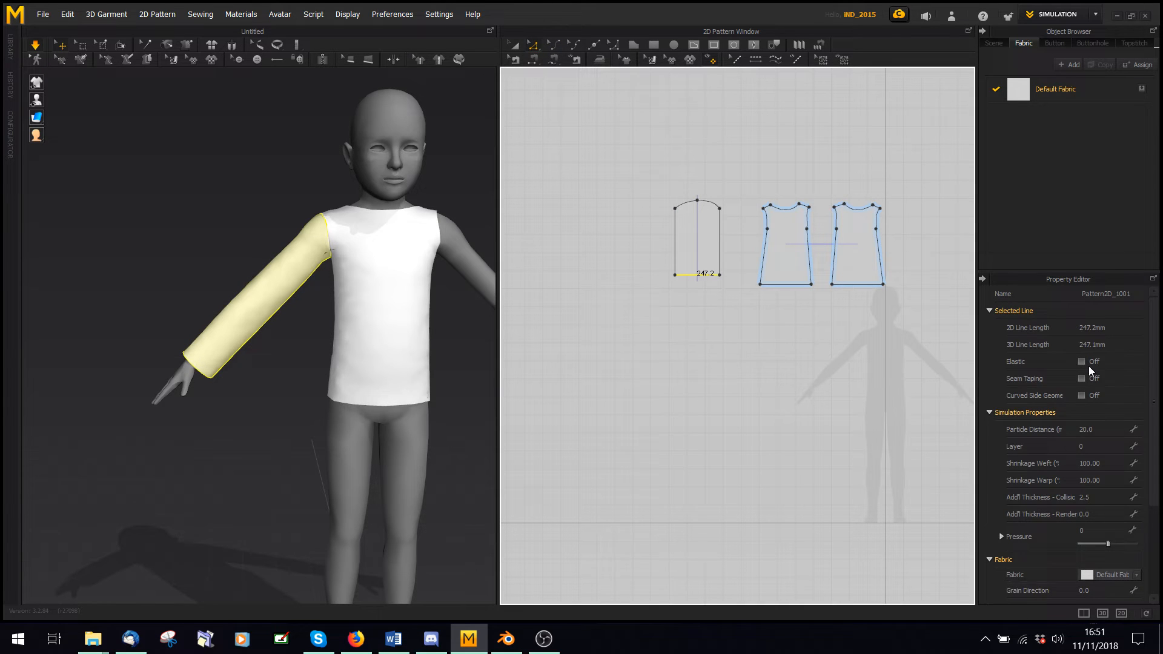
left_click(1082, 361)
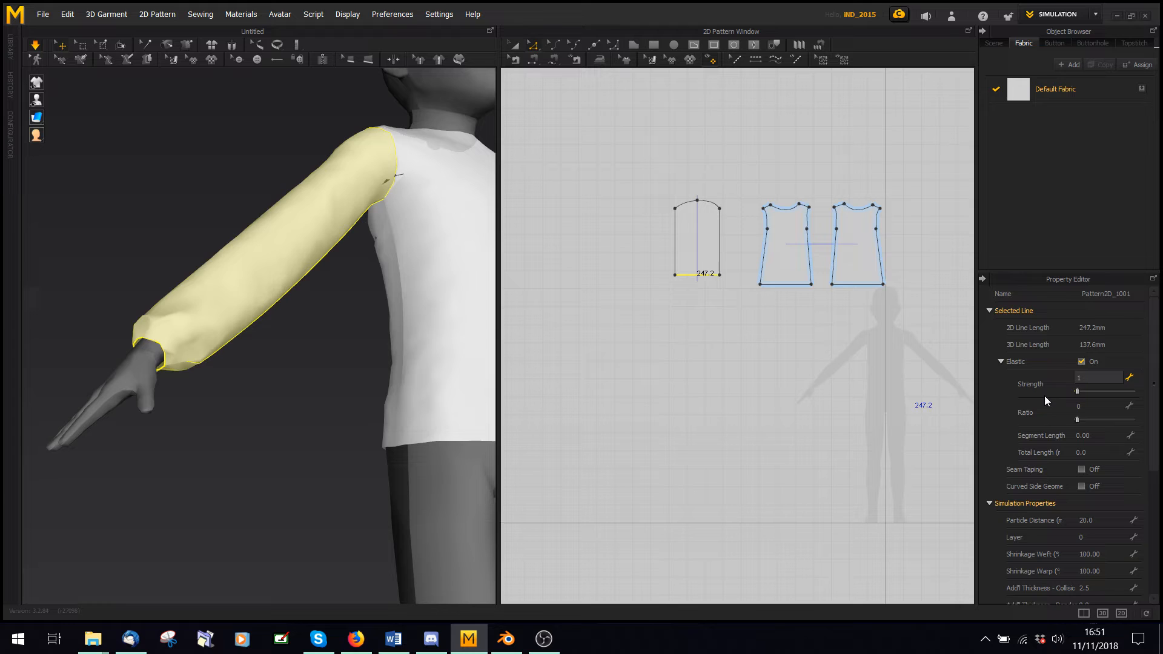
left_click(716, 300)
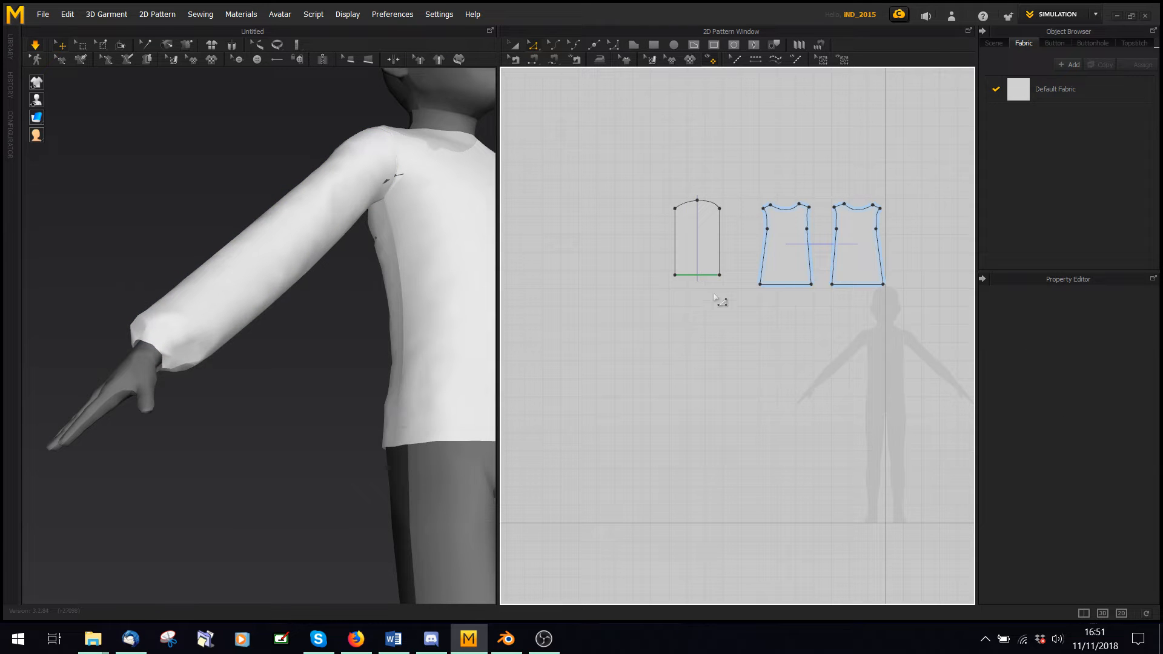
left_click(696, 275)
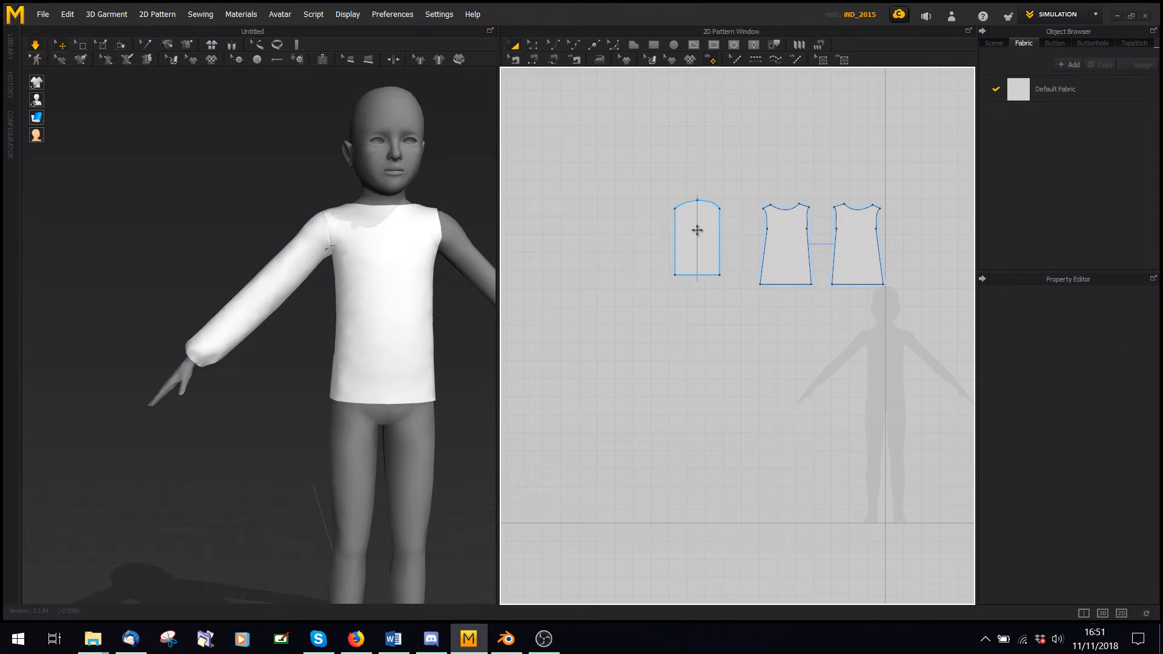
- Edit the sleeve's Shrinkage Weft and set the front and back panels to 110
left_click(696, 236)
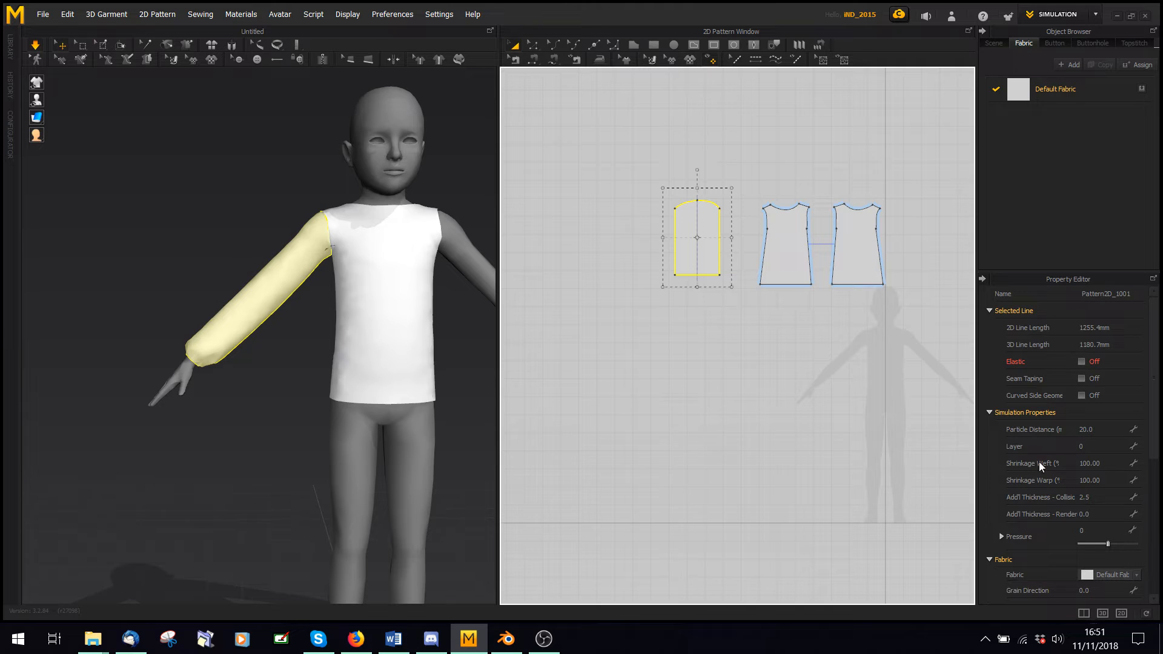
mouse_move(1060, 470)
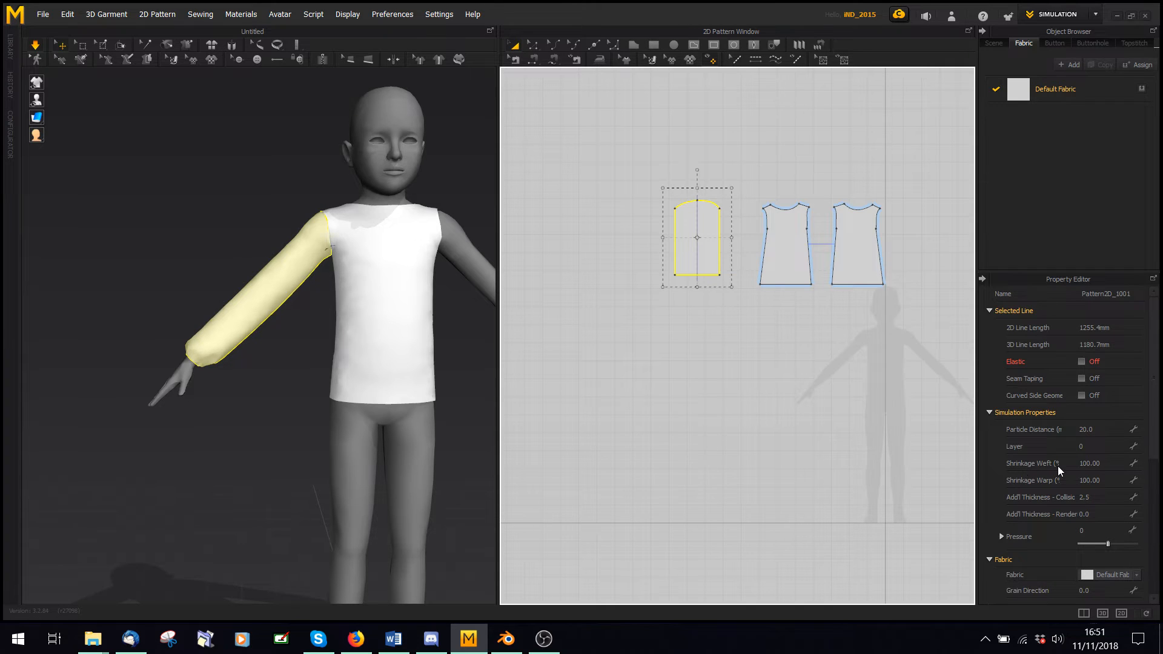
mouse_move(1064, 483)
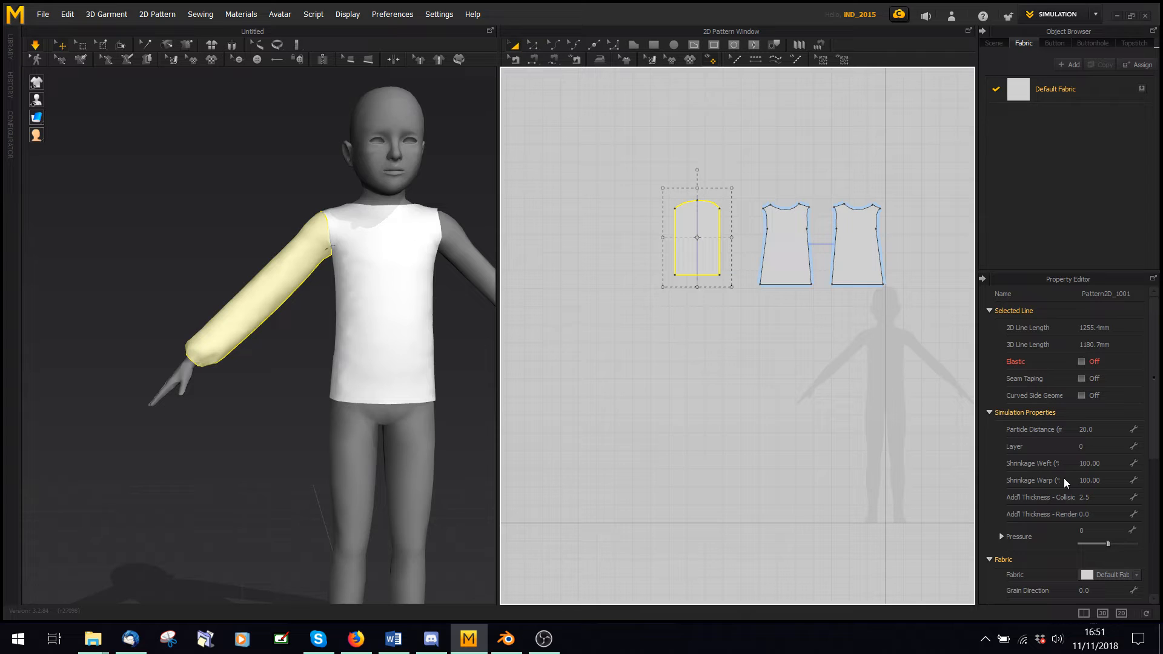
double_click(1089, 463)
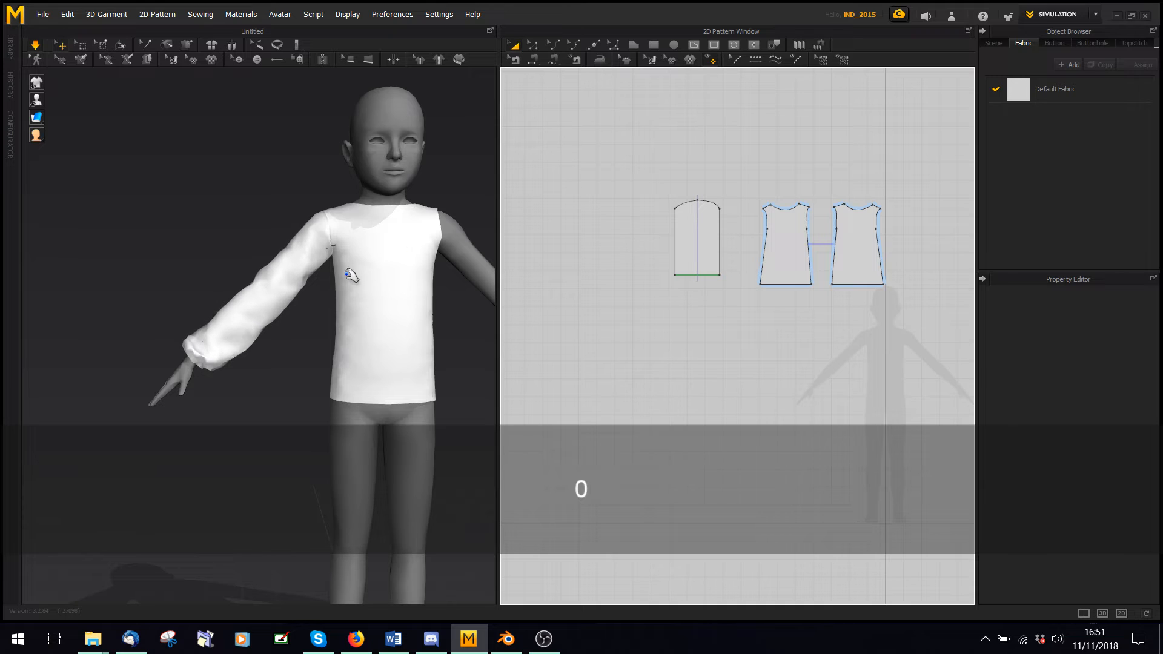
left_click(695, 237)
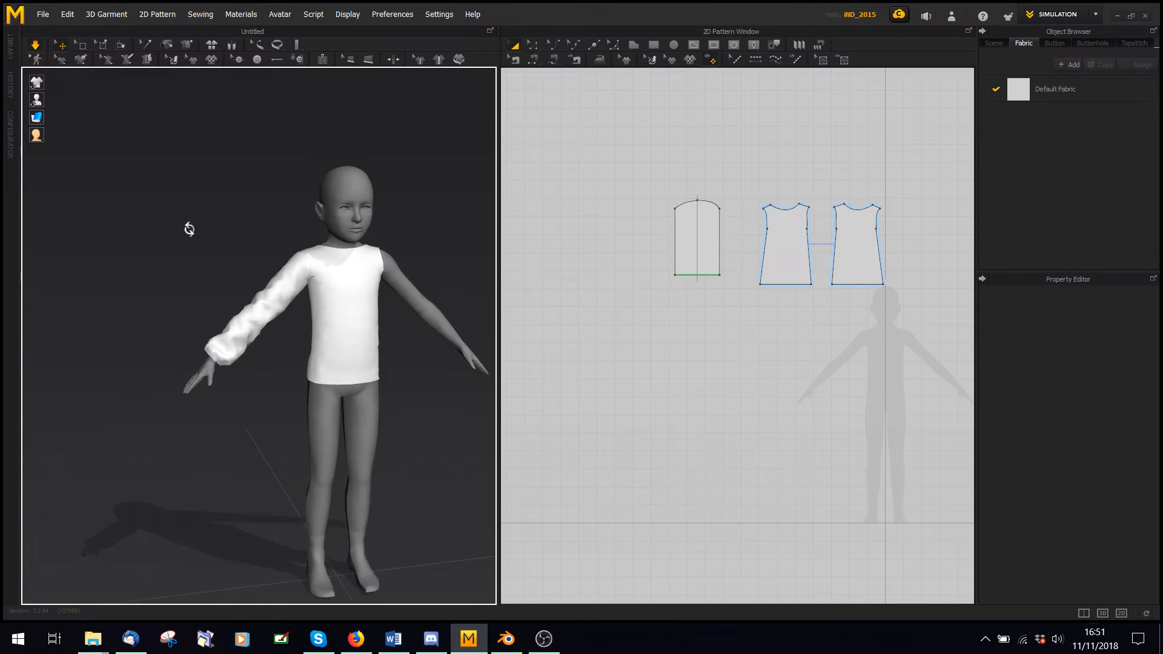
left_click(785, 245)
type("110")
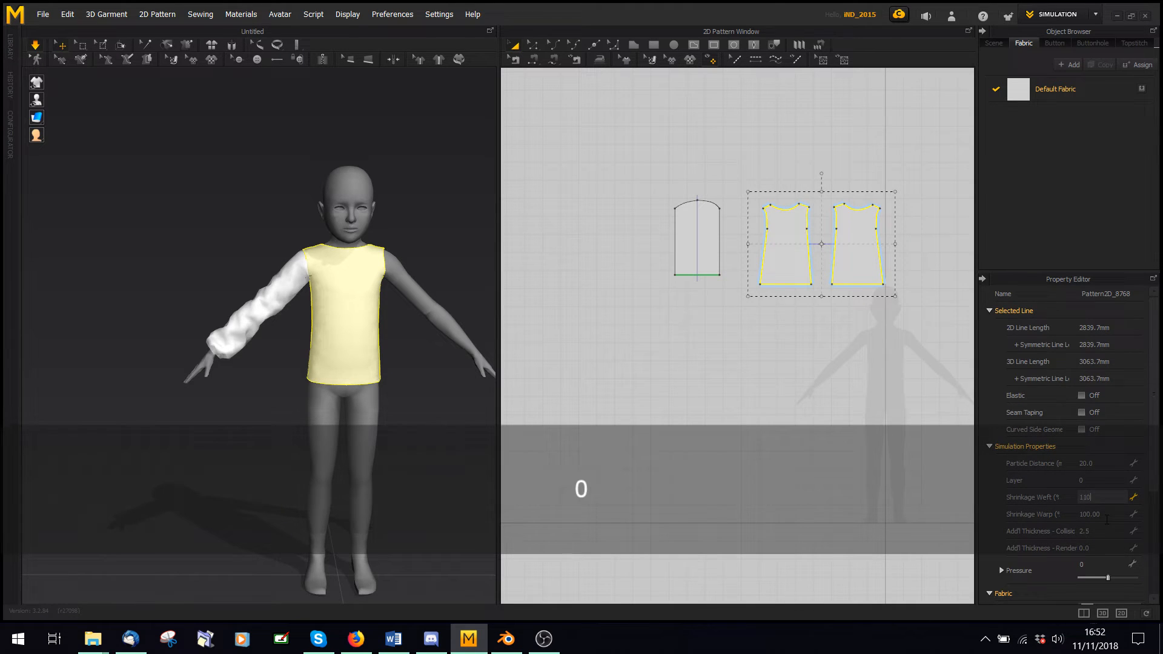
left_click(584, 351)
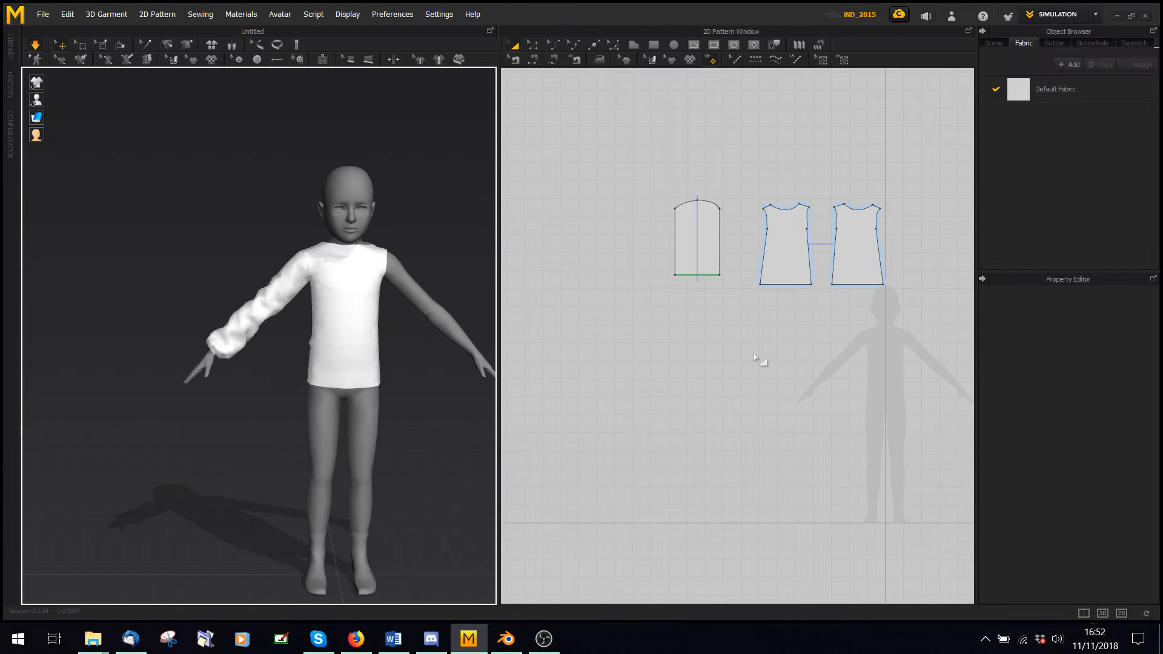
left_click(785, 241)
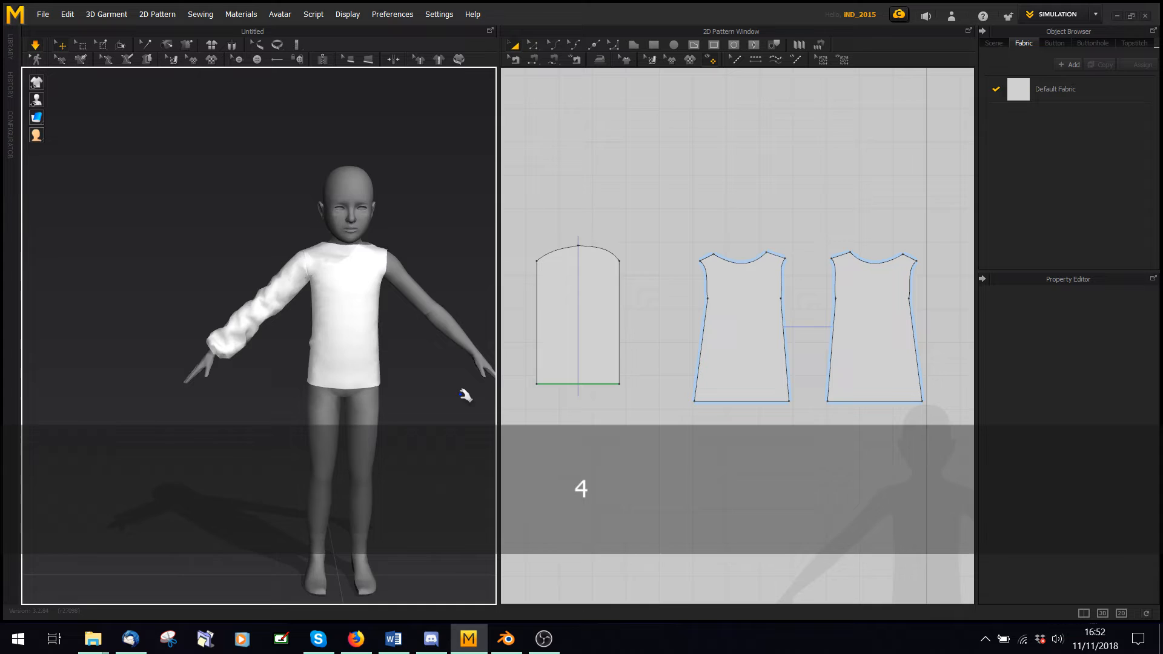
left_click(740, 327)
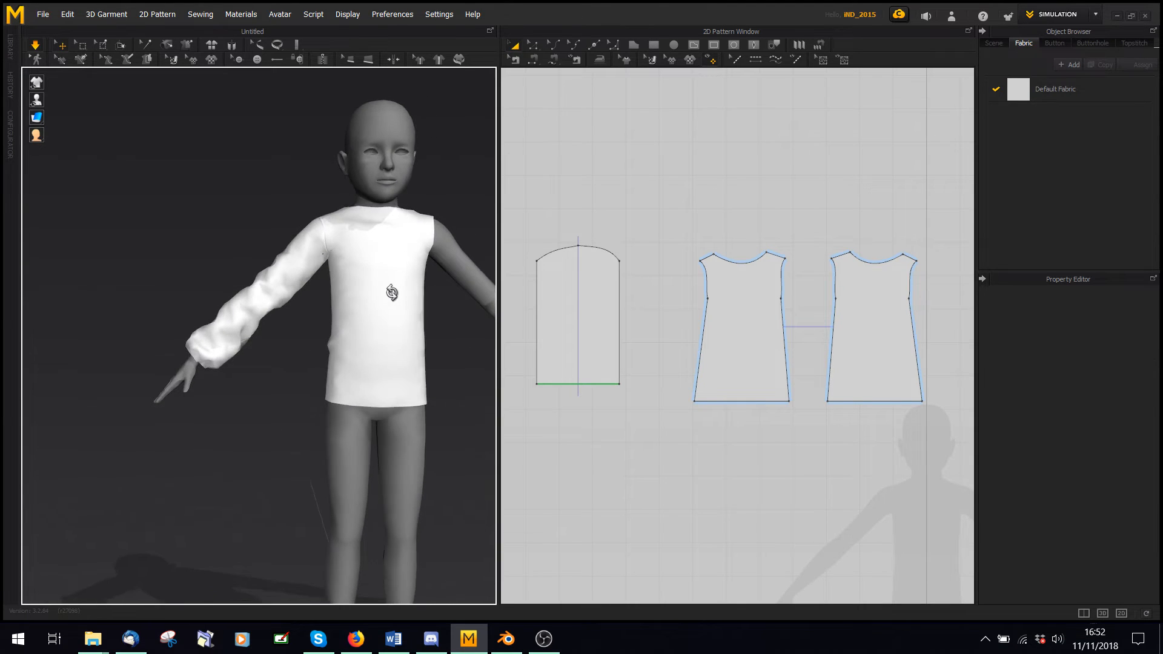
left_click(1054, 88)
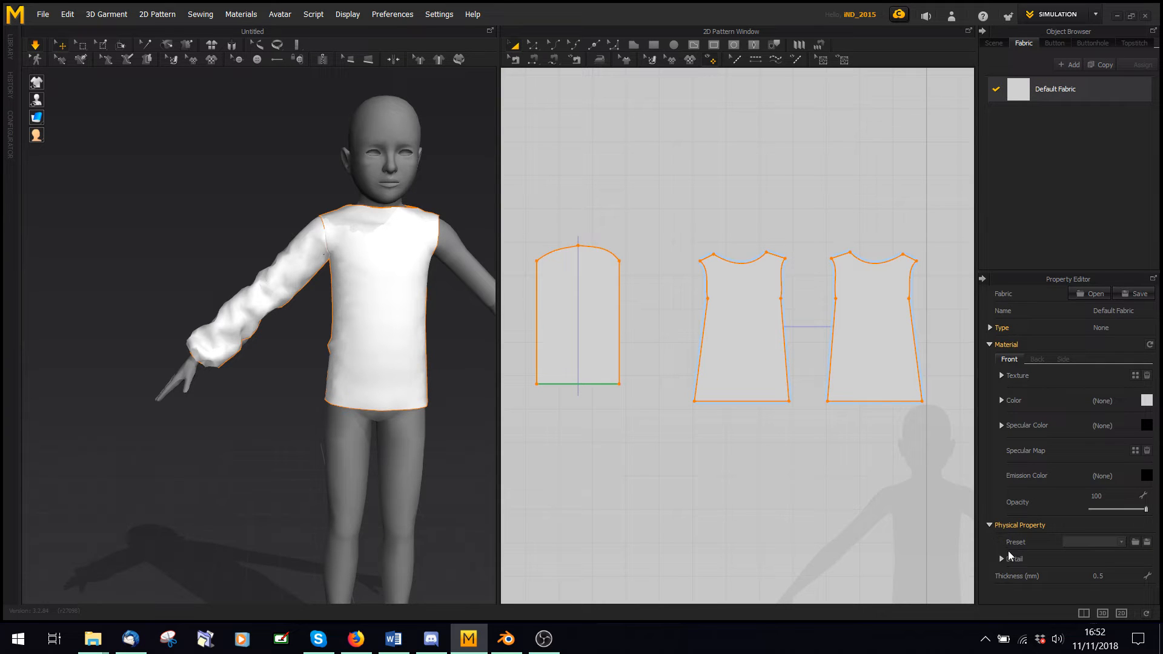
- Set Default Fabric's Stretch-Warp to 0 under Physical Property Detail
left_click(1002, 558)
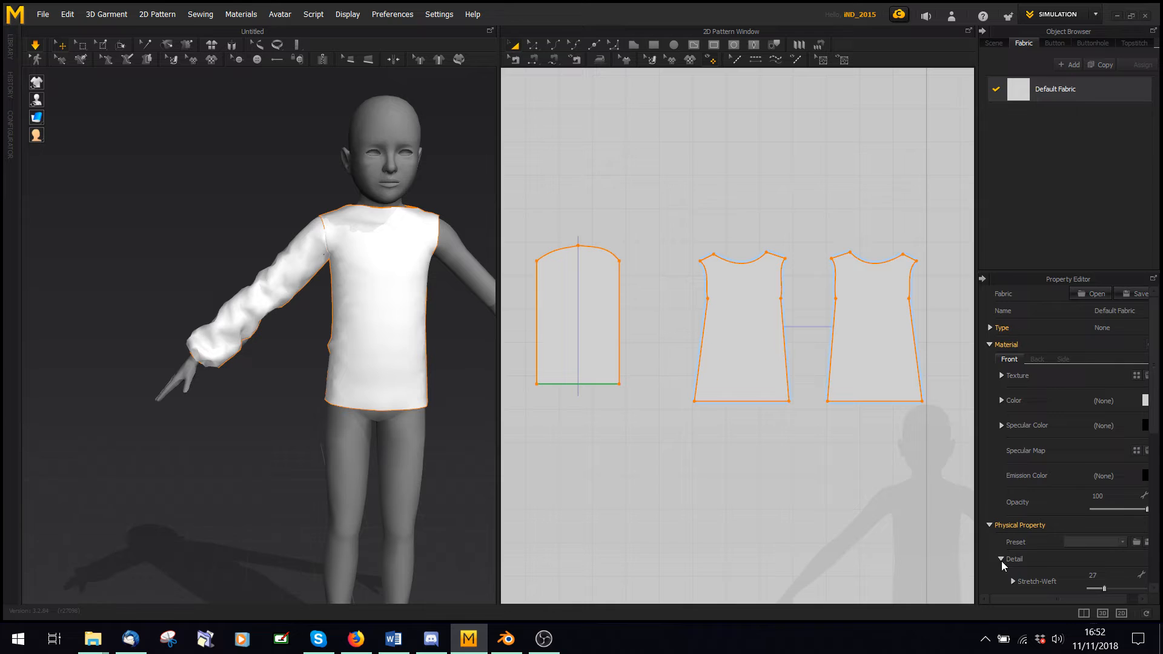
scroll("down", 3)
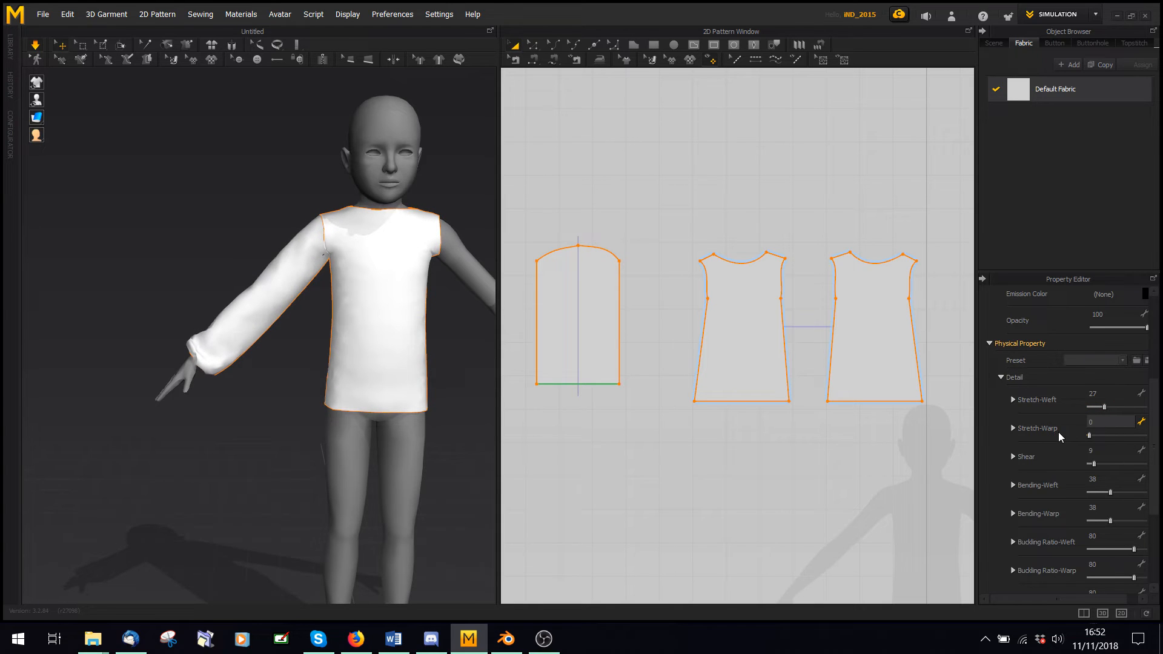
left_click(577, 315)
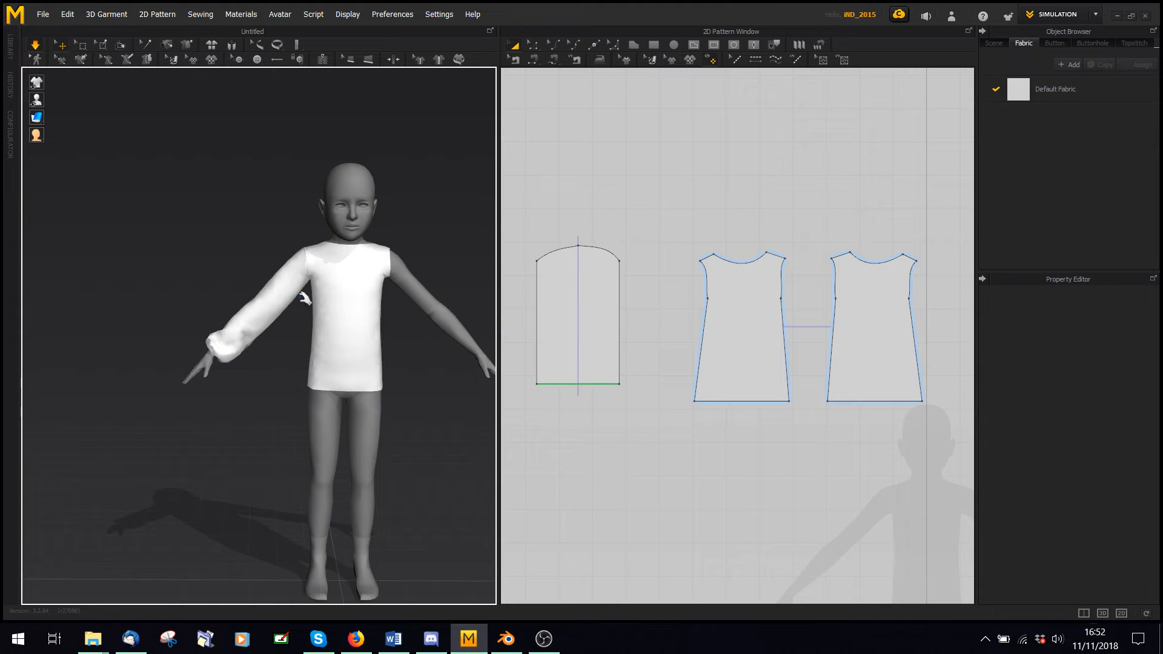
left_click(578, 311)
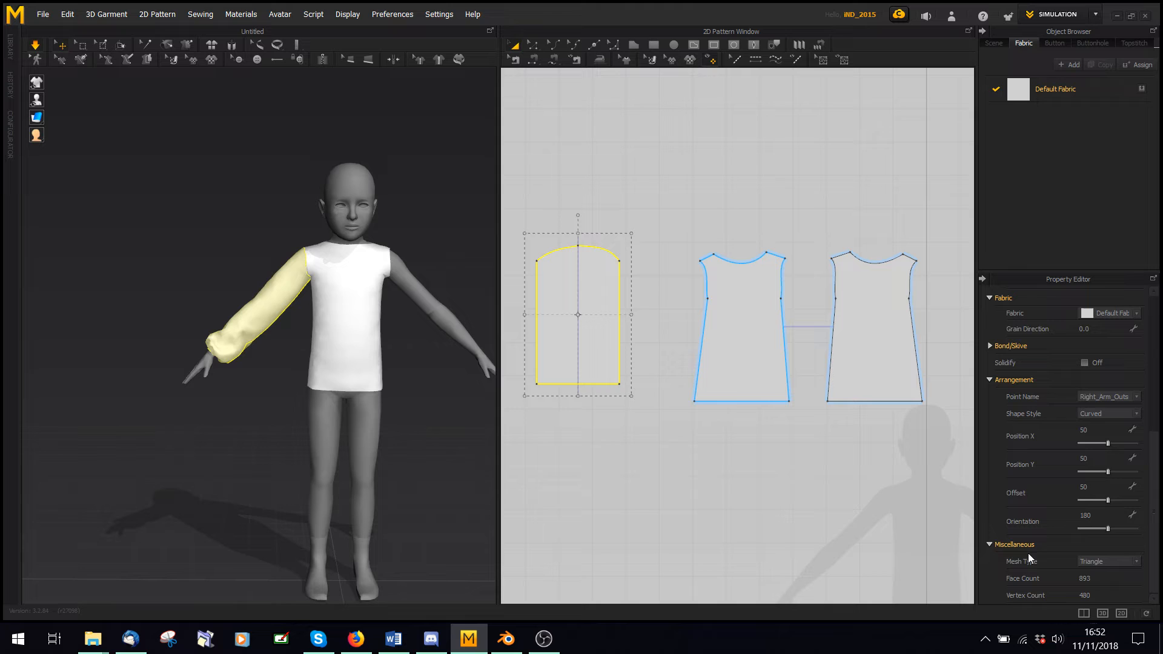
- Set the sleeve's Particle Distance to 15 and simulate until the sleeve settles
triple_click(1083, 578)
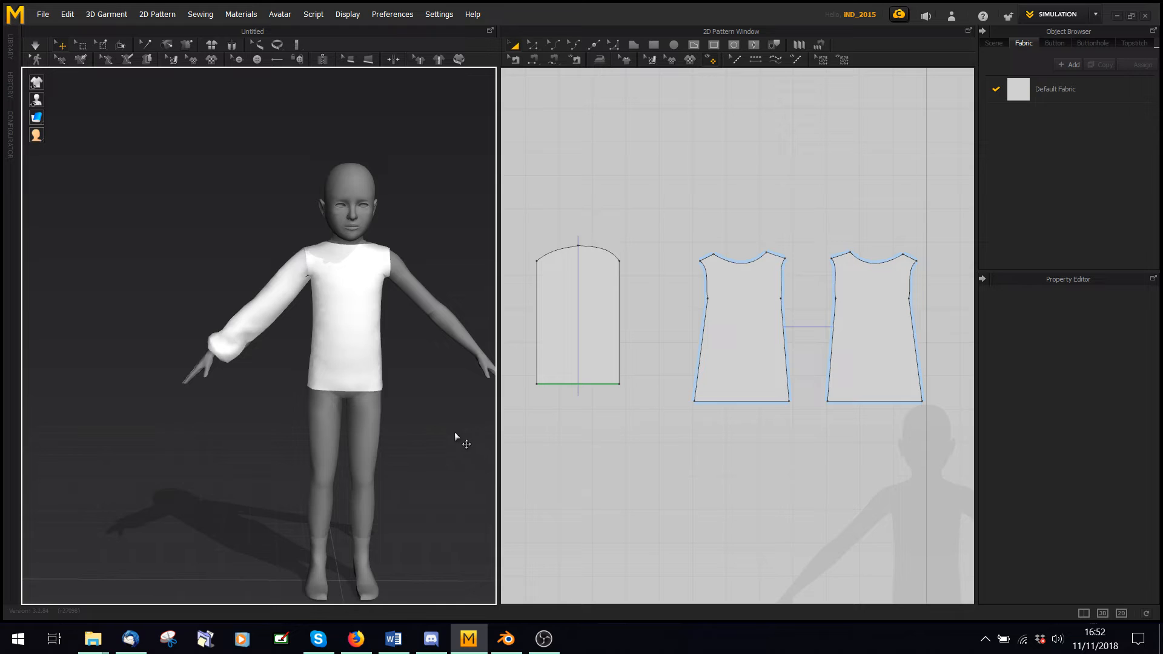
left_click(602, 325)
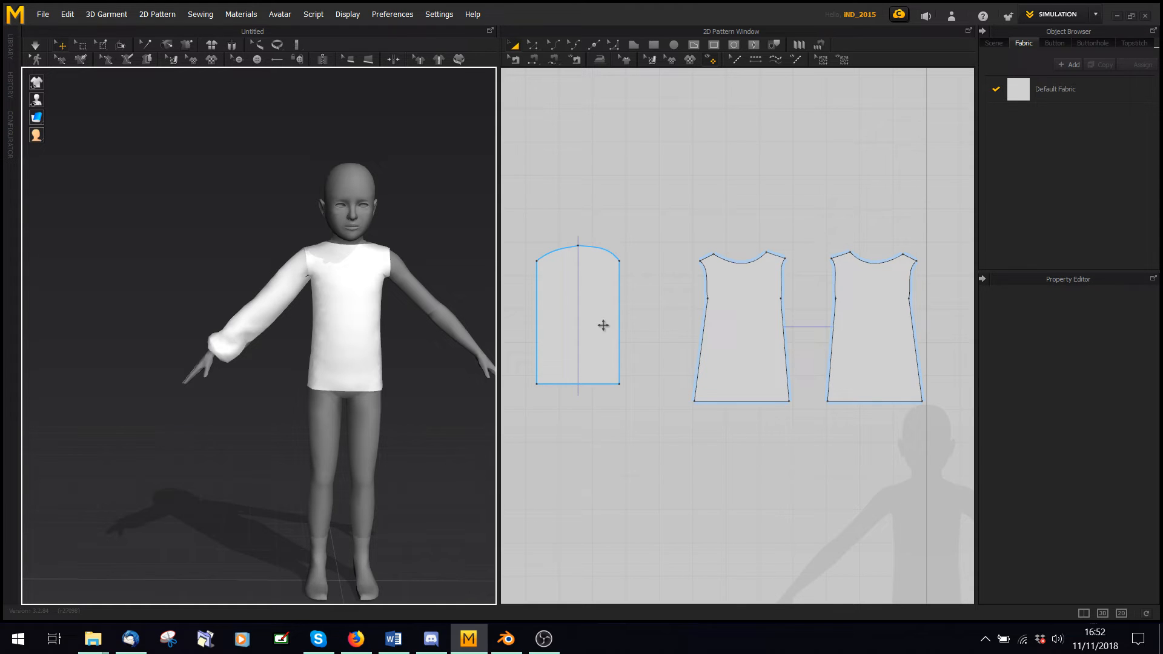
mouse_move(572, 349)
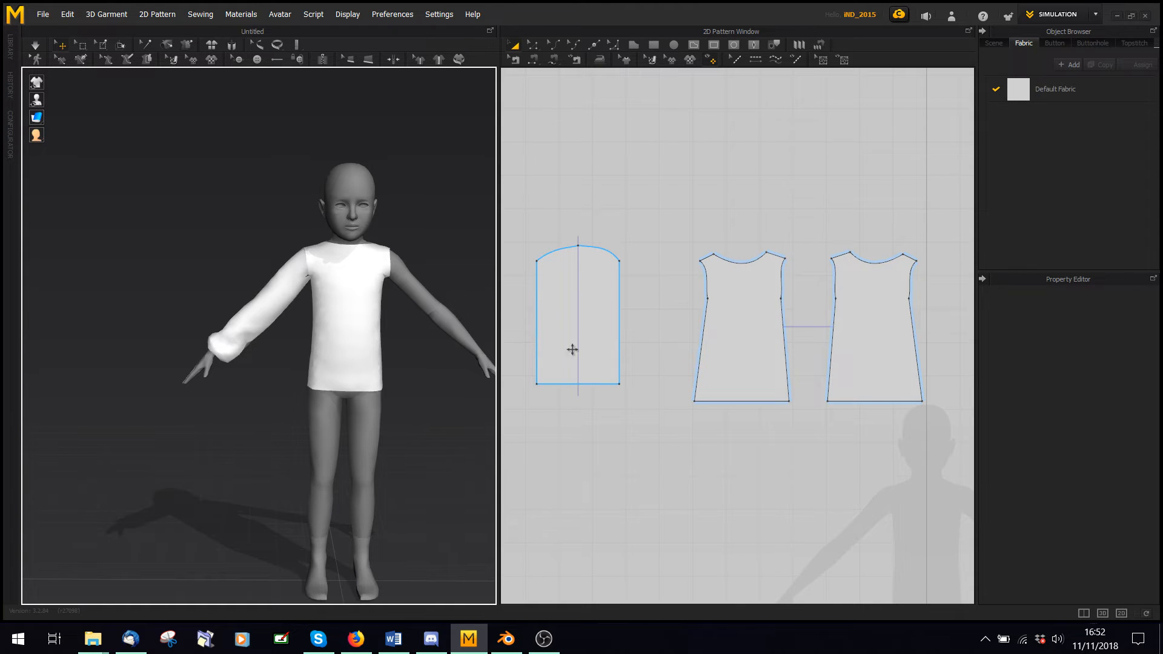
left_click(577, 315)
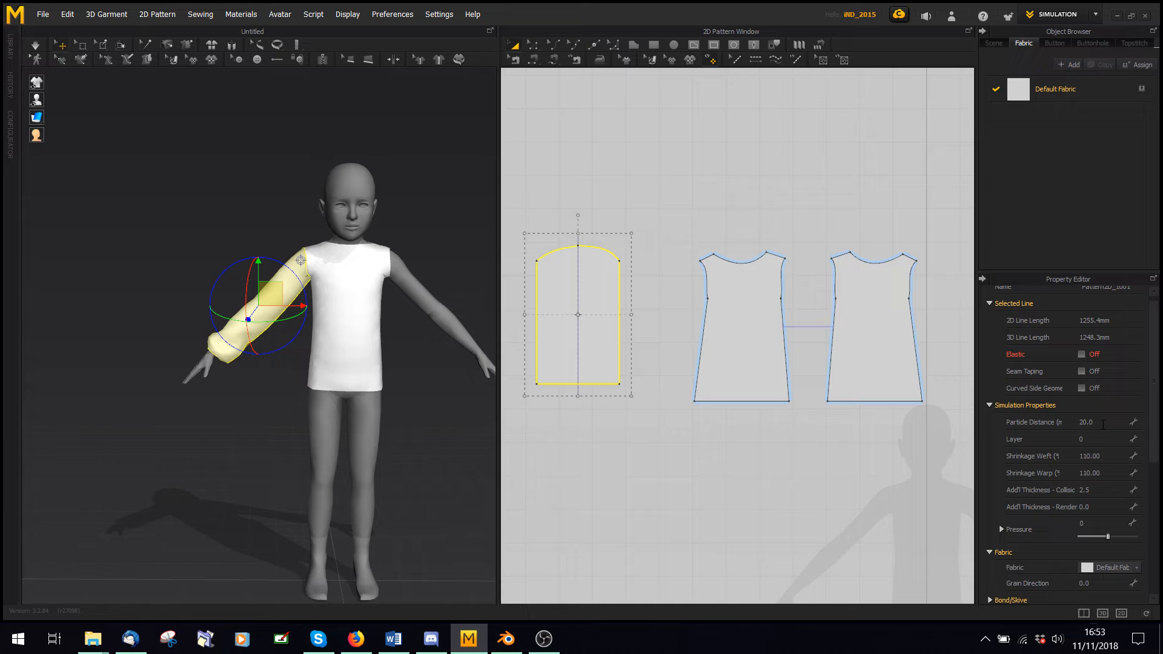
triple_click(1086, 422)
type("15")
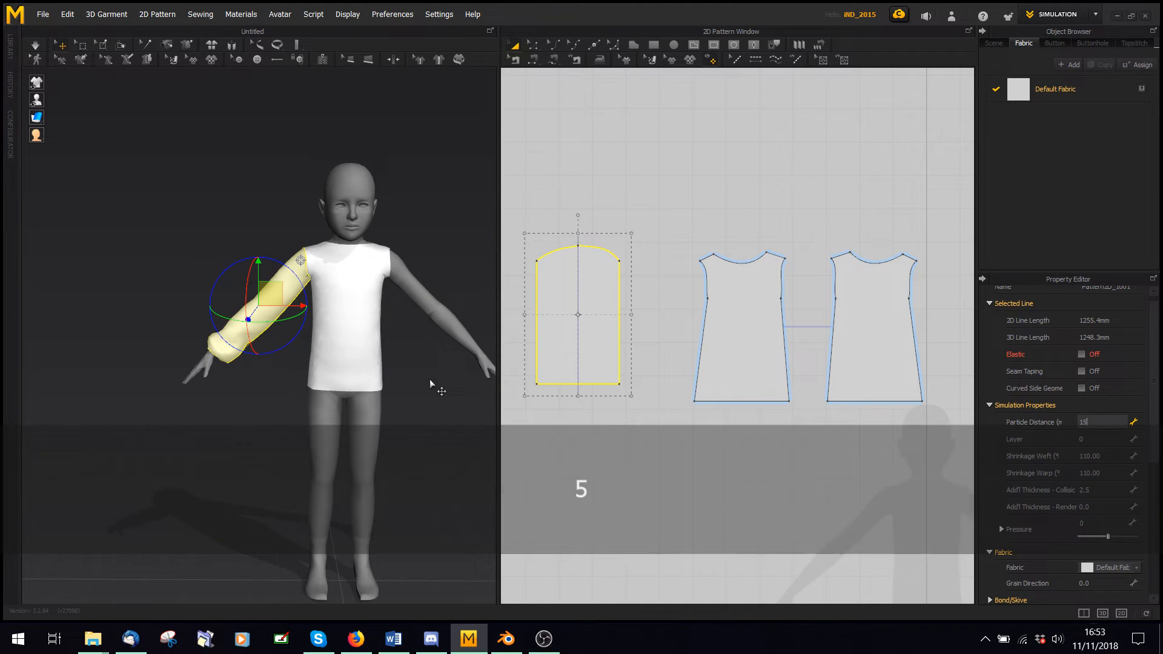
key("space")
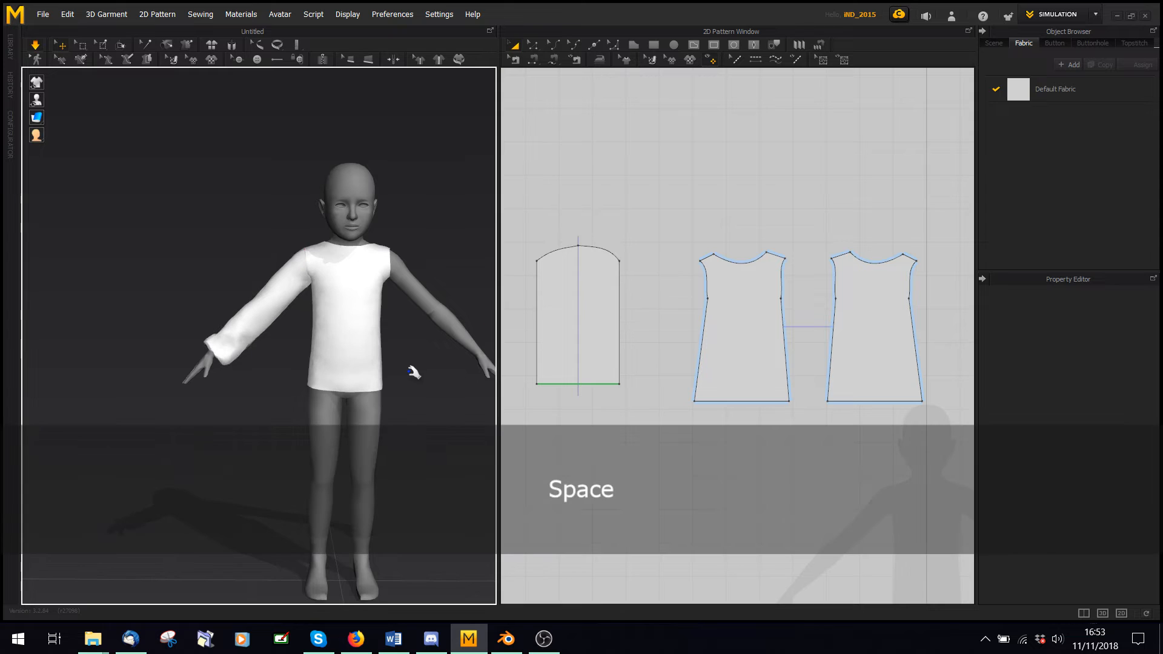
left_click(578, 312)
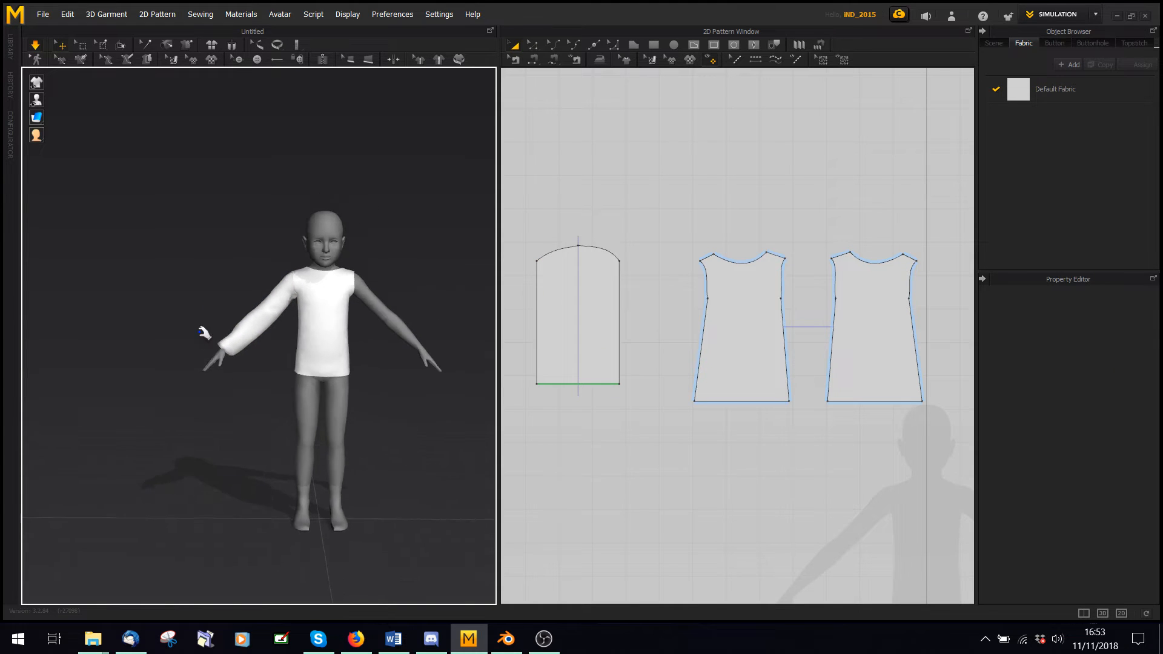
left_click(578, 312)
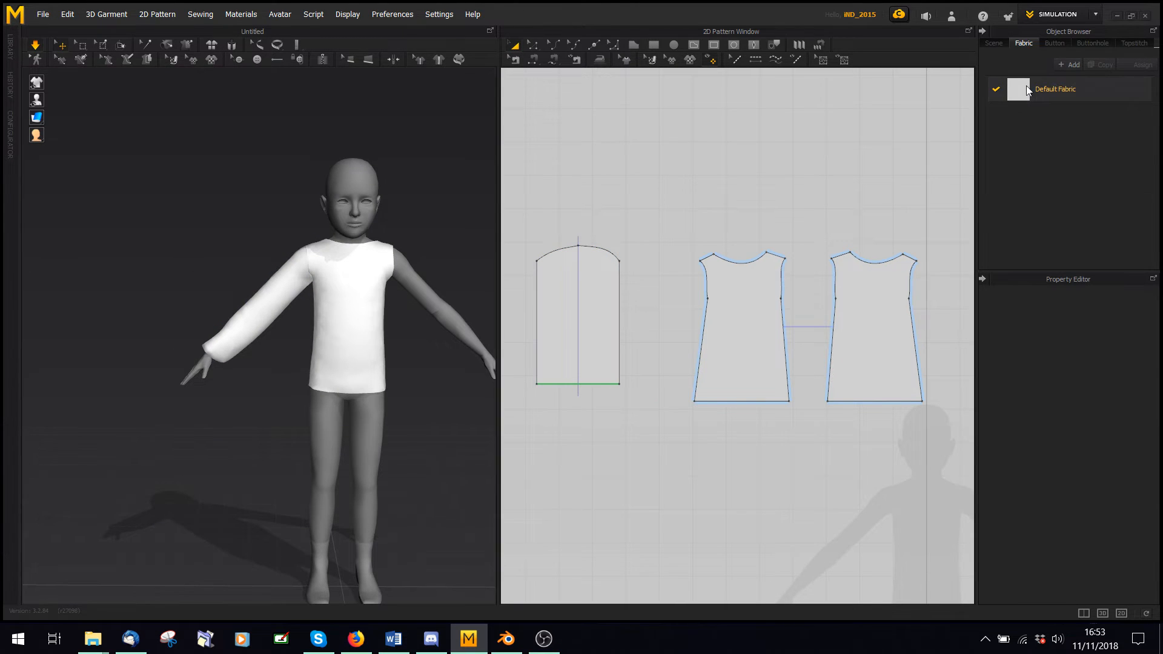
- Apply the R_Chiffon physical preset to Default Fabric
left_click(1054, 89)
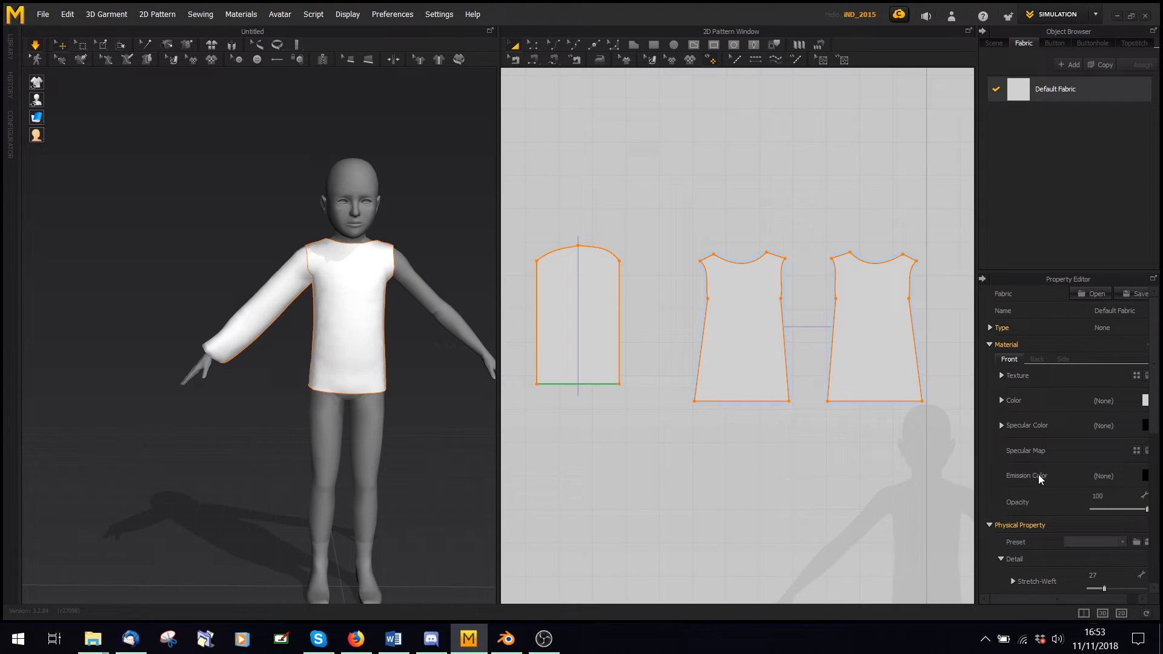
double_click(1056, 89)
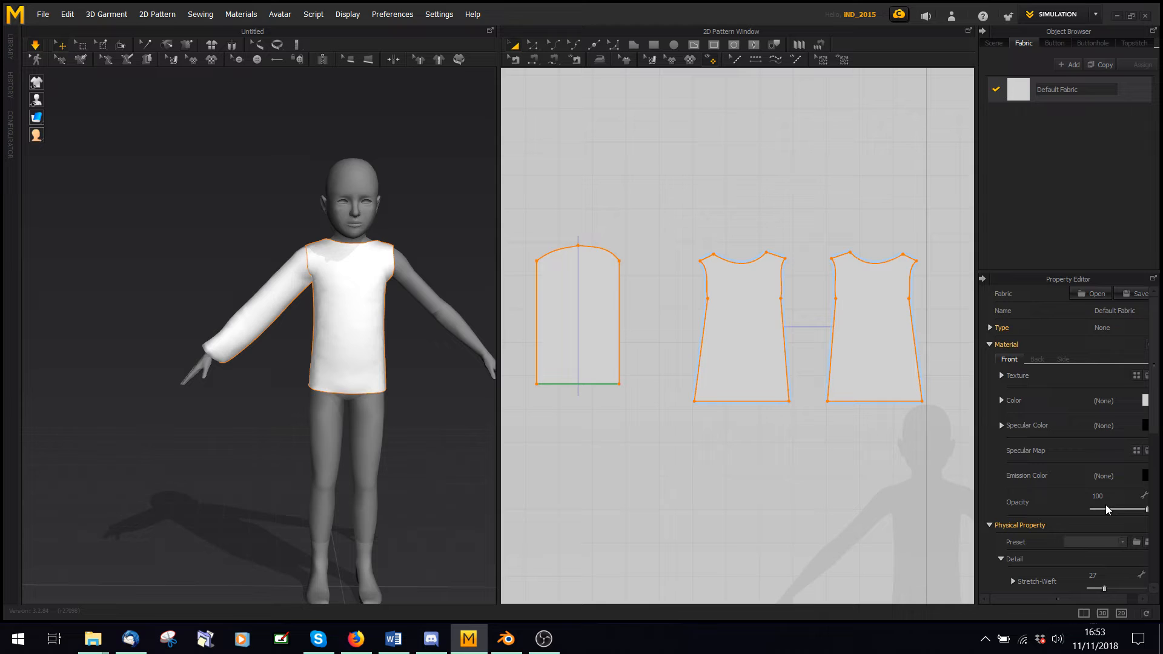
left_click(1104, 542)
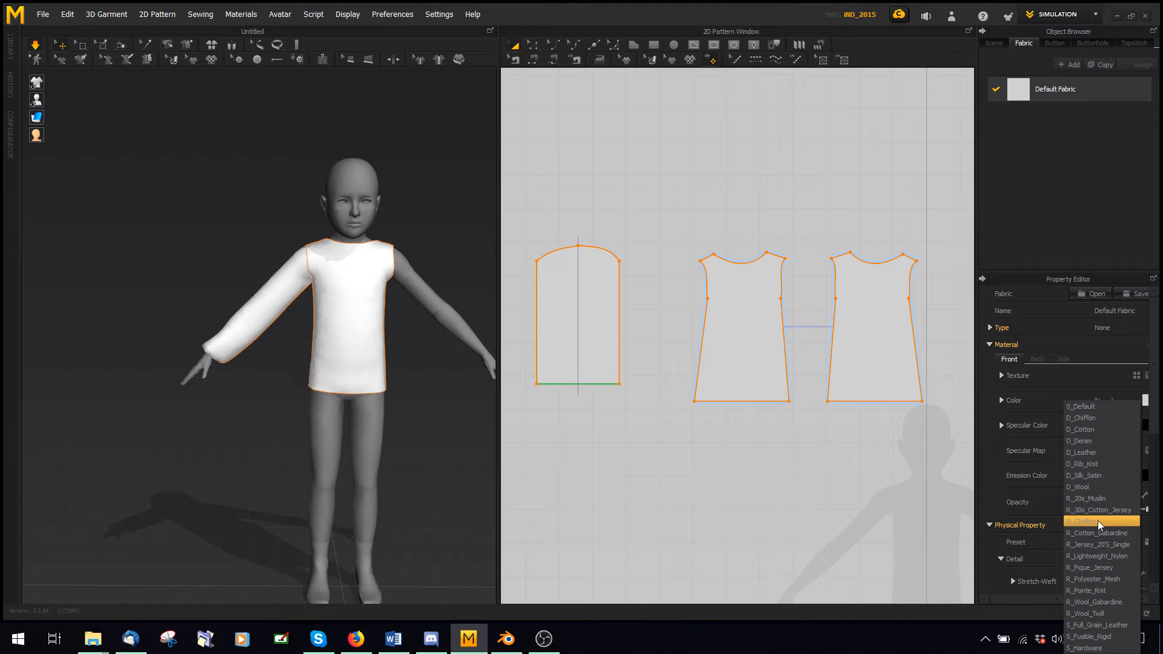
left_click(1099, 521)
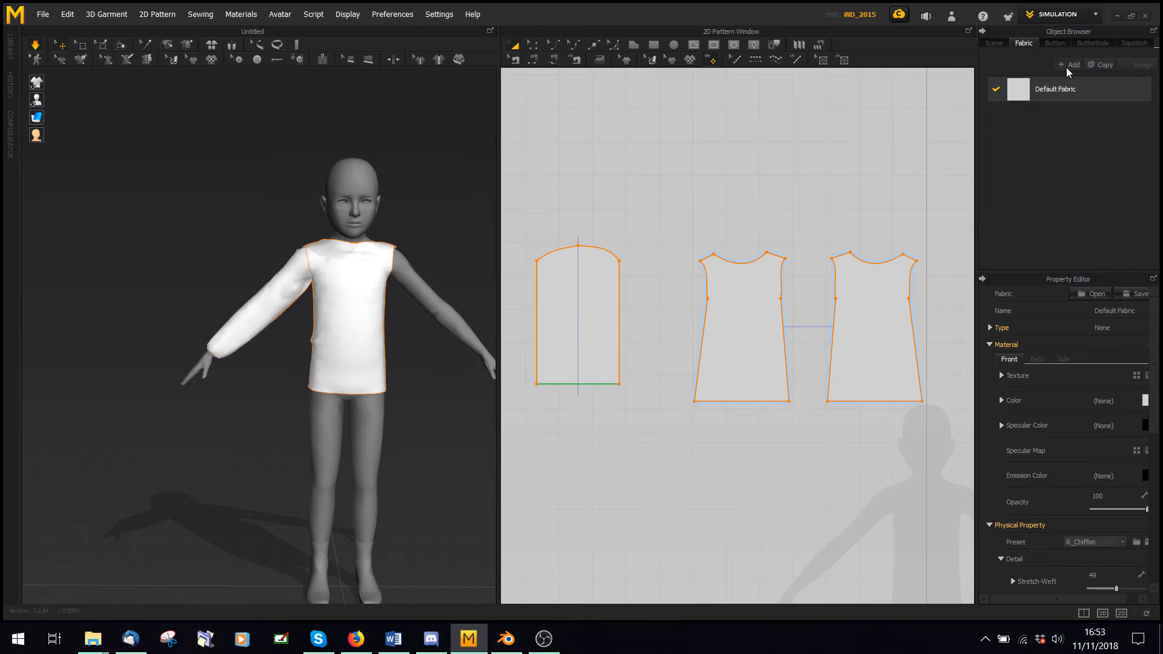
- Add a new fabric, FABRIC 1, and colour it dark red
left_click(1067, 65)
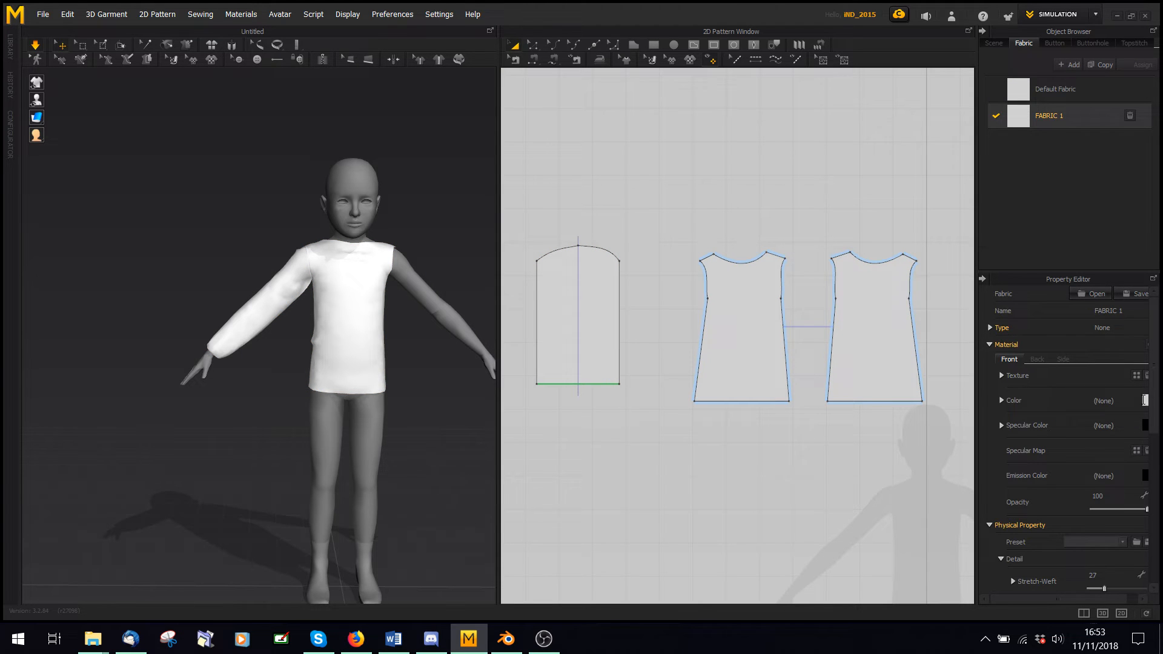
left_click(1149, 400)
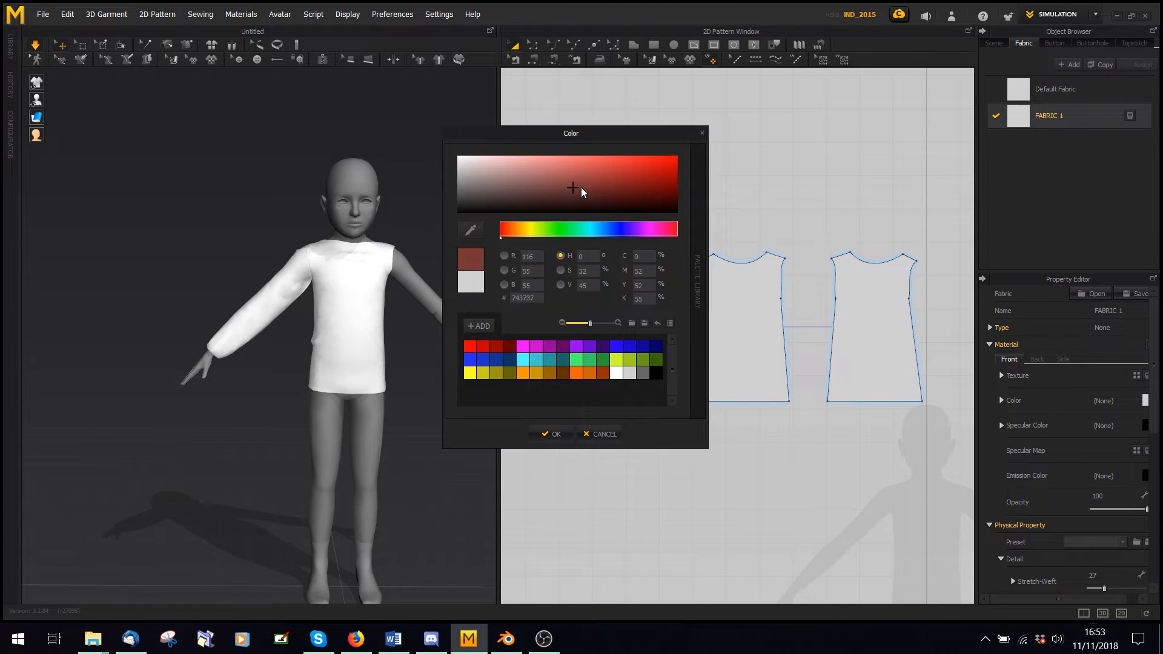
left_click(552, 434)
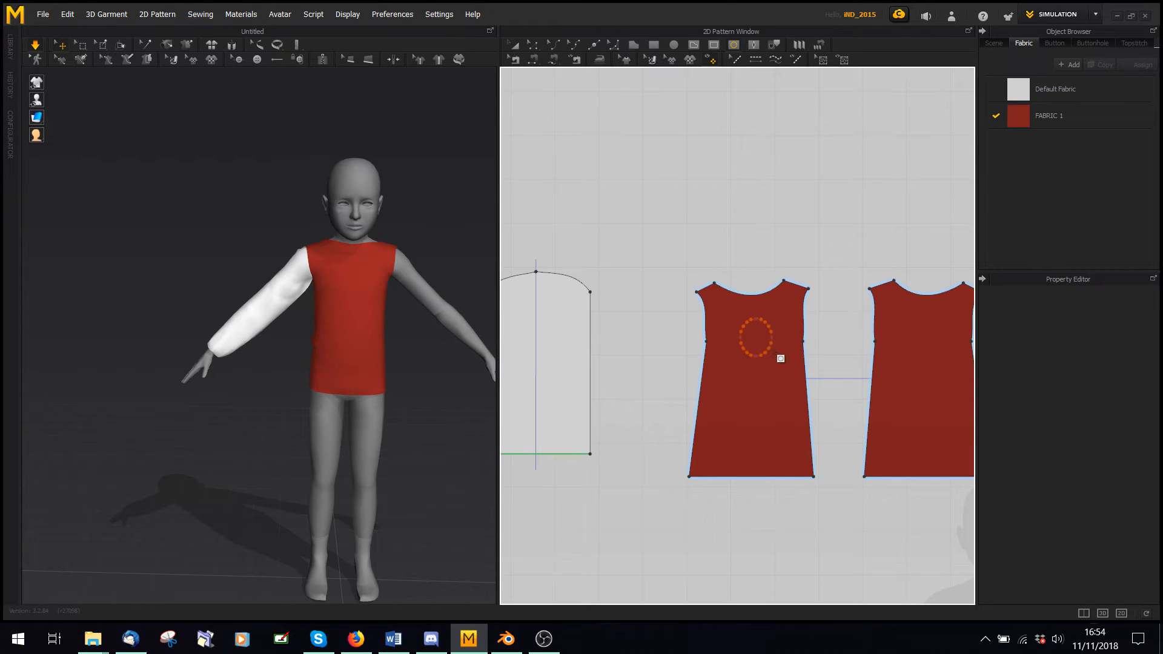
- Draw an internal ellipse on the back bodice panel and convert it to a hole
key("shift")
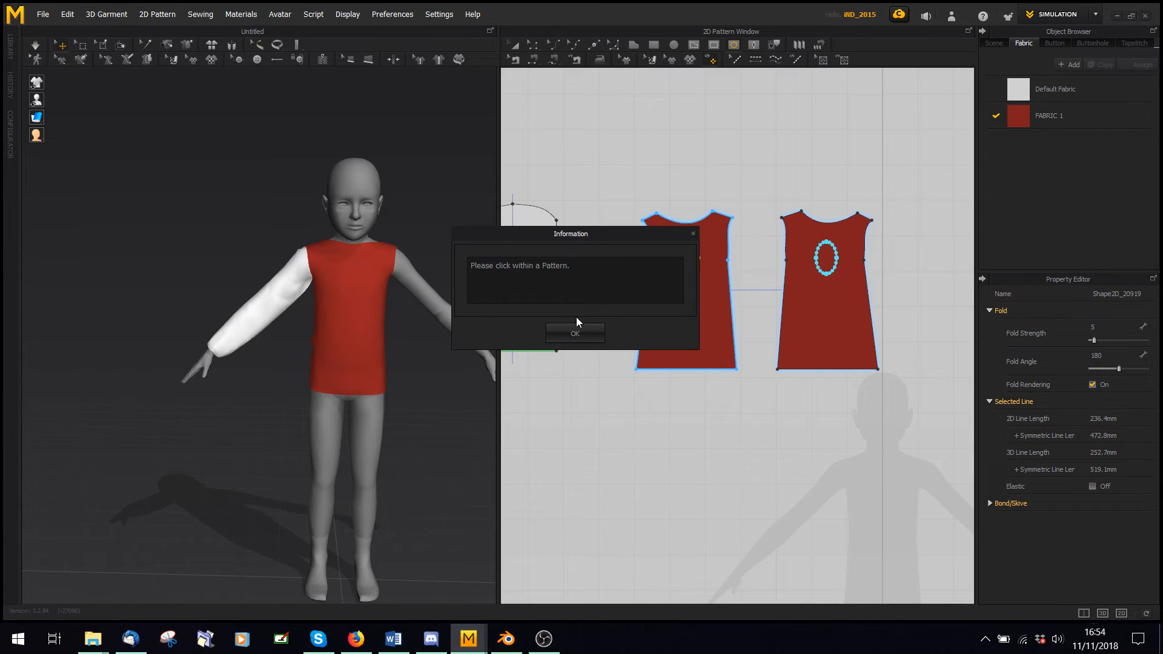
left_click(575, 333)
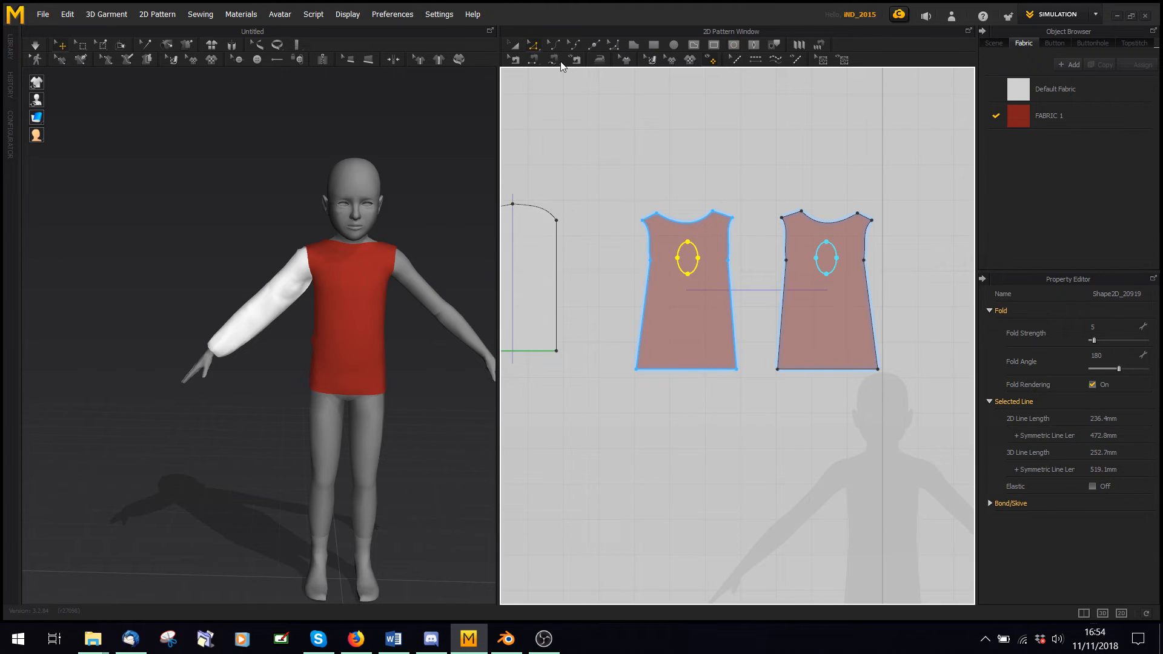
left_click(708, 310)
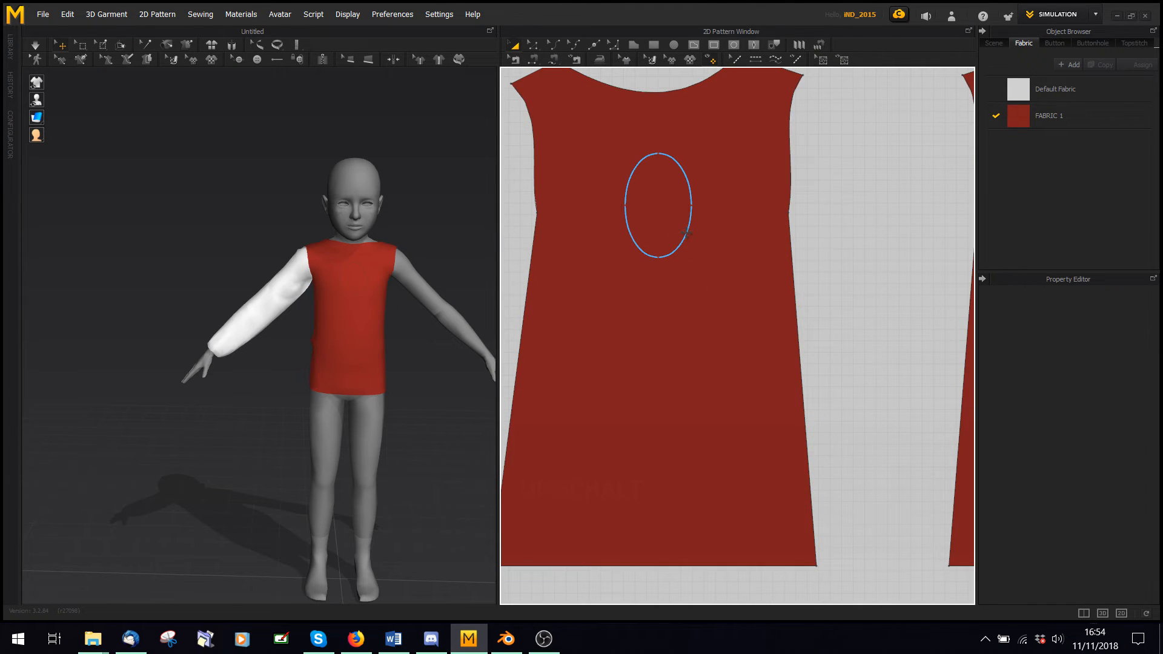
right_click(656, 206)
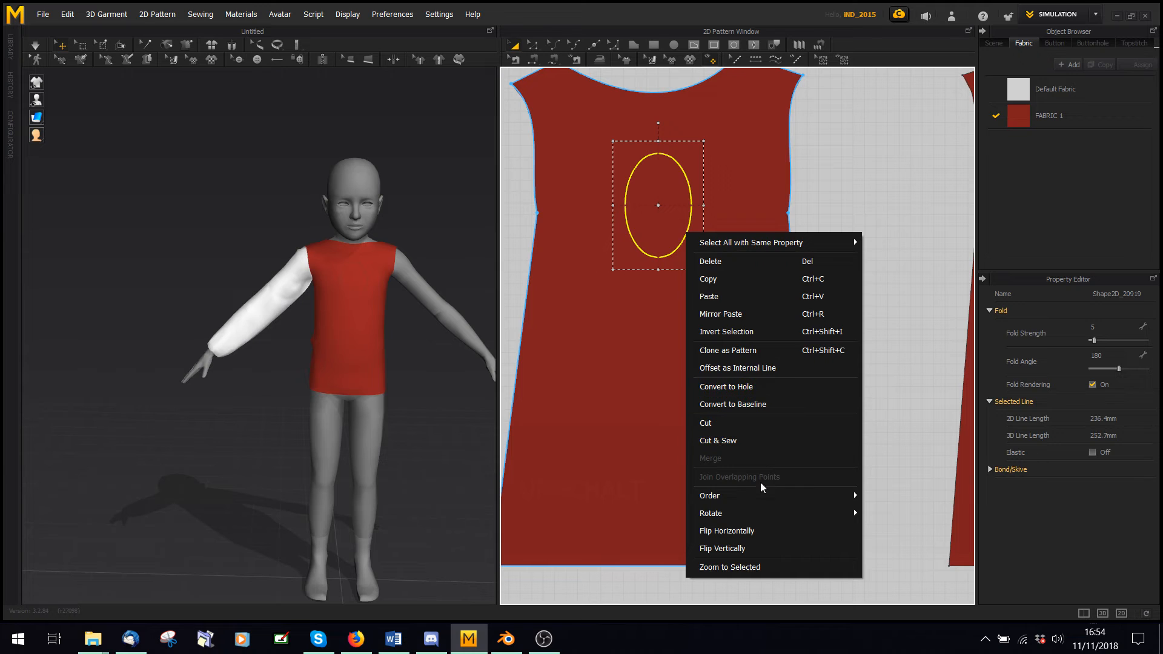
mouse_move(754, 391)
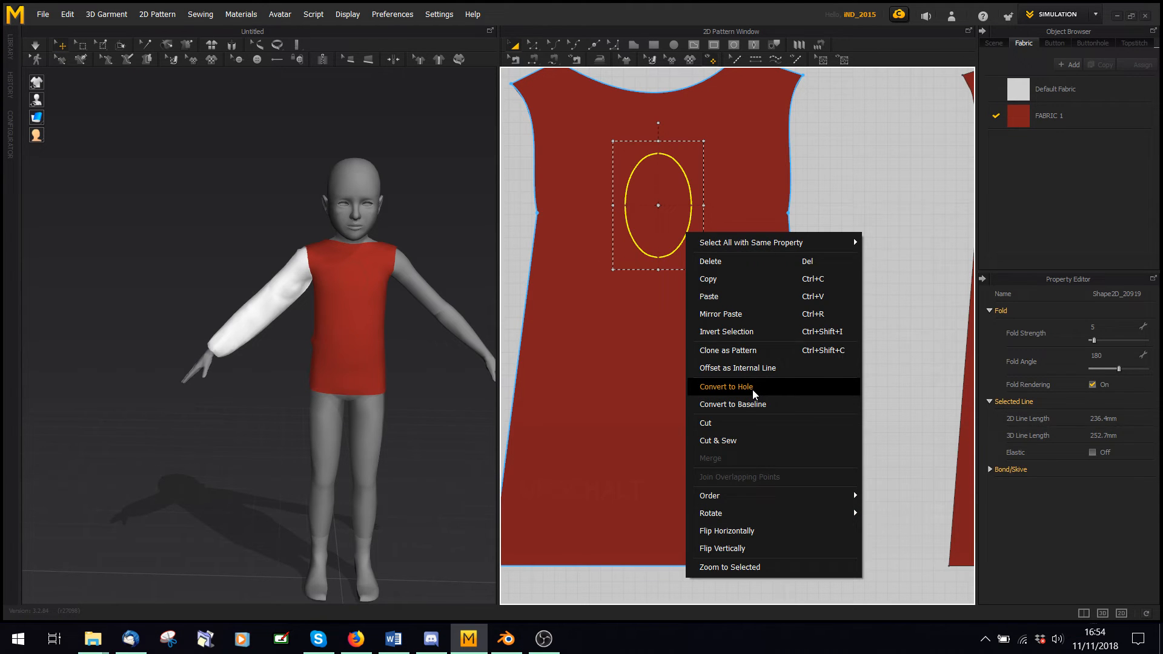
left_click(724, 386)
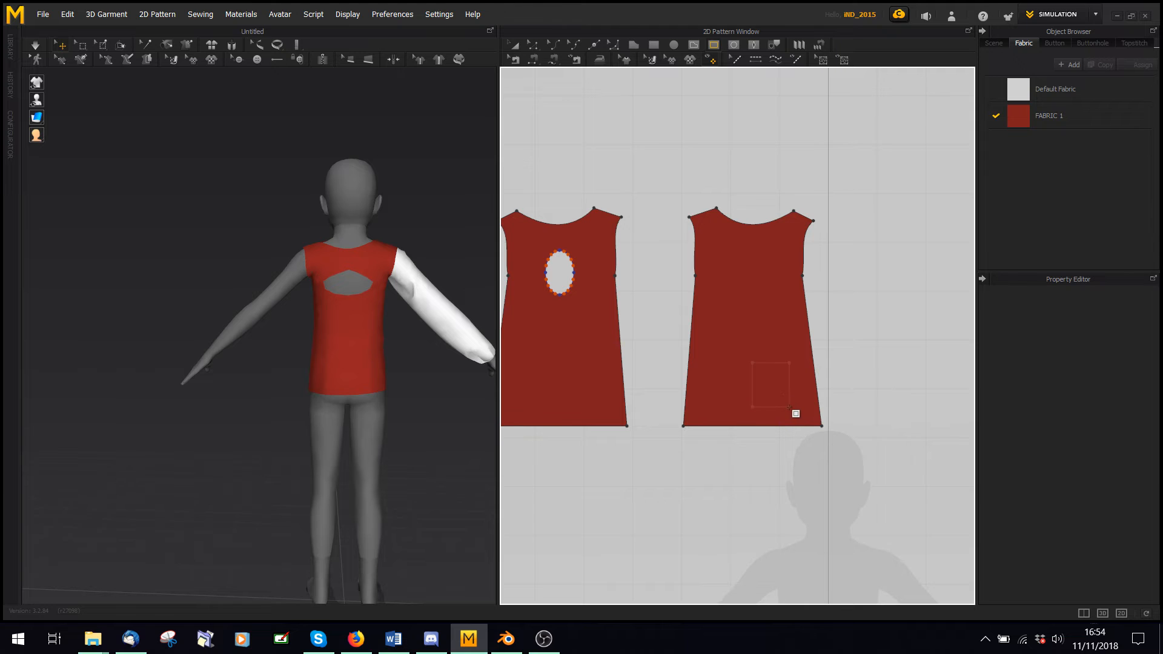
- Draw the pocket outline on the front panel and clone it as a pattern
left_click(771, 386)
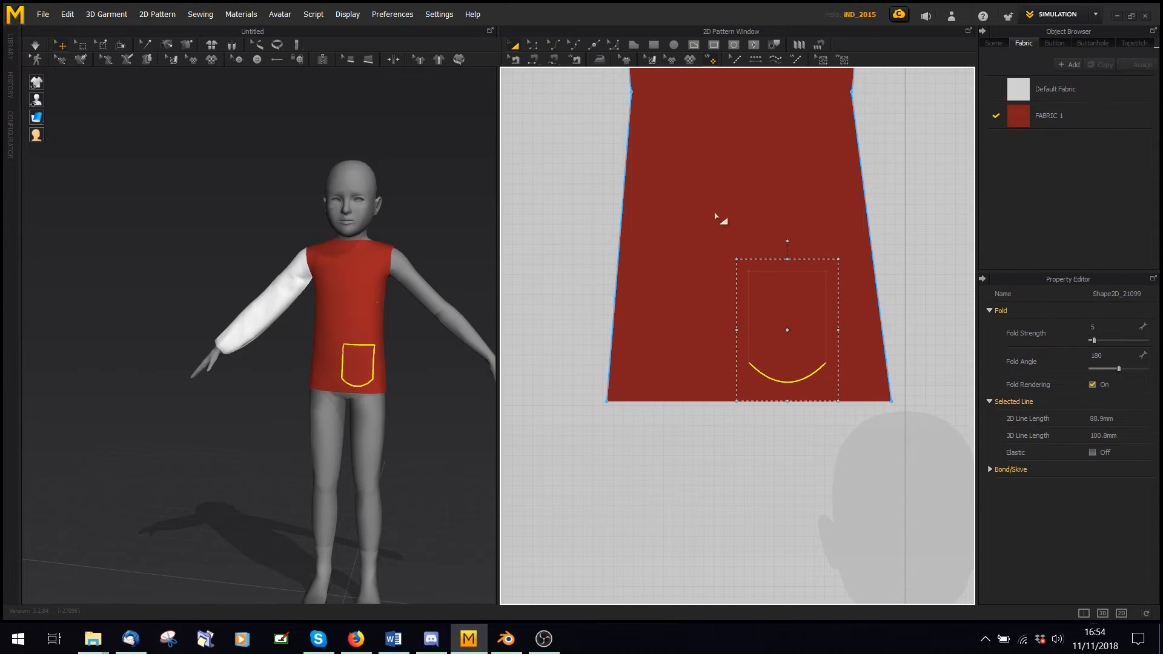
right_click(800, 310)
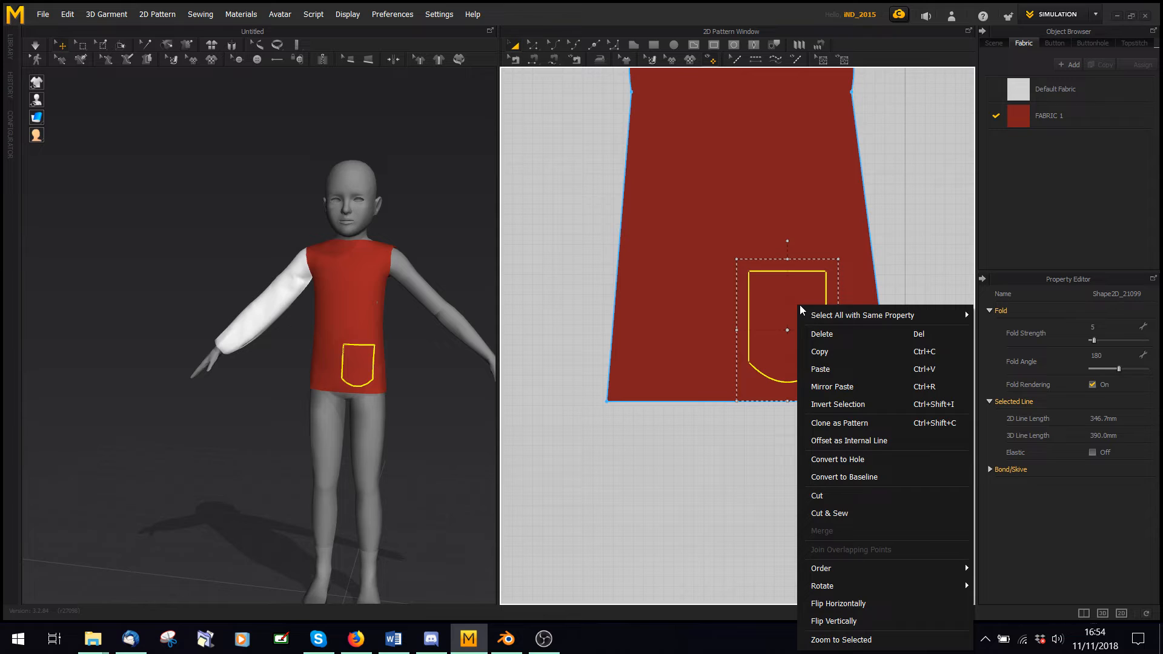
mouse_move(849, 423)
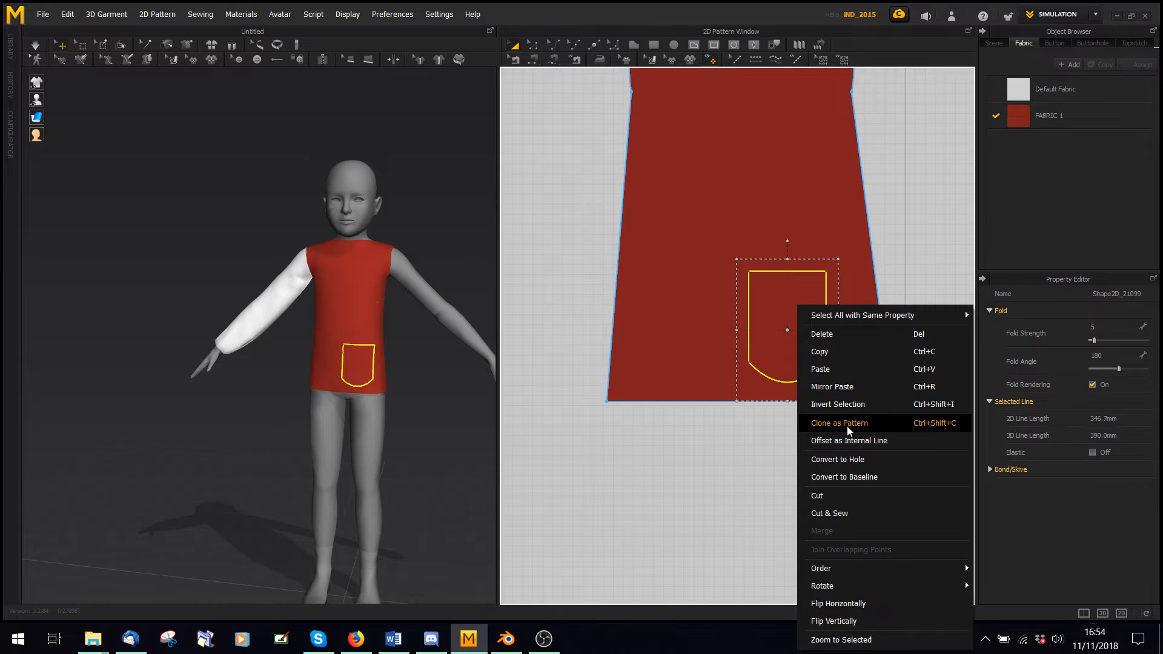
left_click(839, 423)
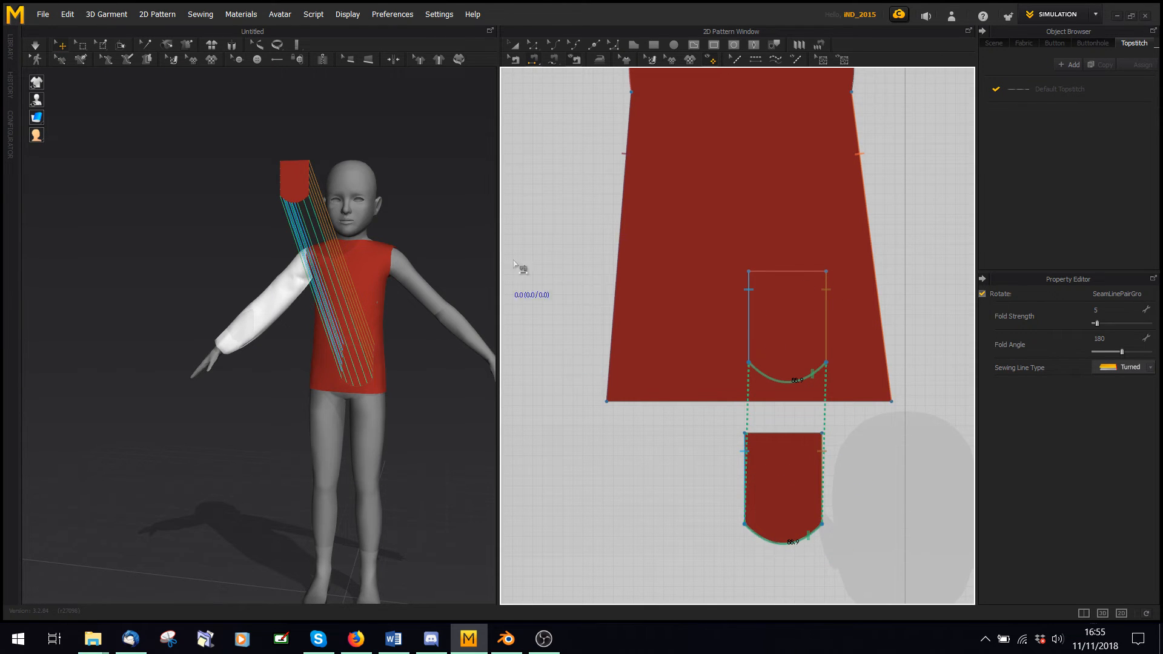
- Place the pocket piece, simulate it on Layer 1, then reset Layer to 0
left_click(1024, 42)
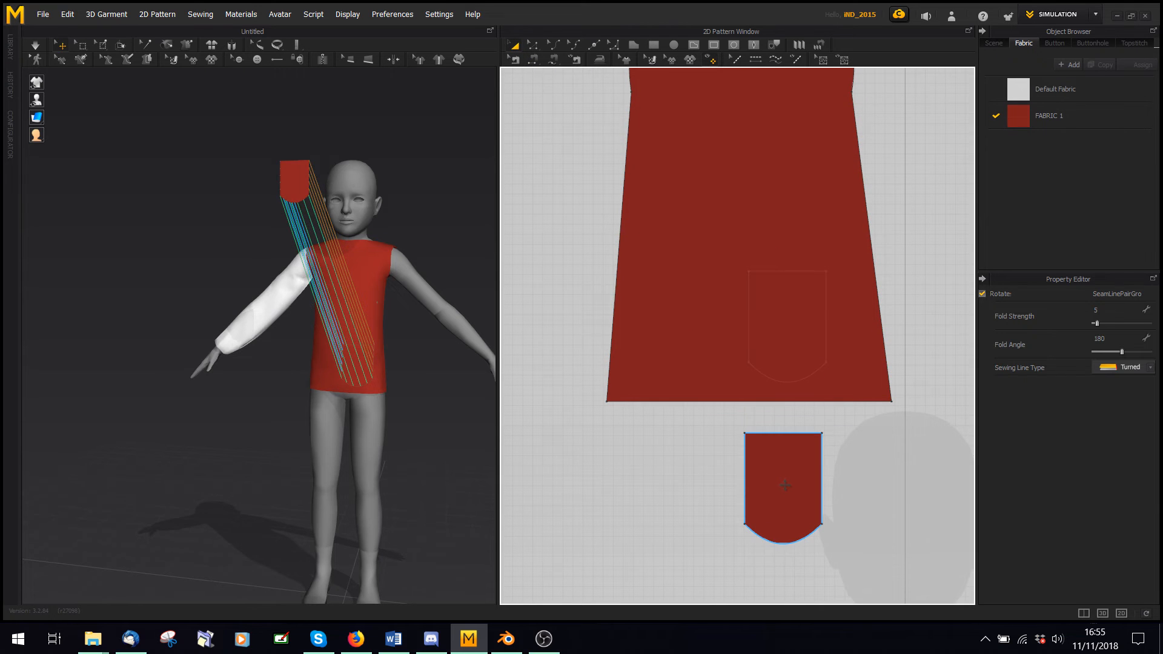
left_click(783, 486)
type("1")
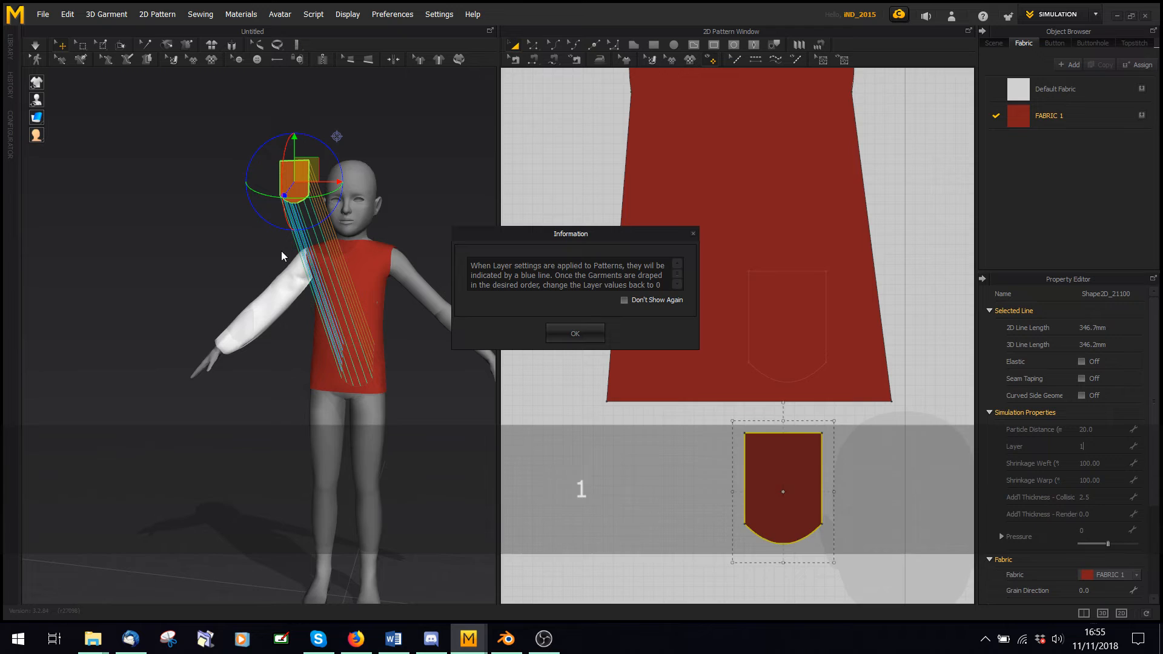
left_click(575, 332)
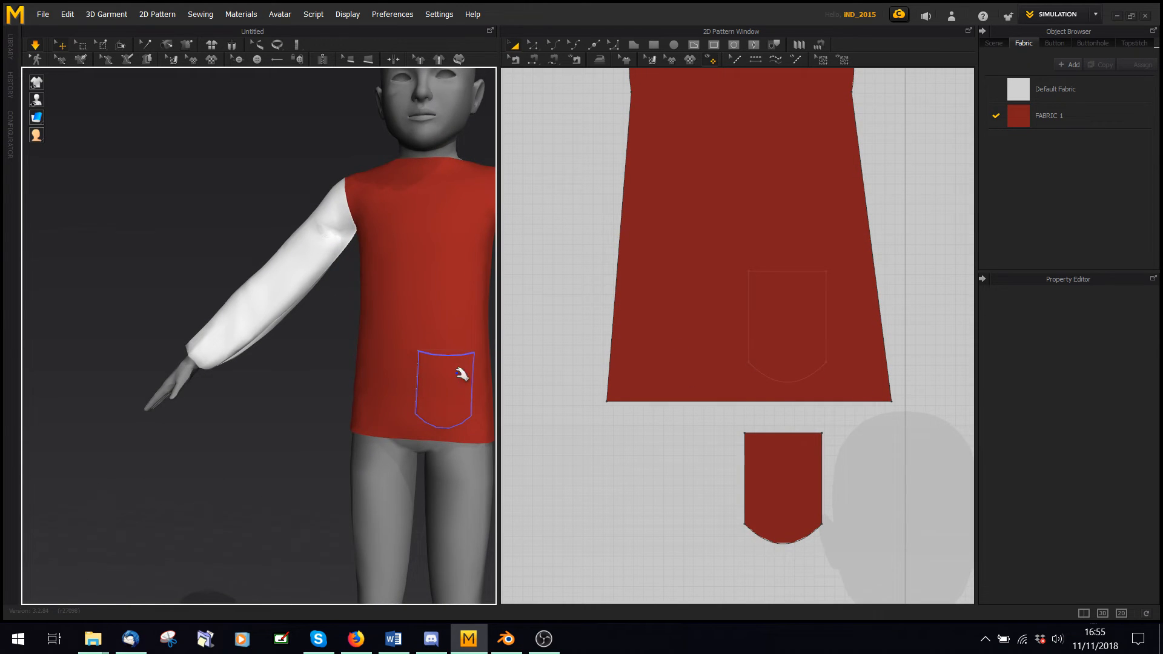
left_click(781, 482)
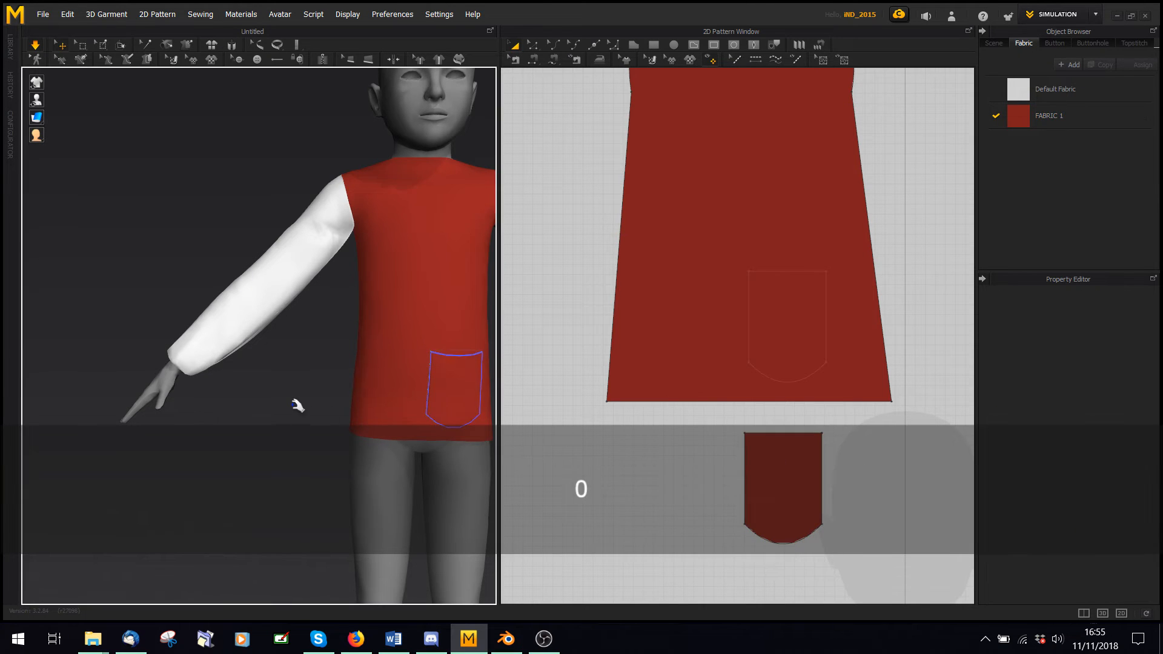
left_click(780, 486)
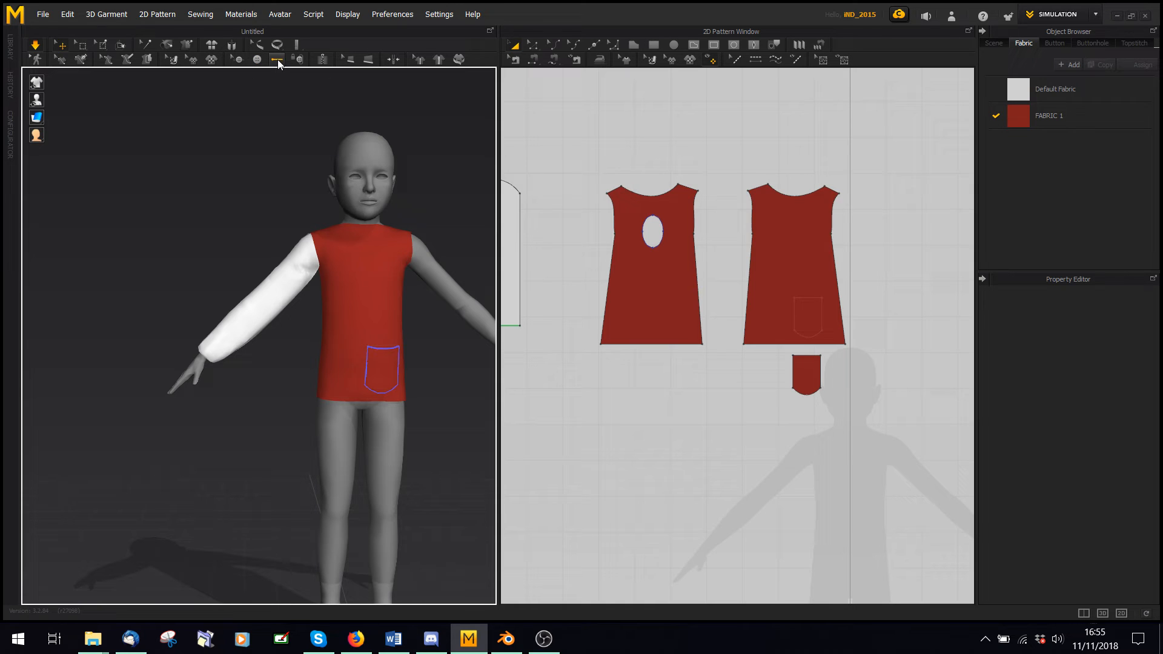
mouse_move(277, 60)
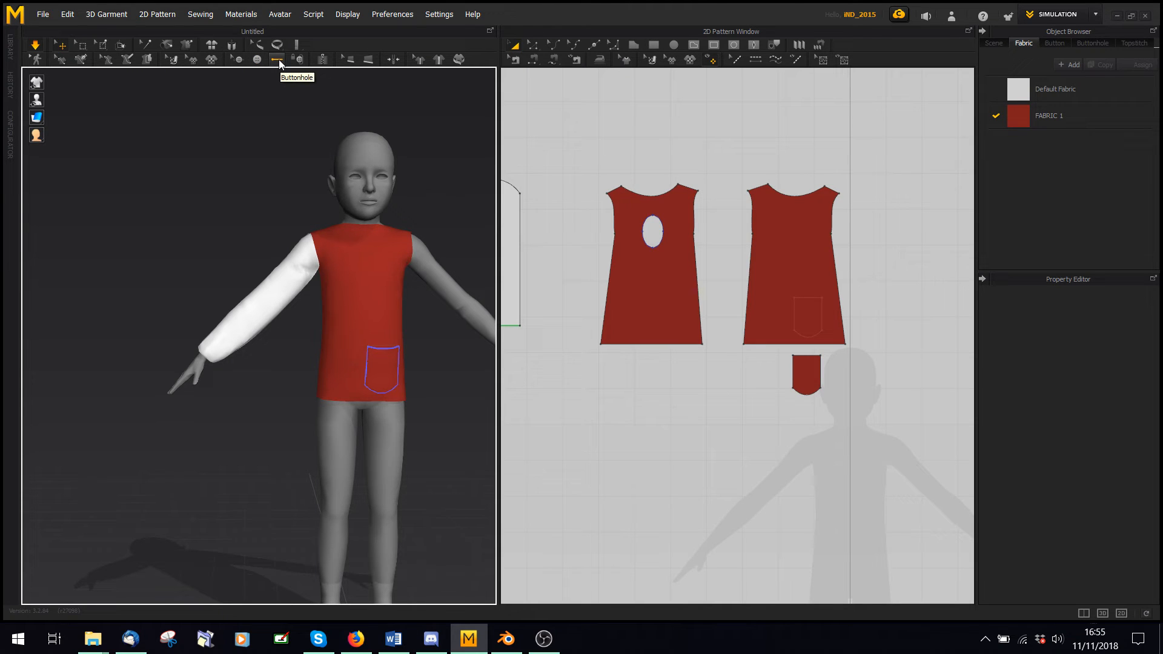
mouse_move(313, 152)
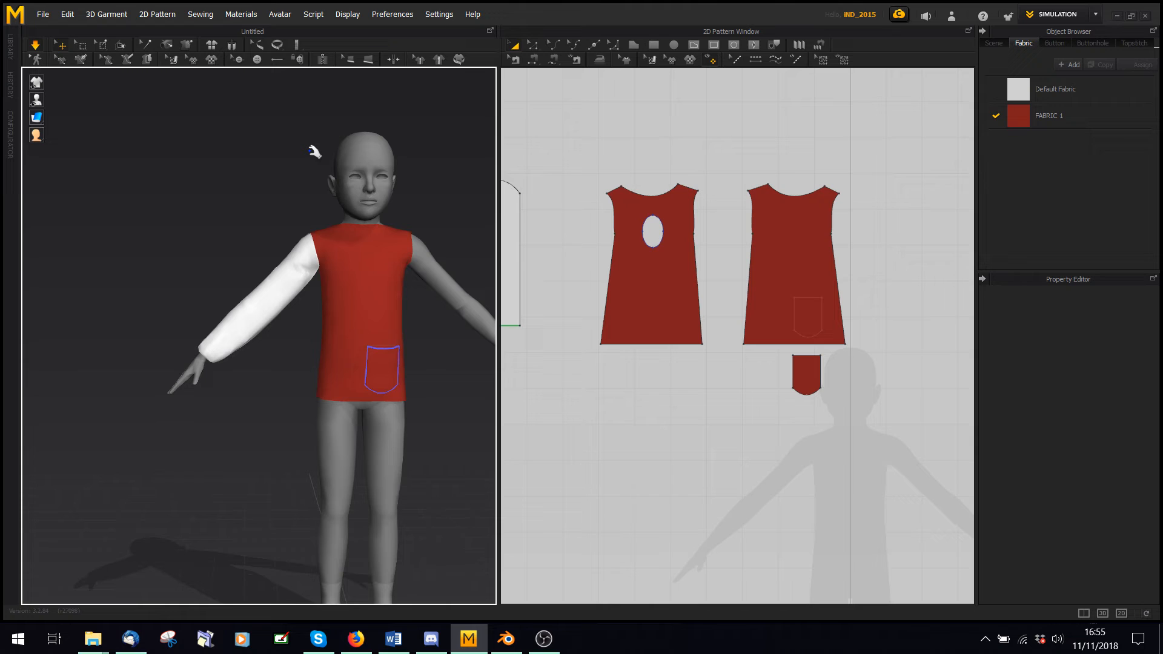
mouse_move(293, 125)
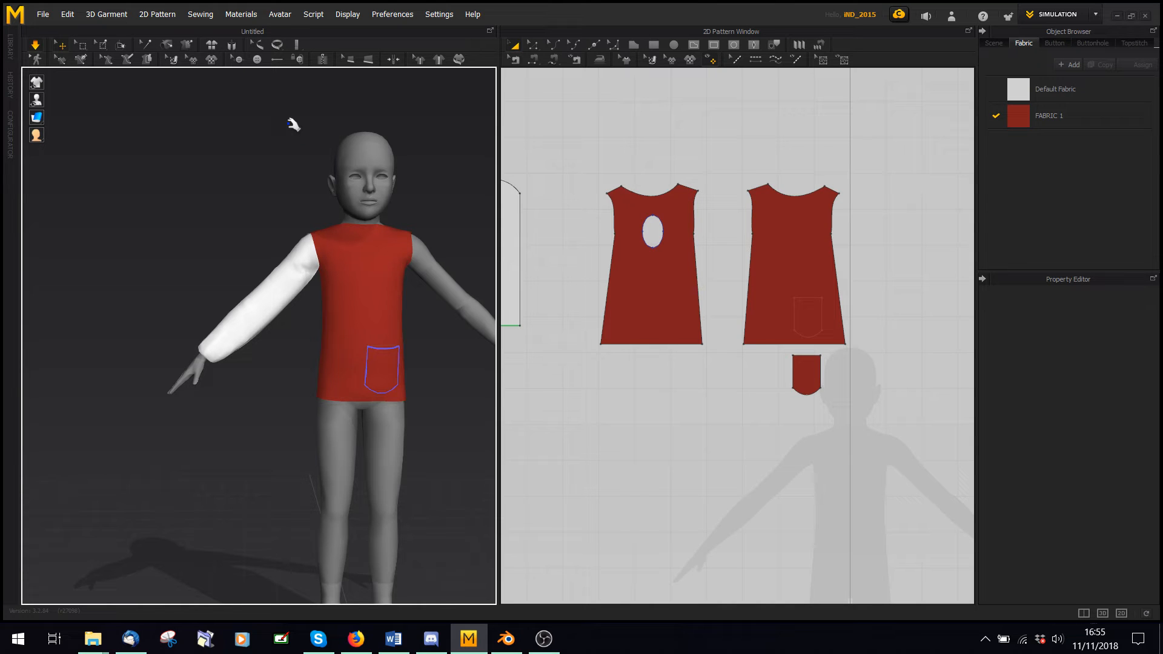
mouse_move(278, 159)
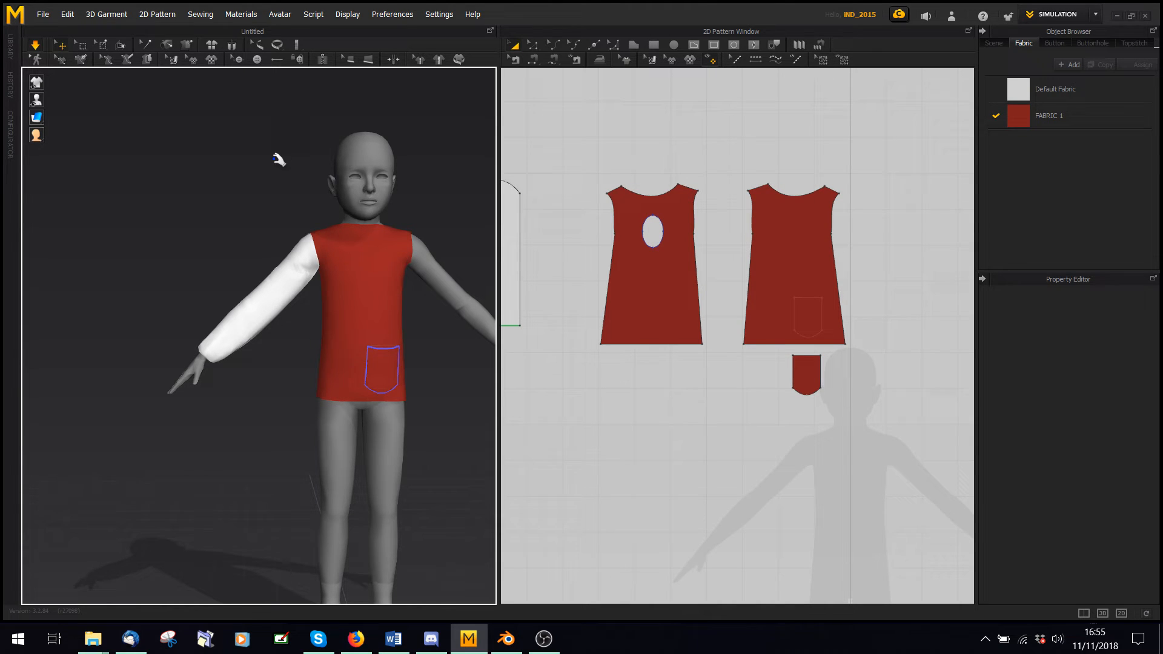
mouse_move(146, 251)
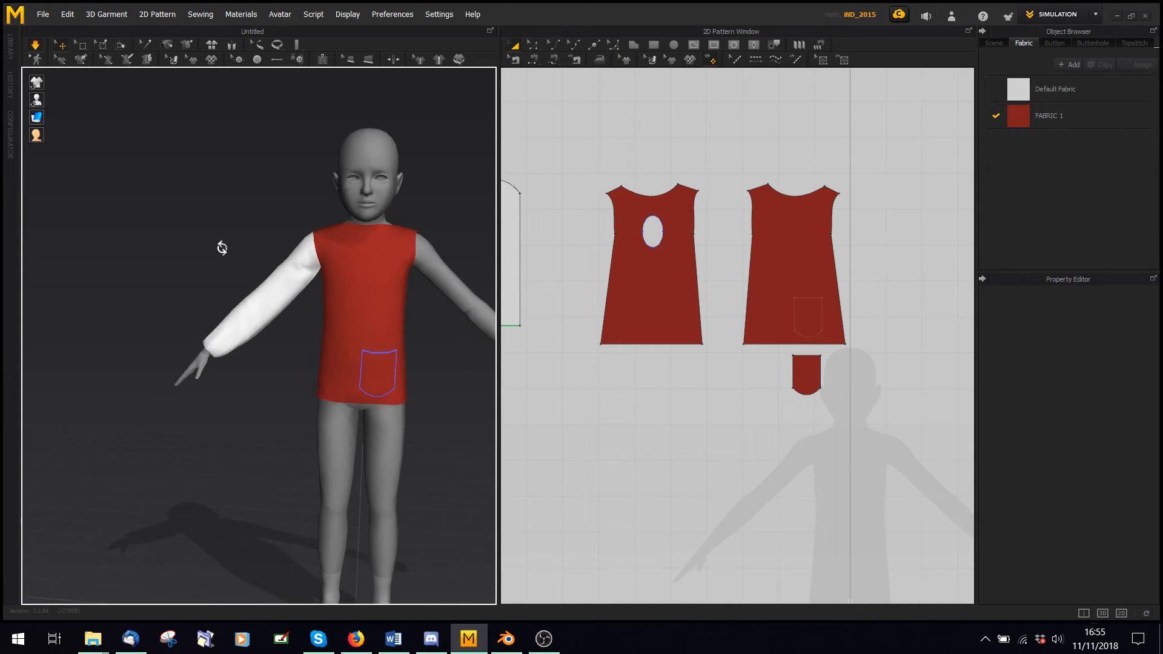
- Apply a physical preset to the sleeve fabric, simulate, and freeze the sleeve
left_click(515, 255)
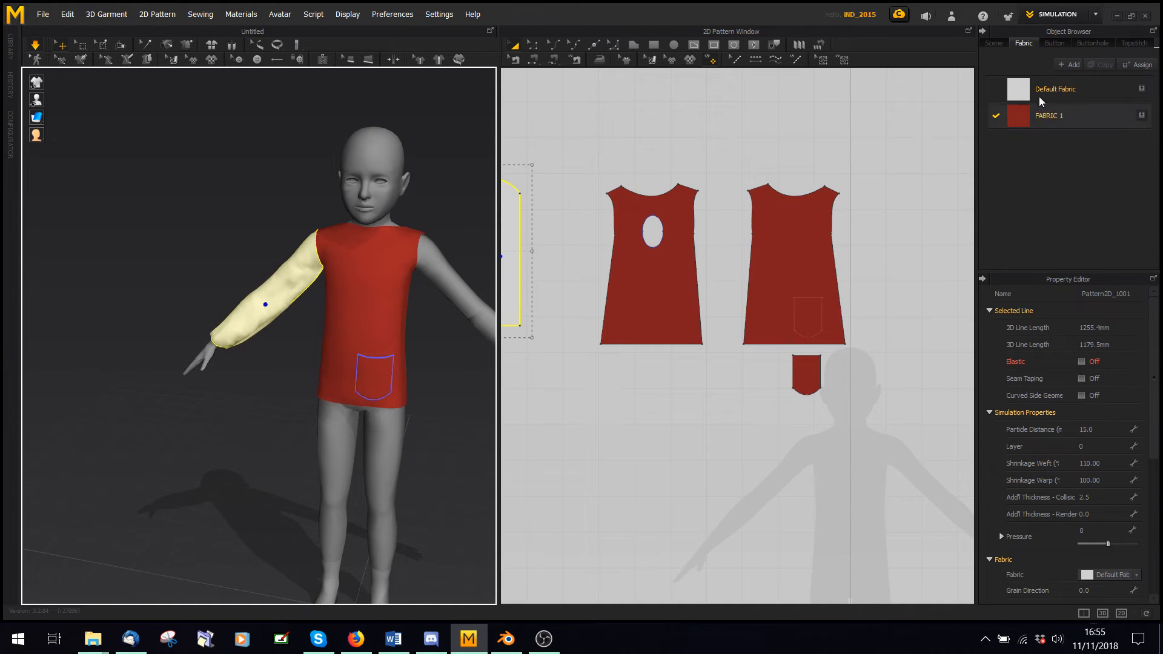
left_click(1055, 88)
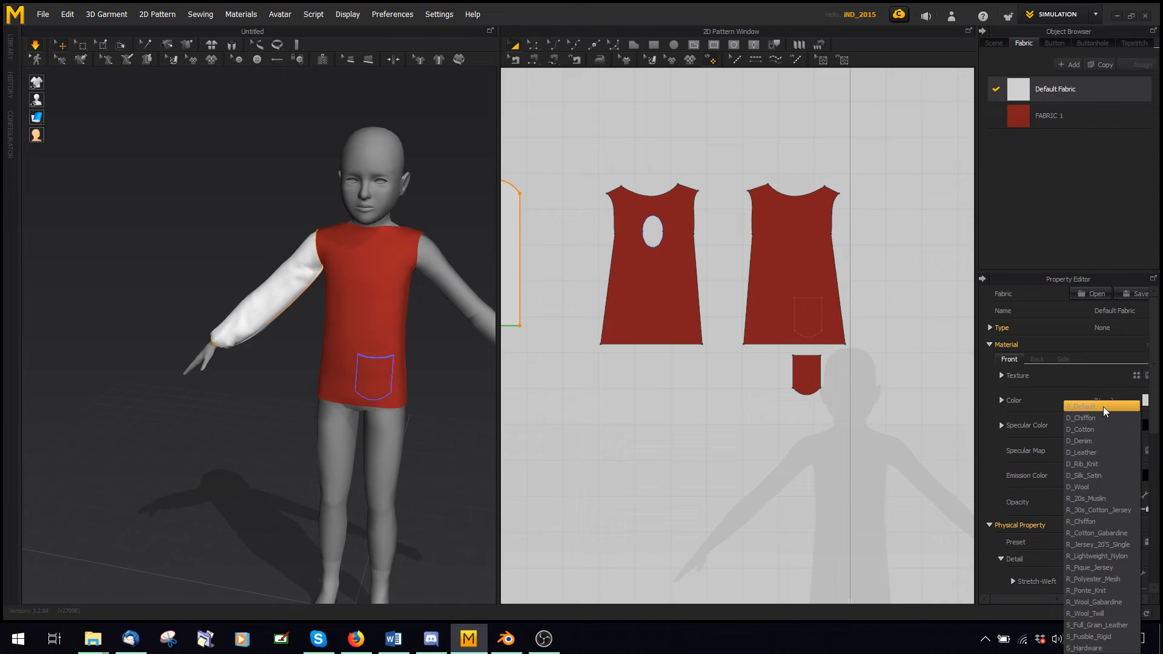
left_click(1079, 440)
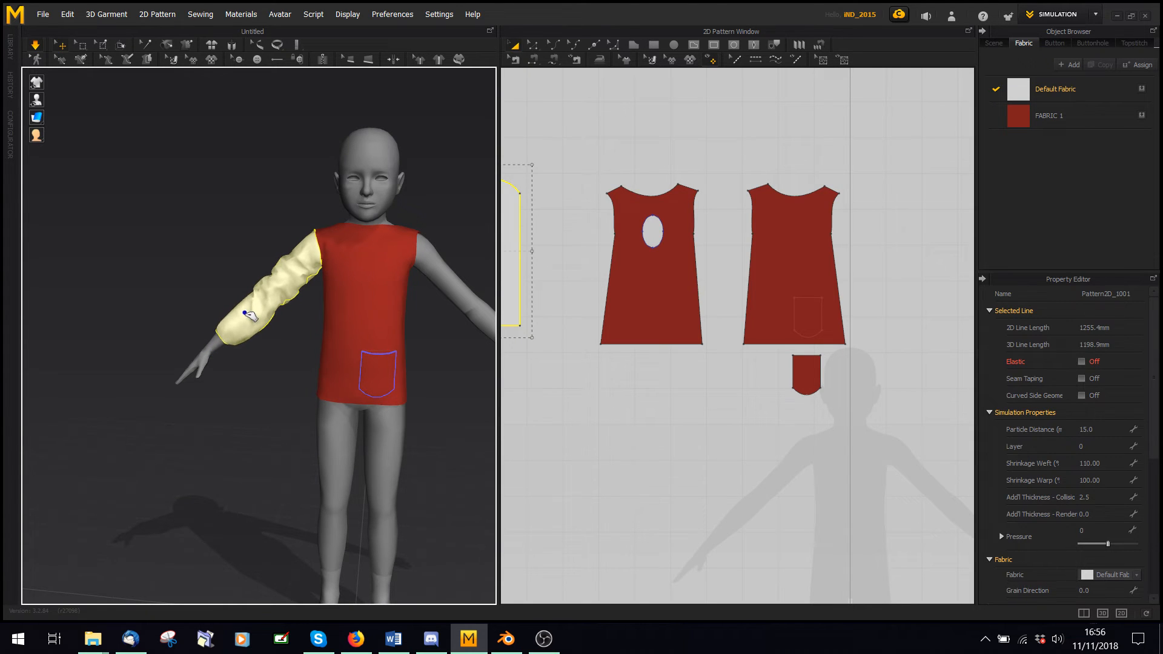
key("space")
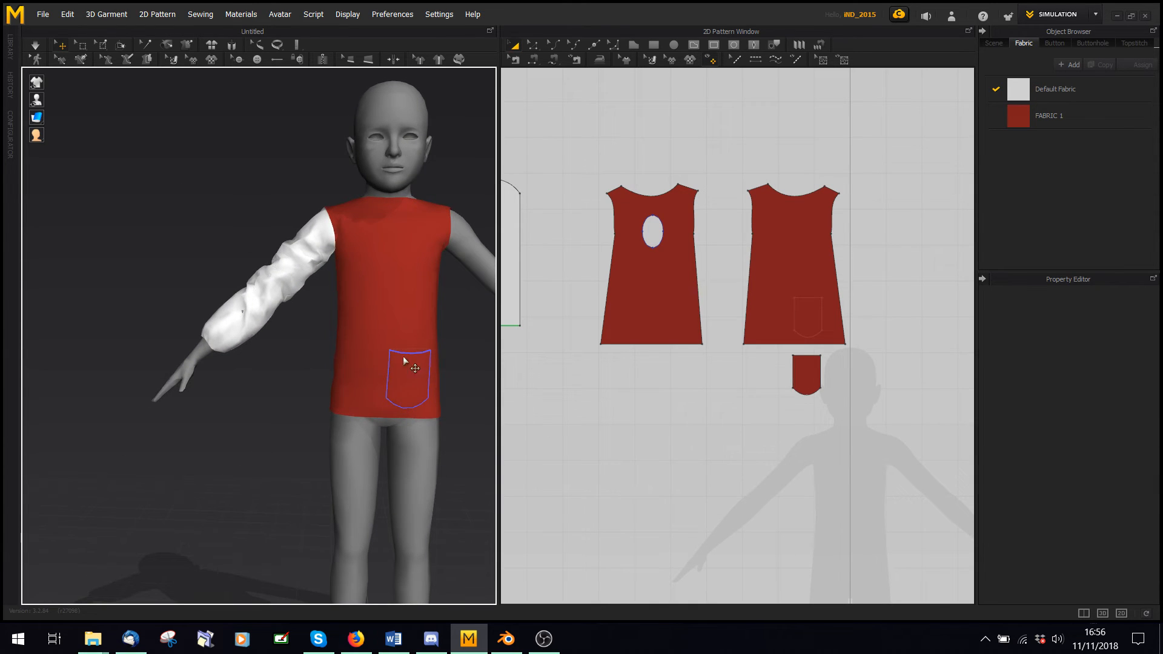
left_click(268, 275)
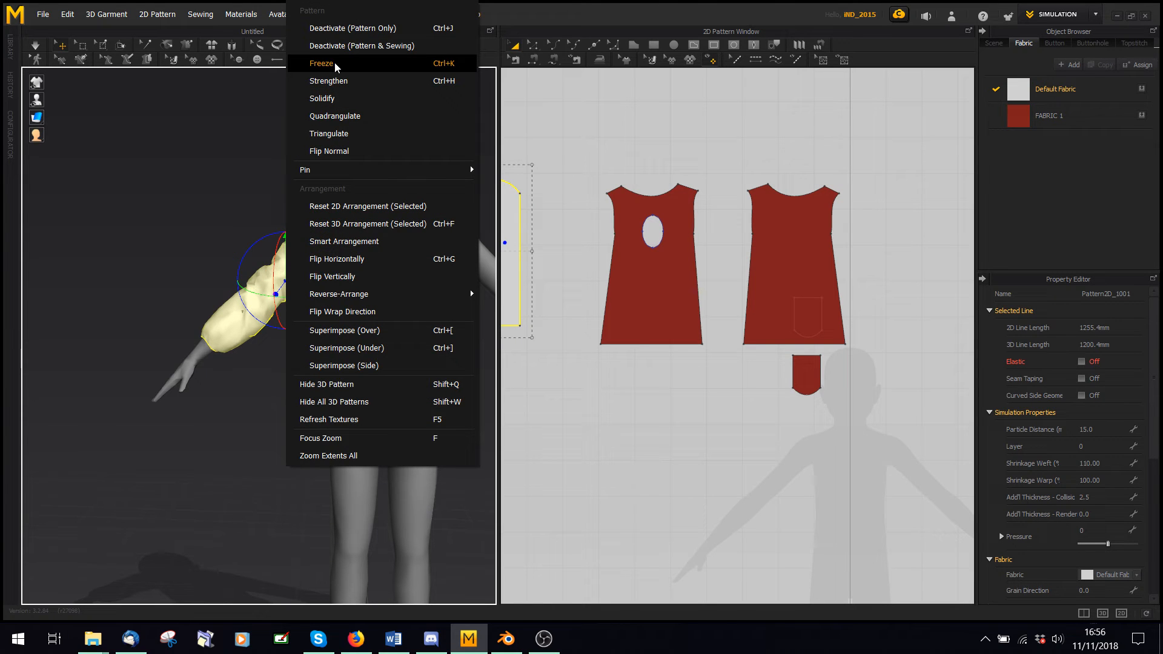
mouse_move(328, 80)
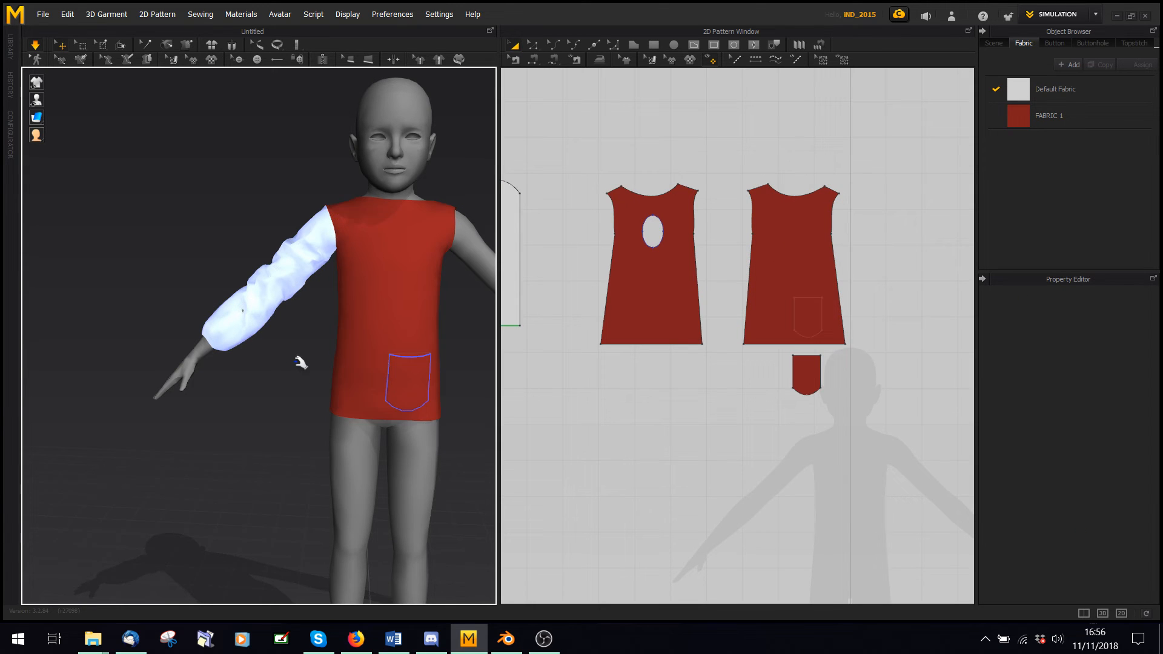
left_click(519, 251)
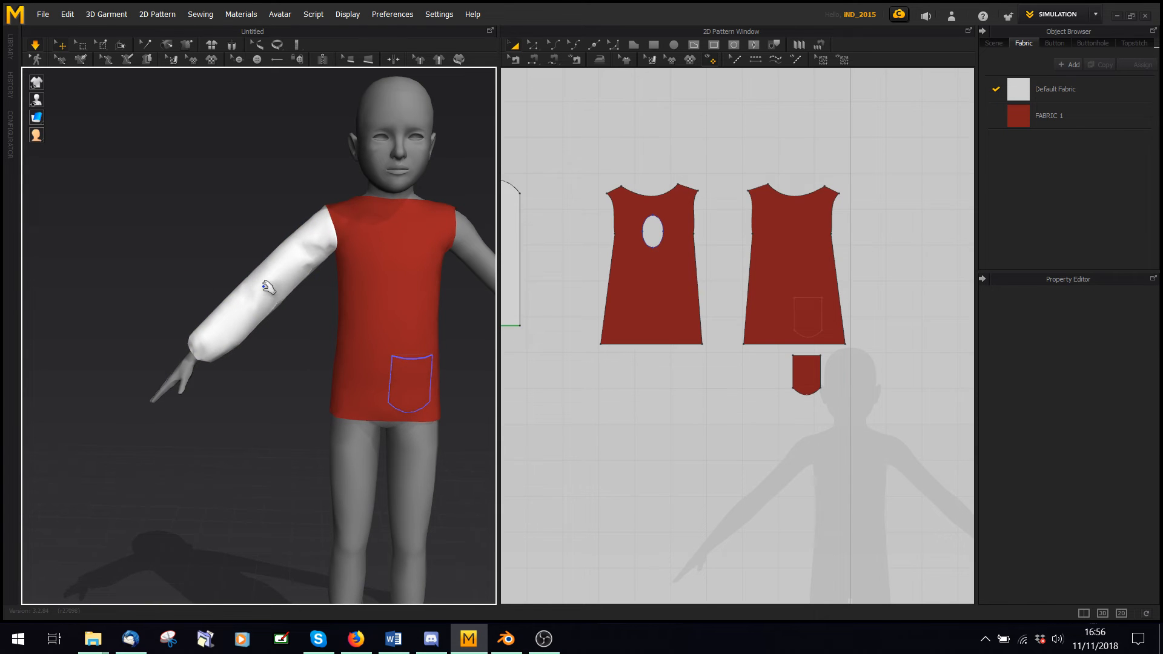
- Pin the upper sleeve, simulate while pulling the lower end, then delete selected pins
left_click(516, 252)
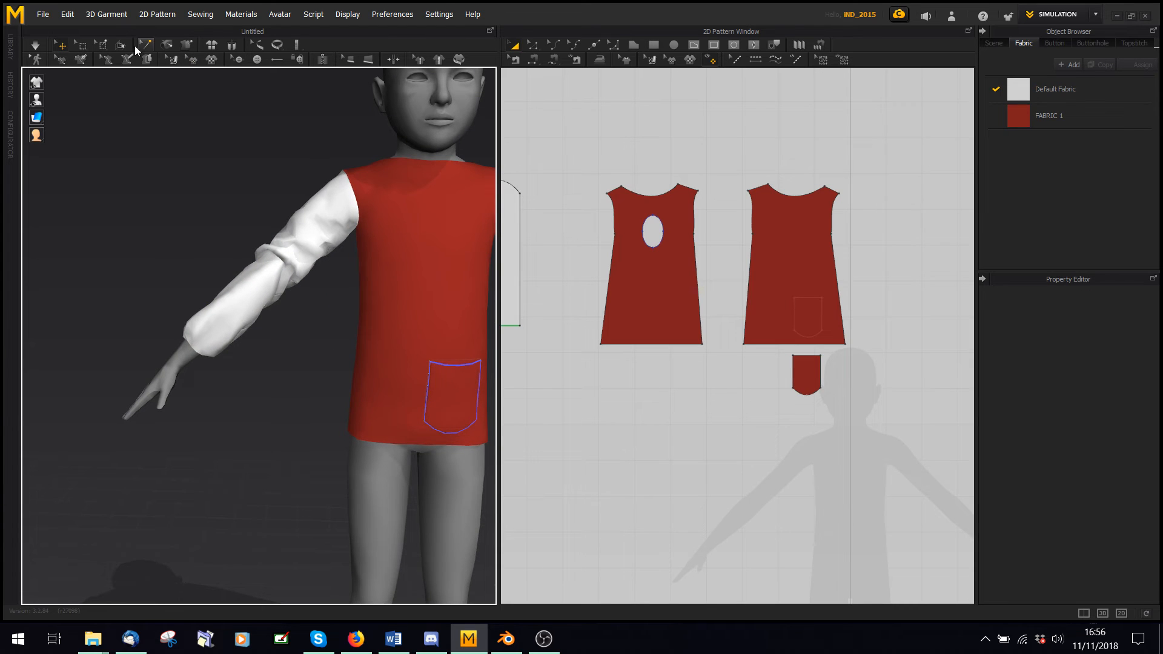
mouse_move(102, 45)
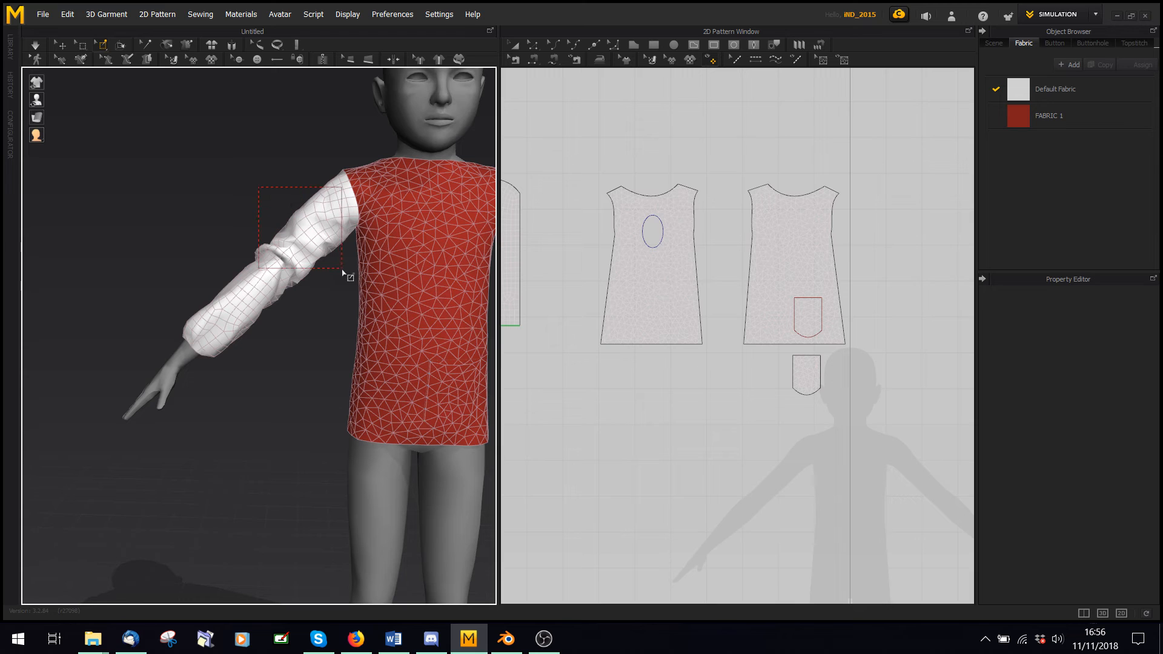
left_click(296, 237)
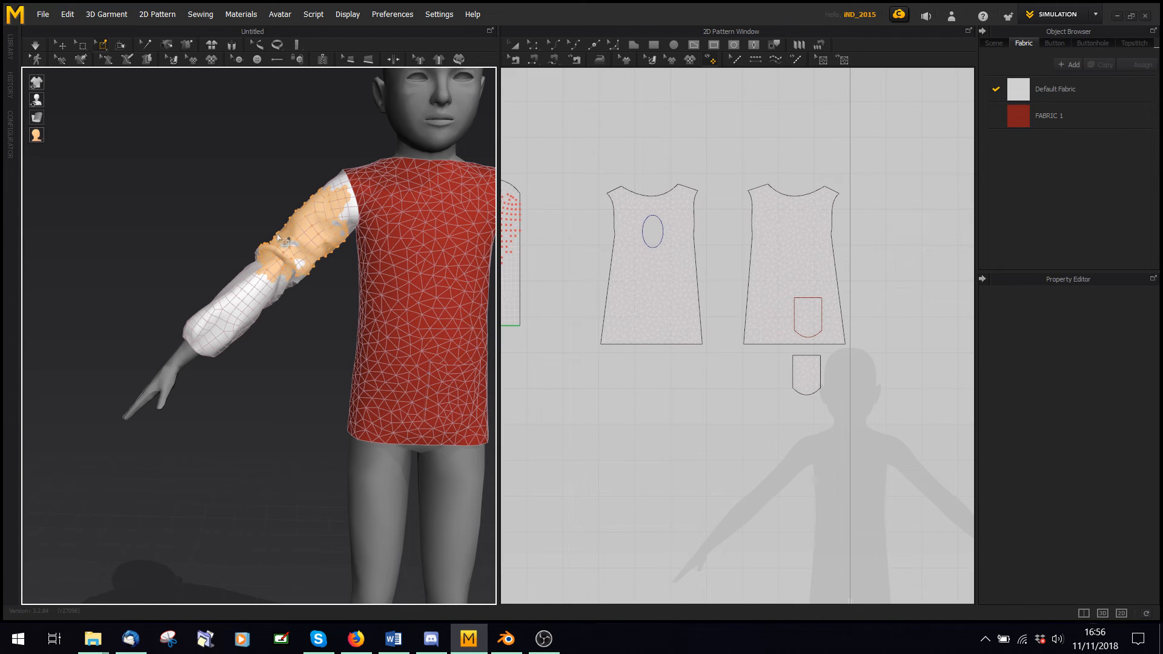
key("space")
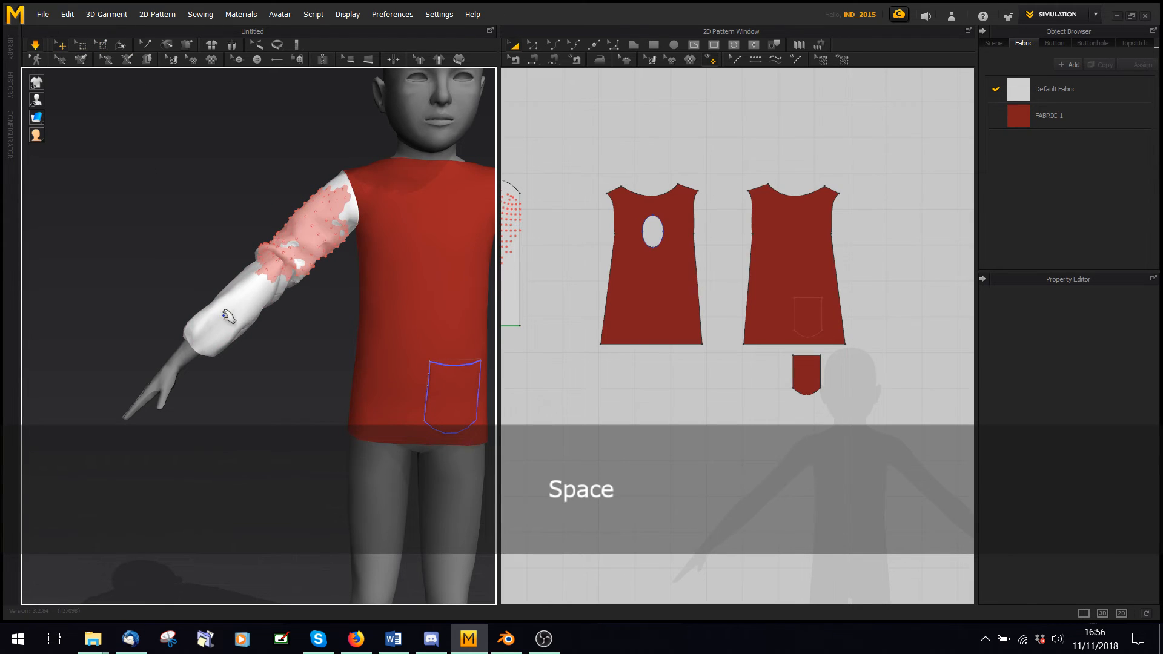
left_click(528, 248)
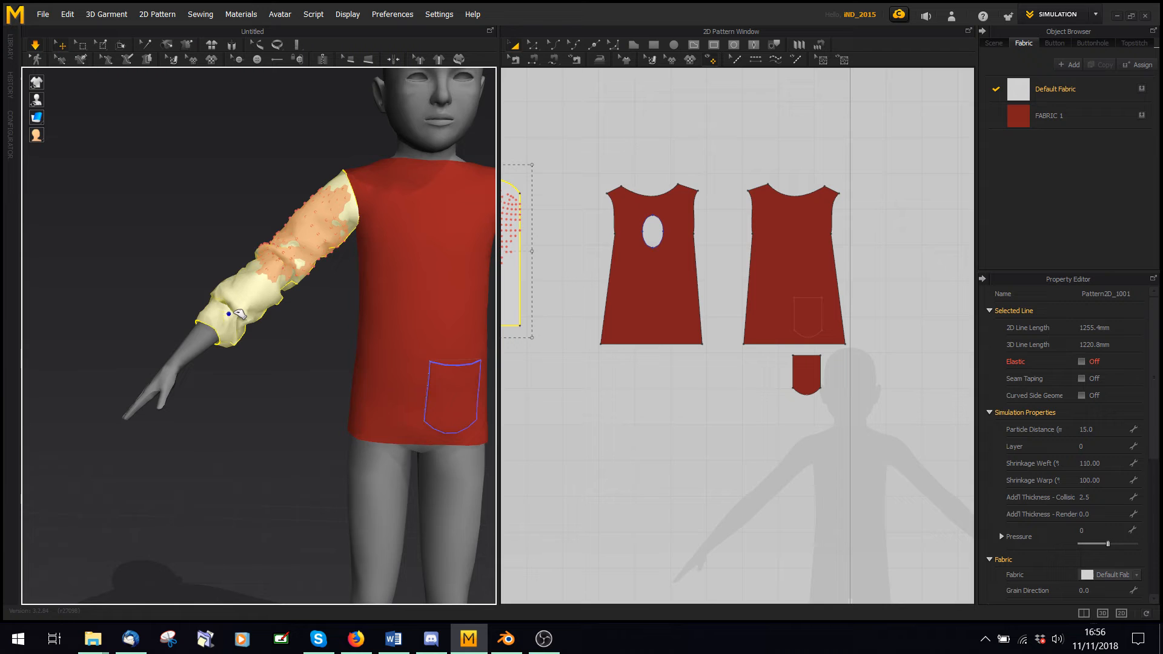
key("space")
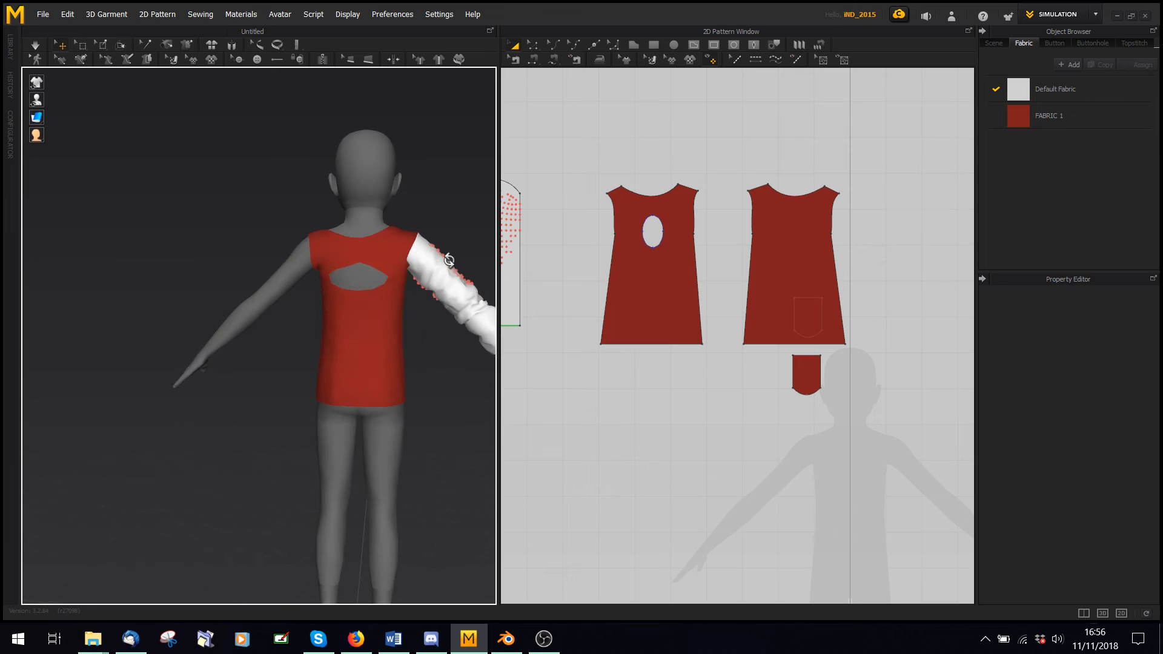
right_click(438, 263)
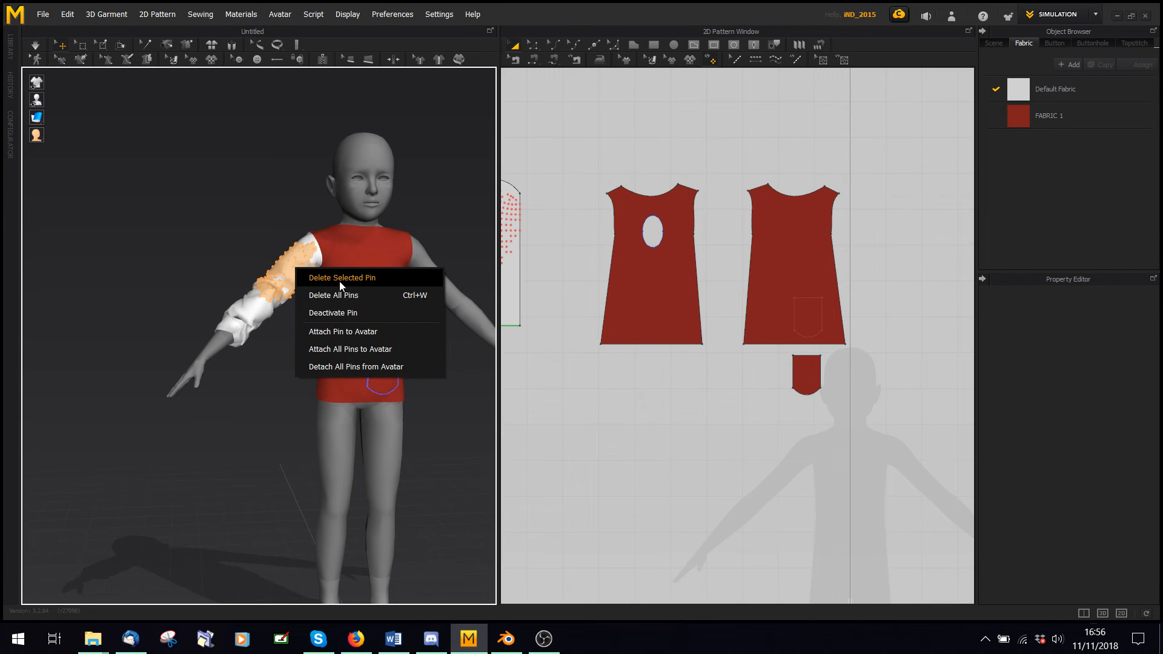
left_click(342, 277)
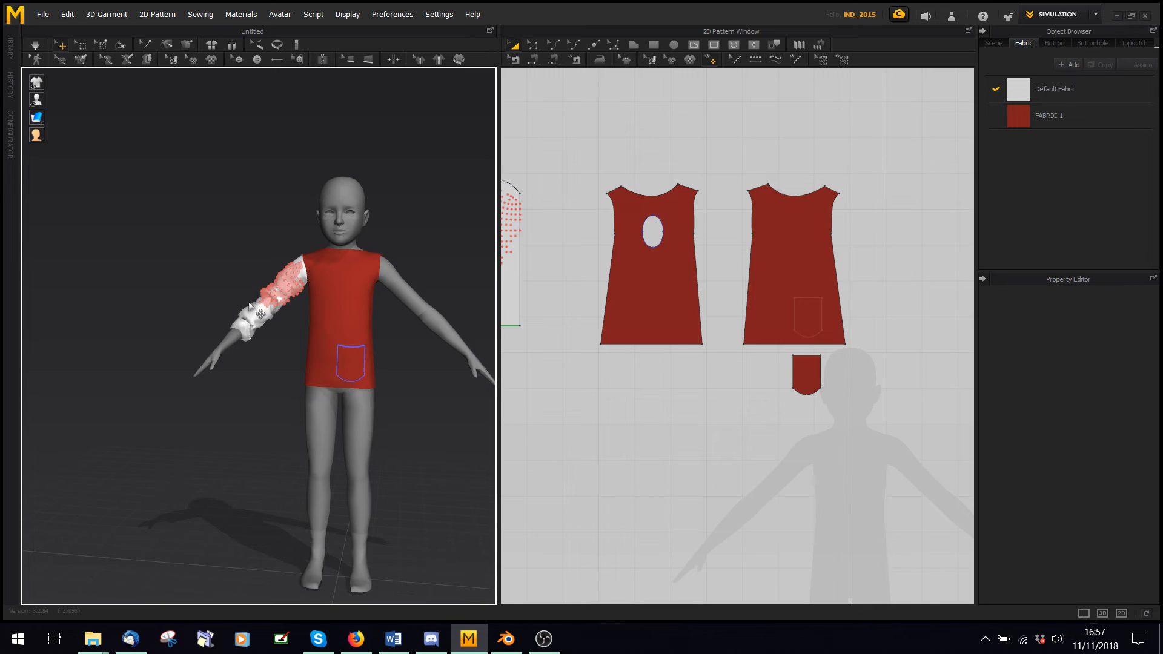
mouse_move(176, 212)
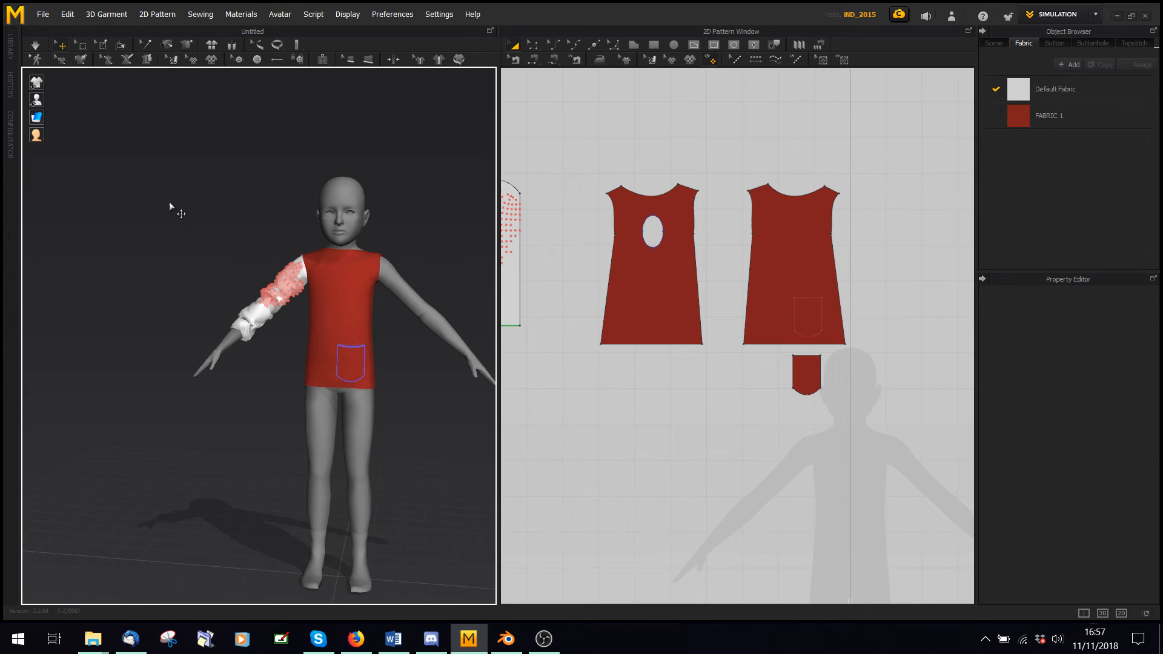
mouse_move(255, 210)
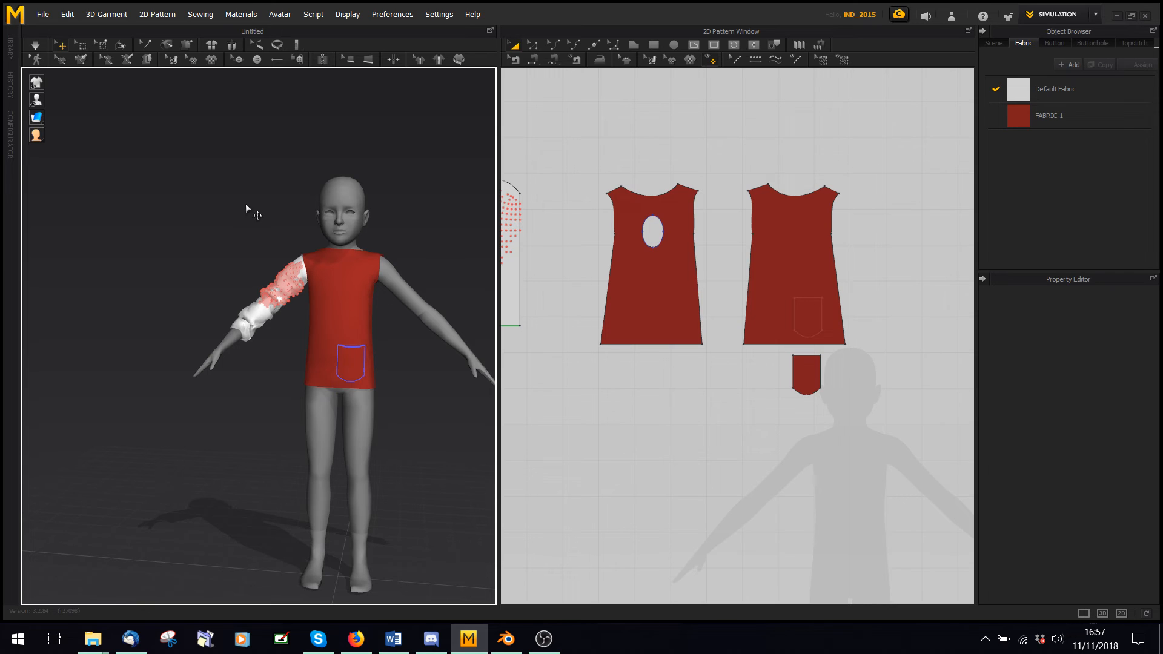
mouse_move(771, 74)
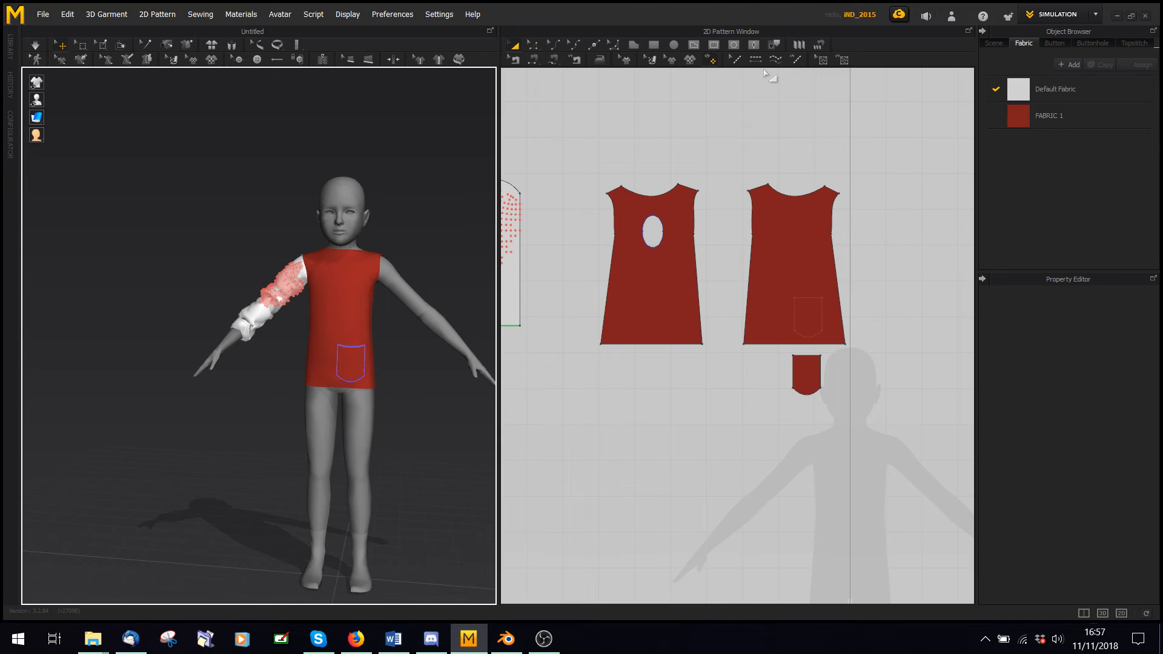
mouse_move(155, 179)
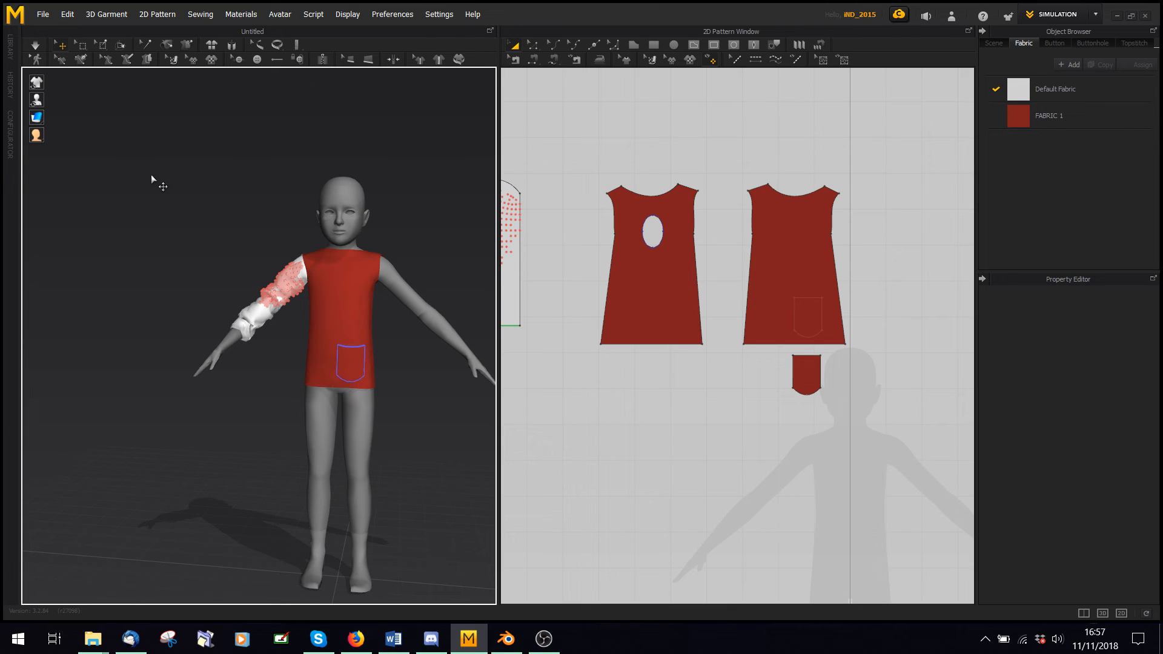
- Select the bunched, pinned sleeve to freeze its gathered folds
left_click(42, 14)
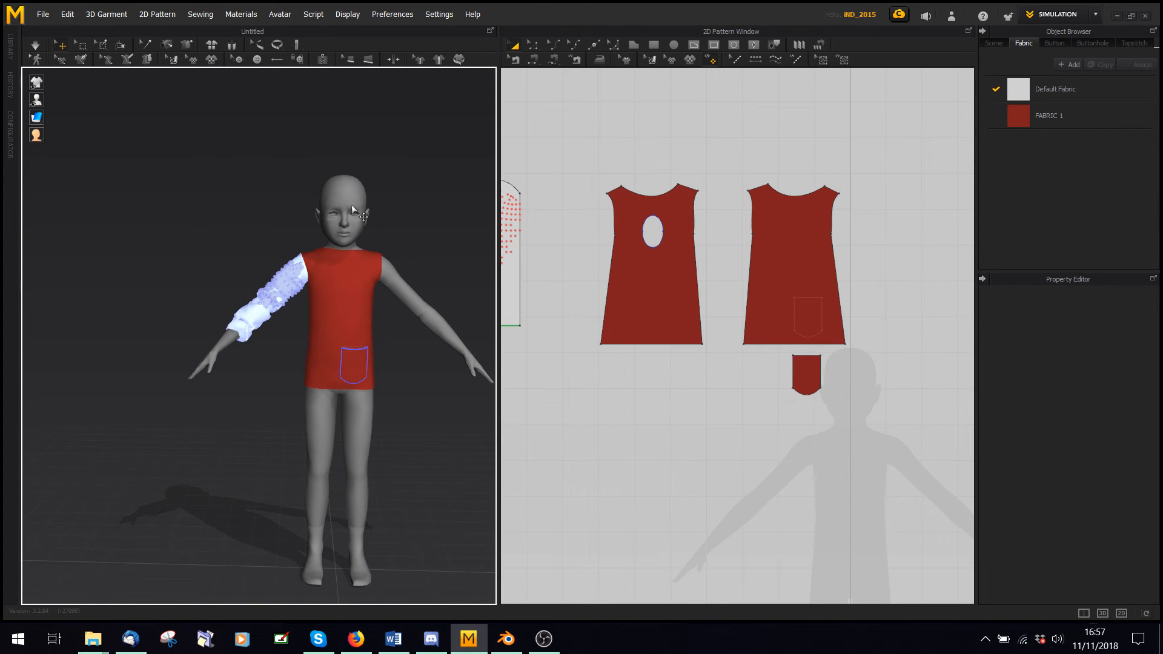
- Load the pants OBJ as the child avatar under the red top and close the Avatar Editor
left_click(43, 14)
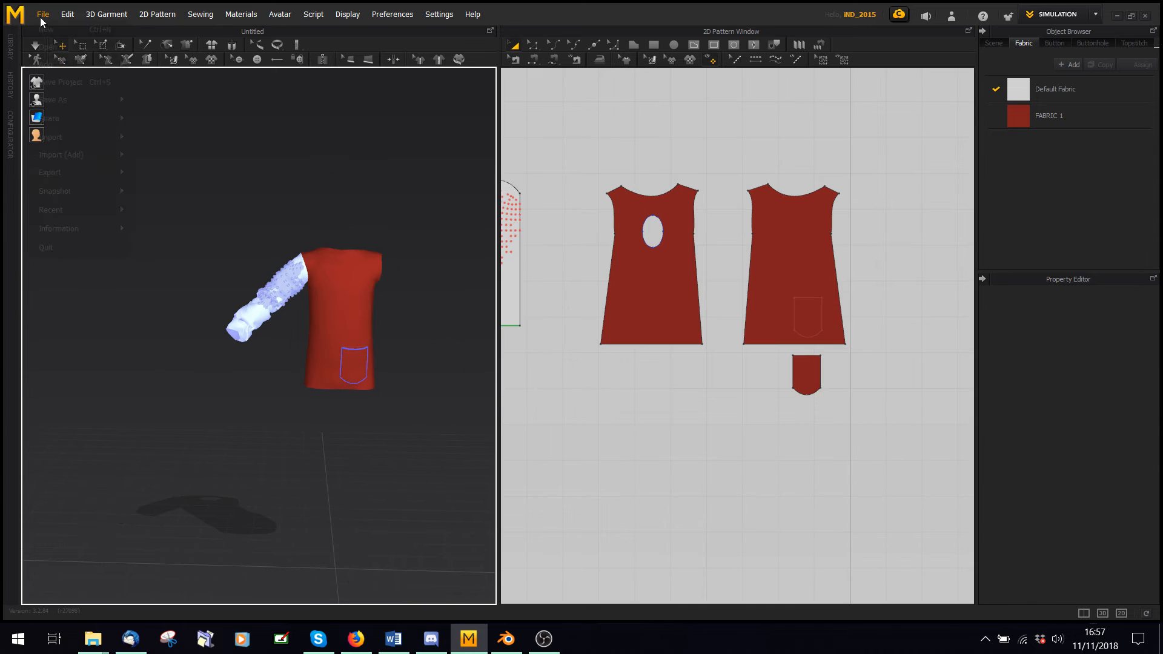
left_click(50, 136)
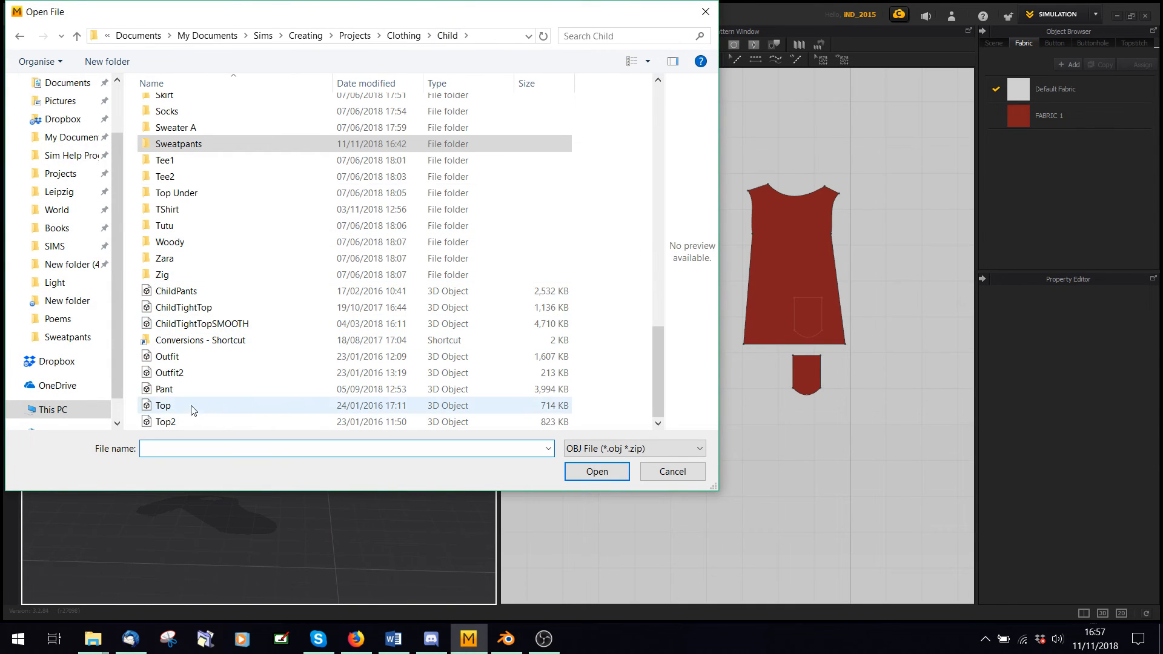
left_click(595, 471)
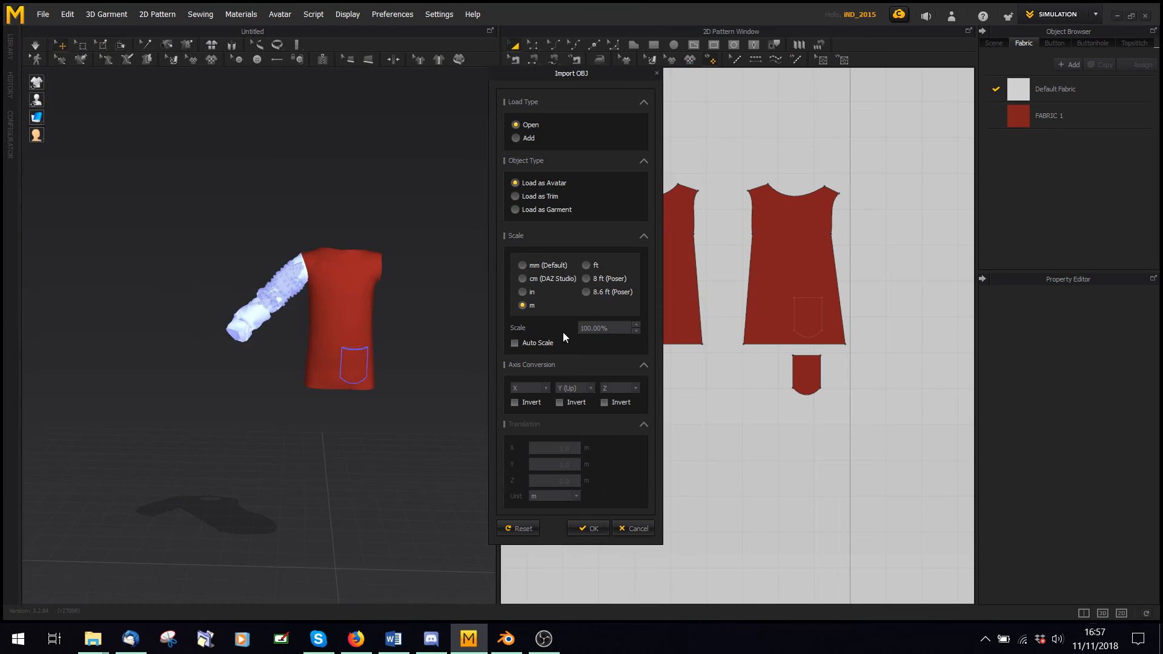
left_click(587, 528)
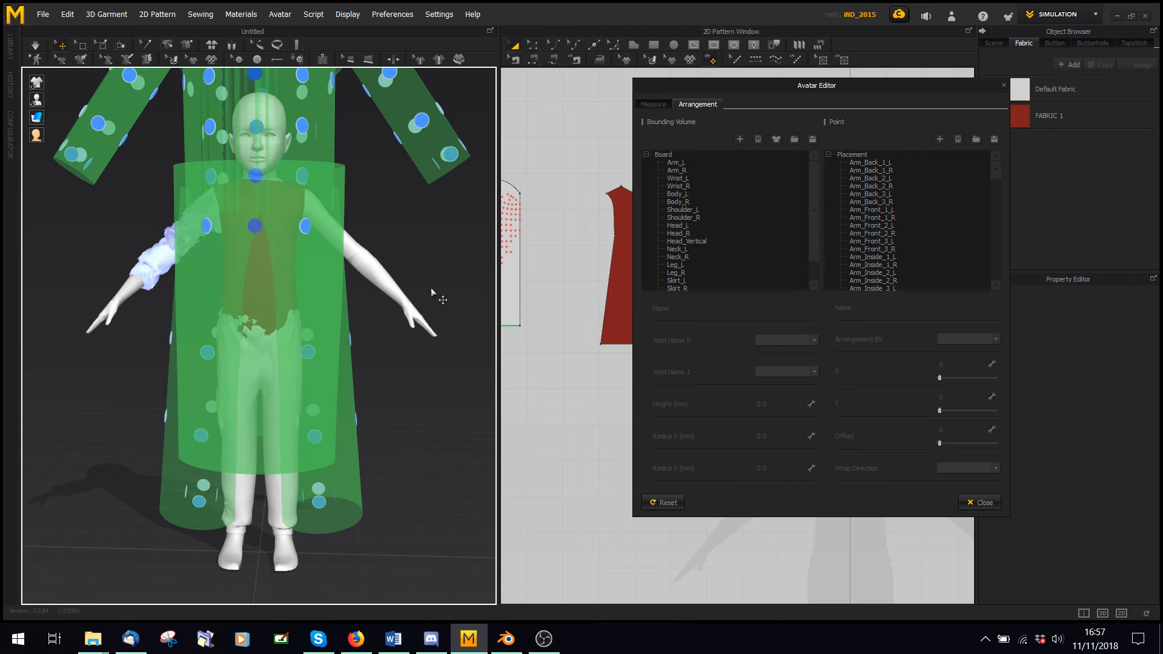
left_click(978, 502)
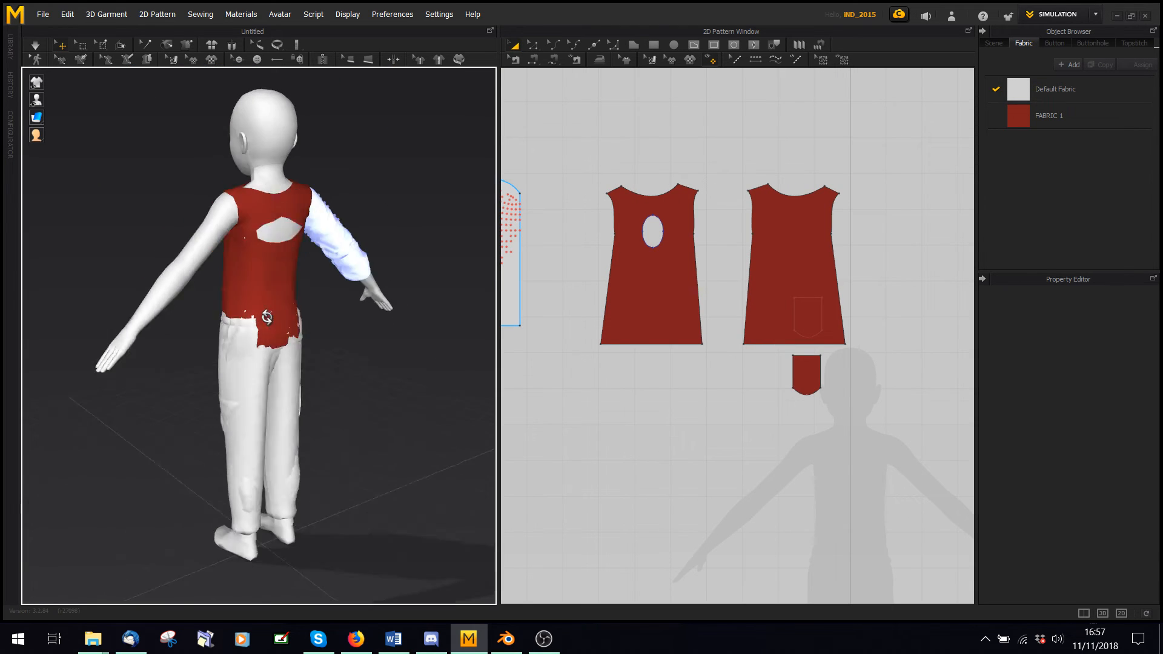
- Orbit to the front, re-simulate the red top over the trousers, and select the pocket piece
left_click_drag(296, 297, 222, 297)
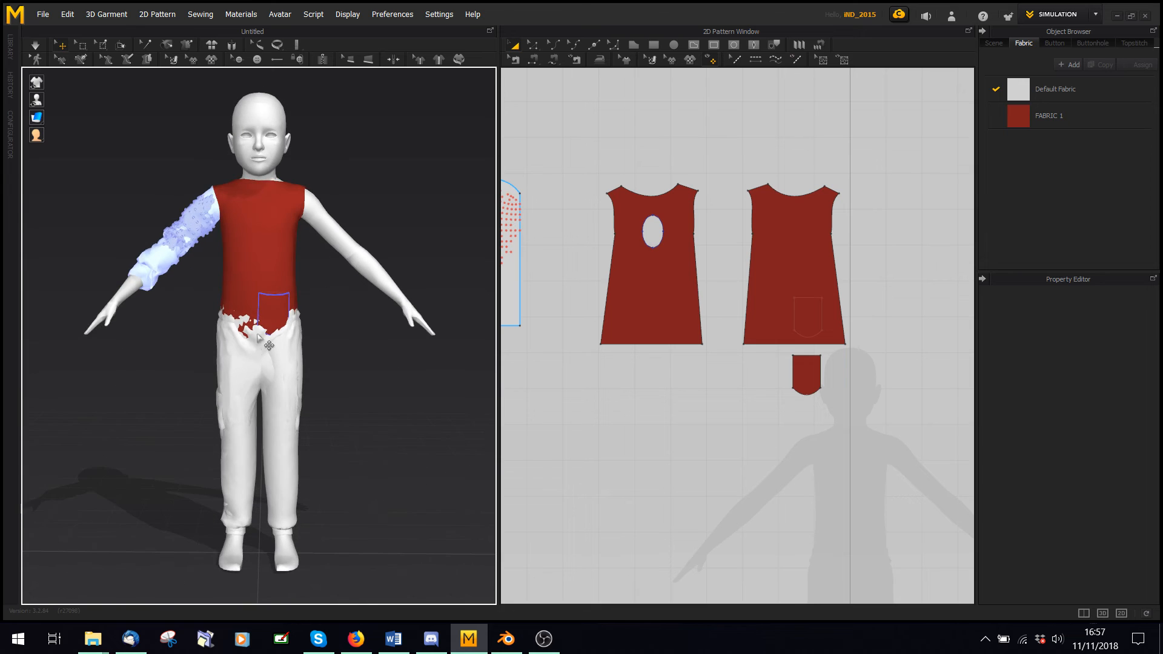
key("space")
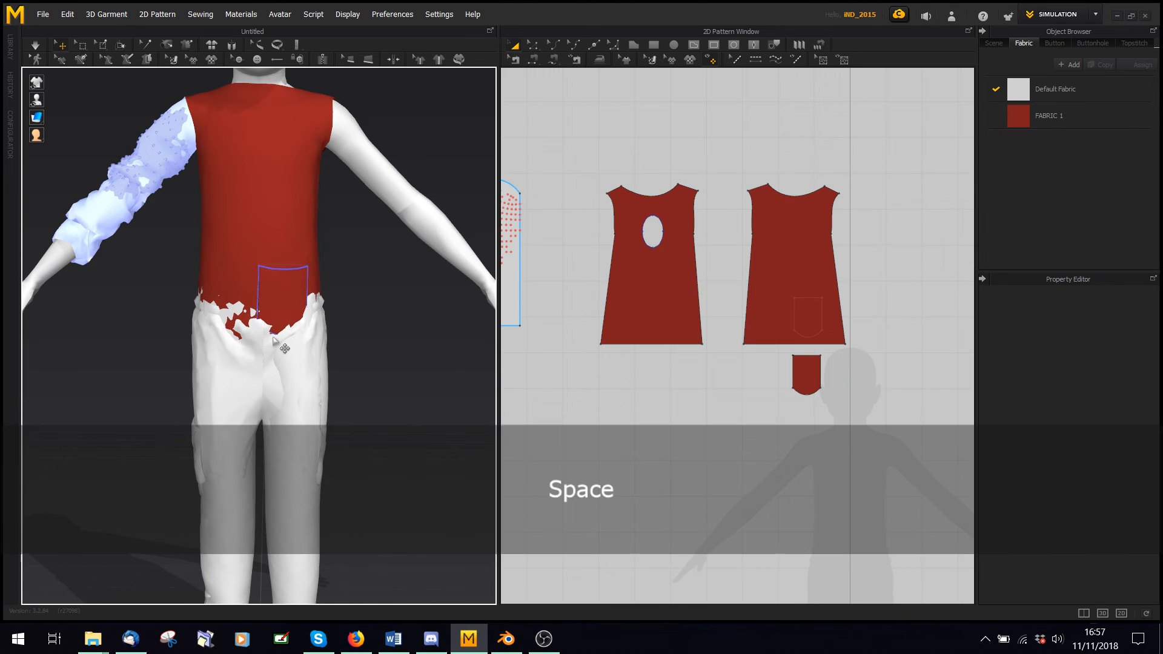
left_click(808, 376)
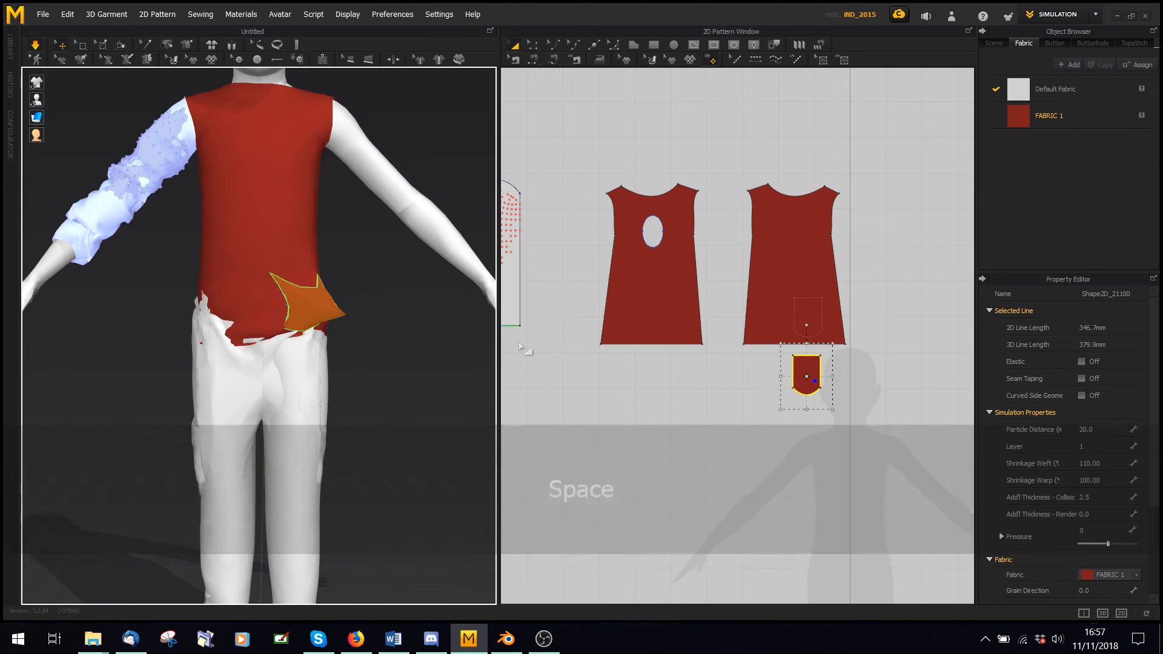
left_click(808, 268)
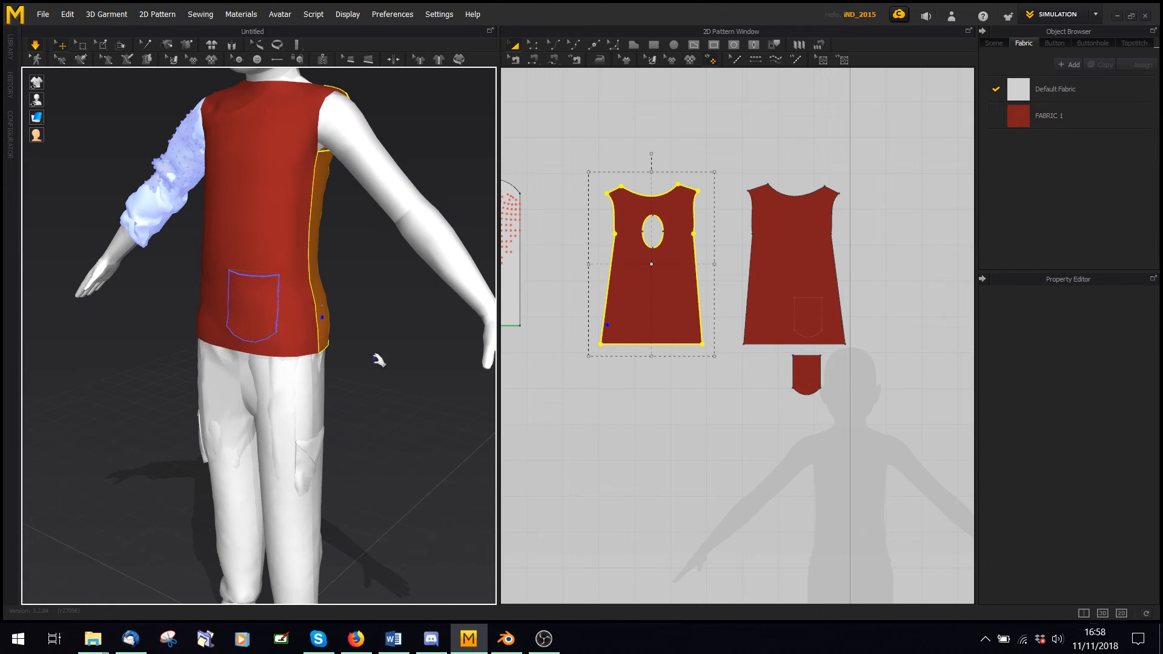
left_click(651, 260)
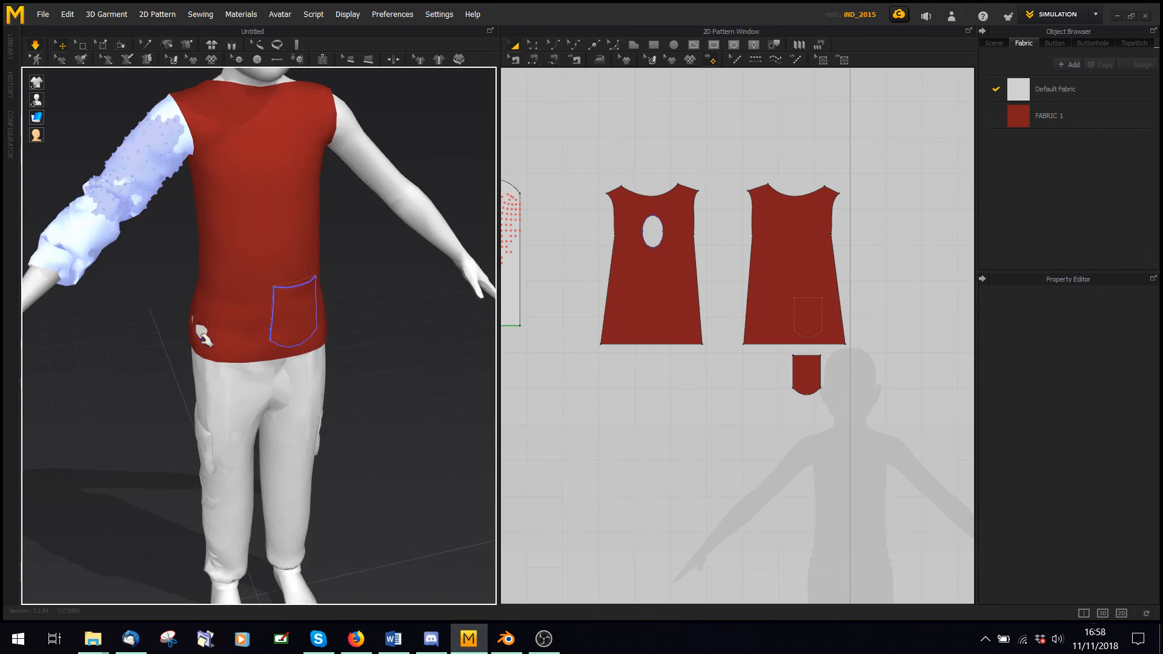
left_click(792, 267)
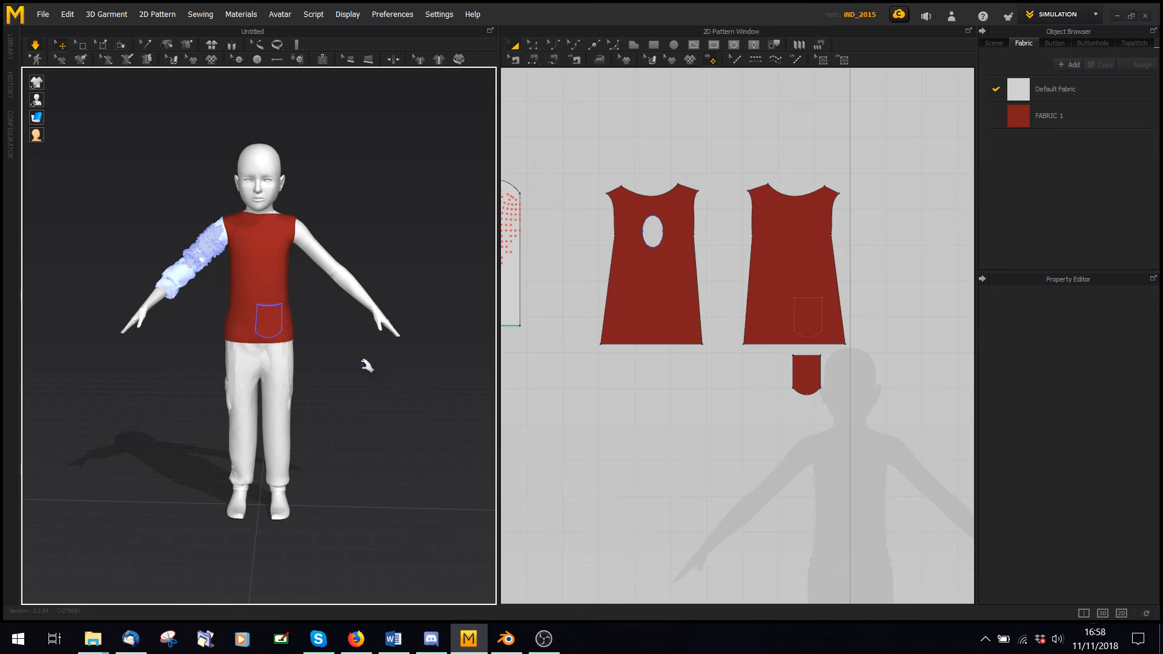
mouse_move(378, 360)
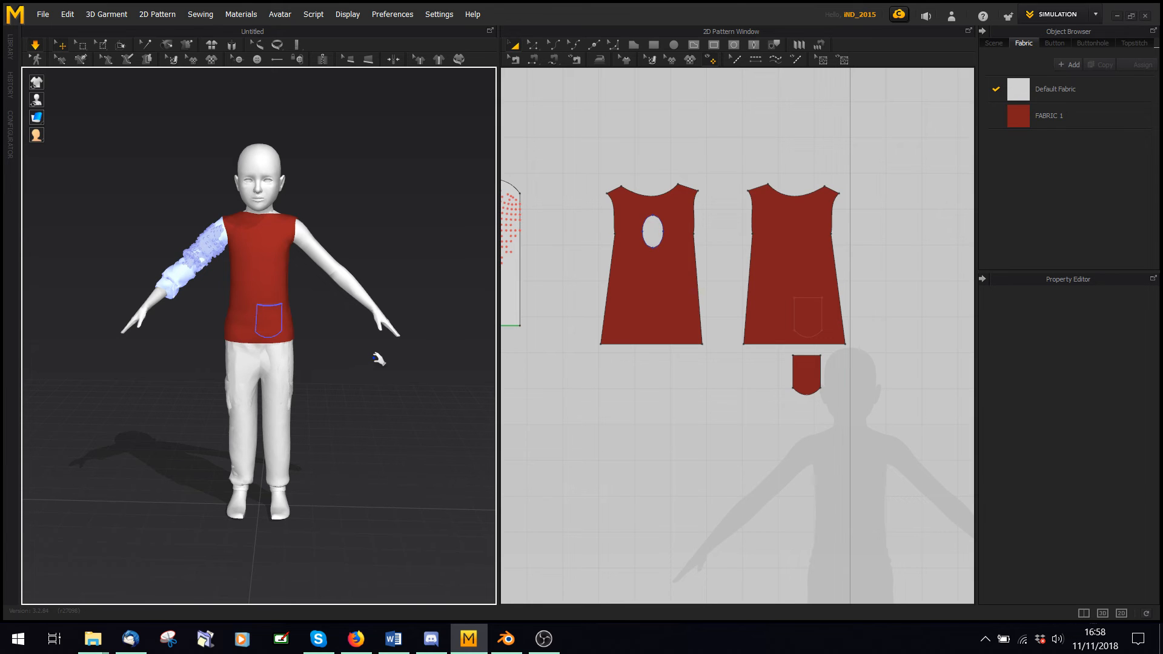
mouse_move(298, 341)
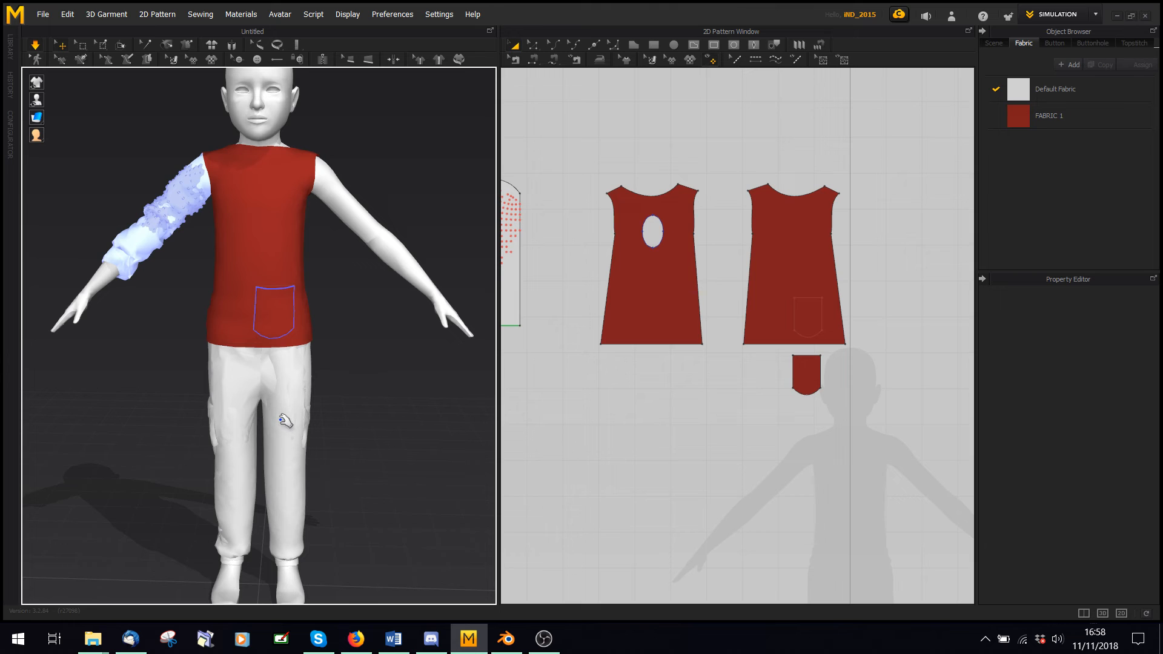
mouse_move(277, 420)
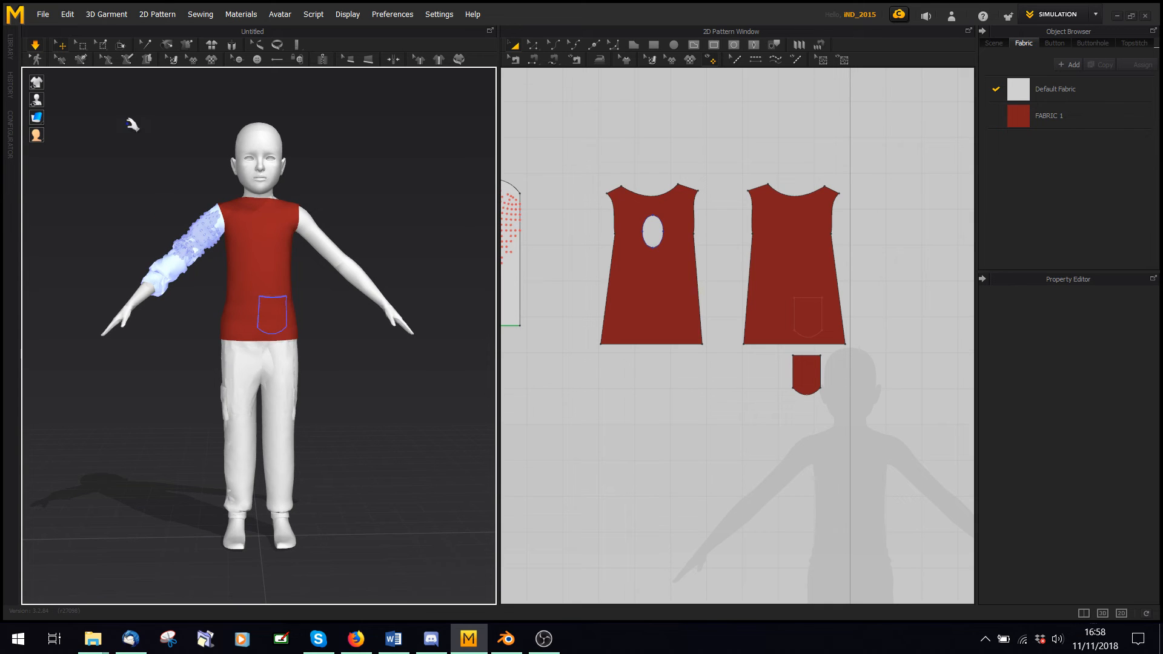
mouse_move(94, 151)
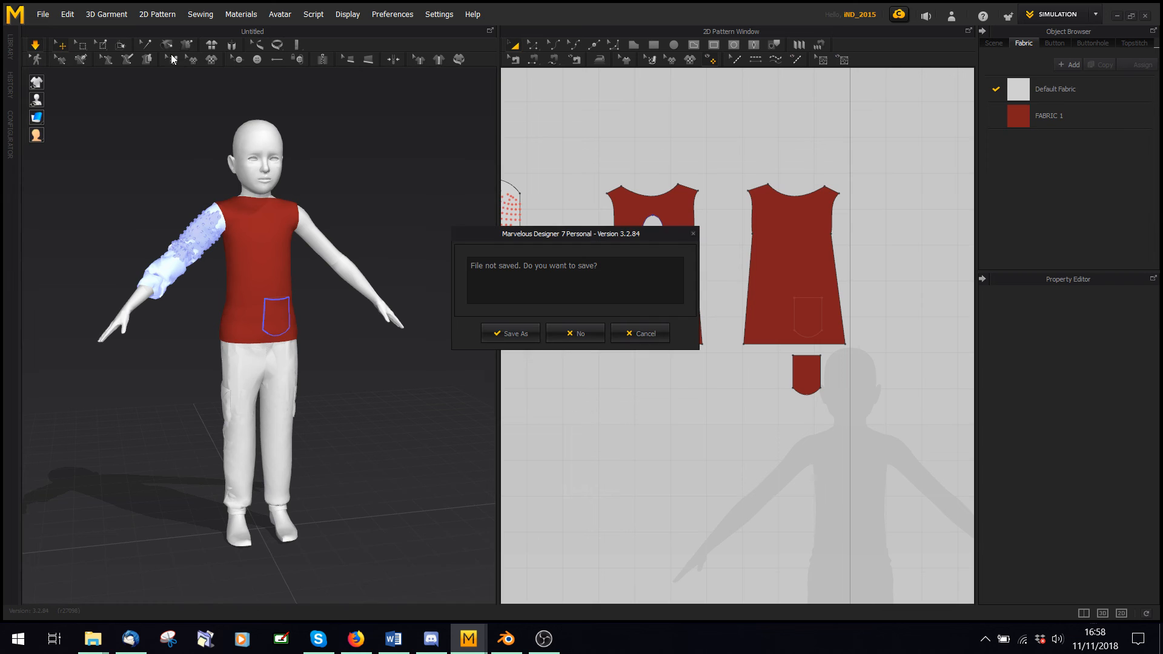
- Discard the unsaved top and open the E.Zprj pants project with its garment and avatar
left_click(574, 333)
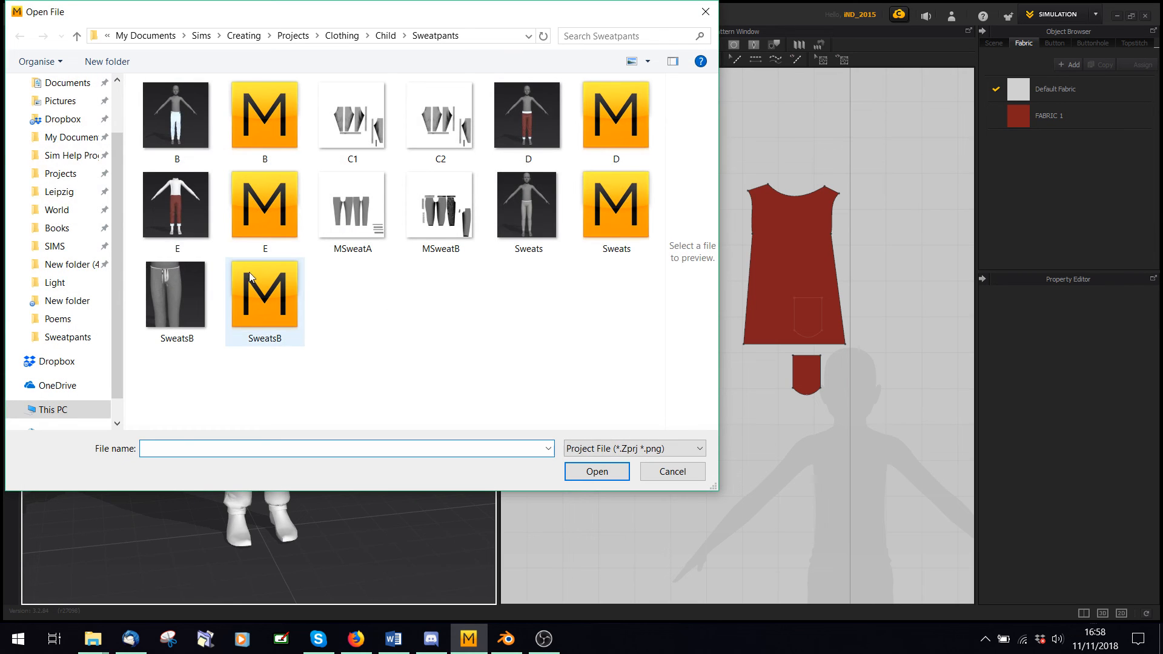
left_click(595, 472)
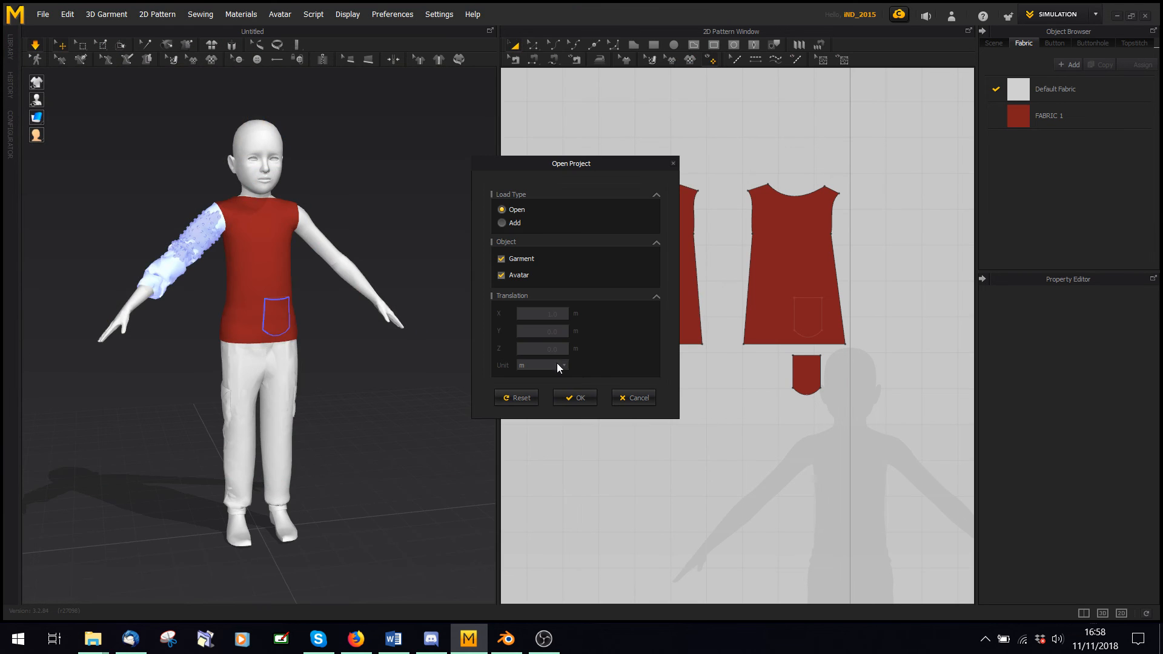
left_click(574, 398)
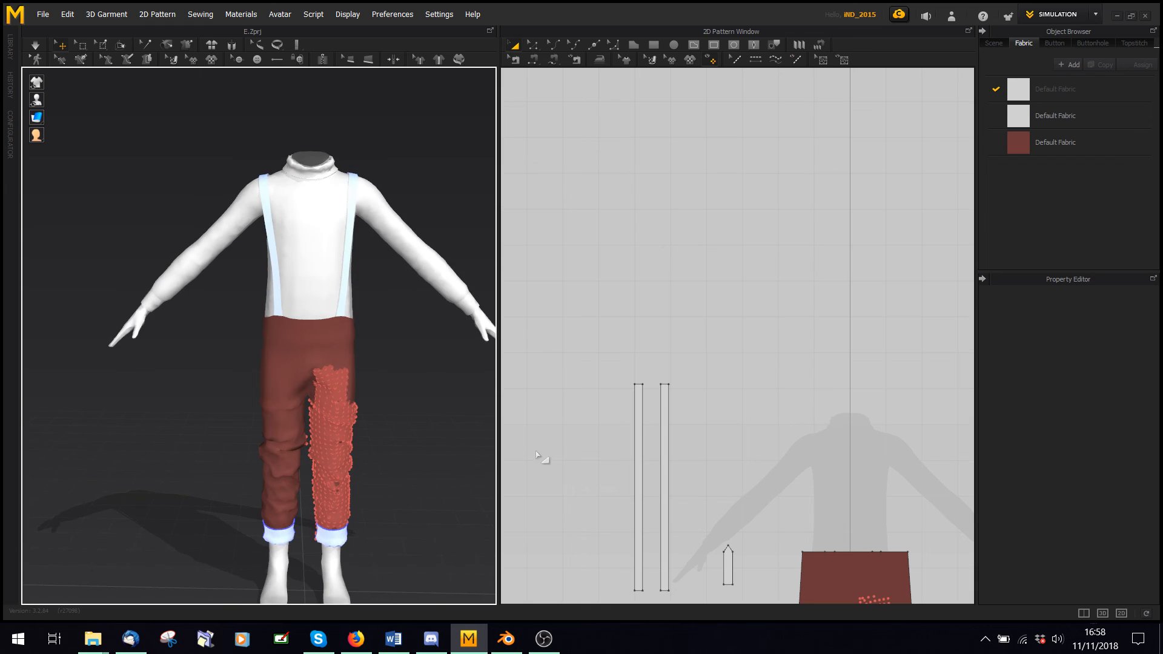
mouse_move(82, 56)
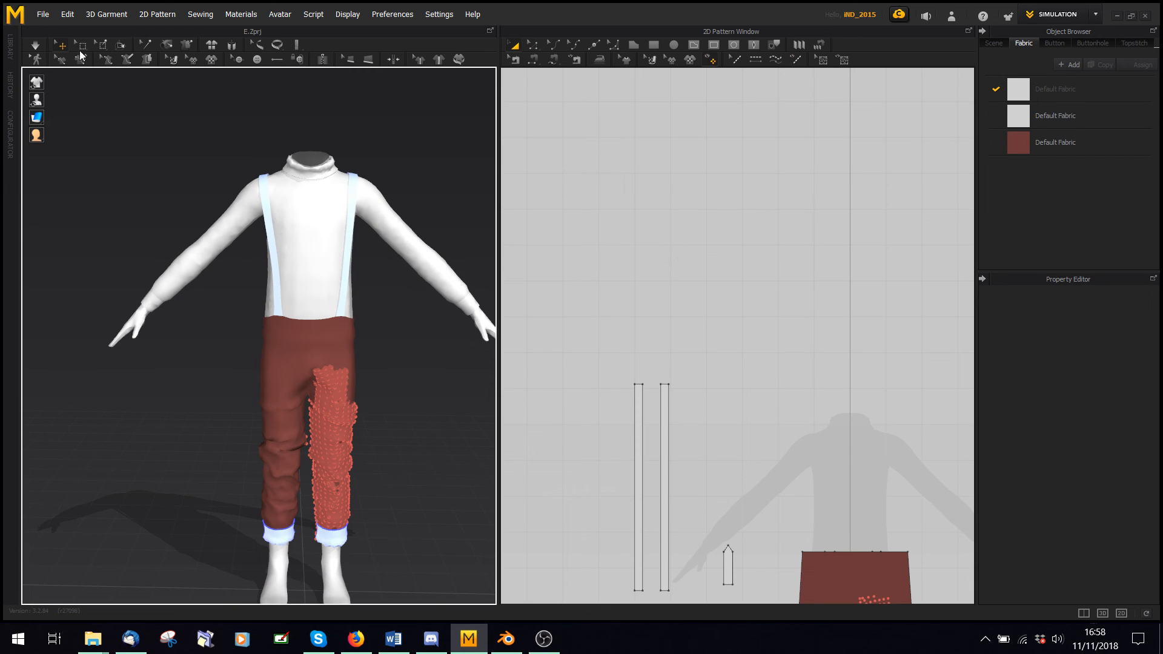
mouse_move(281, 224)
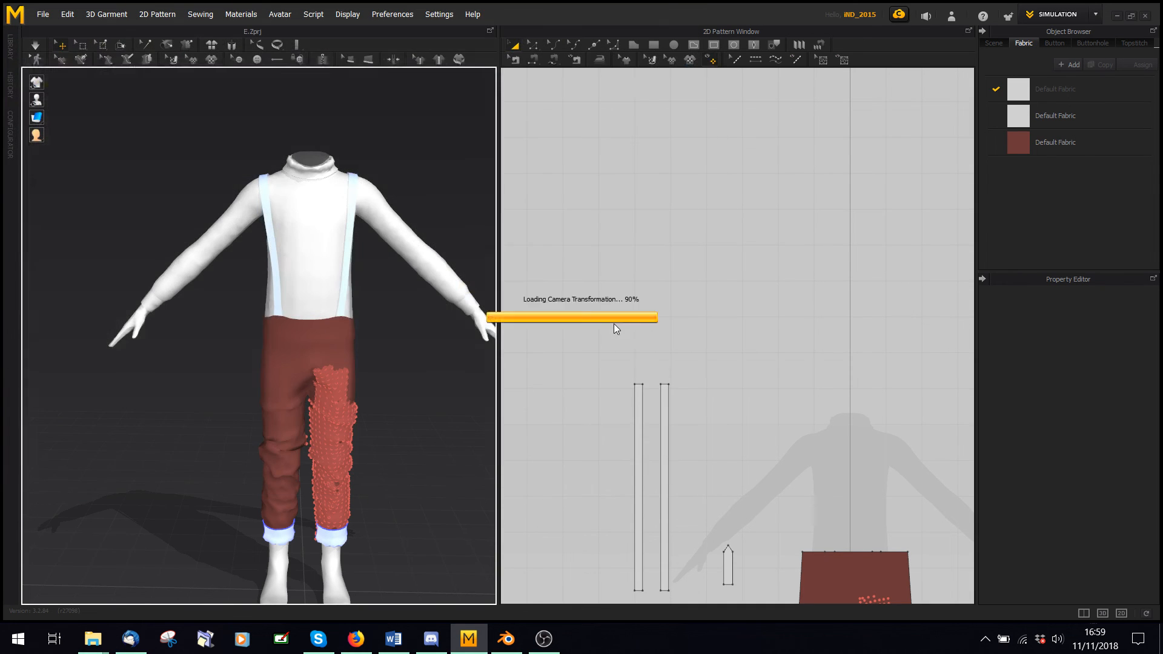
left_click(42, 13)
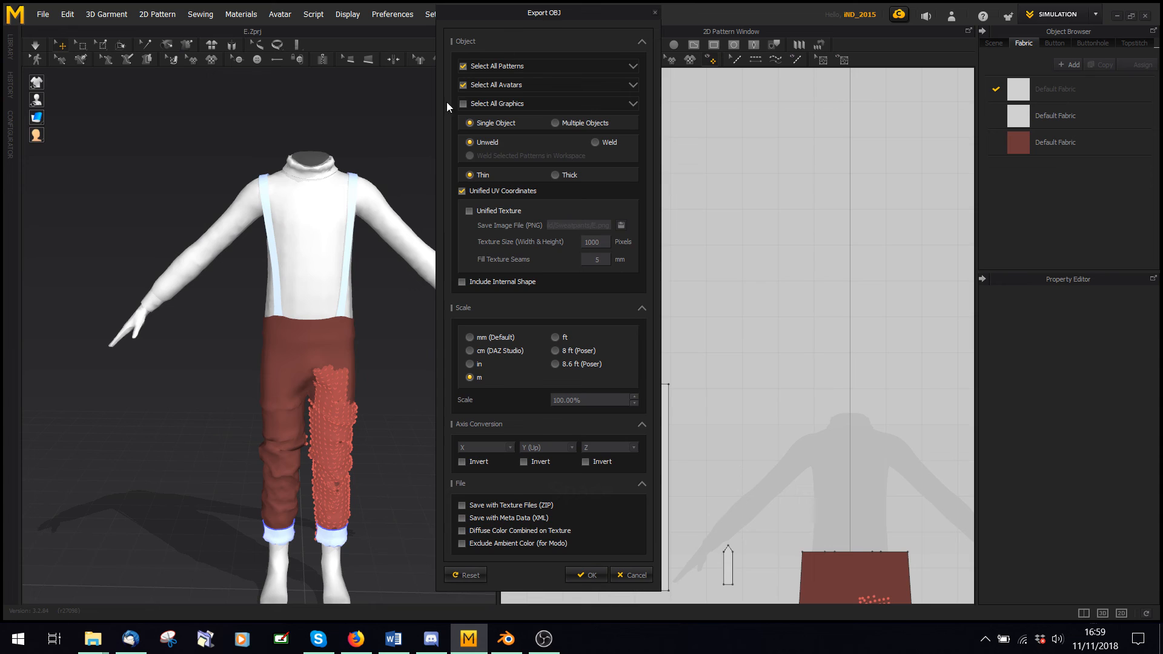
left_click(462, 85)
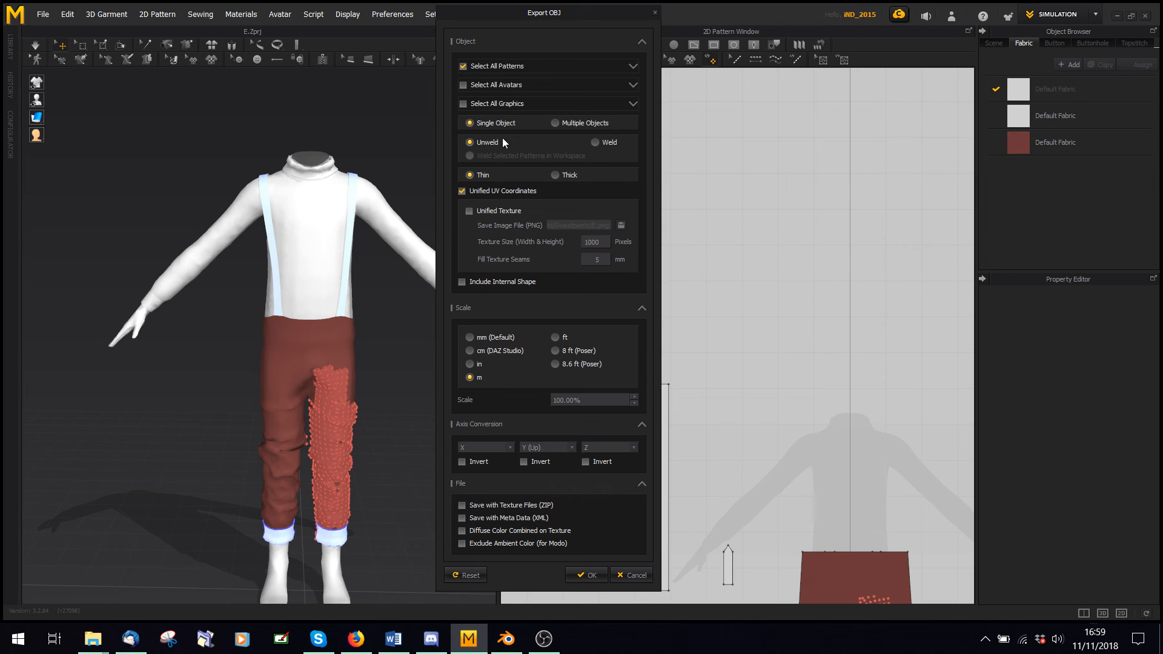
mouse_move(495, 145)
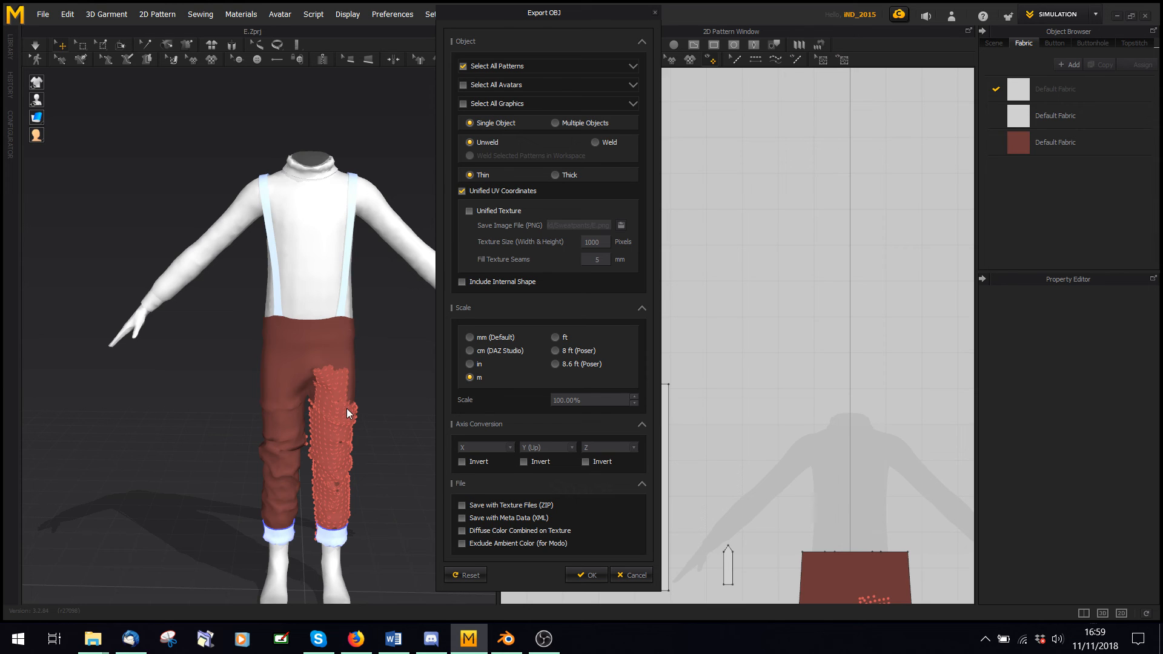
mouse_move(233, 267)
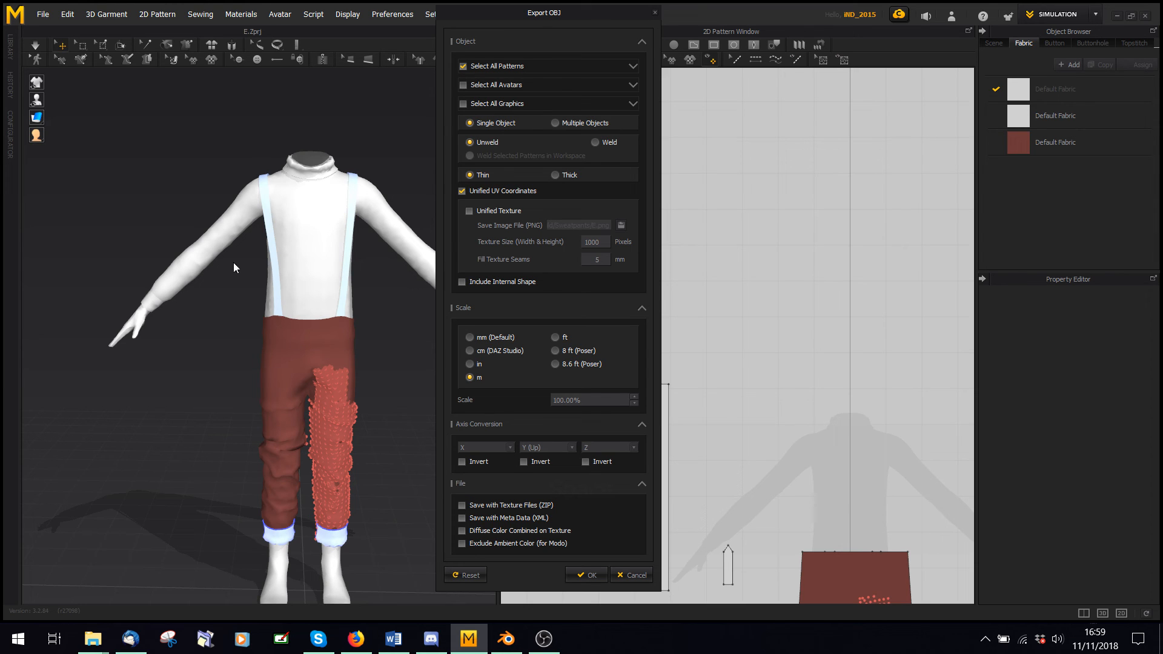
mouse_move(251, 230)
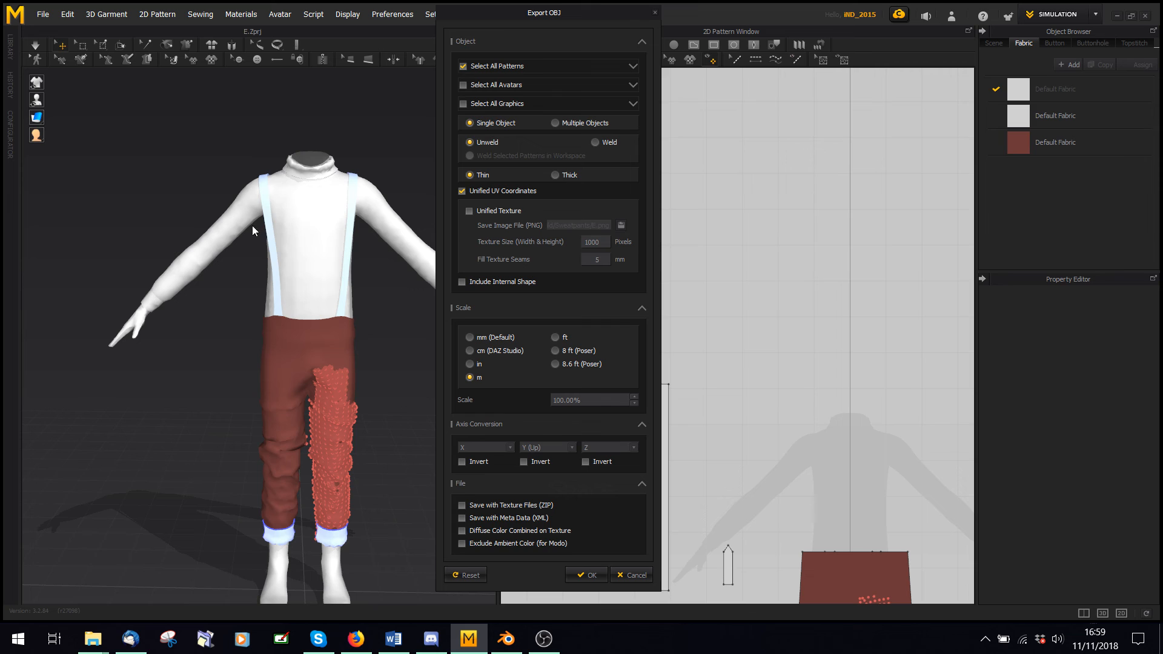
mouse_move(272, 365)
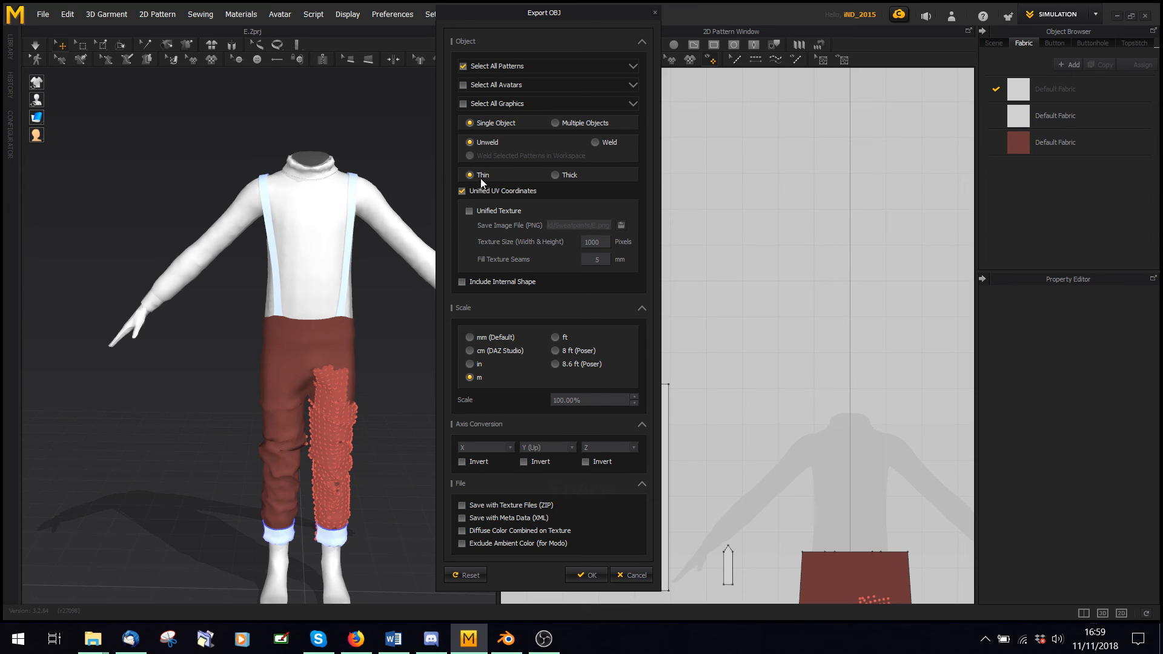
mouse_move(582, 185)
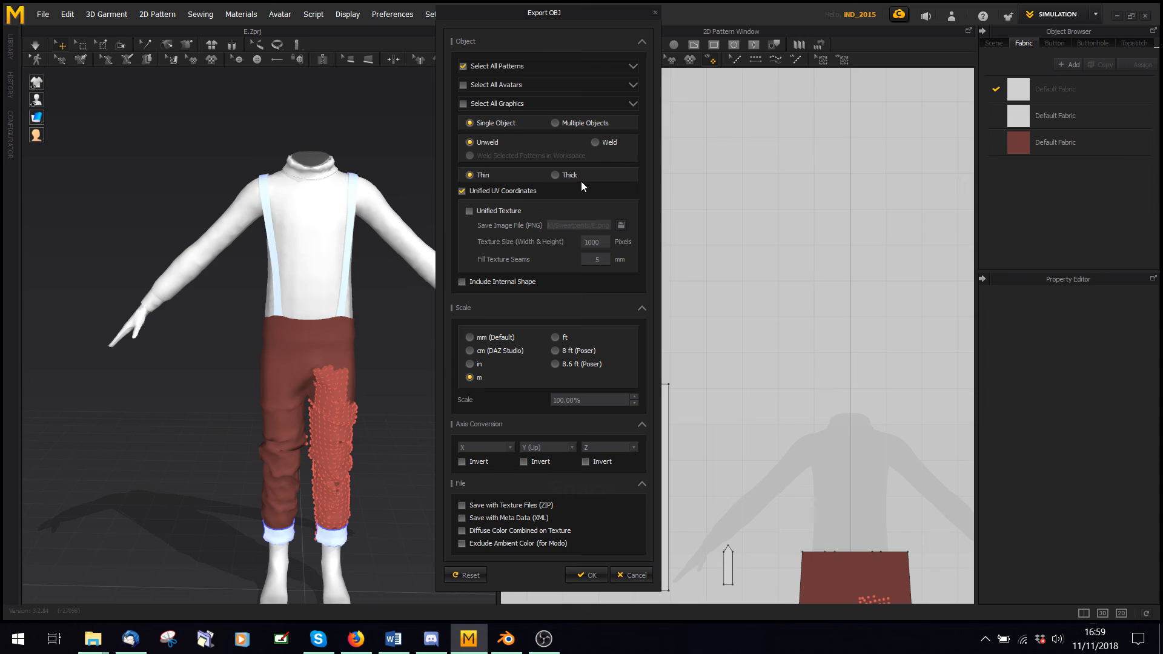
mouse_move(582, 173)
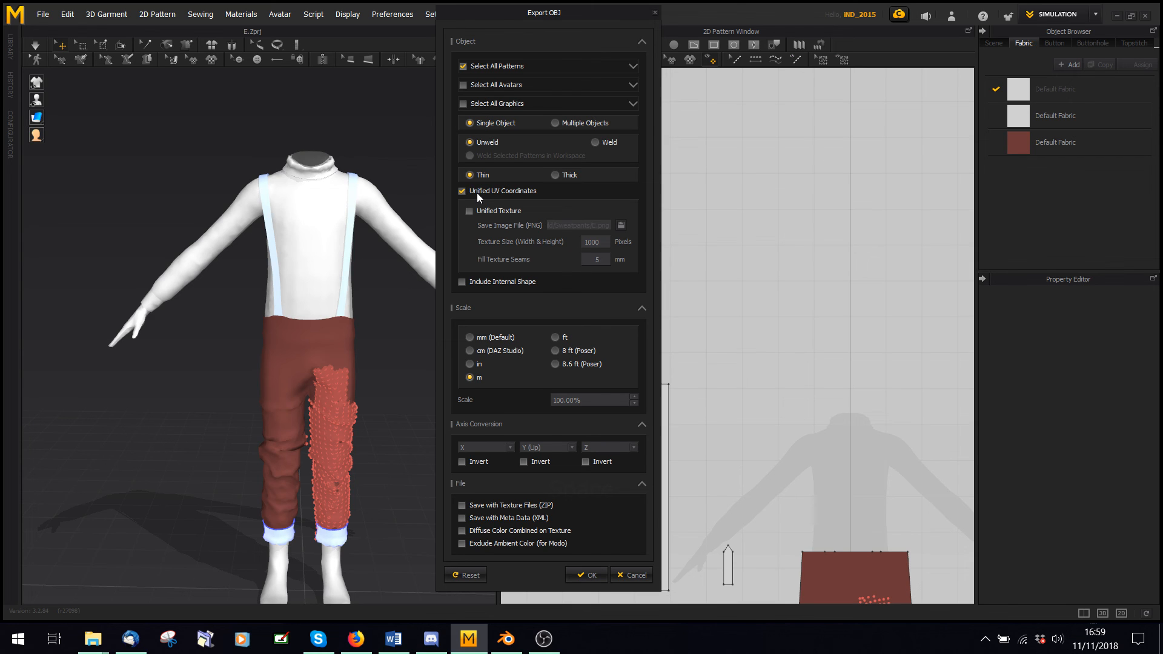
mouse_move(473, 389)
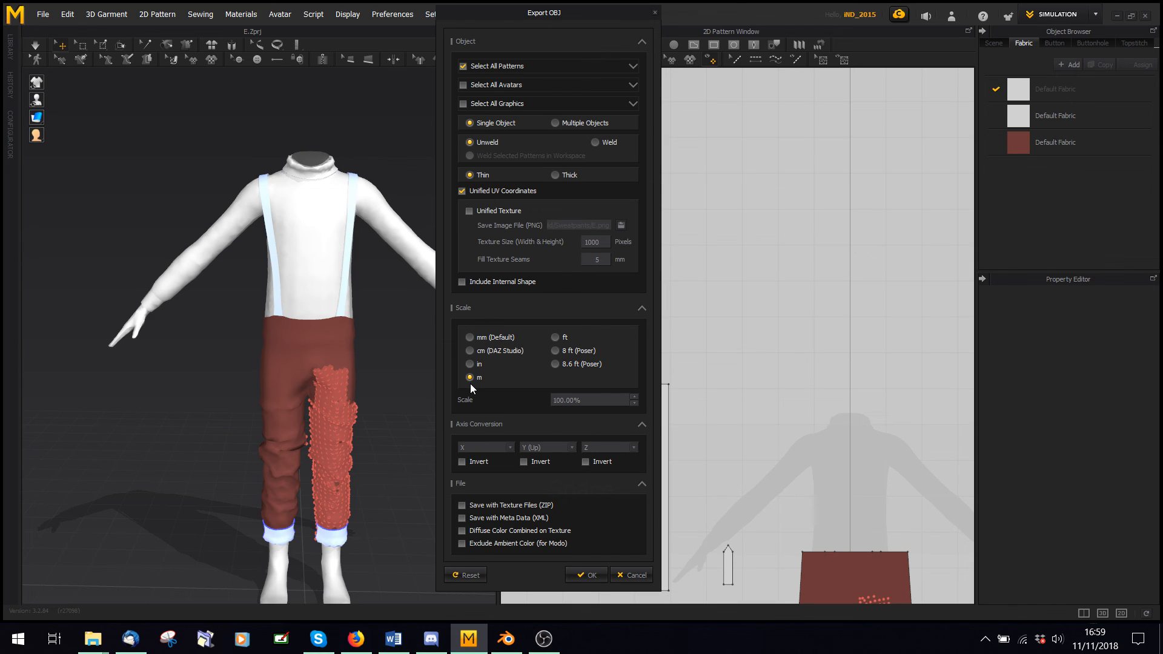
mouse_move(493, 437)
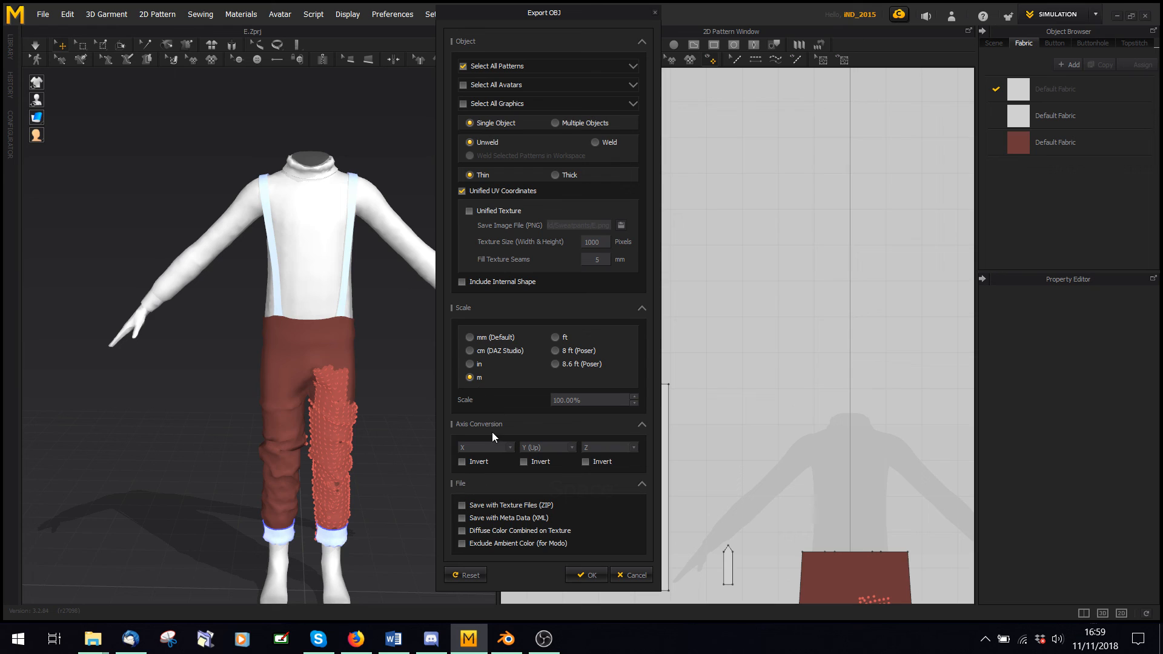
mouse_move(613, 470)
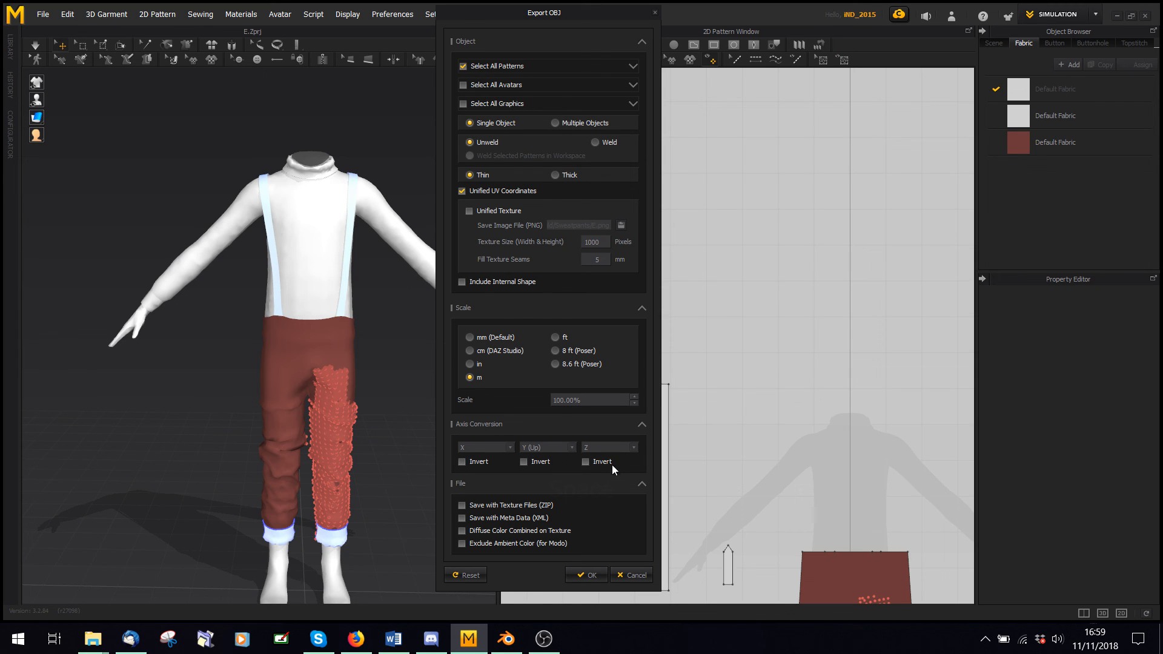
mouse_move(469, 460)
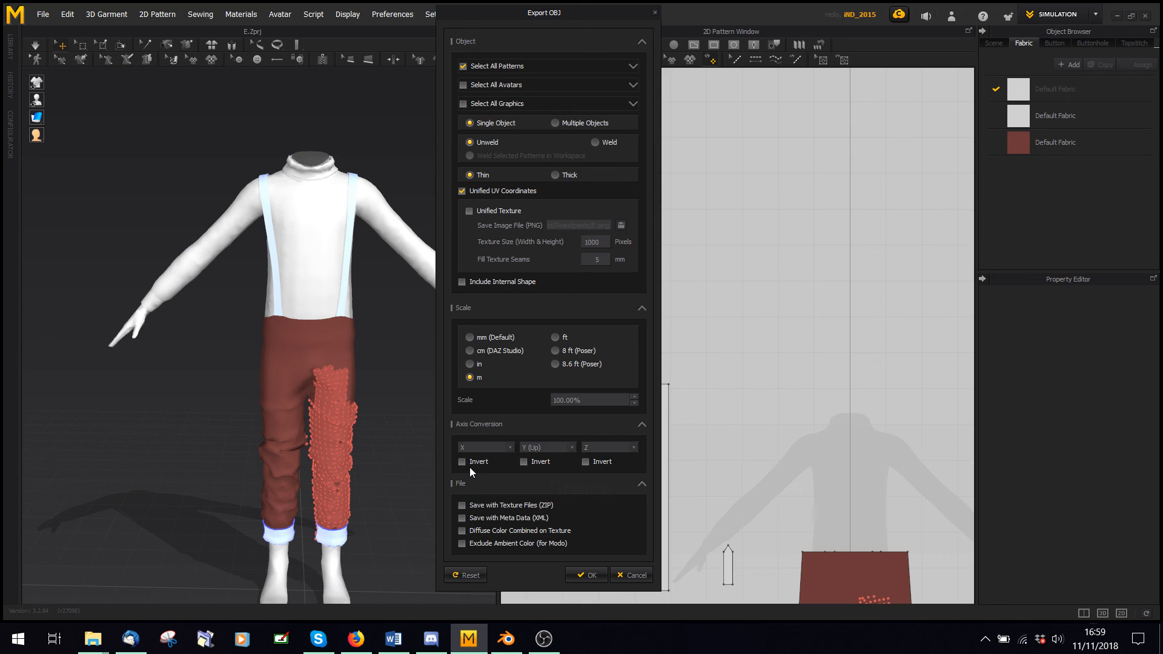
left_click(585, 574)
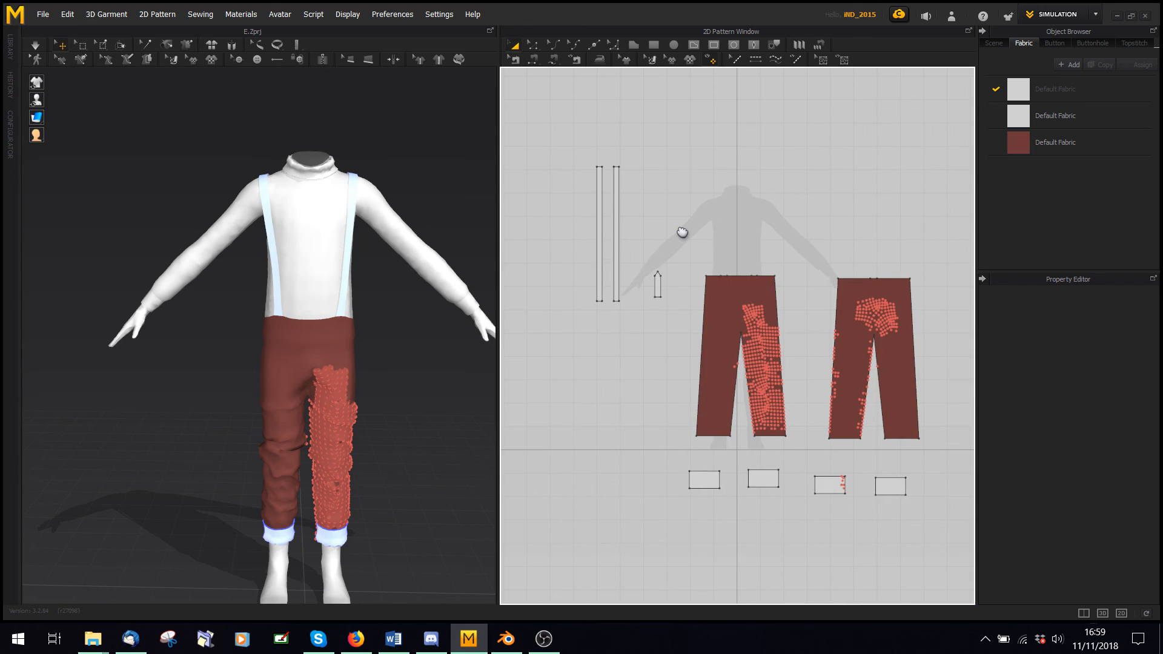
mouse_move(686, 240)
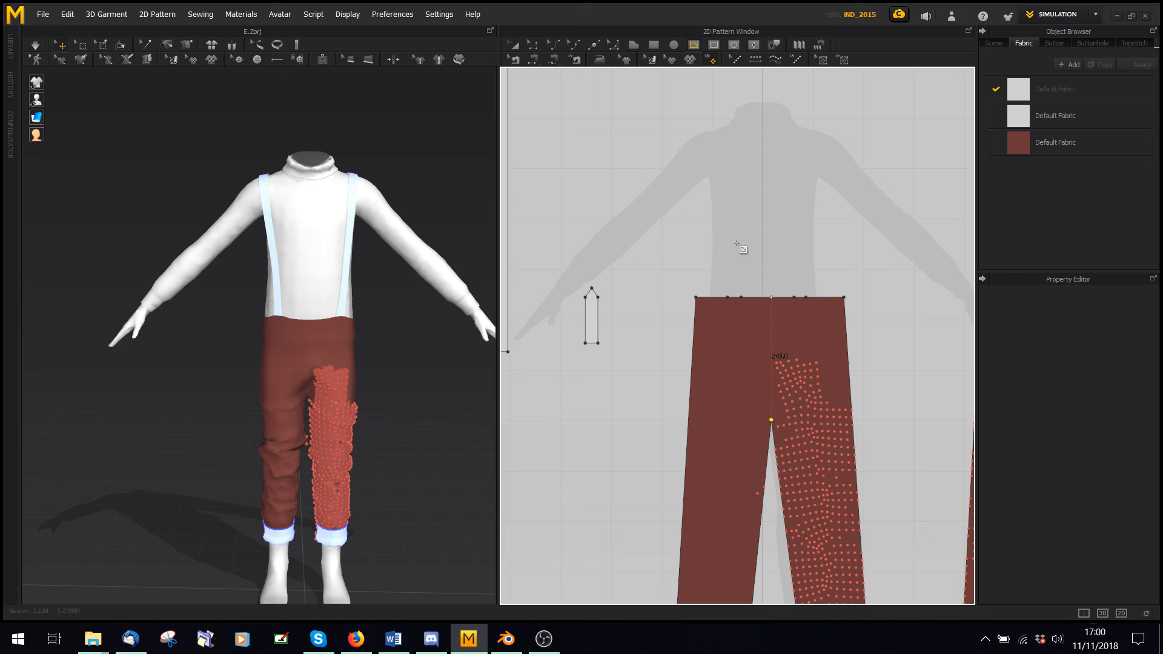
- Slice the pants pattern vertically, re-simulate, then select the left leg piece
left_click(770, 356)
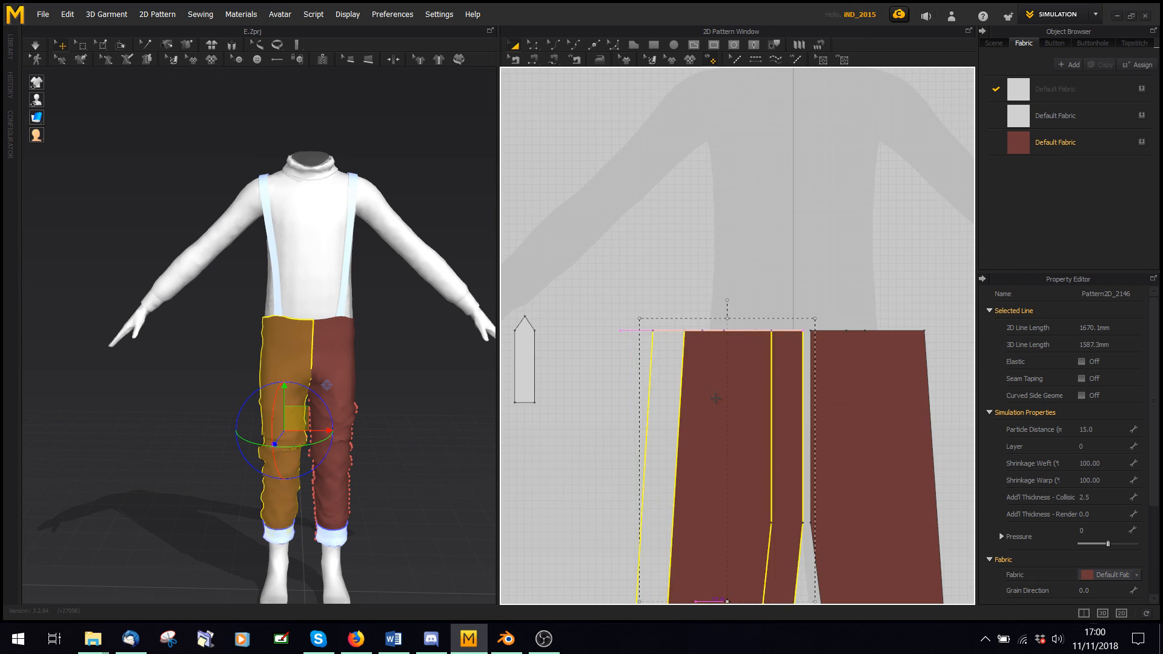
key("space")
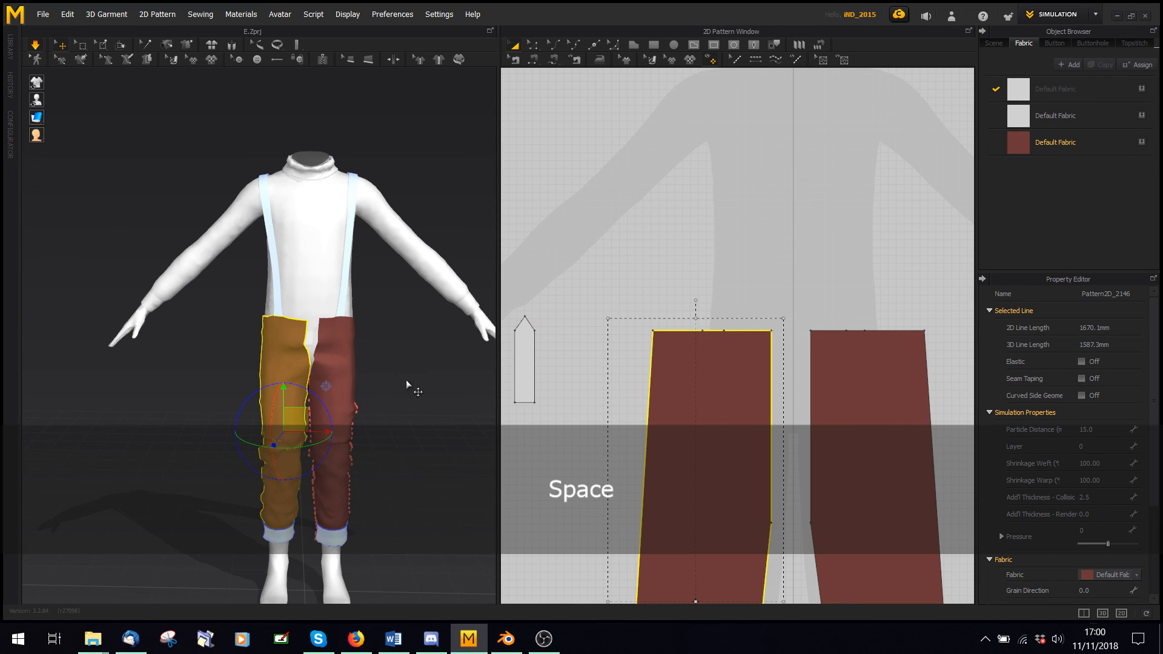
left_click(767, 230)
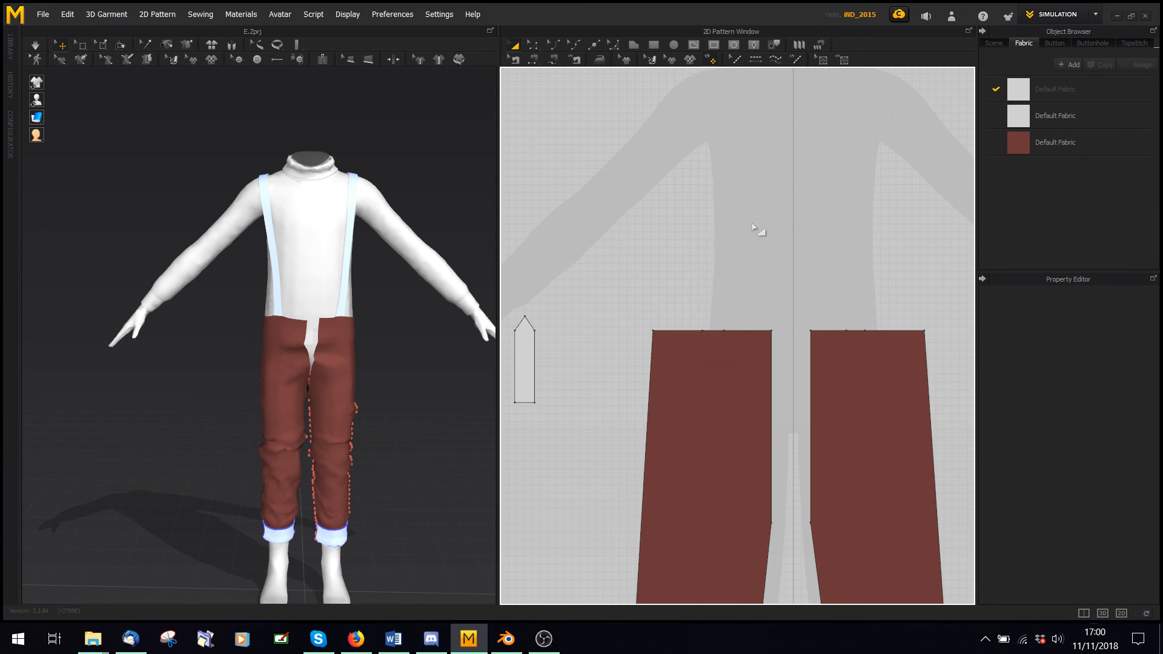
mouse_move(794, 333)
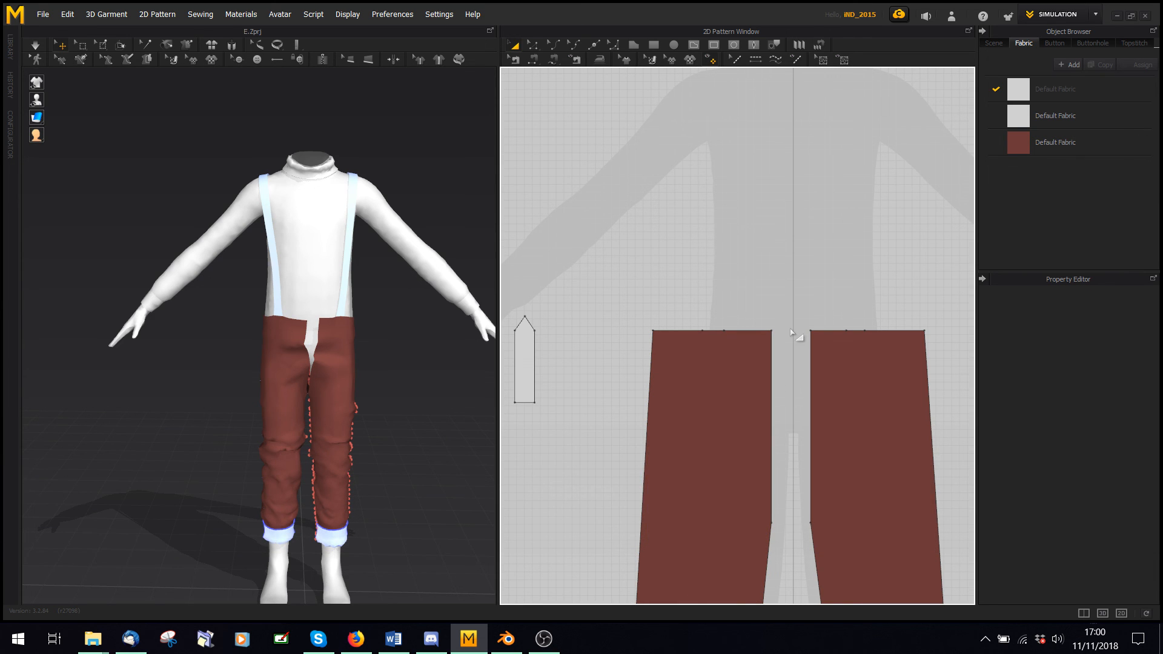
mouse_move(741, 119)
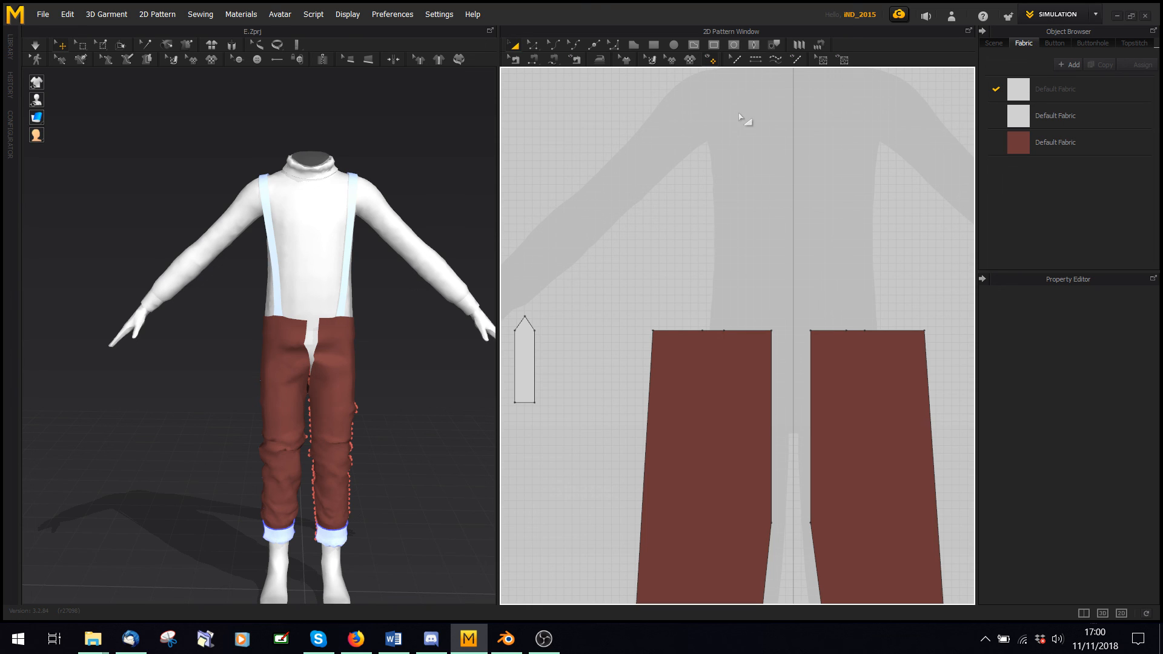
mouse_move(789, 231)
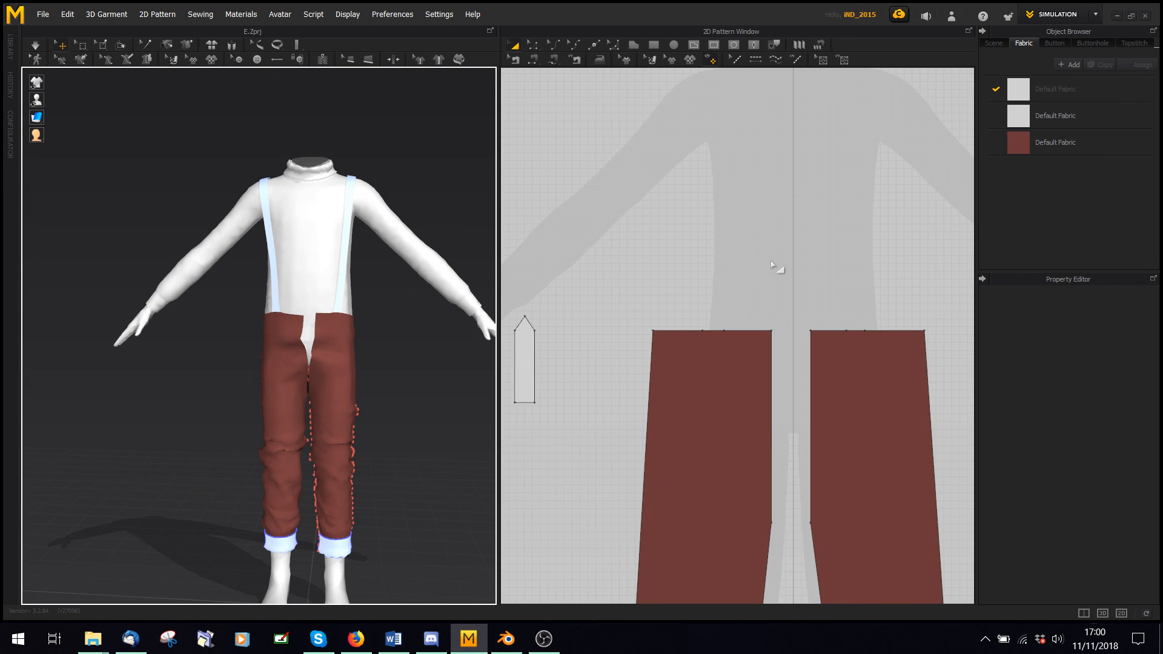
mouse_move(834, 204)
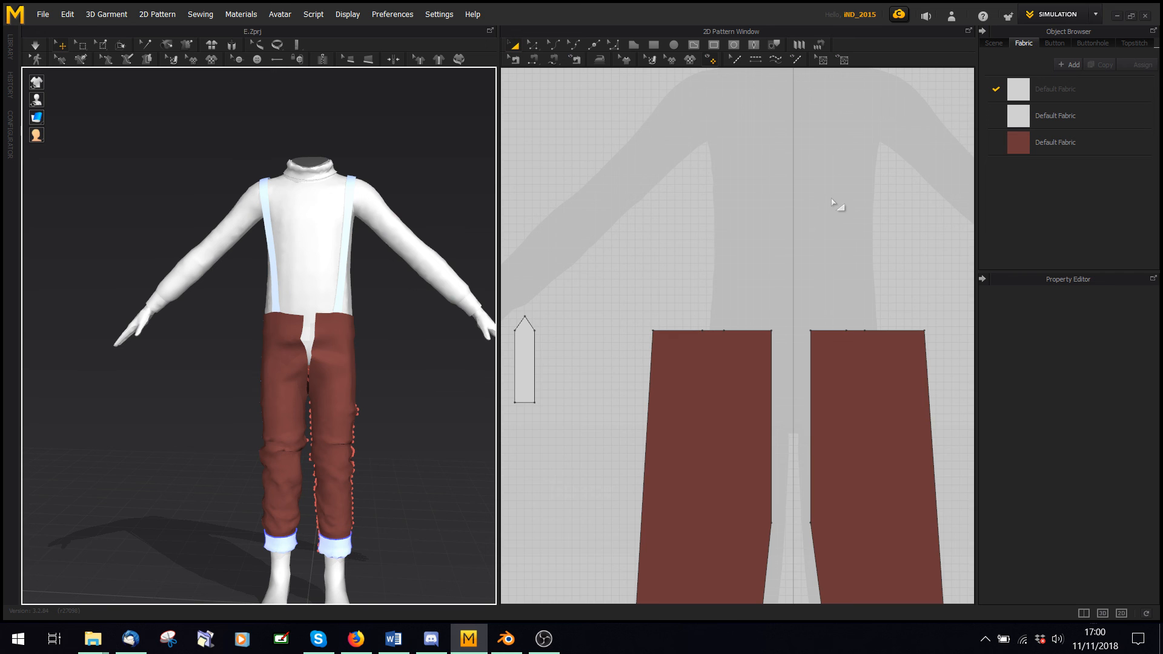
left_click(708, 437)
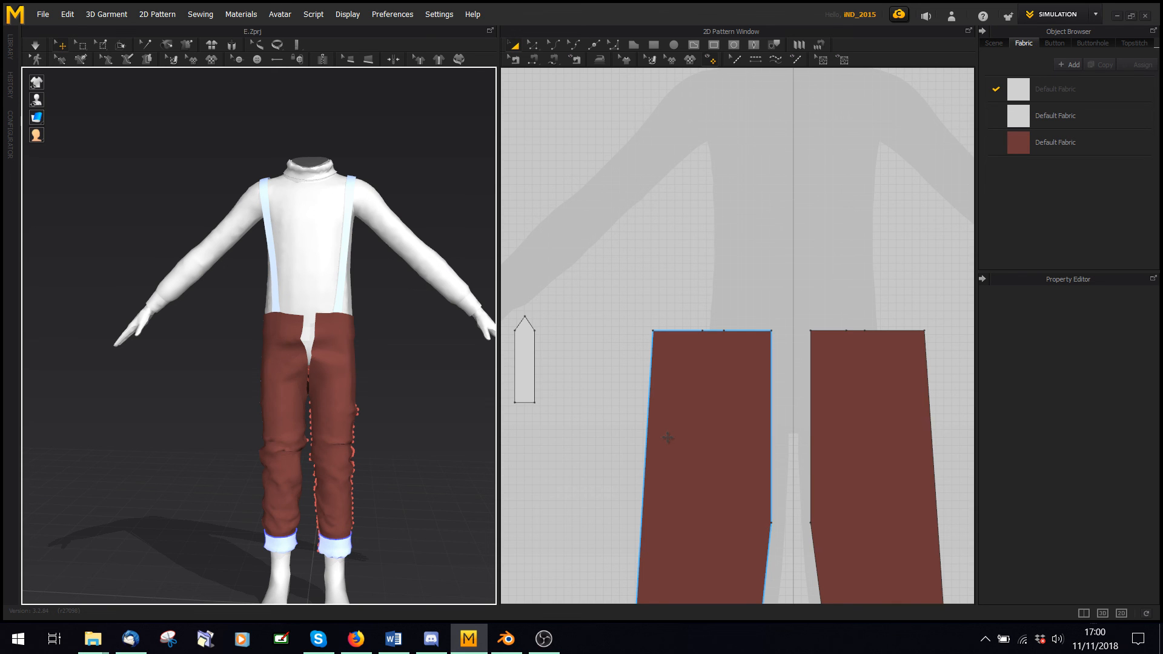